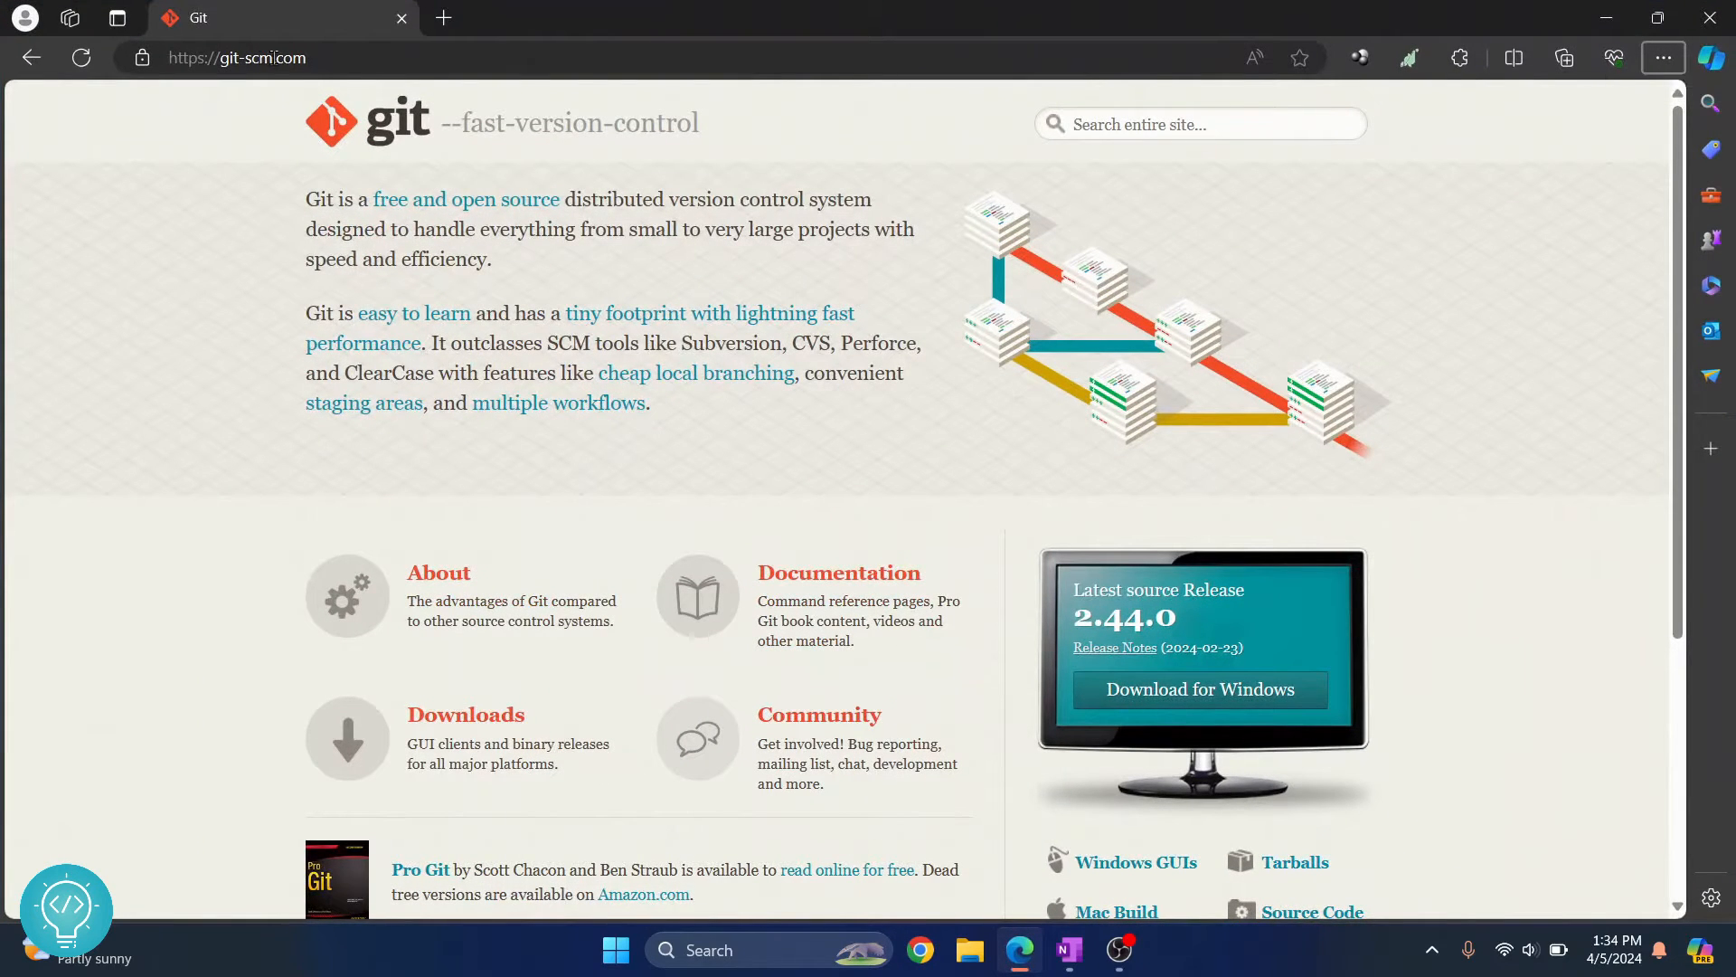
# - Scroll down the git-scm.com home page and go to its Downloads page
pyautogui.scroll(-3)
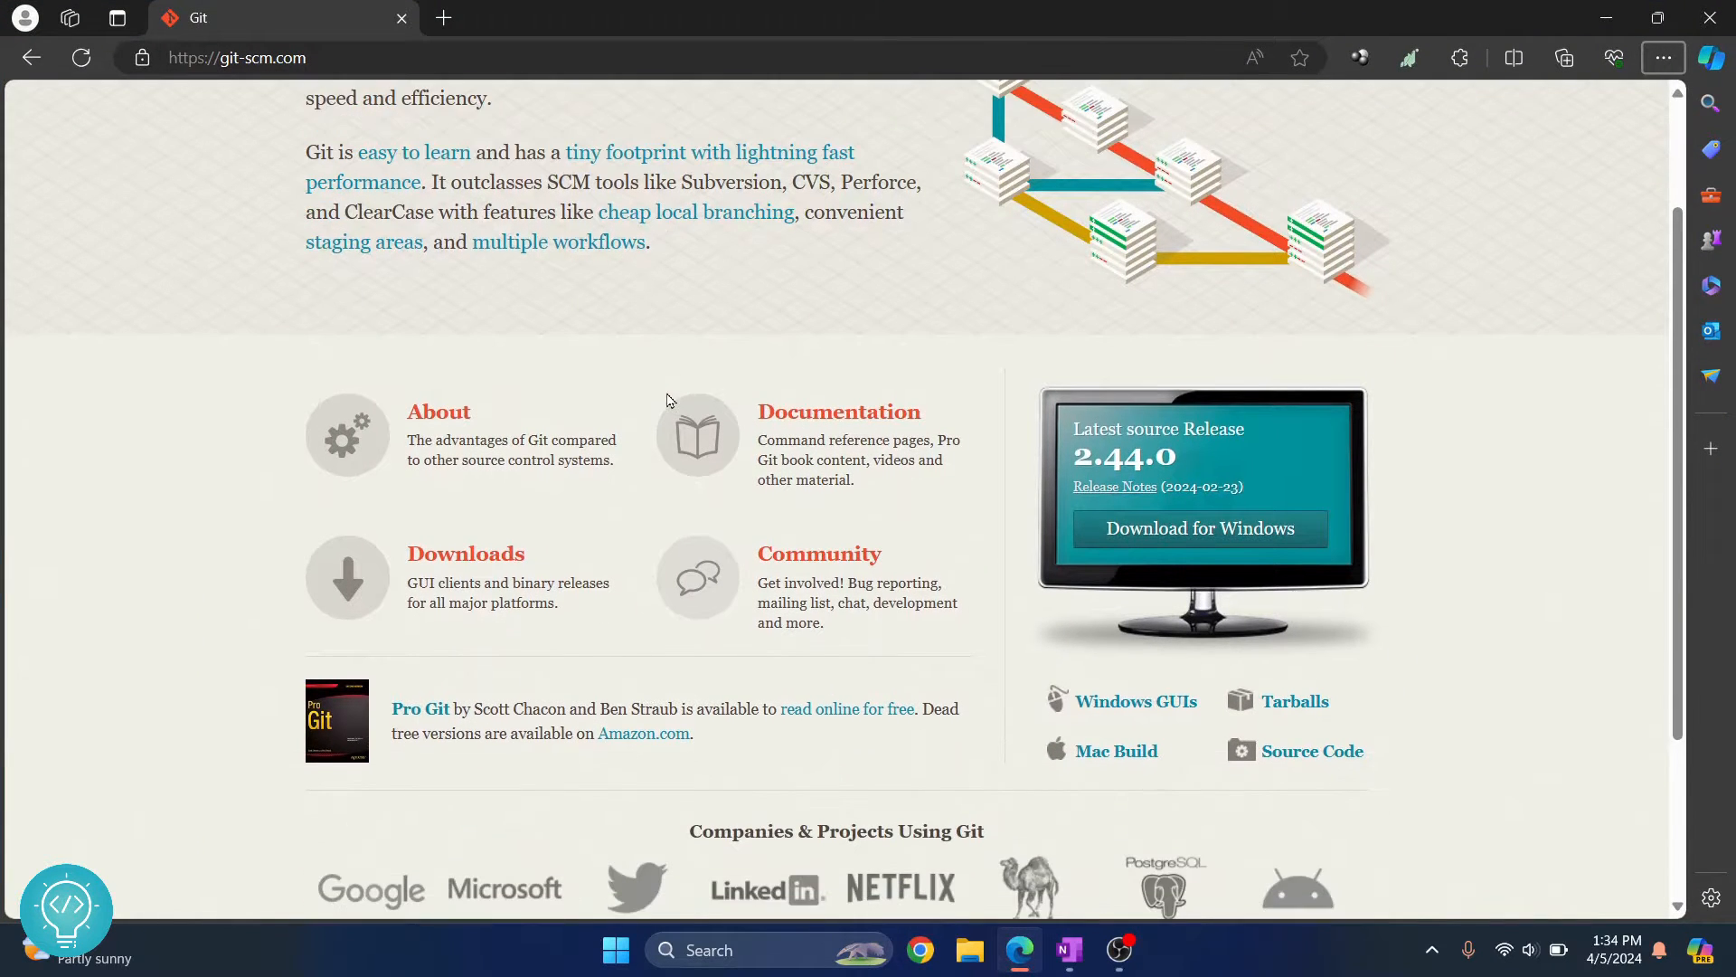
pyautogui.moveTo(465, 554)
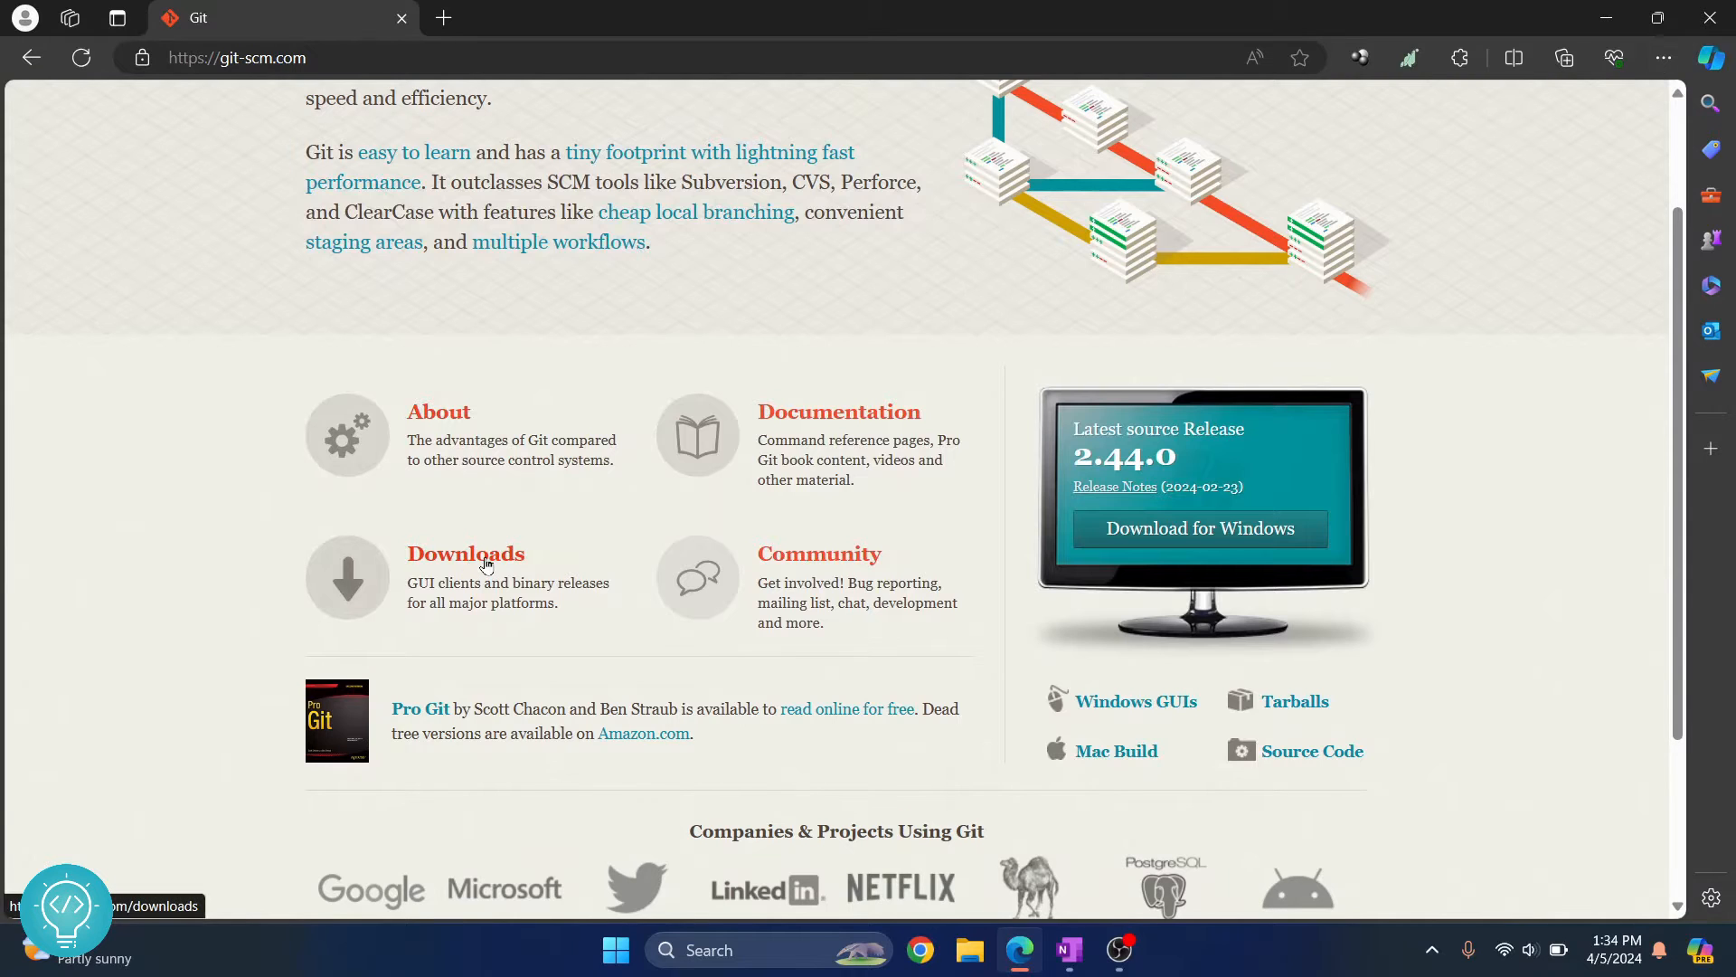
pyautogui.click(465, 553)
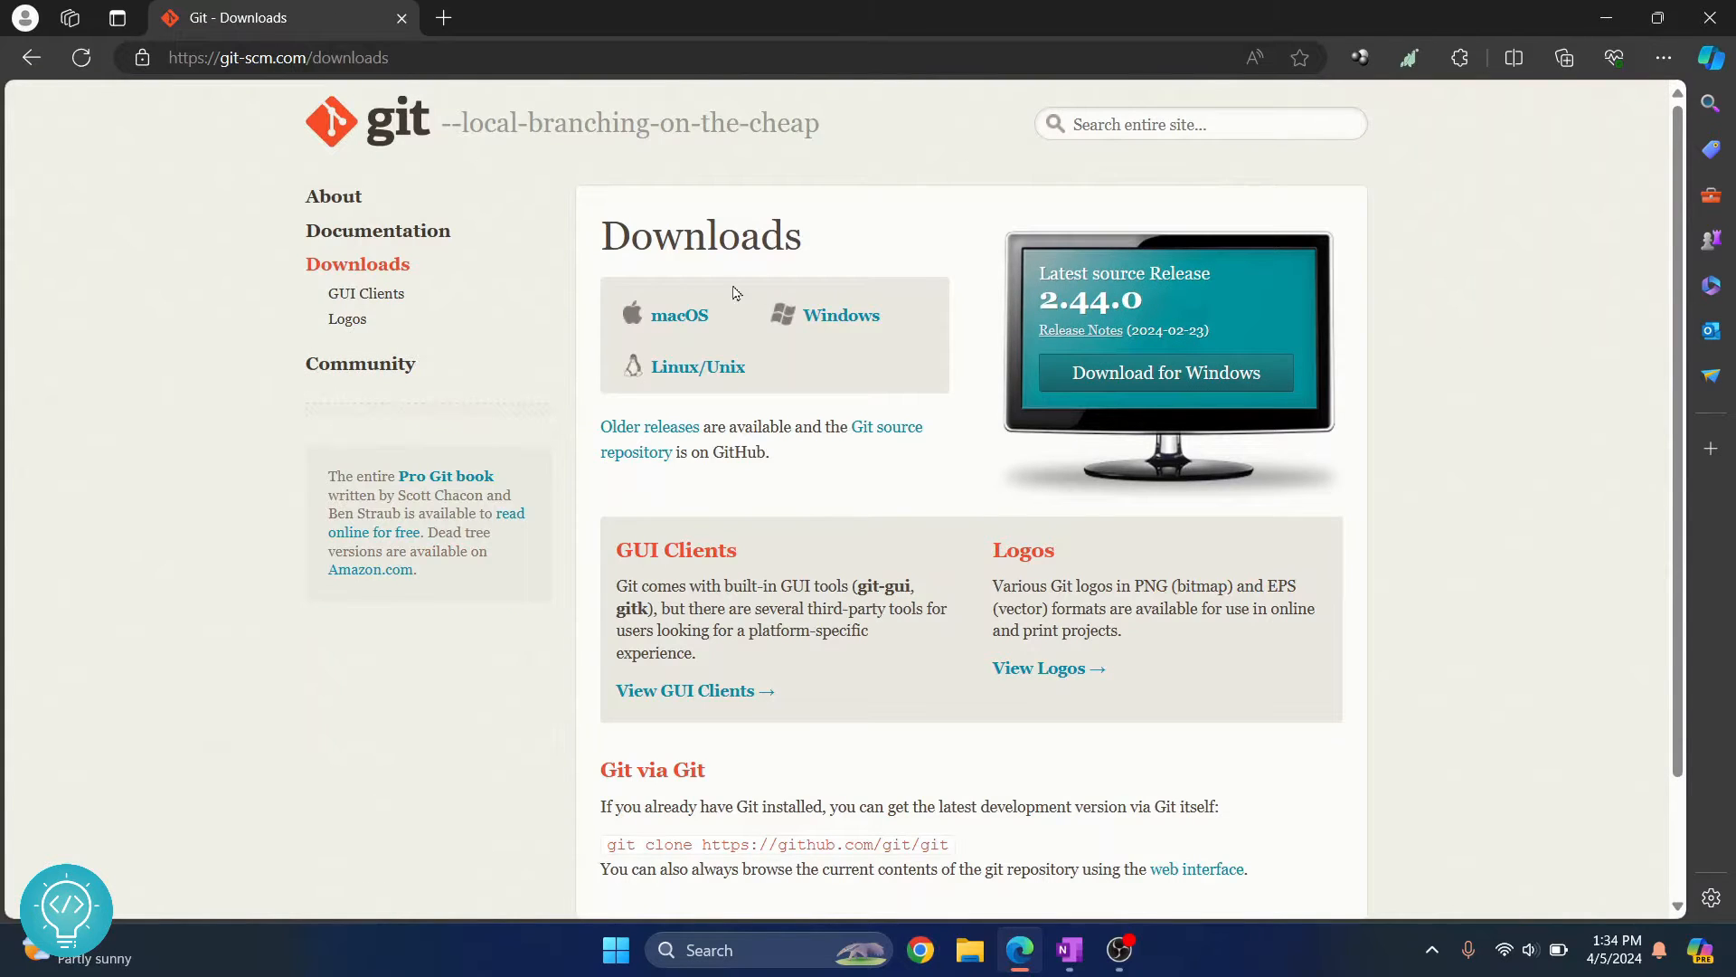
pyautogui.moveTo(751, 302)
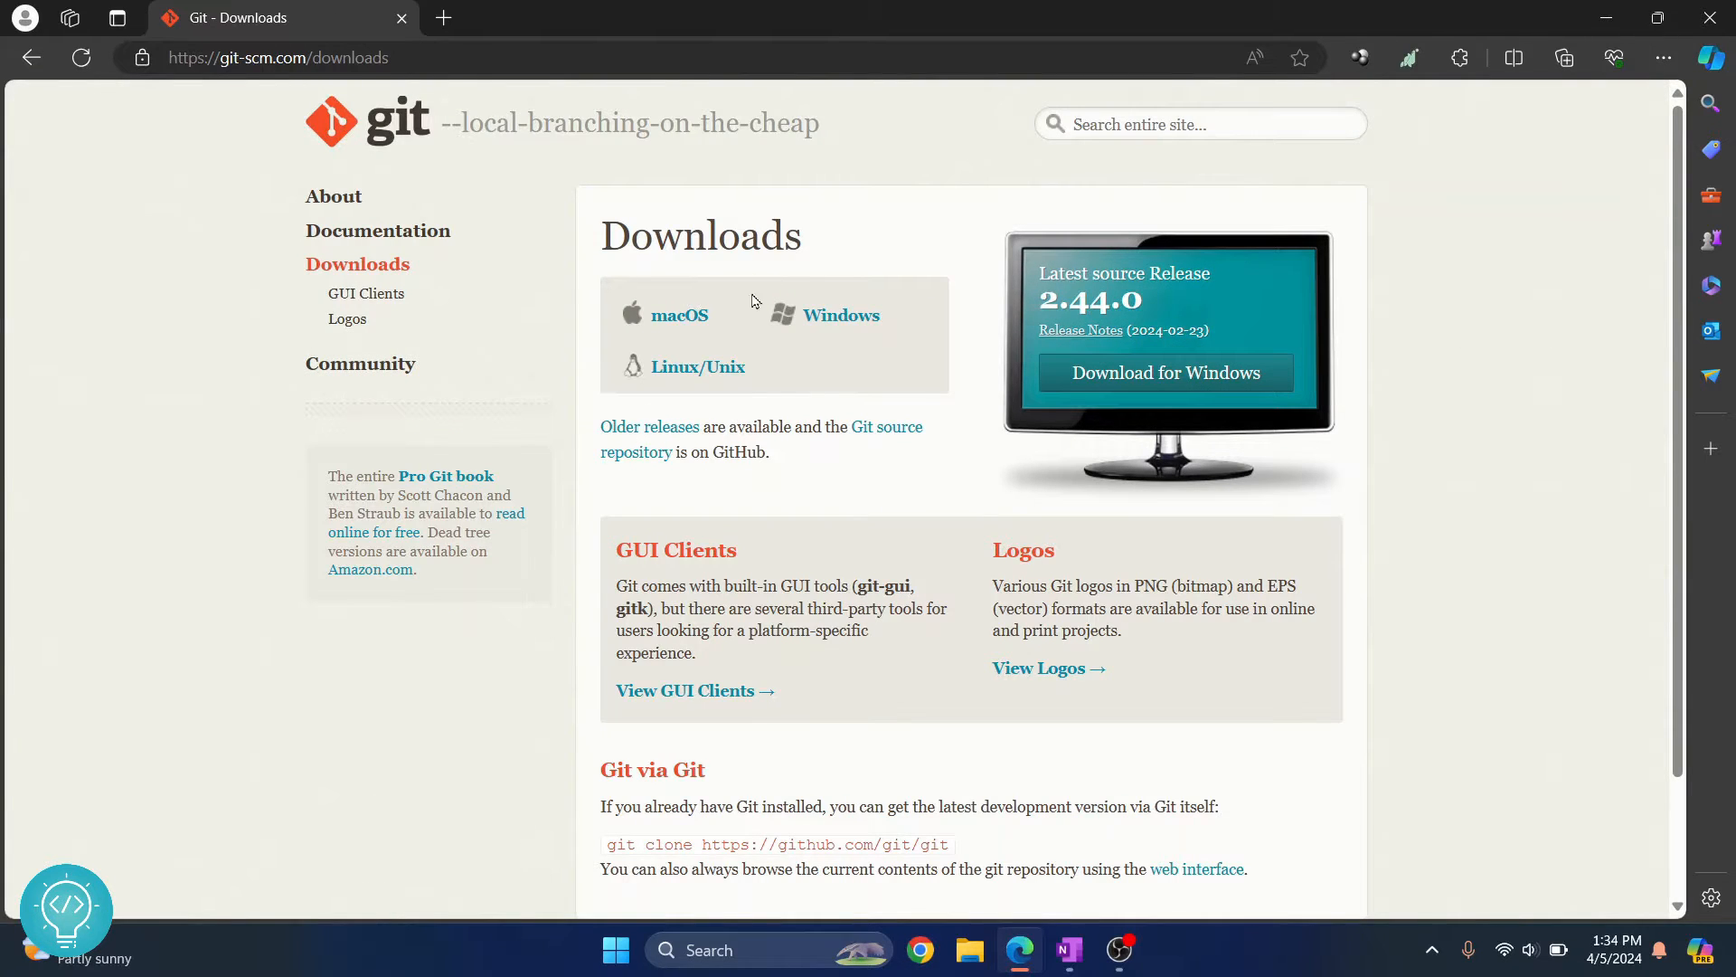
pyautogui.moveTo(894, 336)
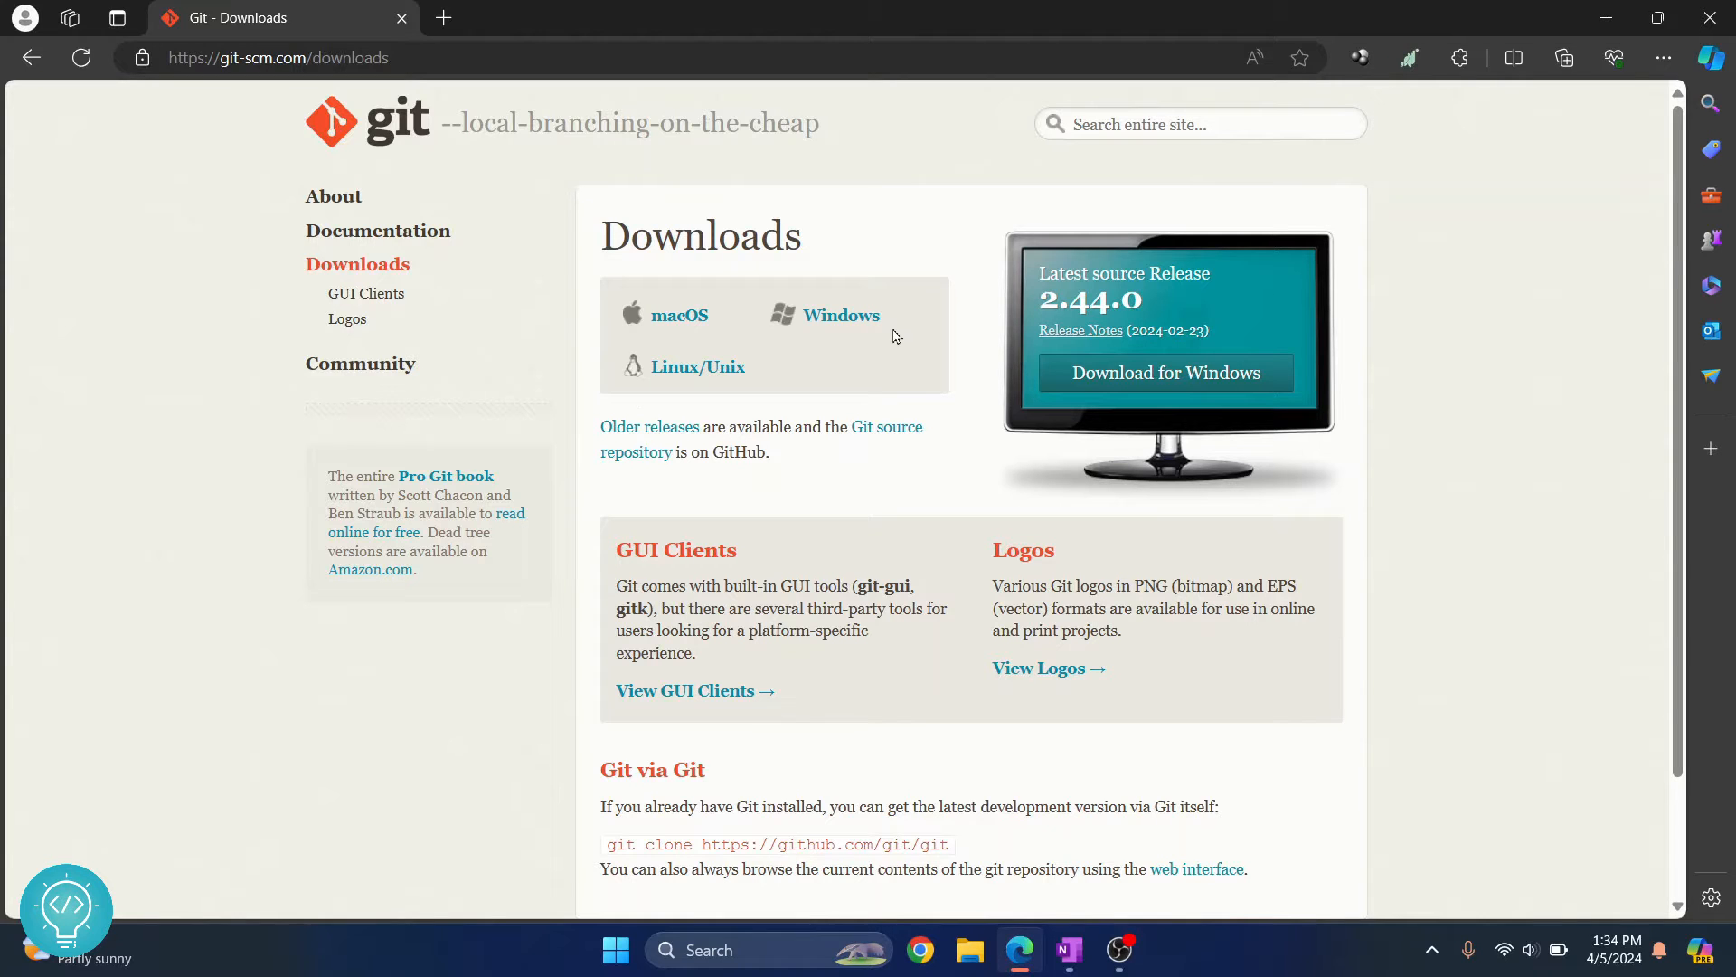
pyautogui.moveTo(660, 338)
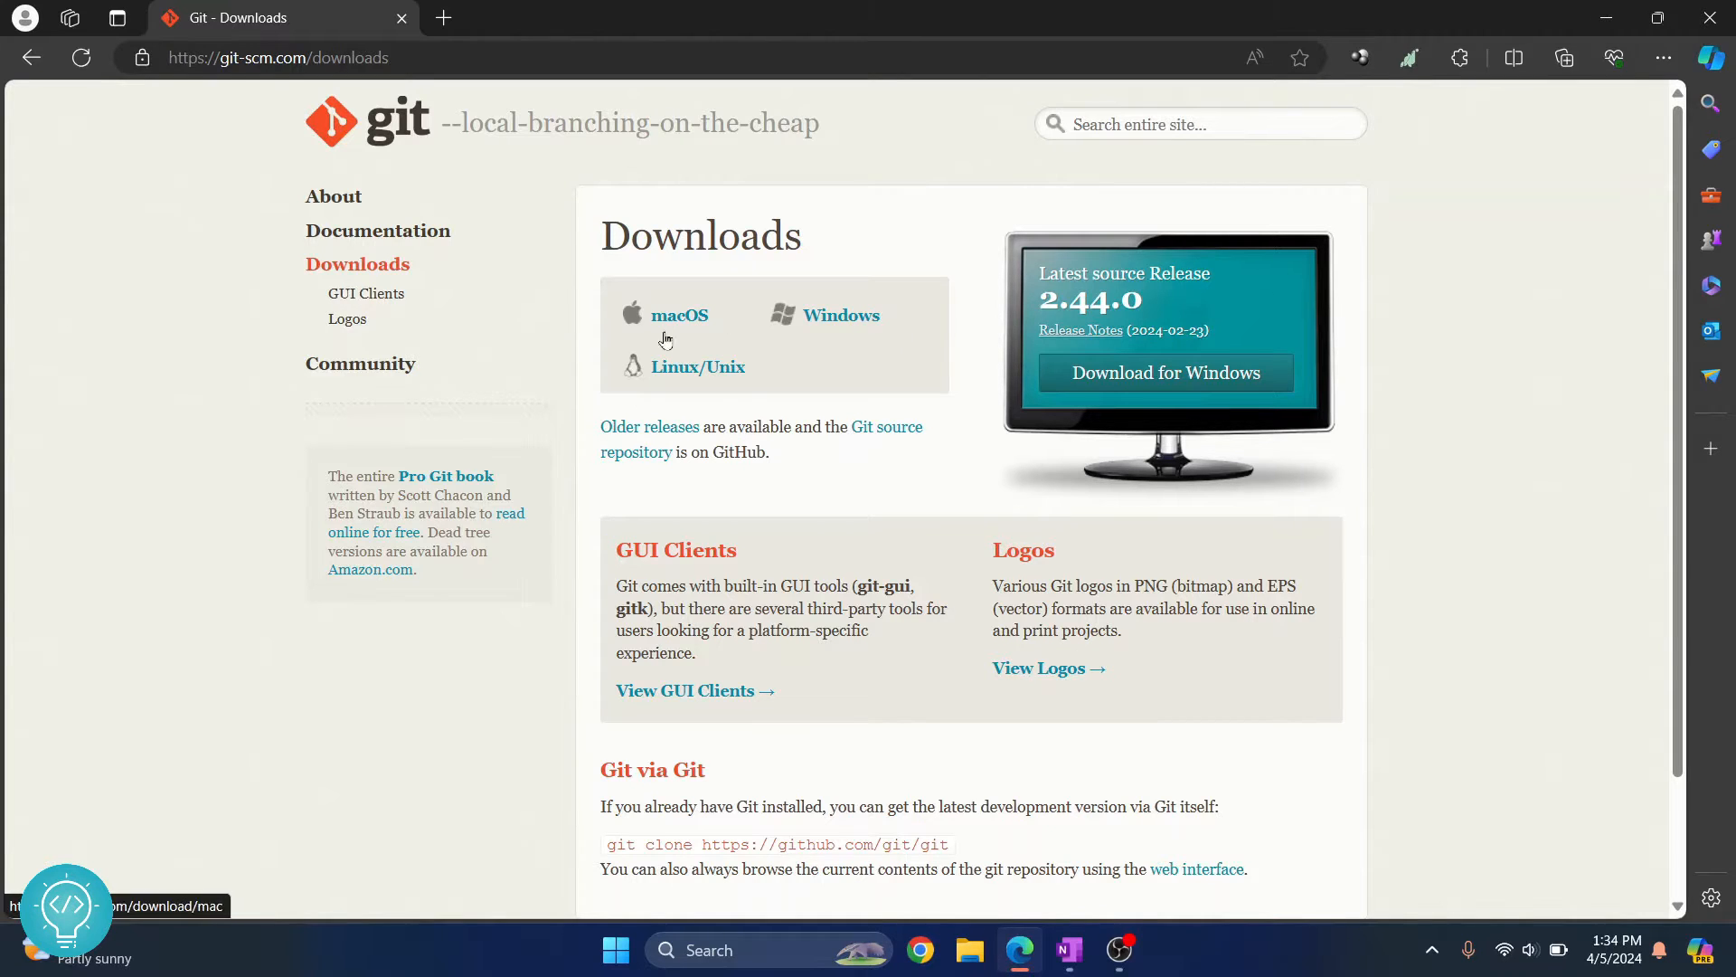
pyautogui.moveTo(1164, 373)
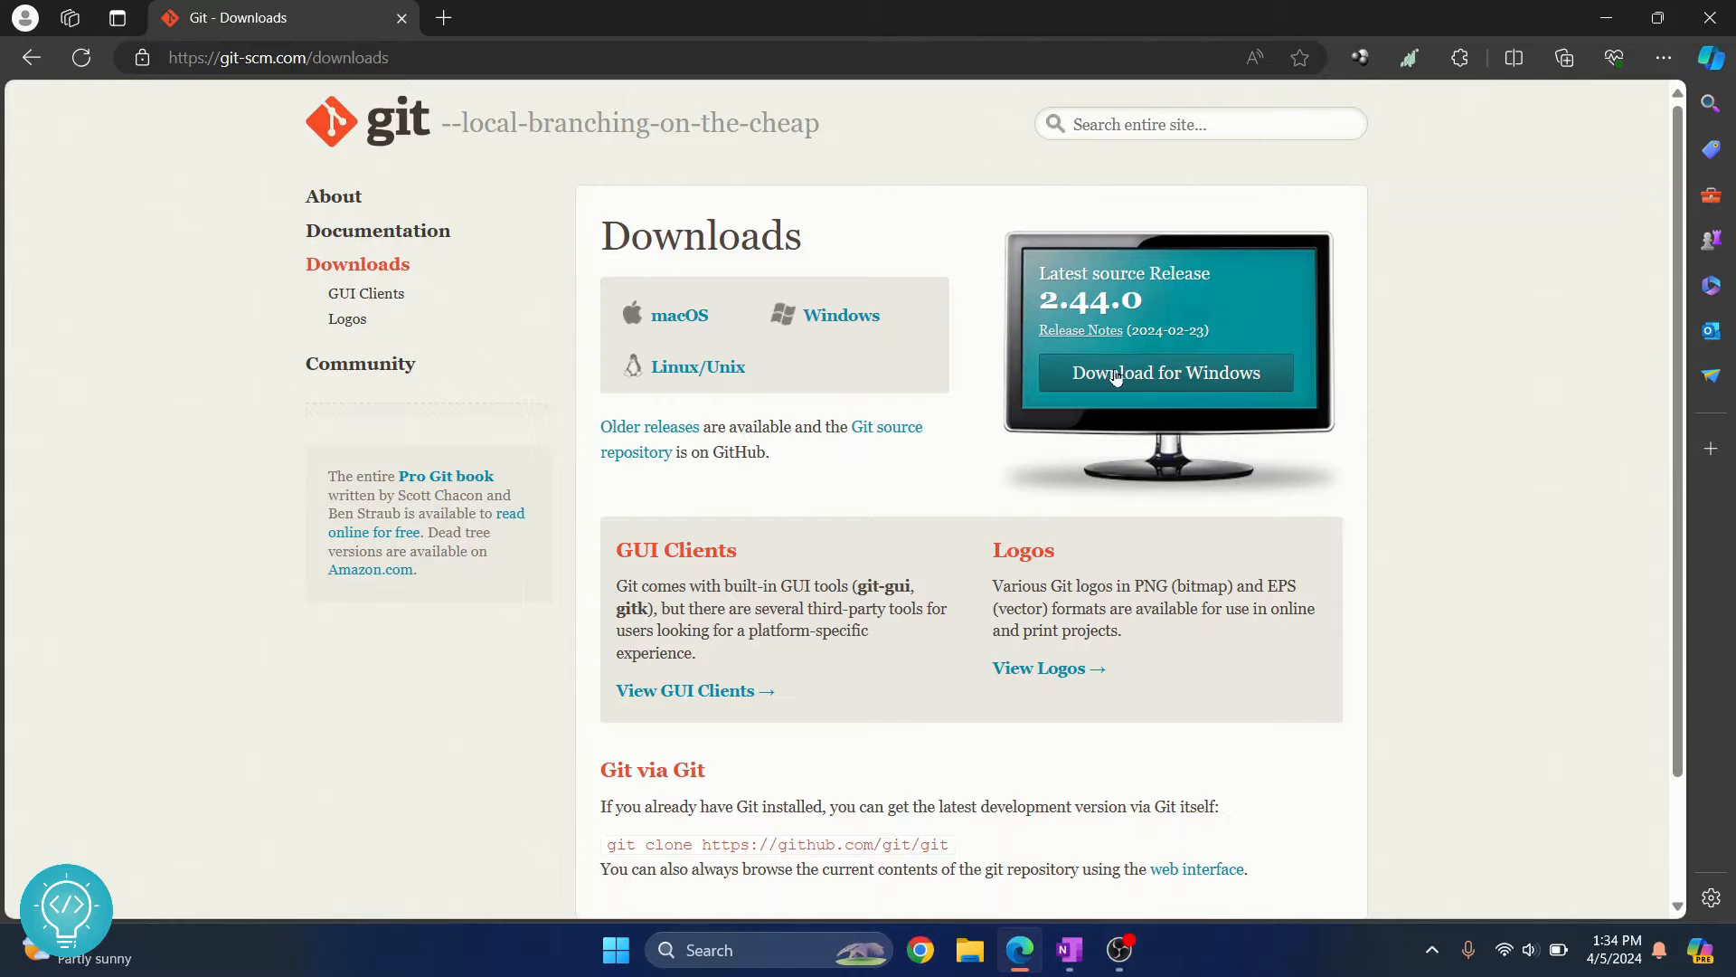
# - Download Git-2.44.0-64-bit.exe from the Download for Windows page
pyautogui.click(1165, 372)
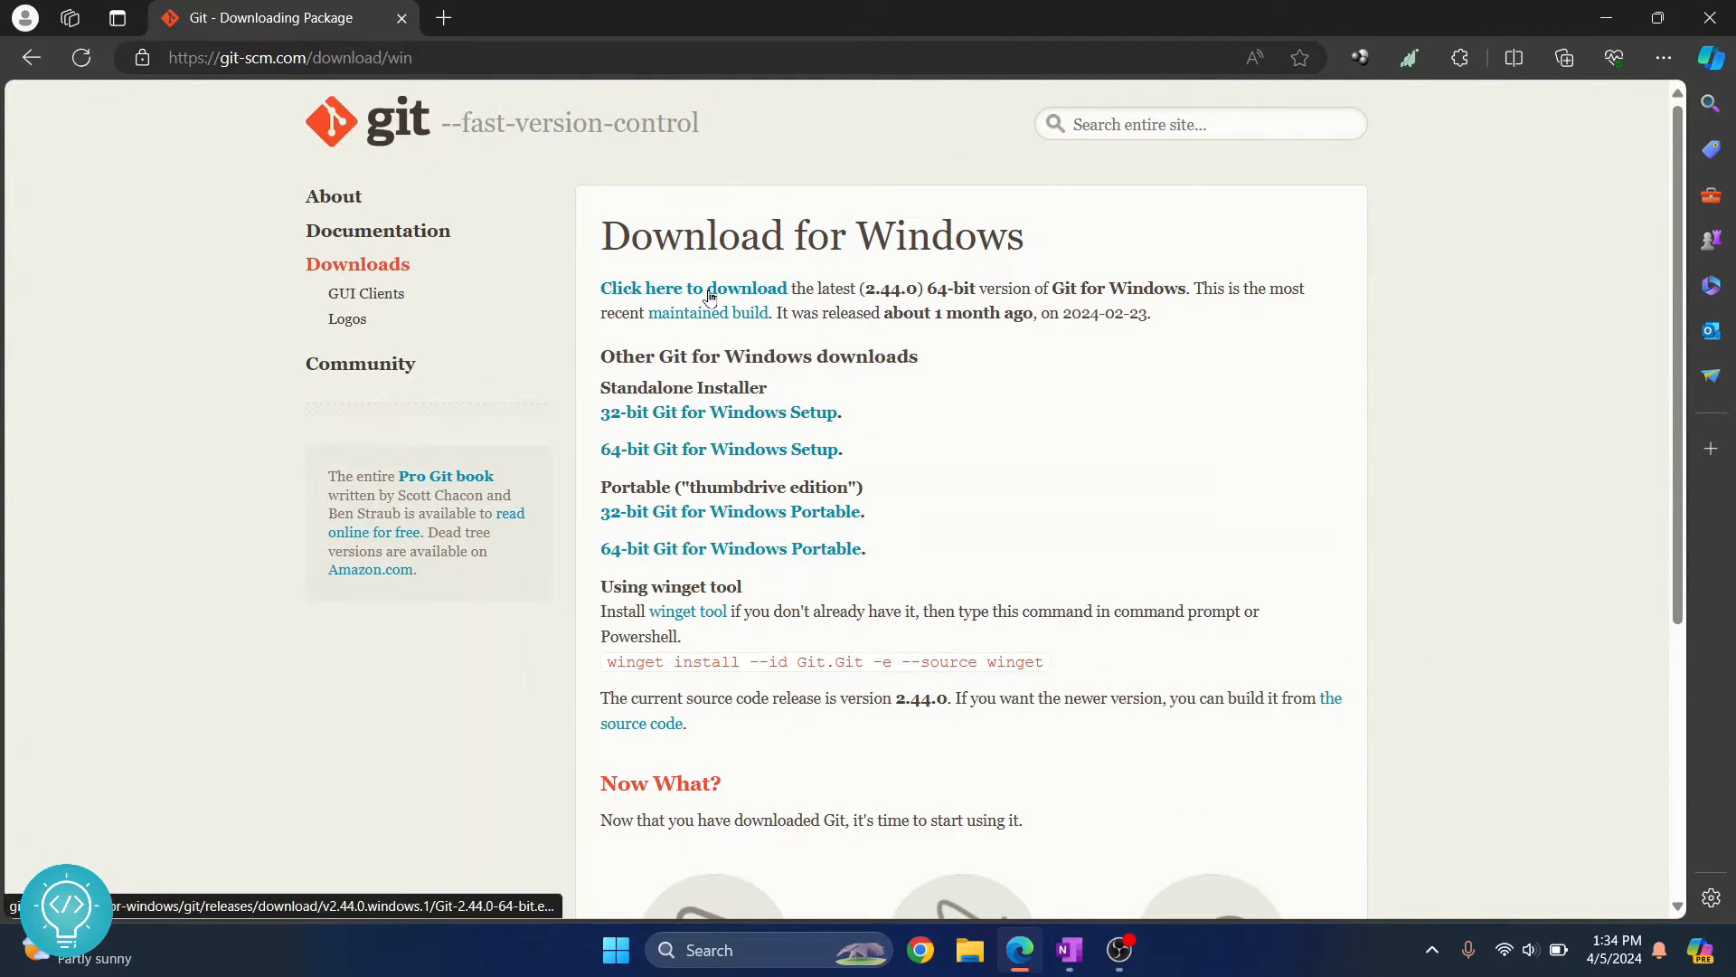
pyautogui.moveTo(989, 480)
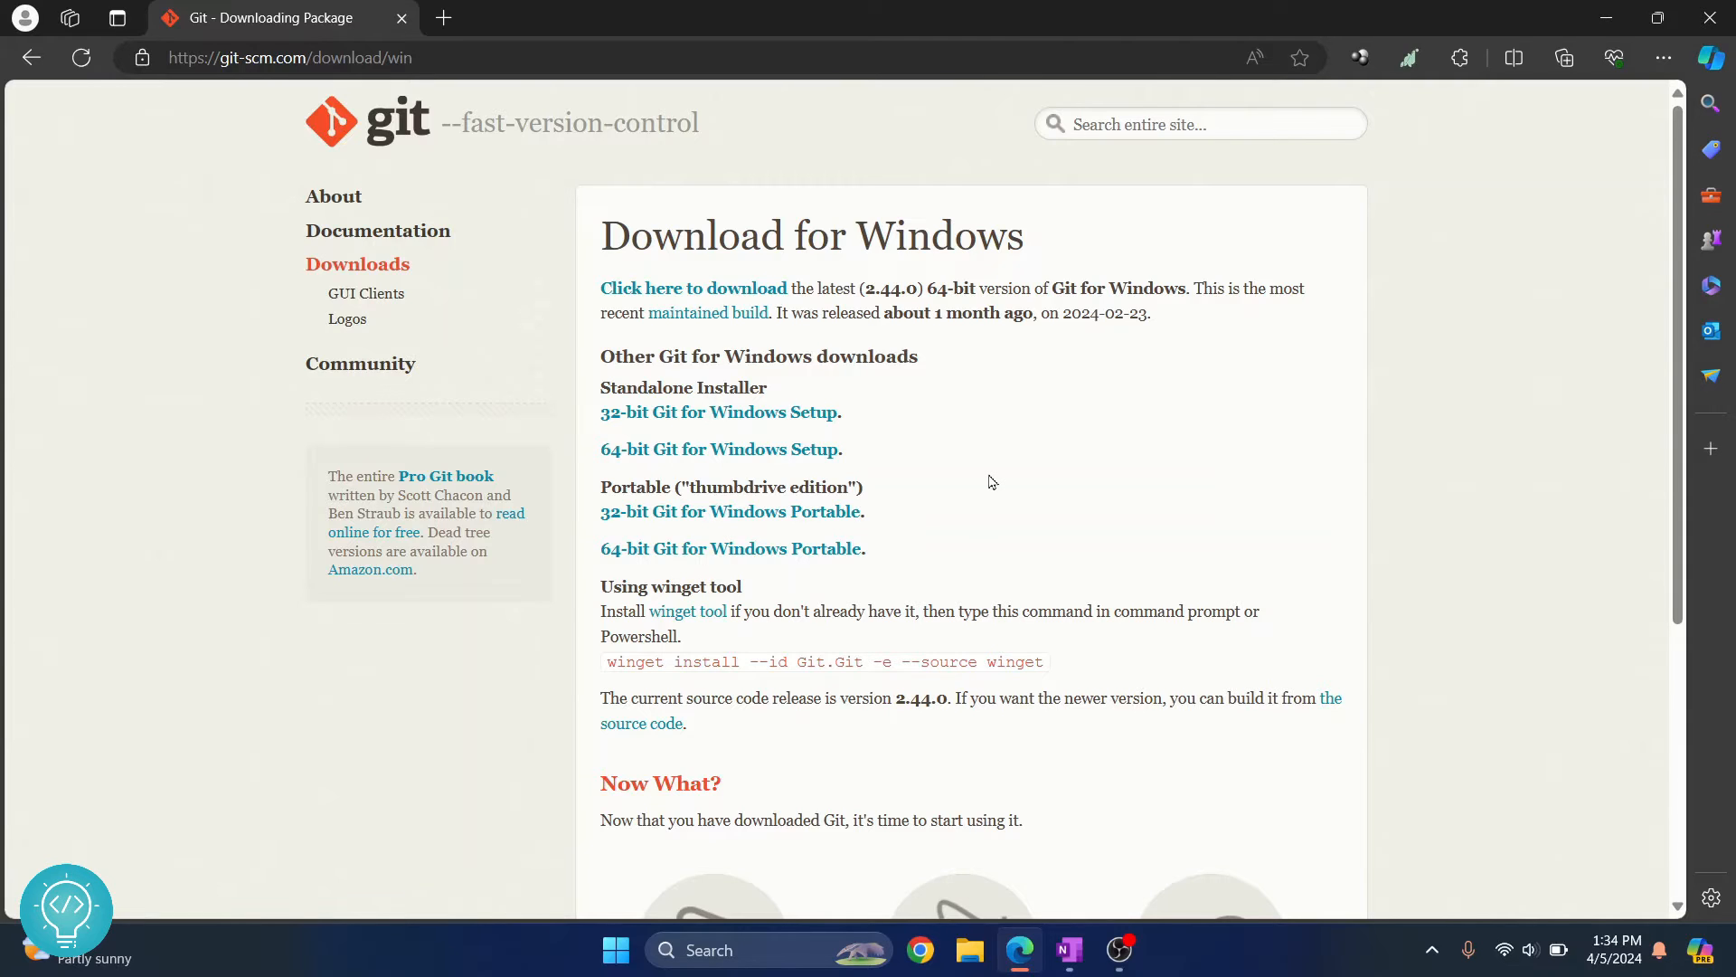
pyautogui.moveTo(694, 288)
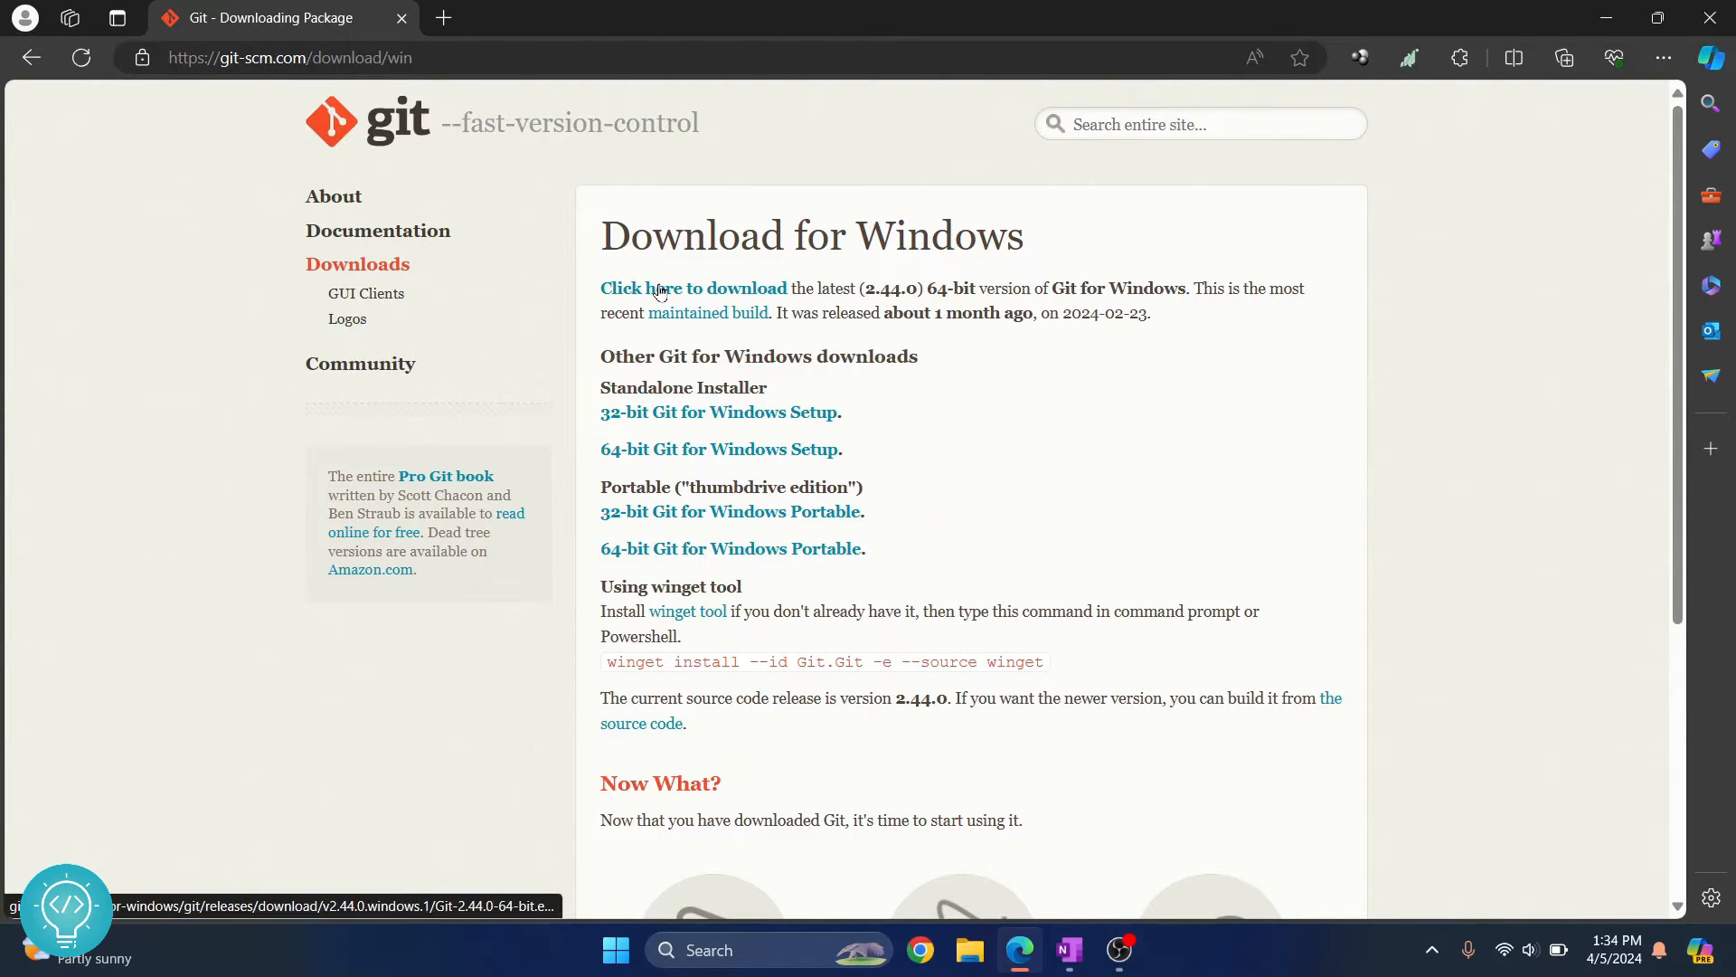
pyautogui.click(693, 287)
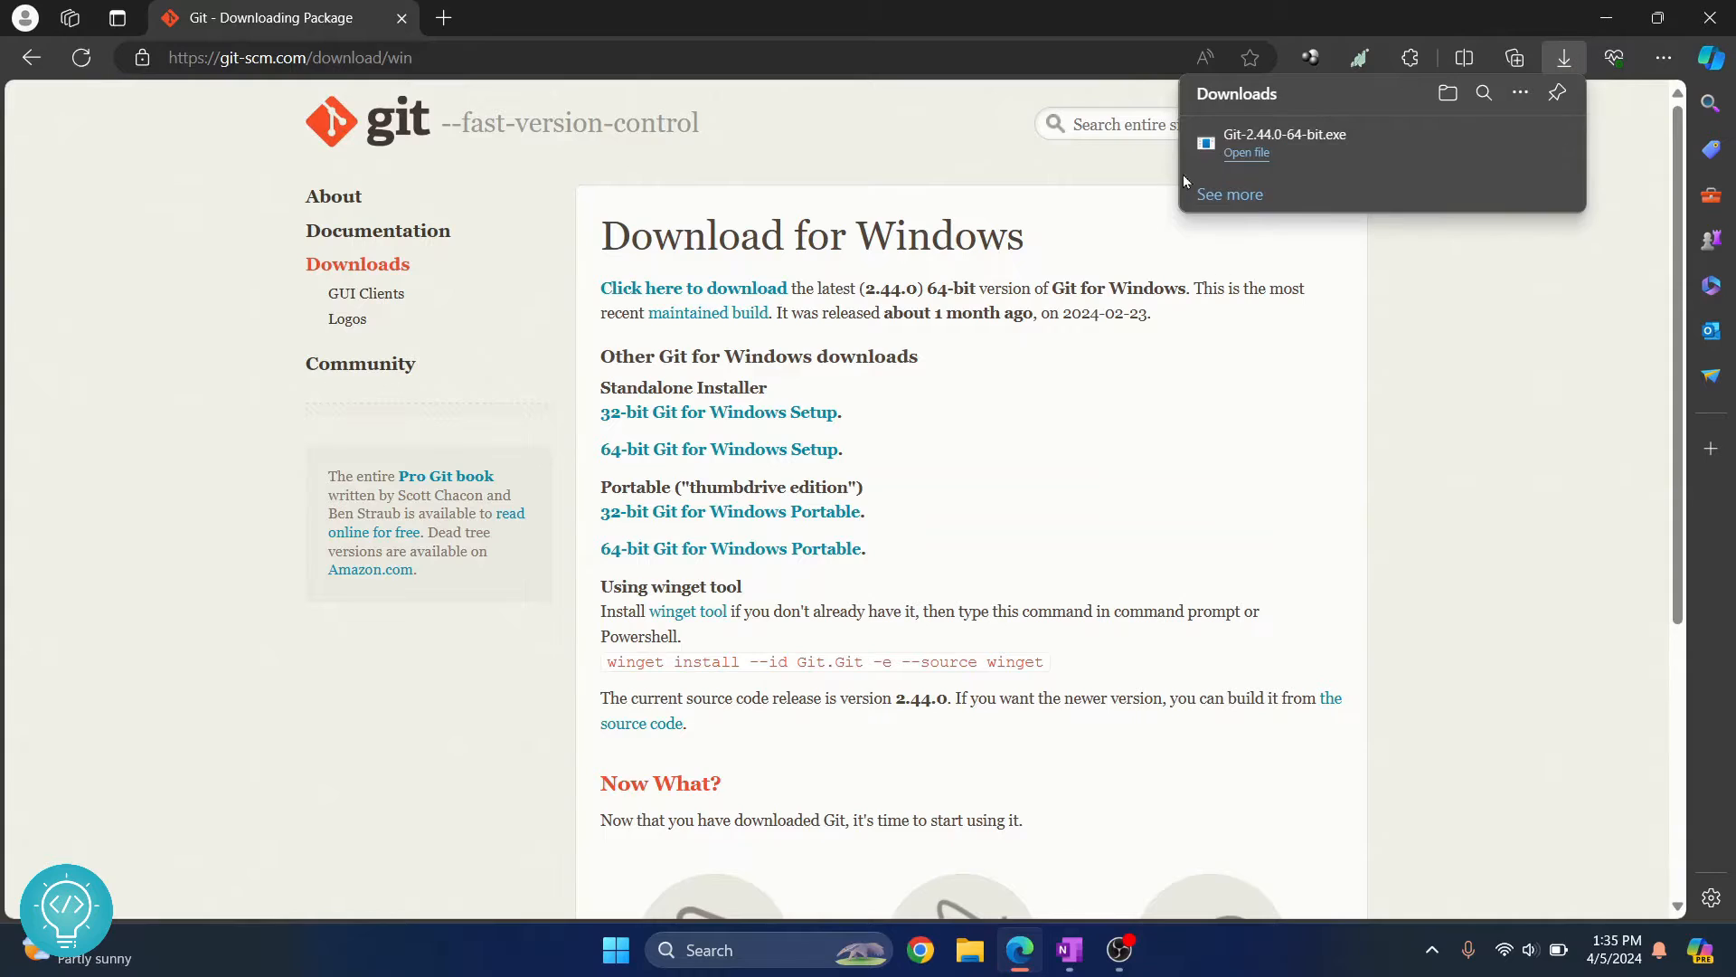
pyautogui.moveTo(1284, 143)
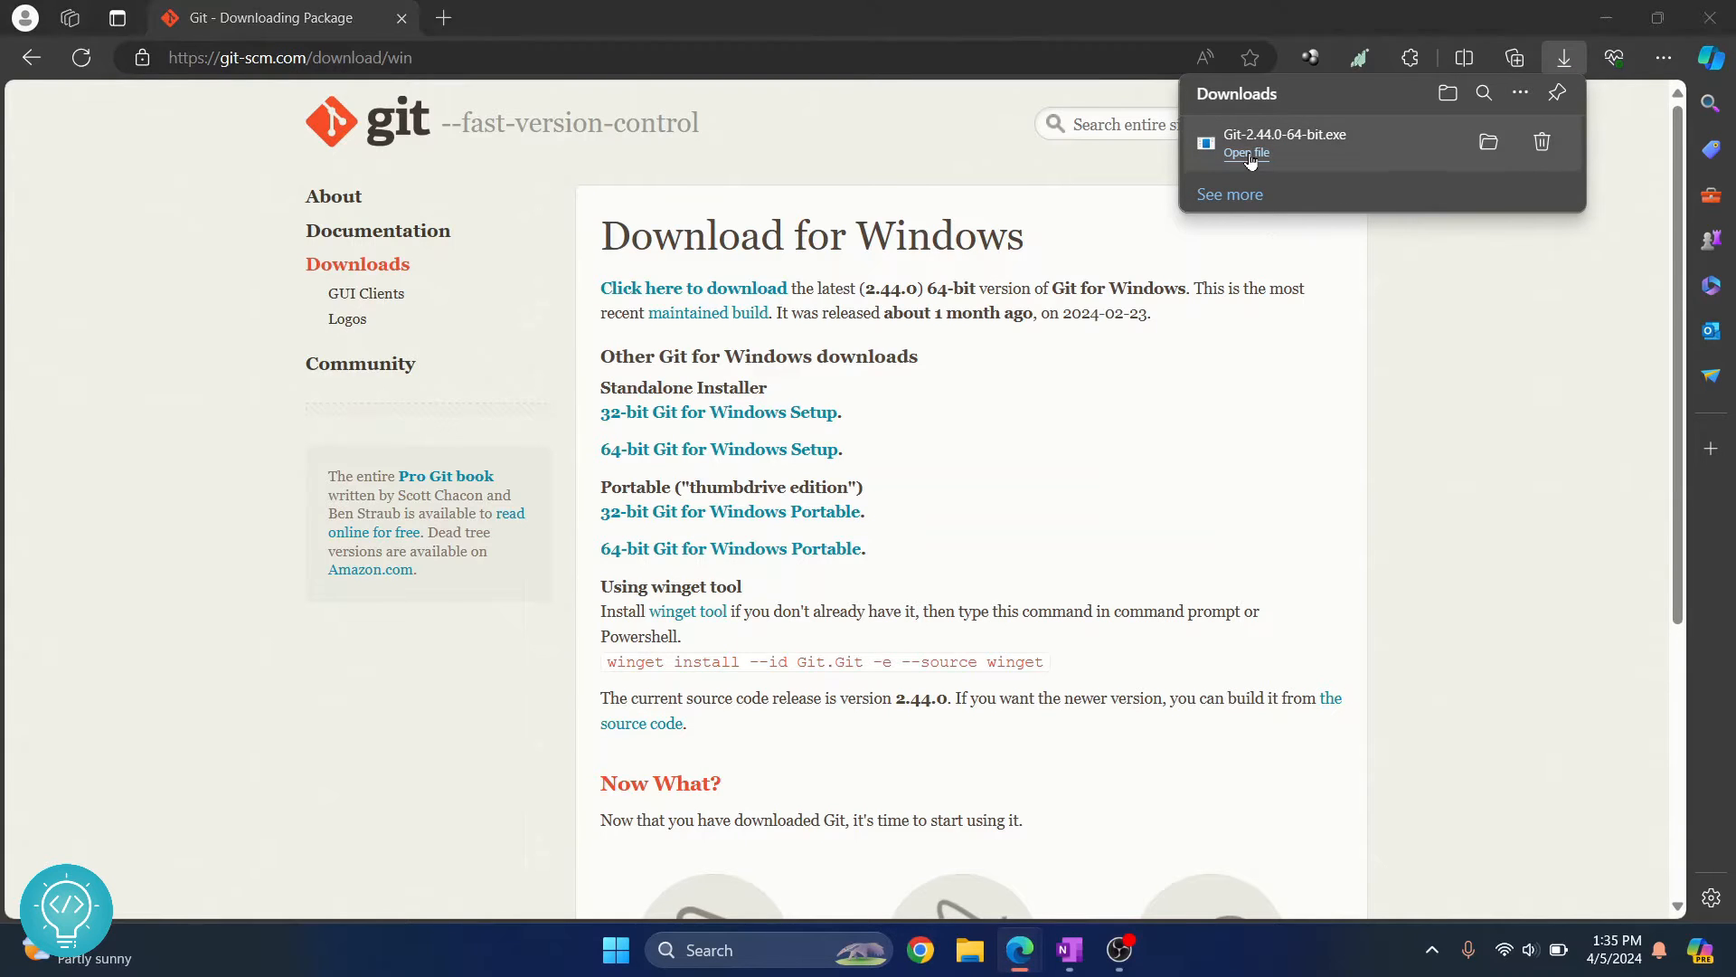
# - Launch Git-2.44.0-64-bit.exe, accept the license, and confirm installing into C:\Program Files\Git
pyautogui.click(1247, 153)
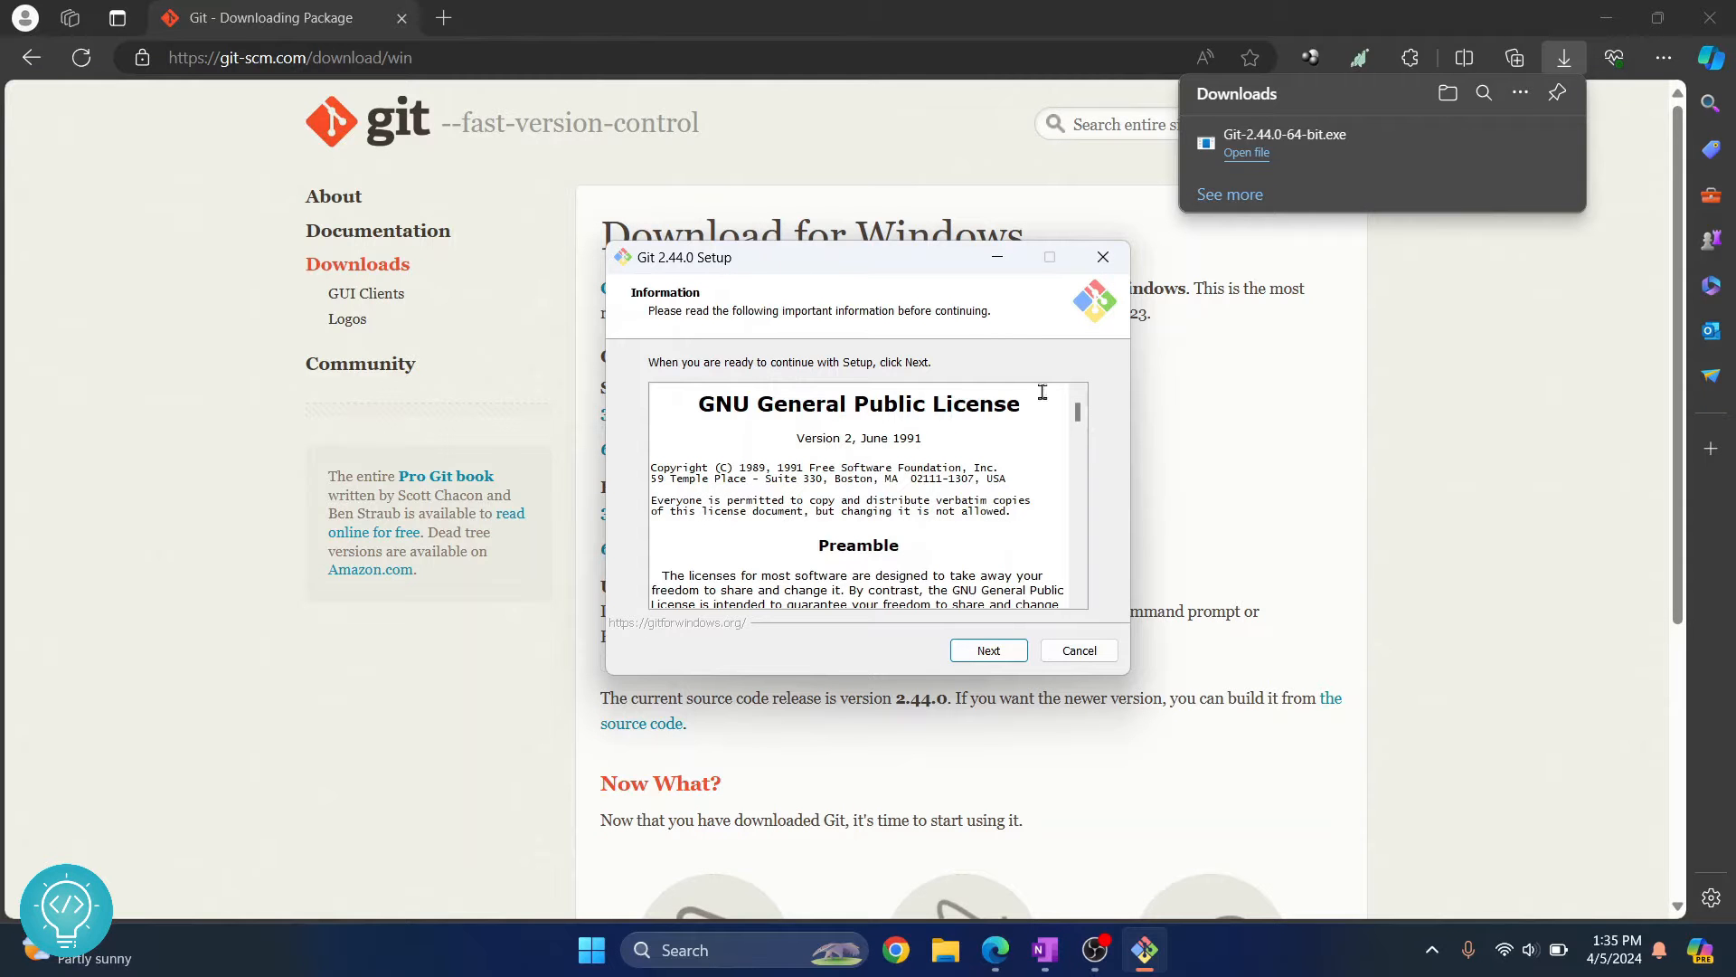
pyautogui.click(987, 650)
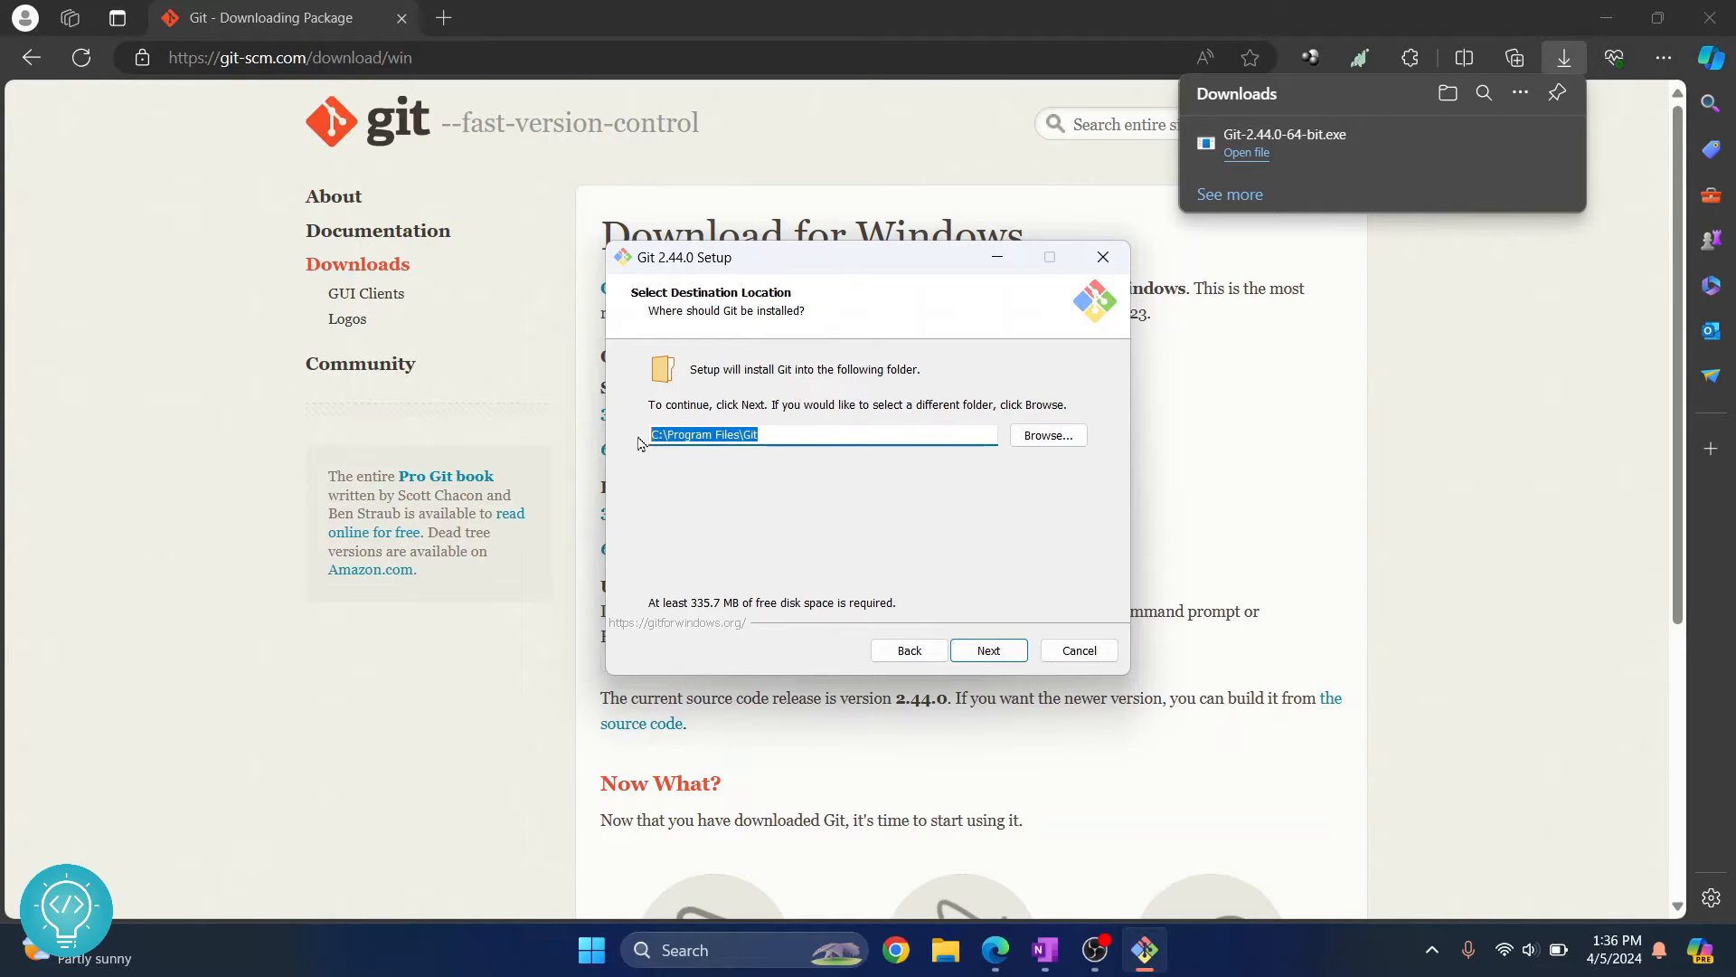
pyautogui.click(1045, 434)
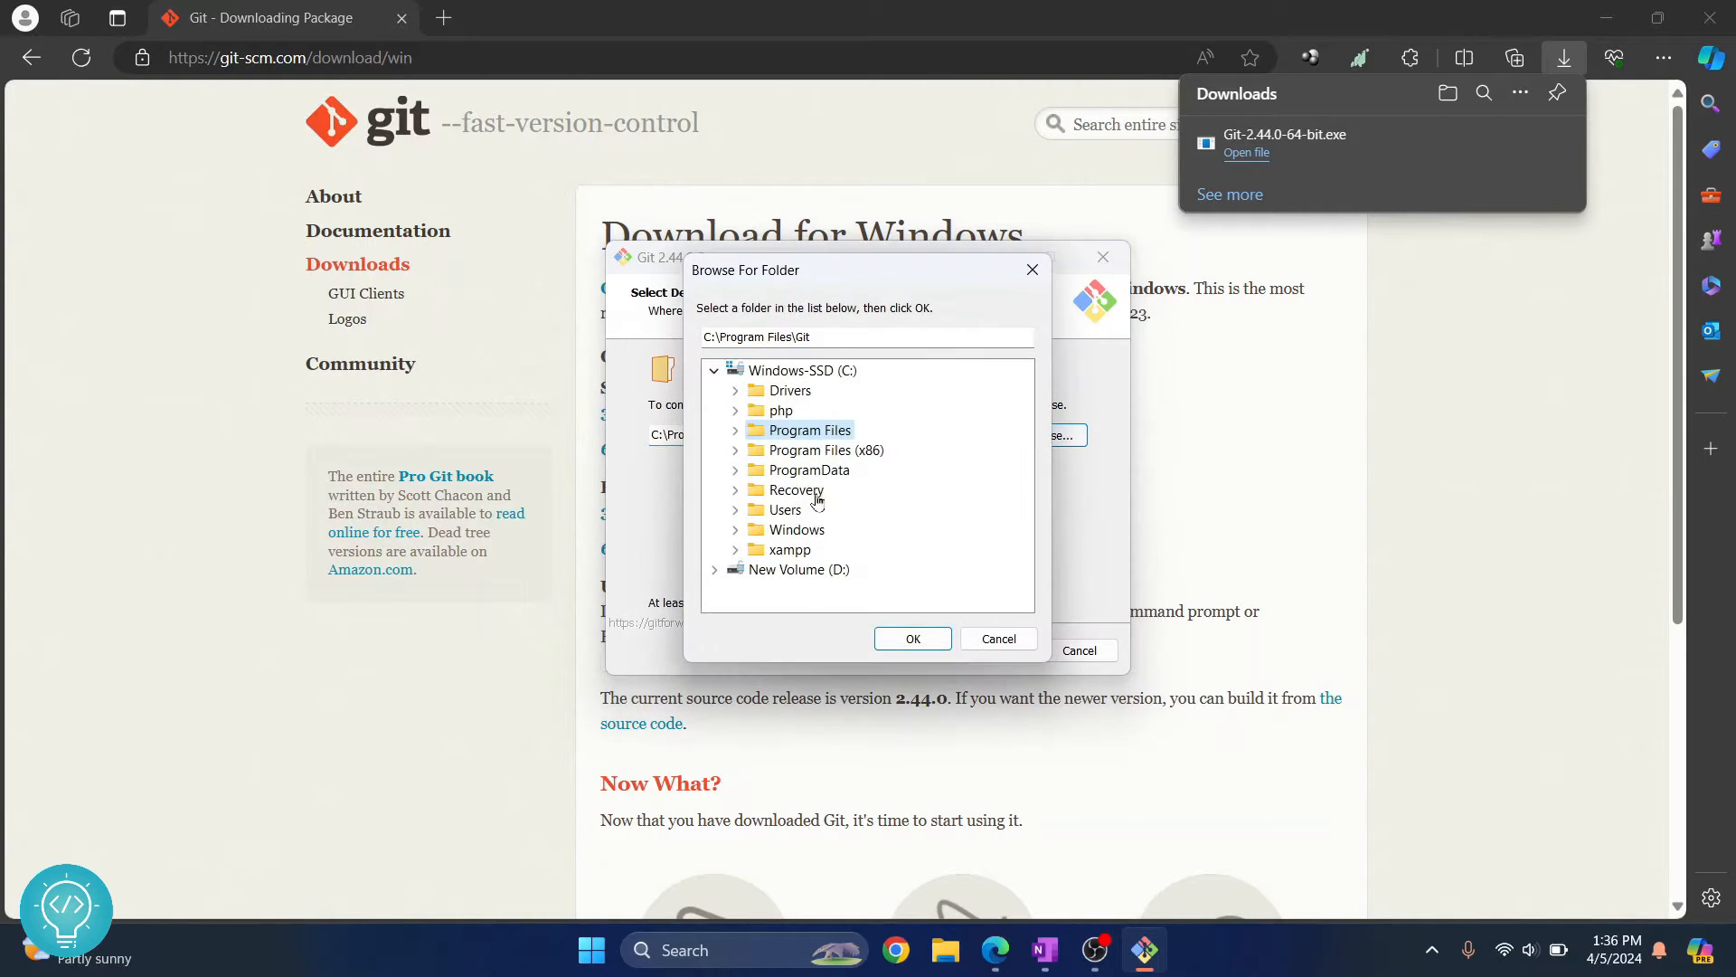
pyautogui.click(715, 569)
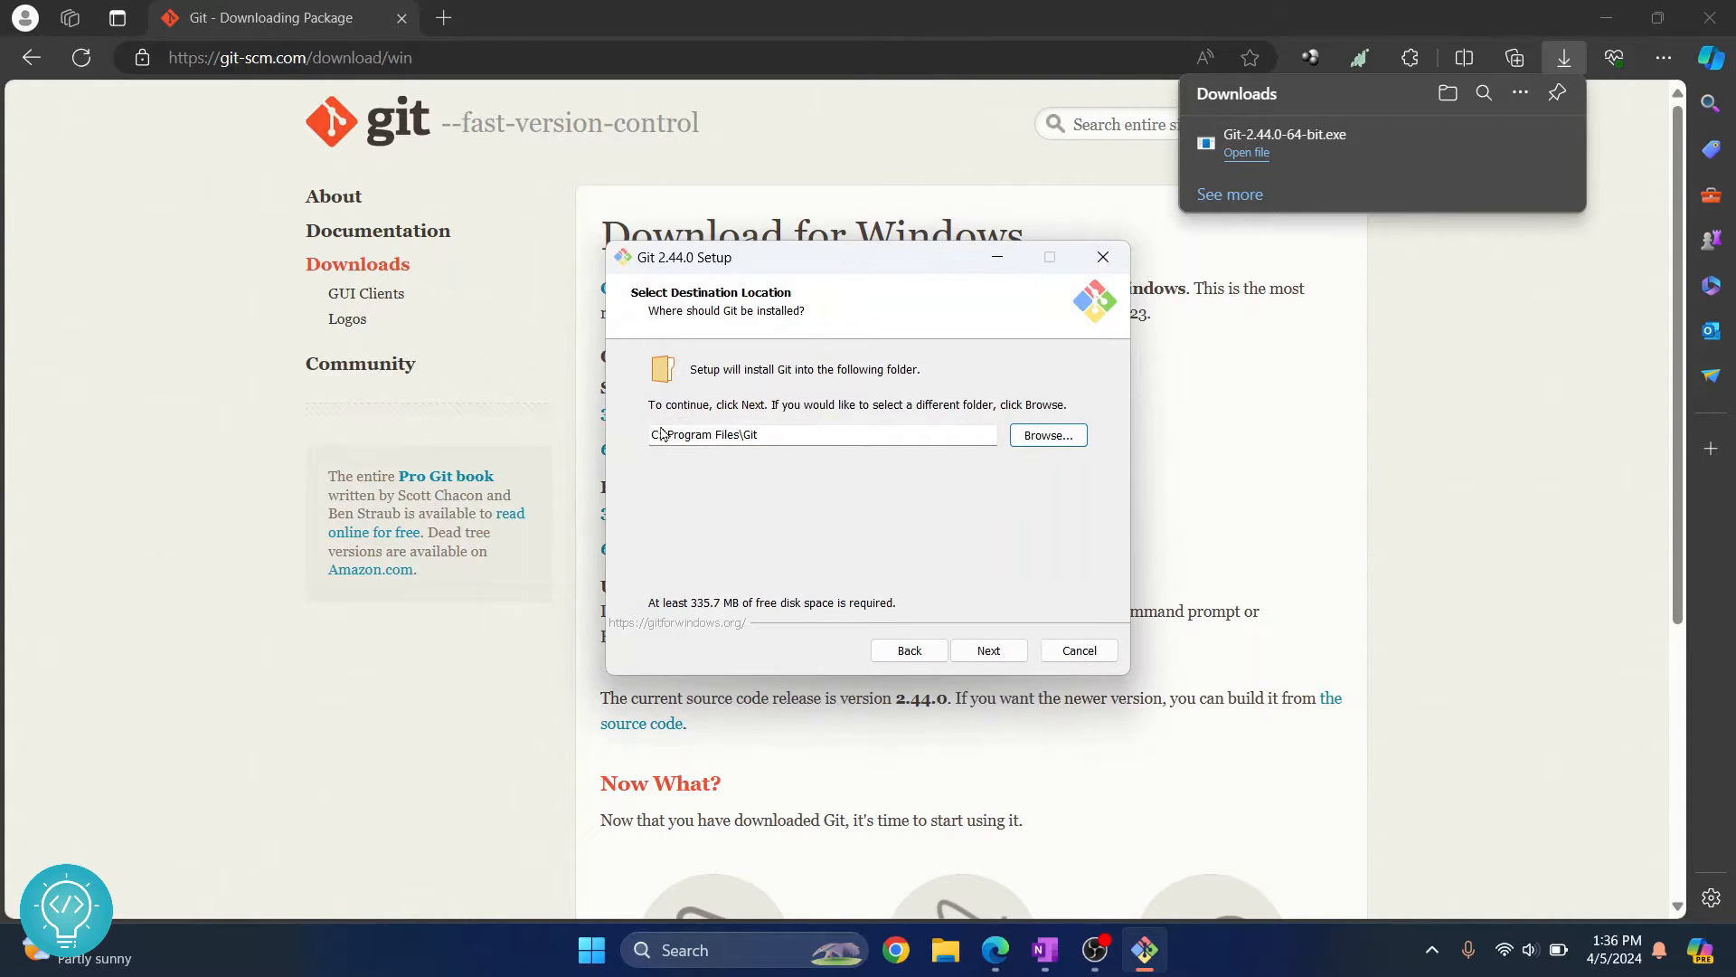
pyautogui.click(986, 650)
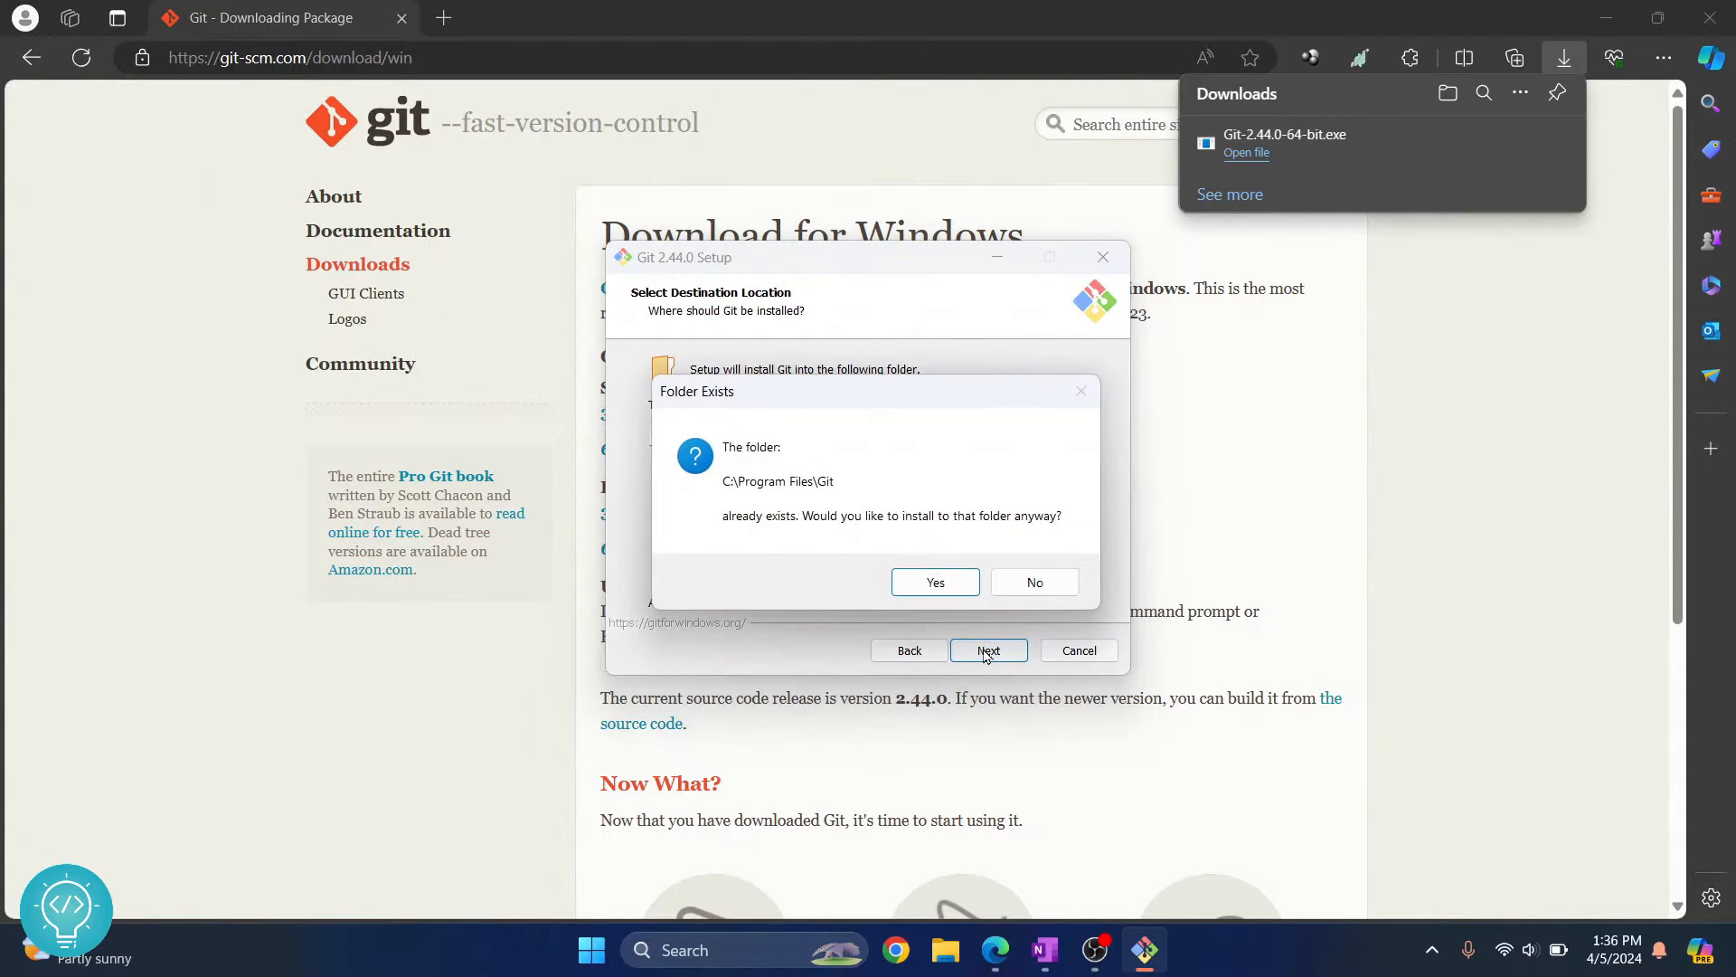
pyautogui.moveTo(968, 496)
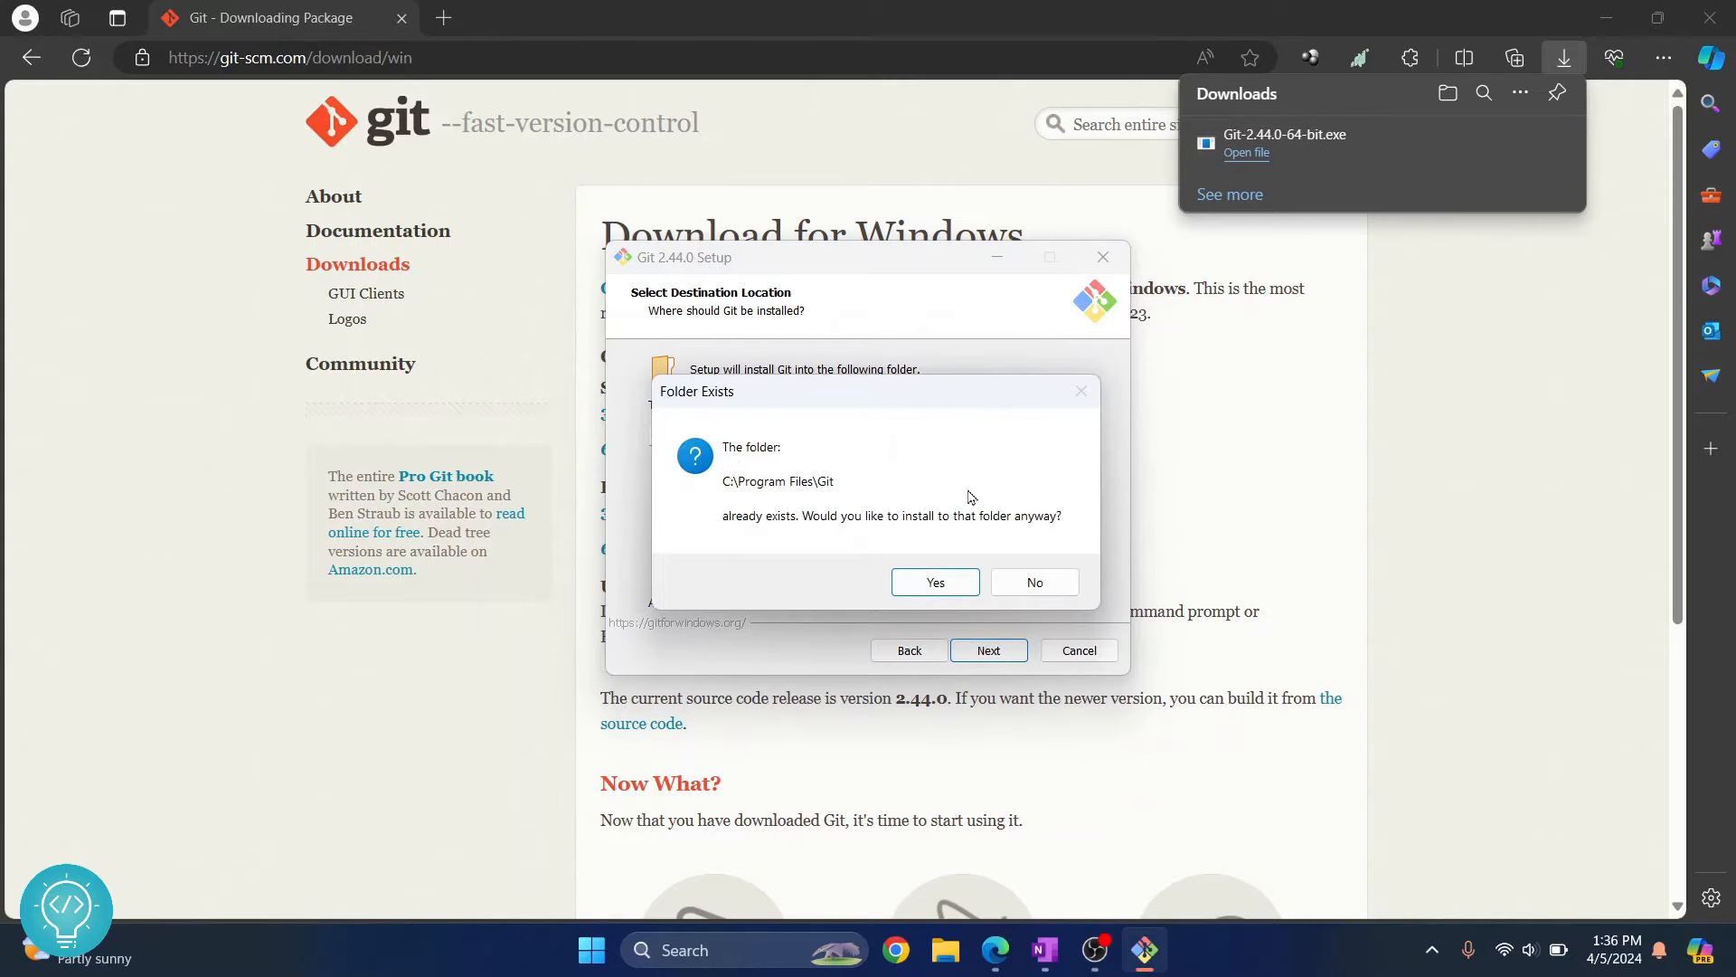
pyautogui.moveTo(781, 450)
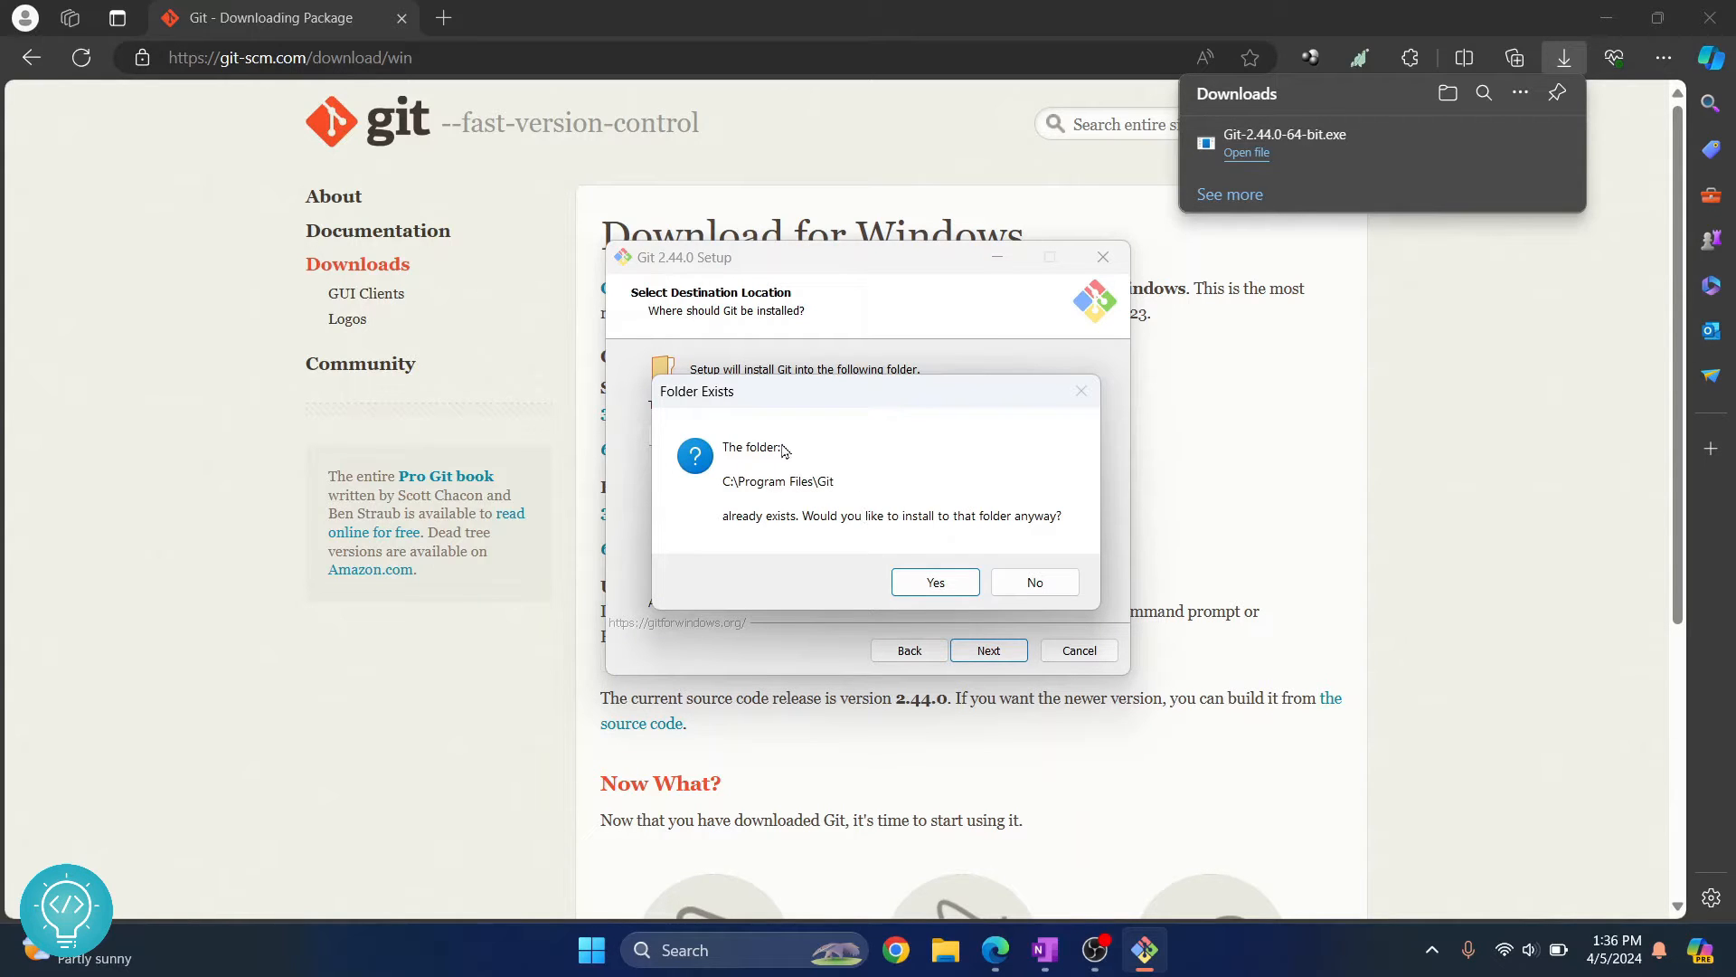
pyautogui.click(934, 581)
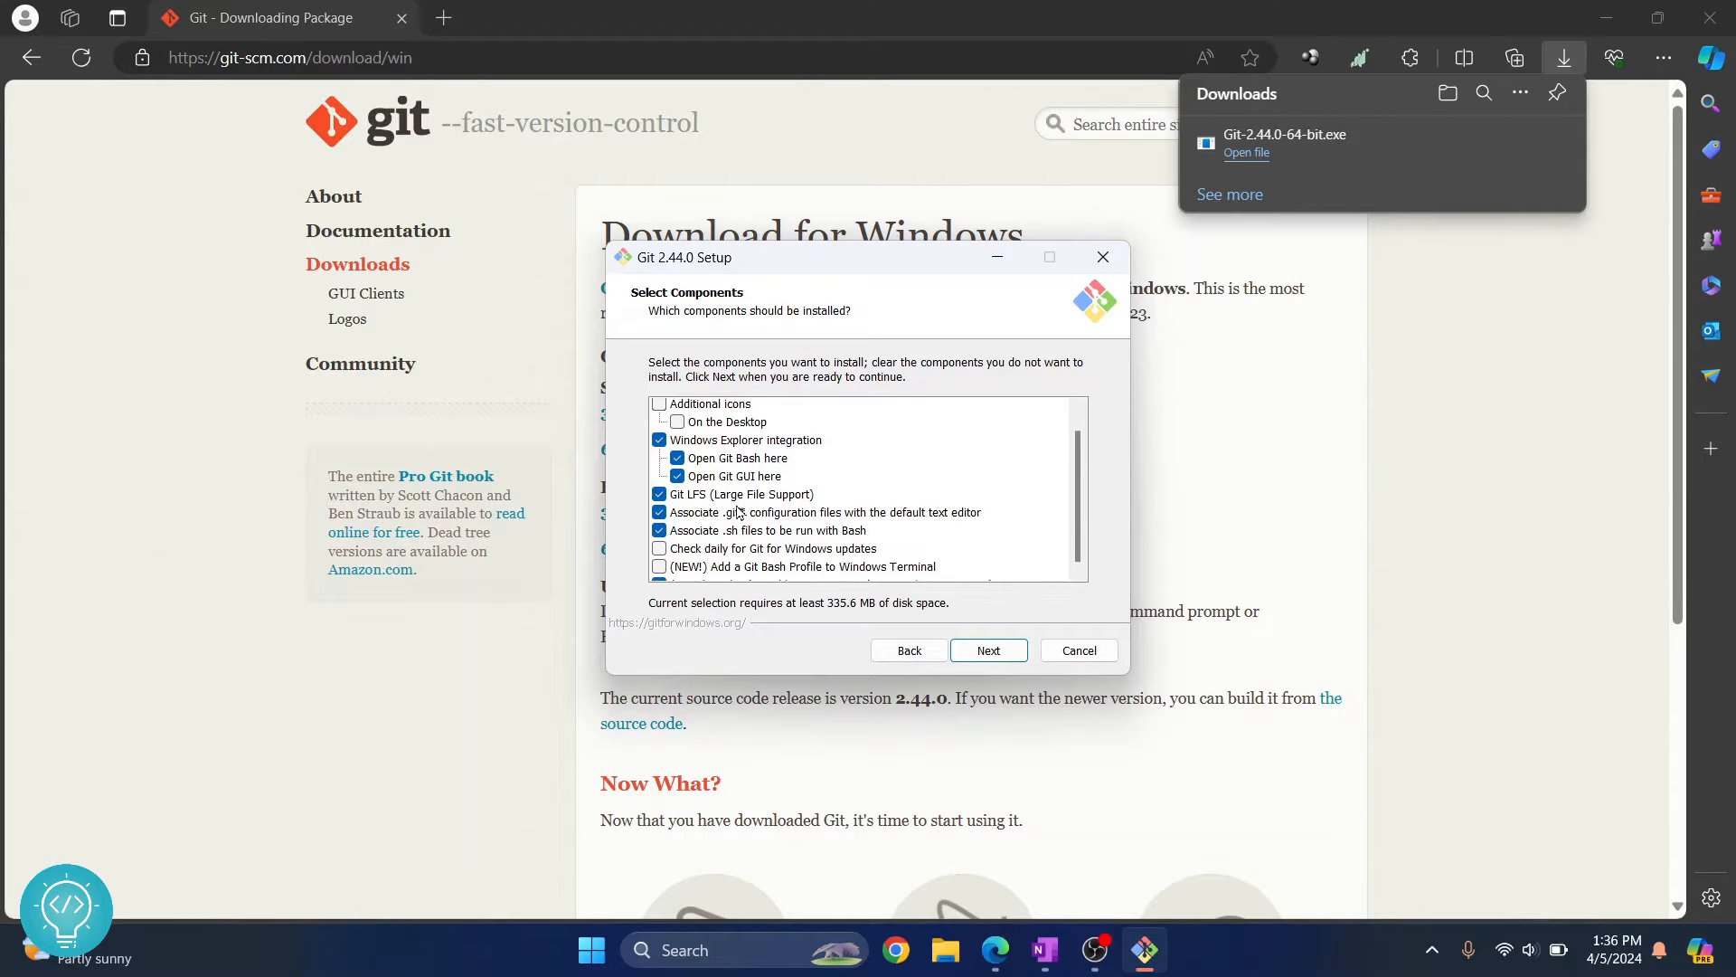
# - Keep default components, Vim editor, PATH, OpenSSH, OpenSSL and extra options, including file caching
pyautogui.scroll(-3)
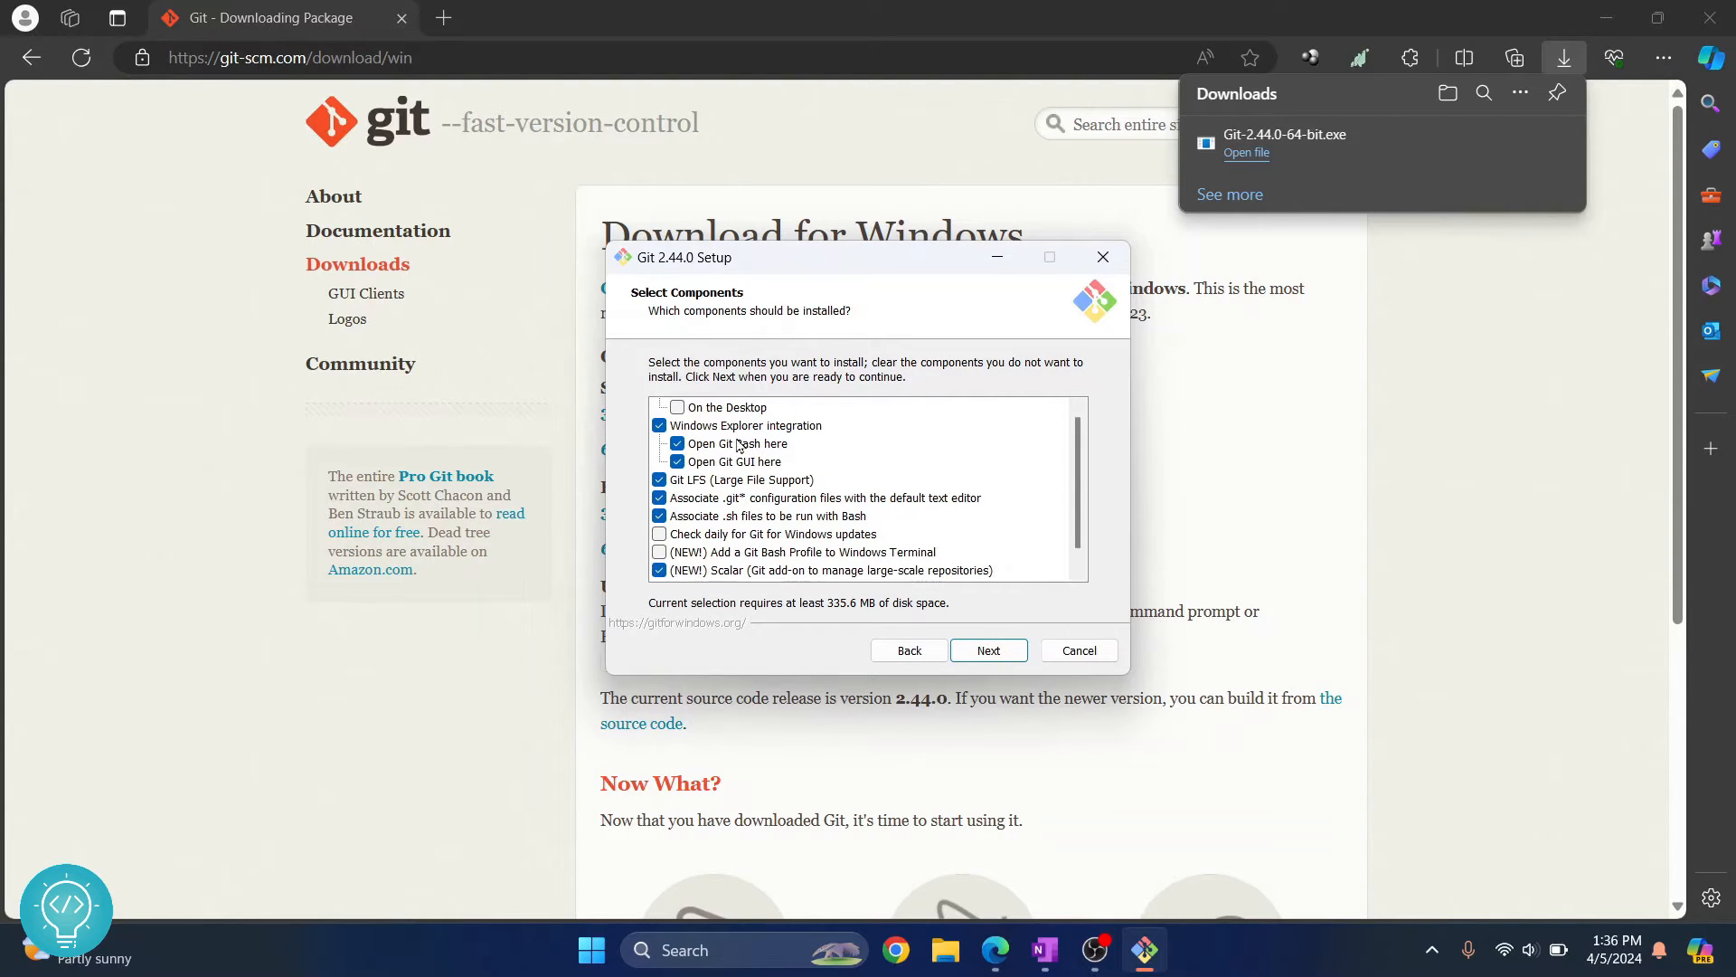
pyautogui.click(987, 651)
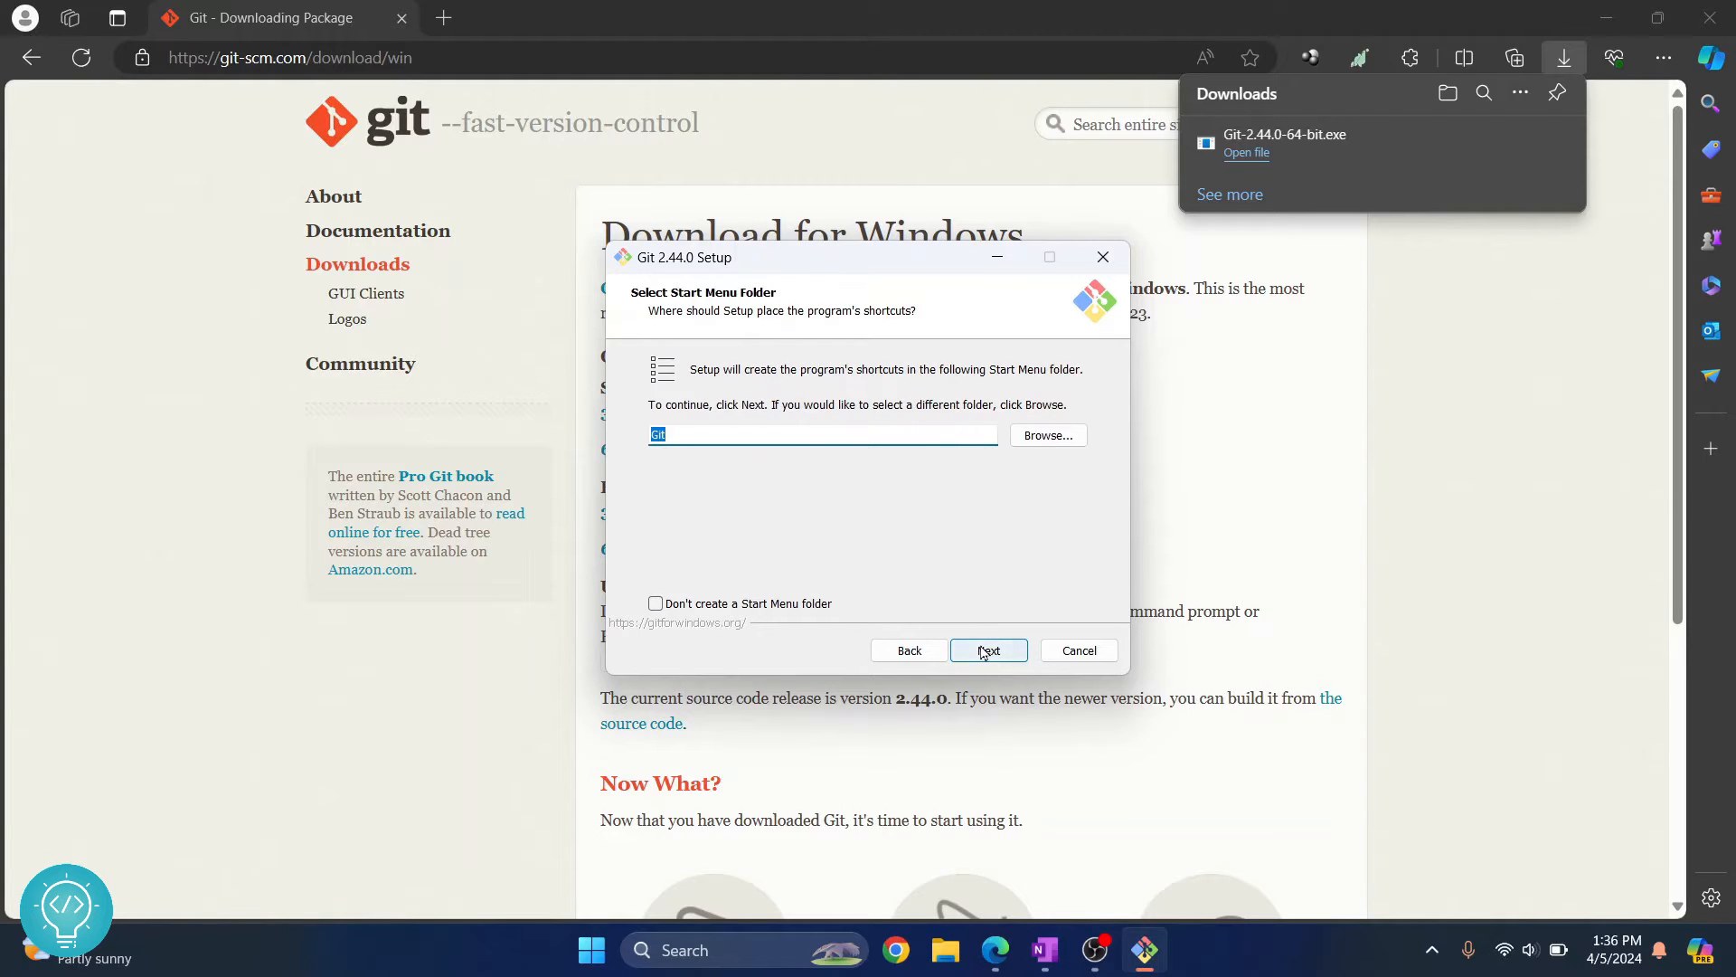
pyautogui.click(986, 650)
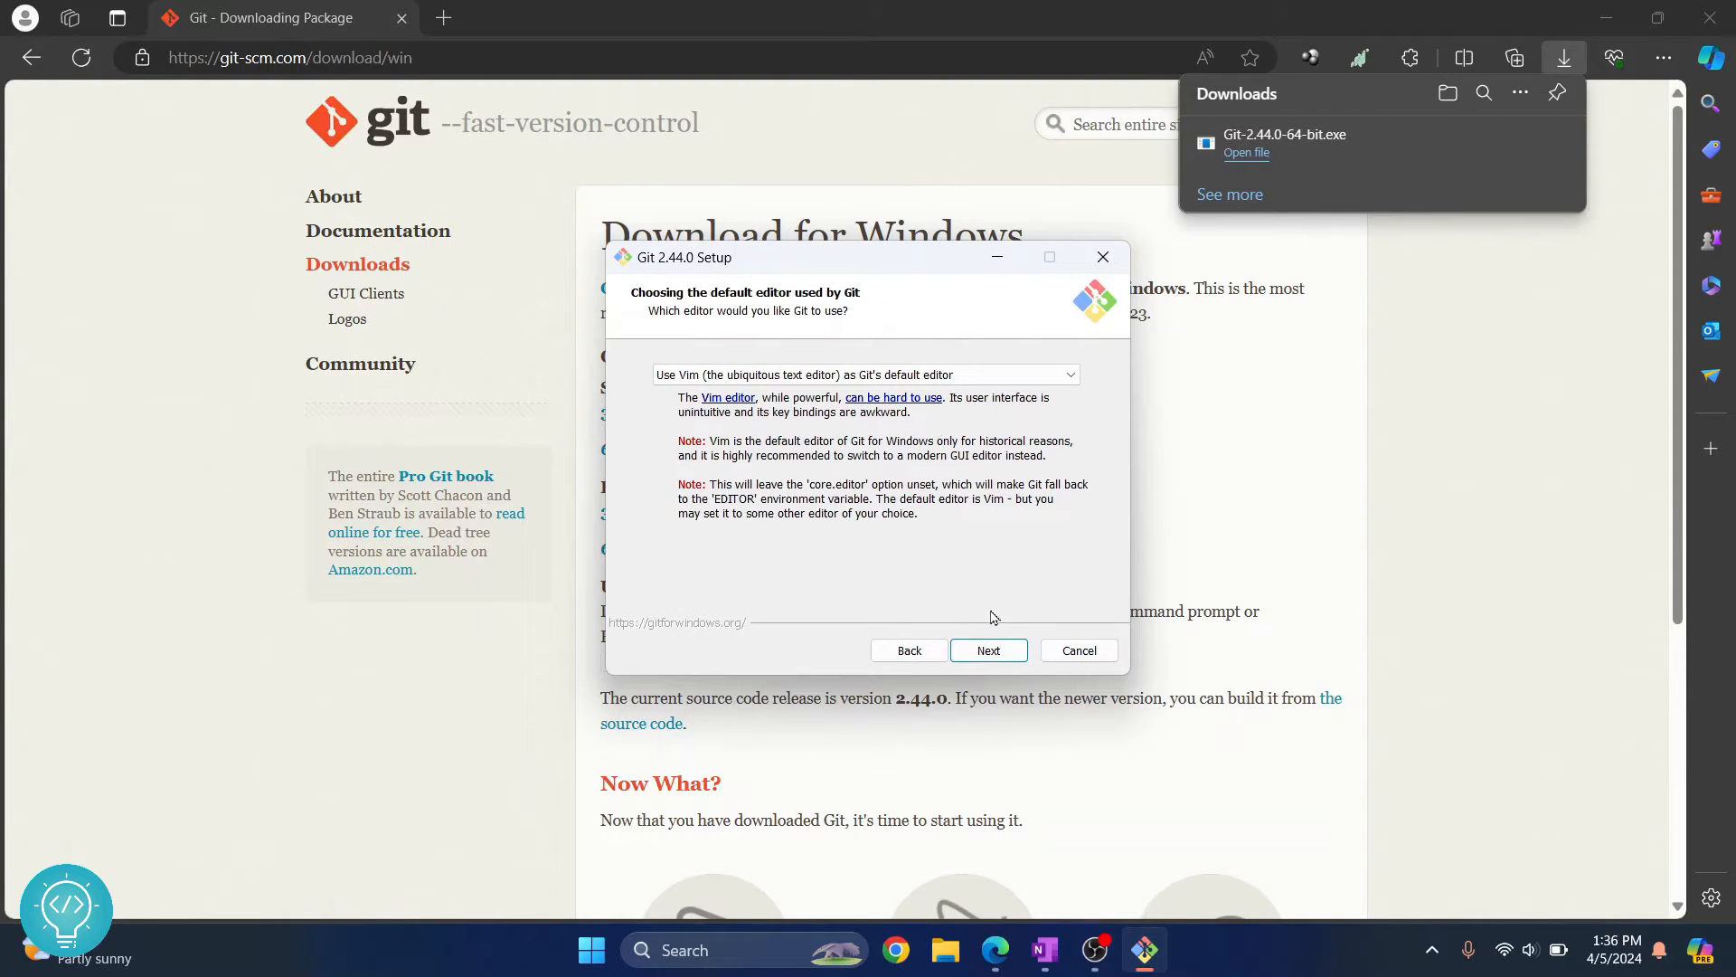
pyautogui.click(986, 651)
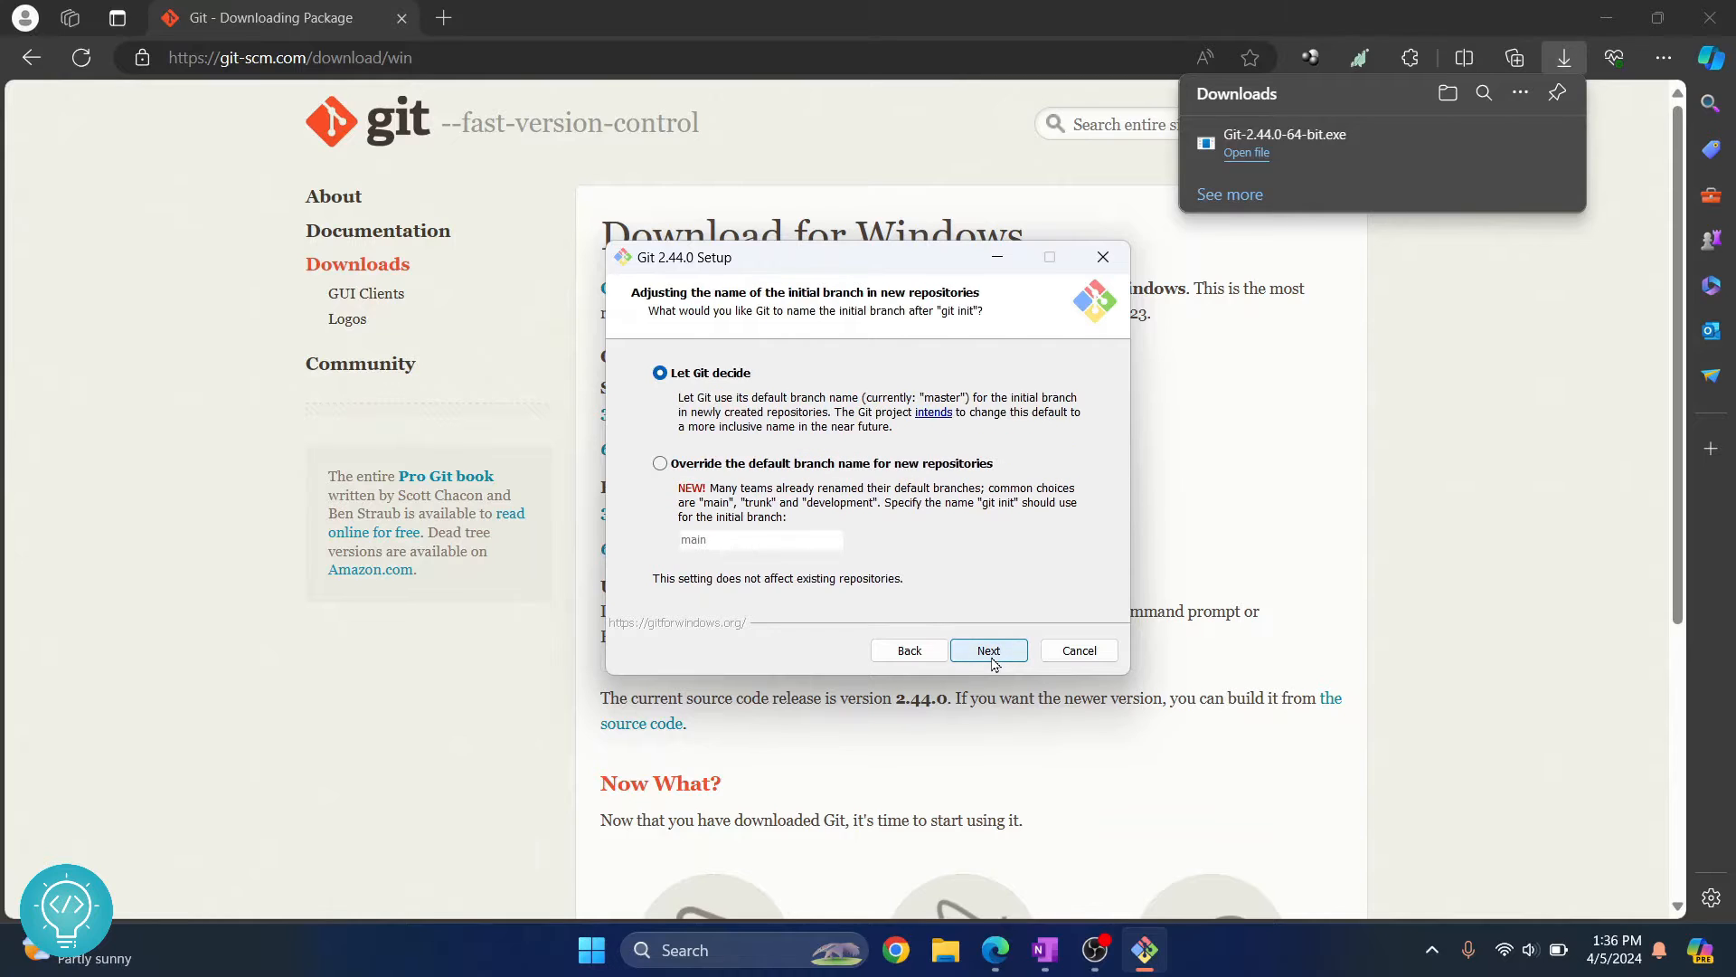
pyautogui.click(986, 650)
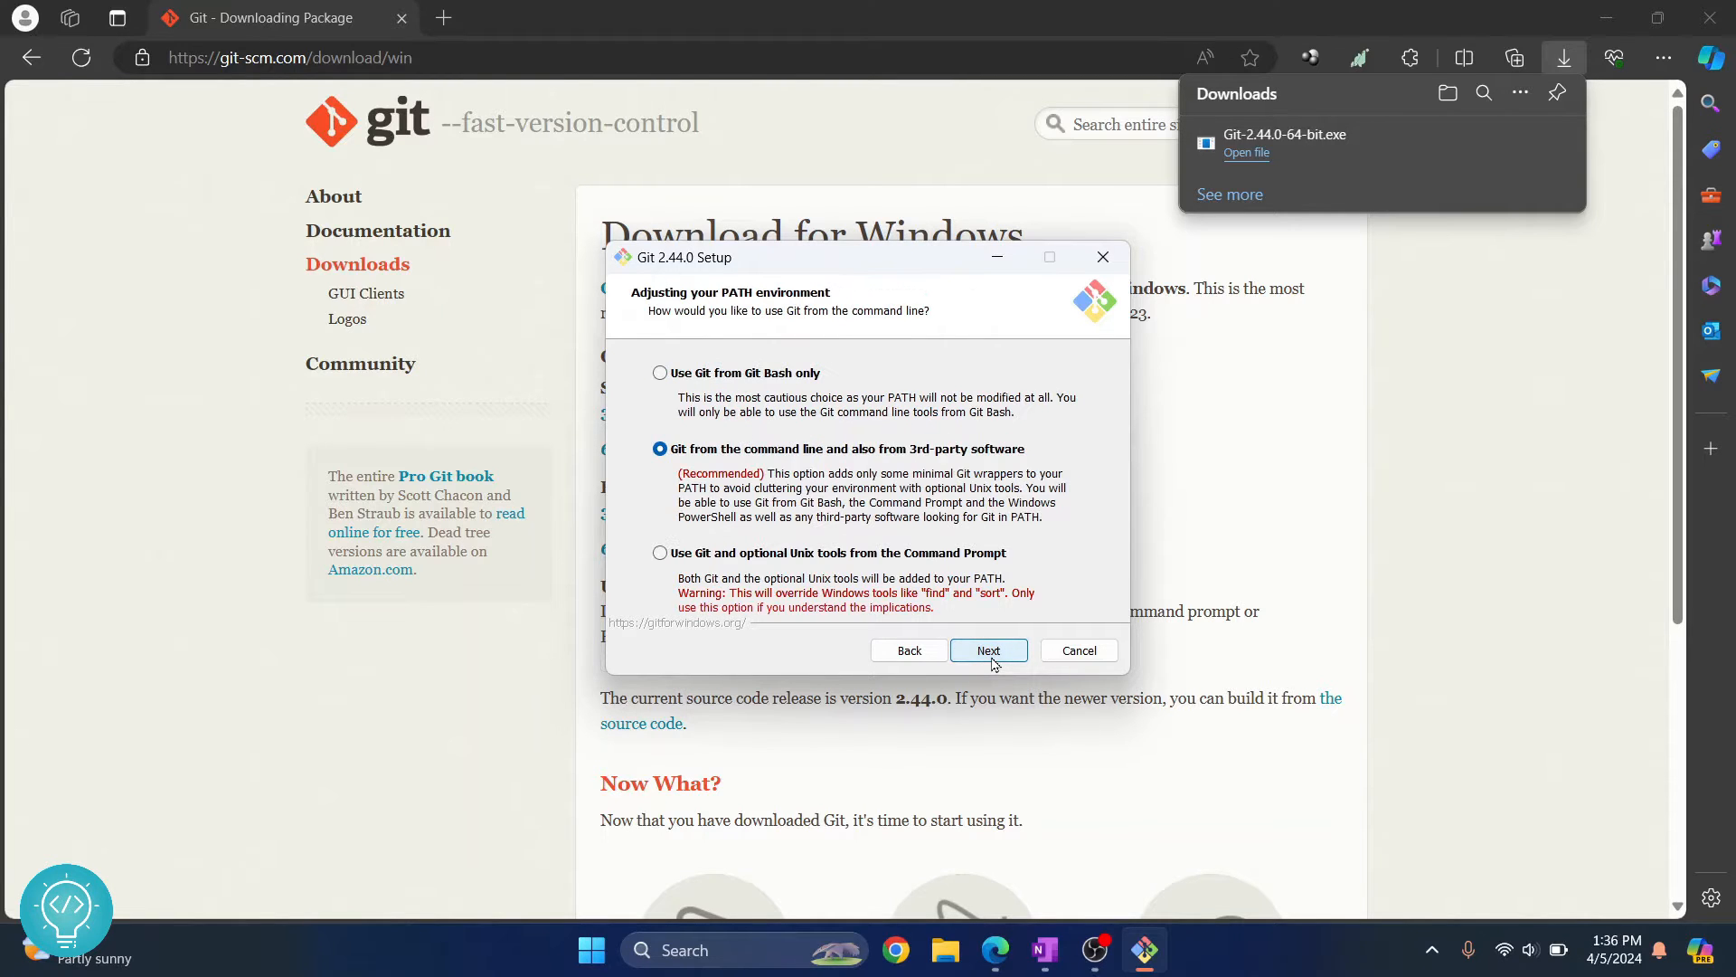
pyautogui.moveTo(700, 444)
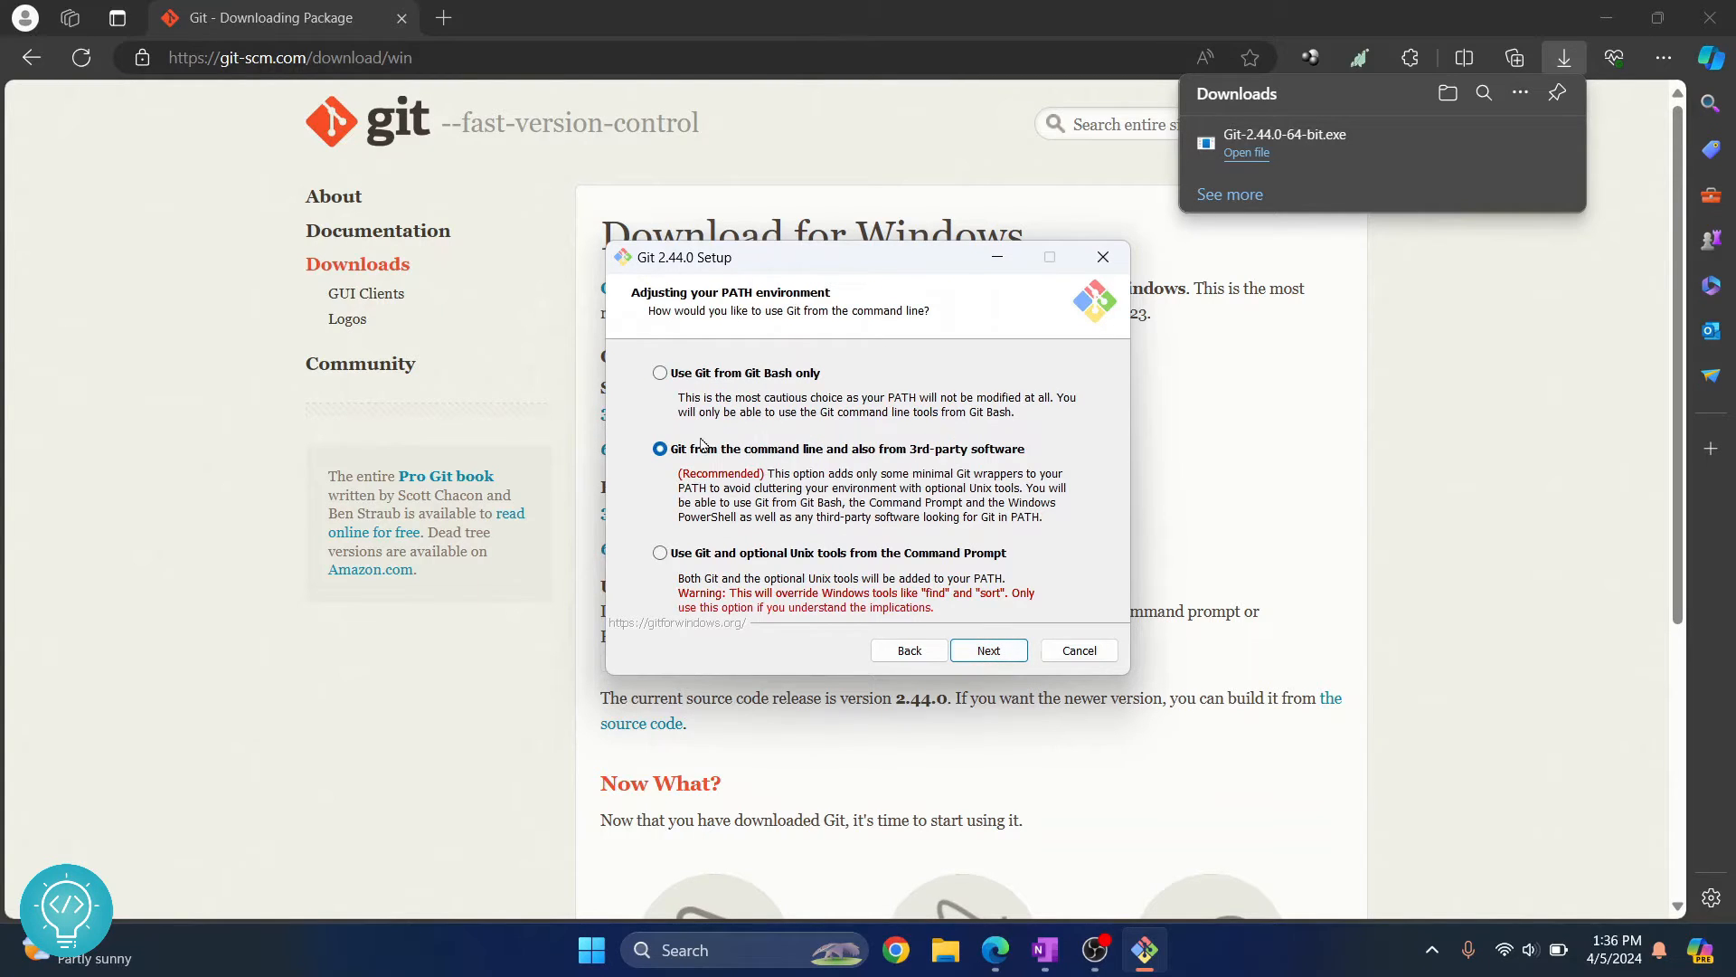
pyautogui.click(986, 650)
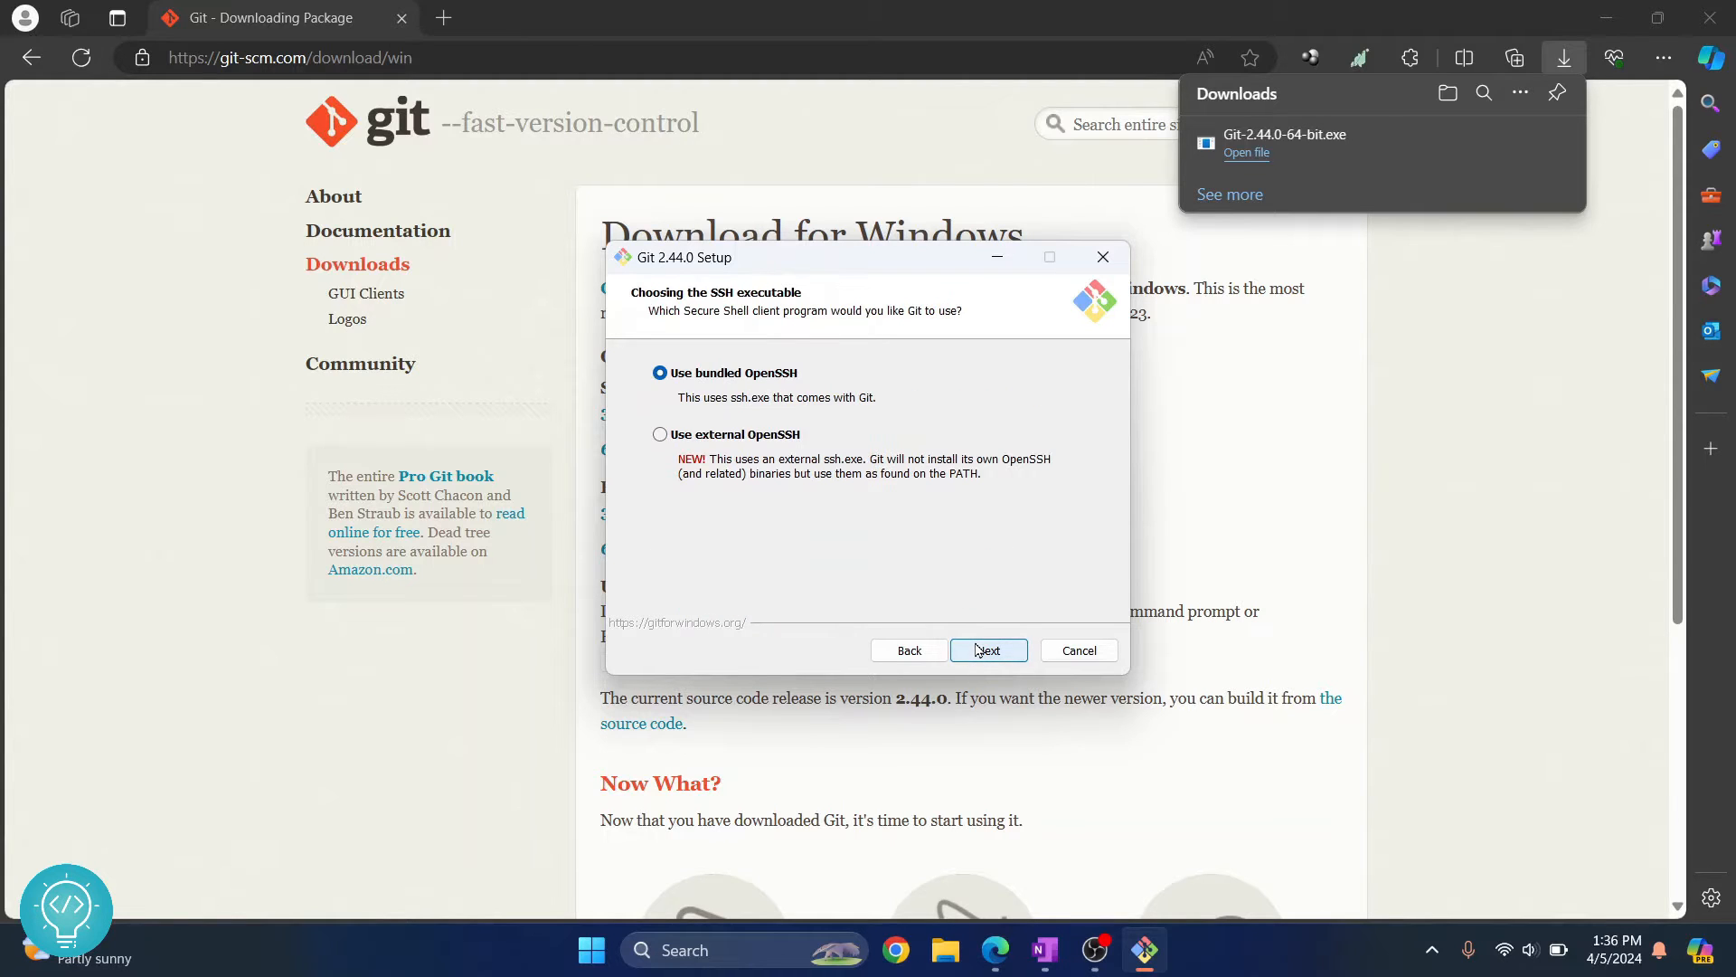
pyautogui.moveTo(781, 384)
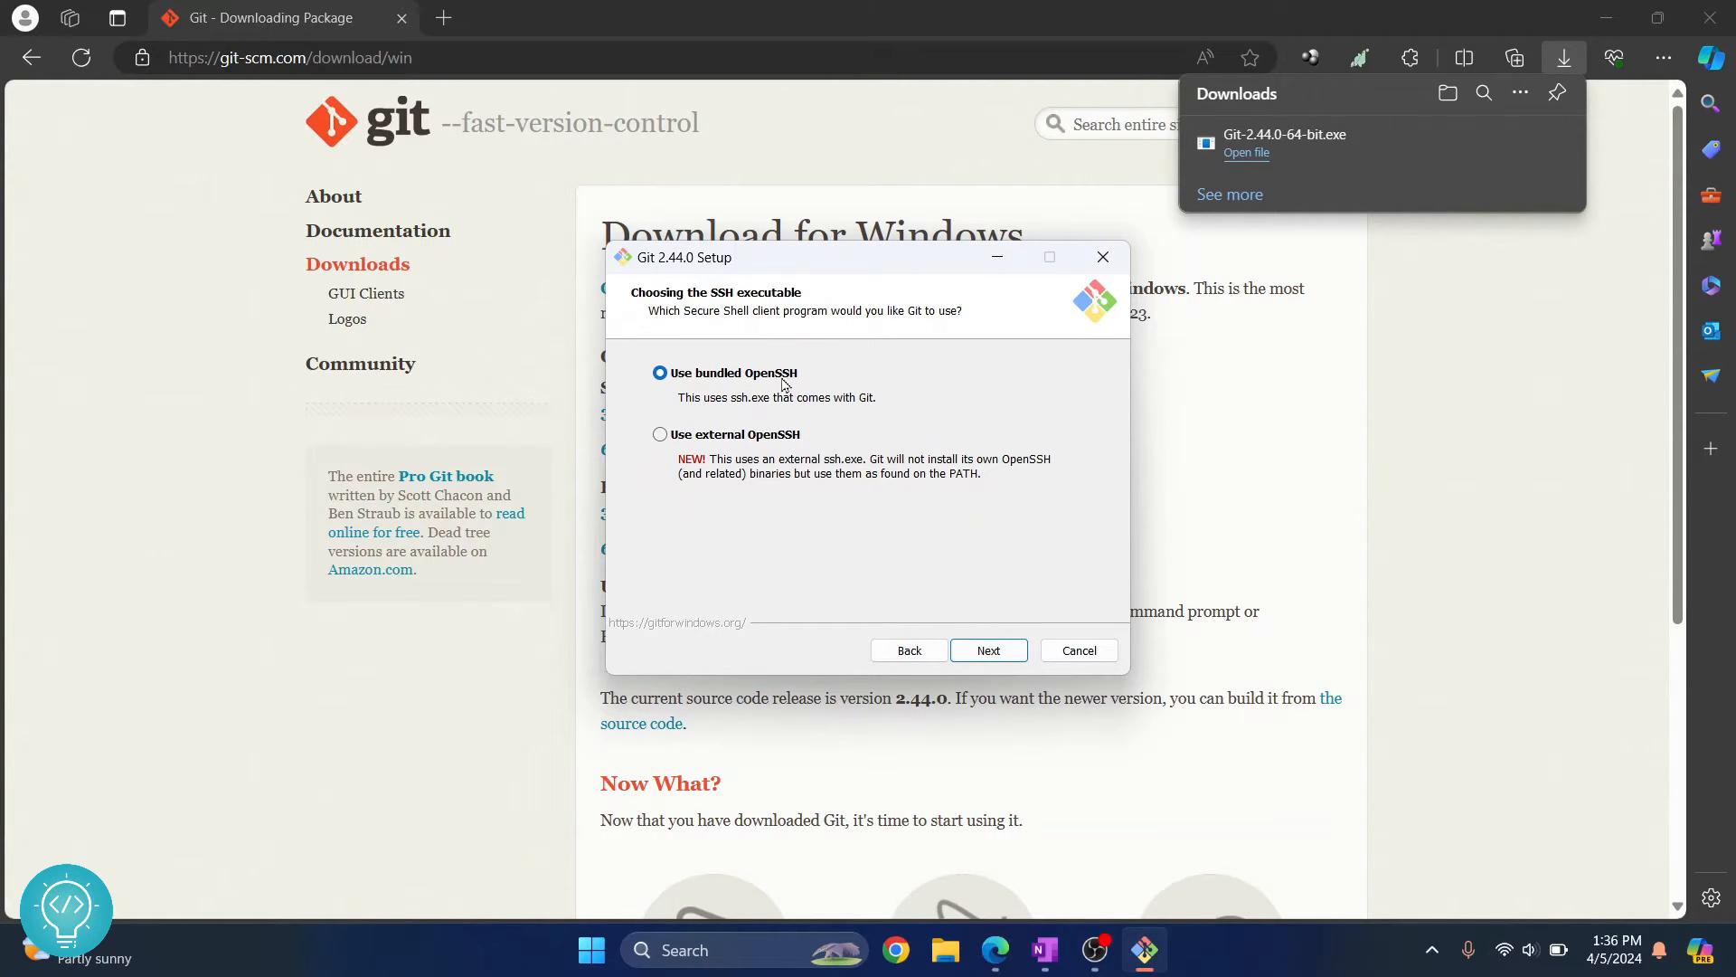
pyautogui.click(986, 650)
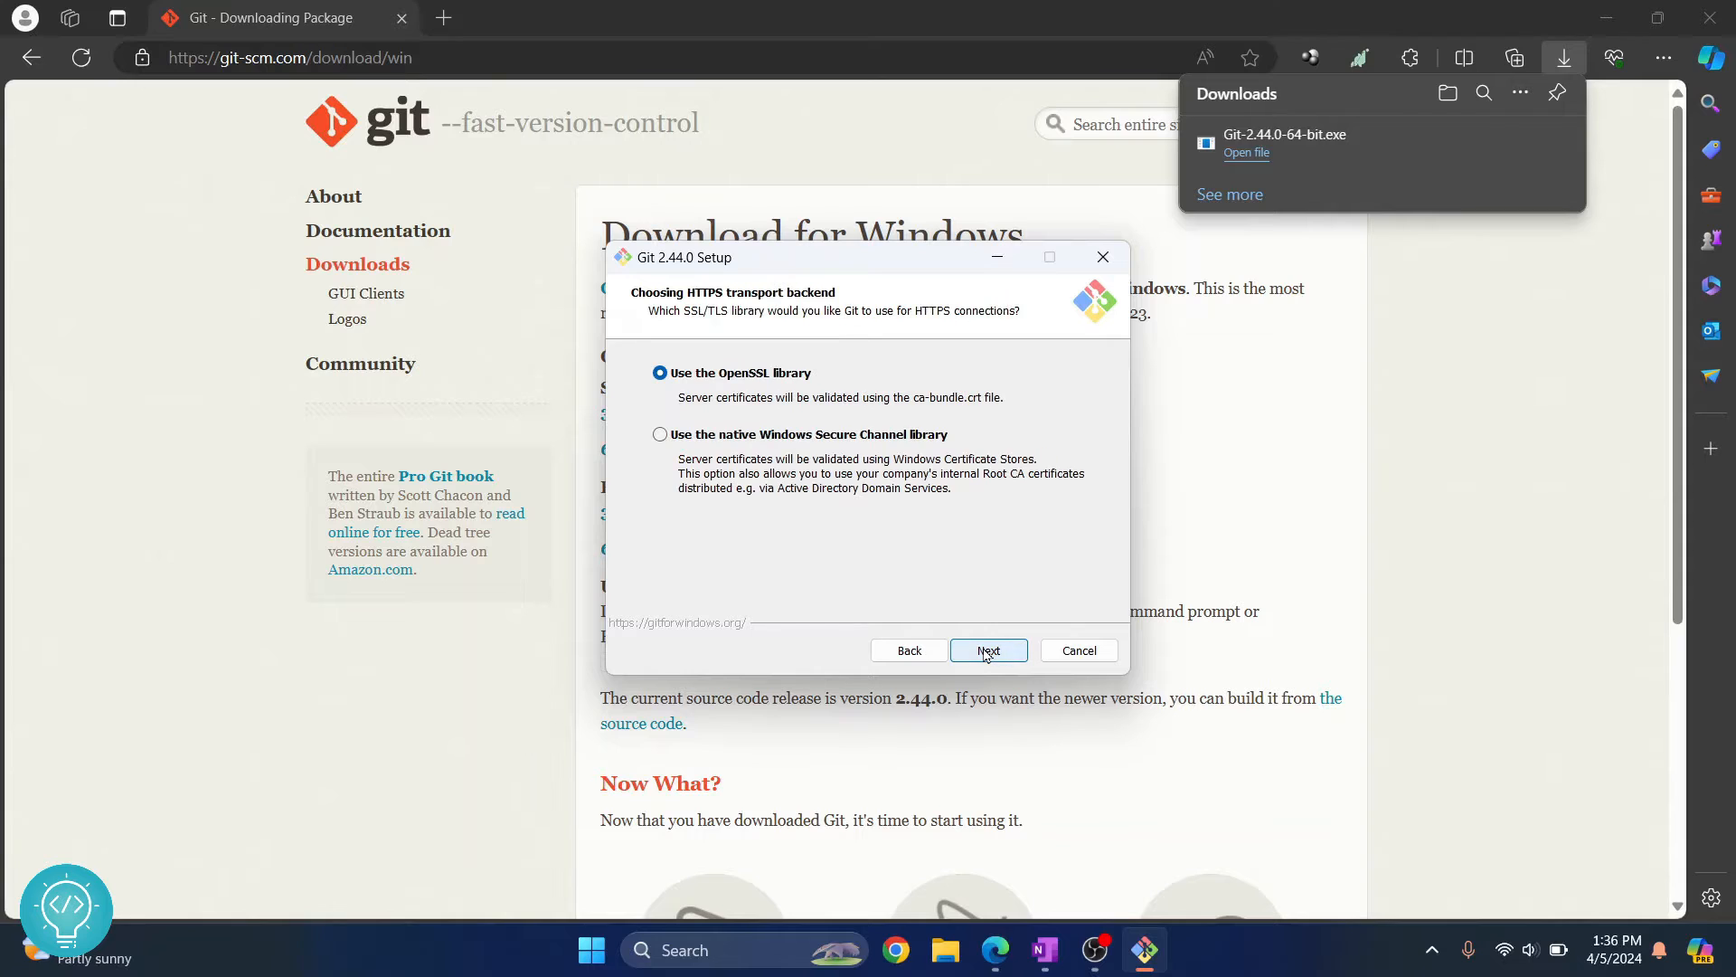
pyautogui.click(987, 650)
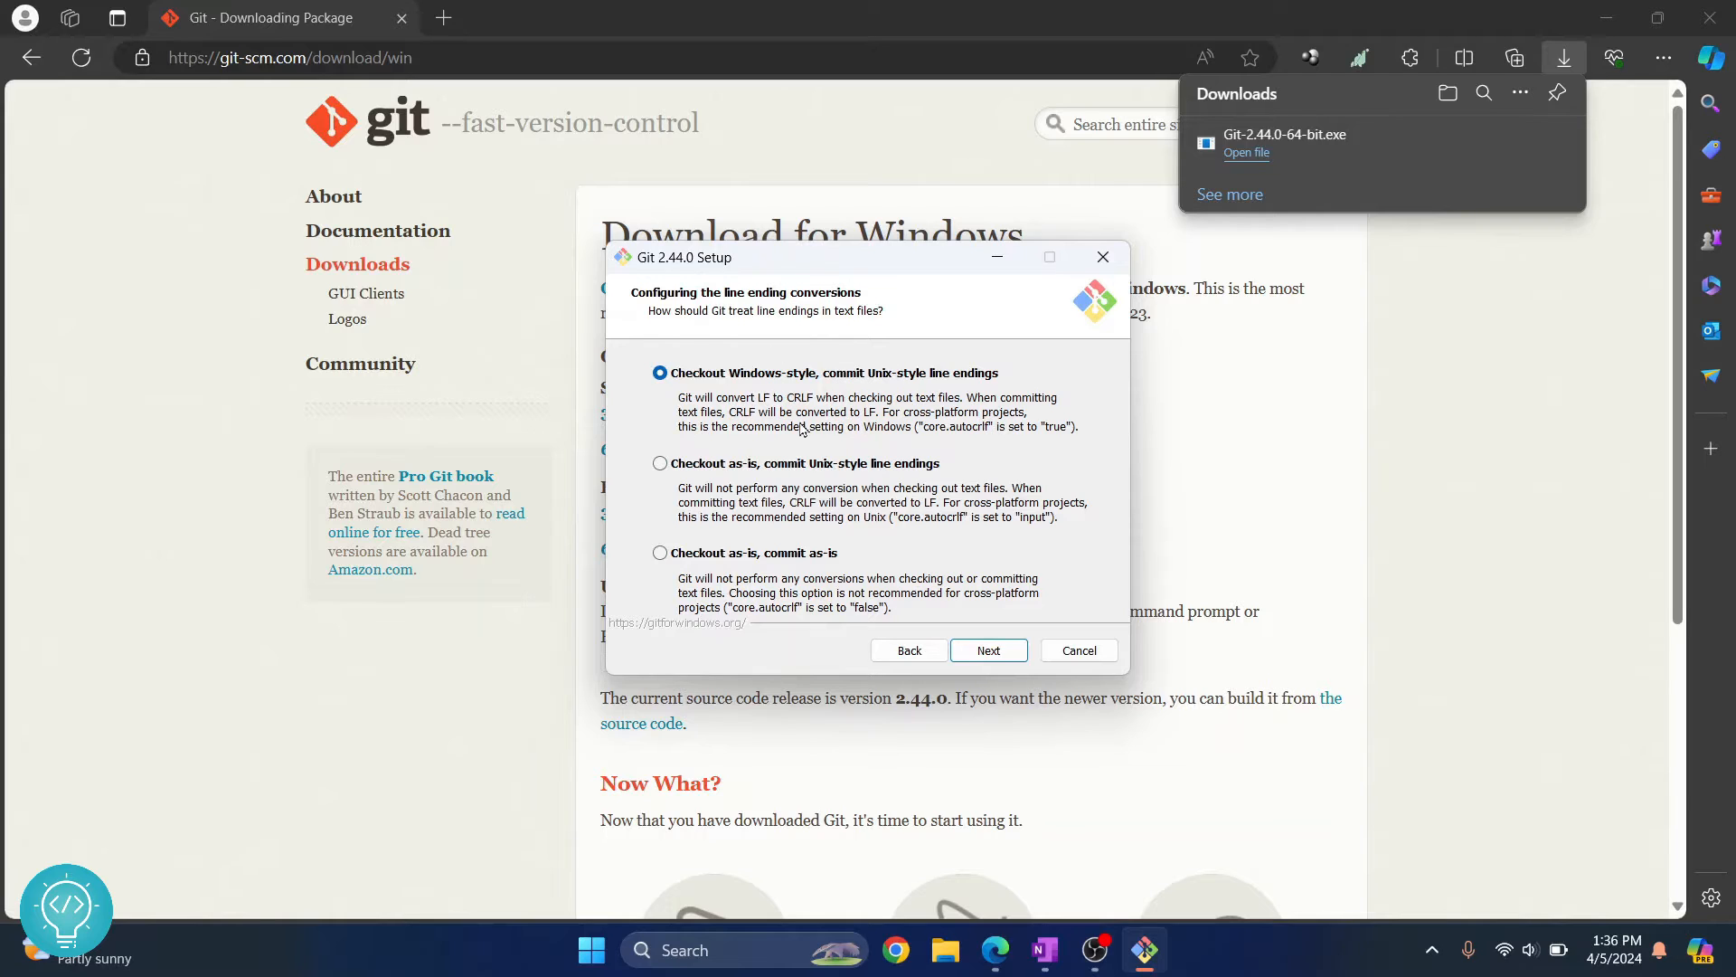
pyautogui.moveTo(966, 598)
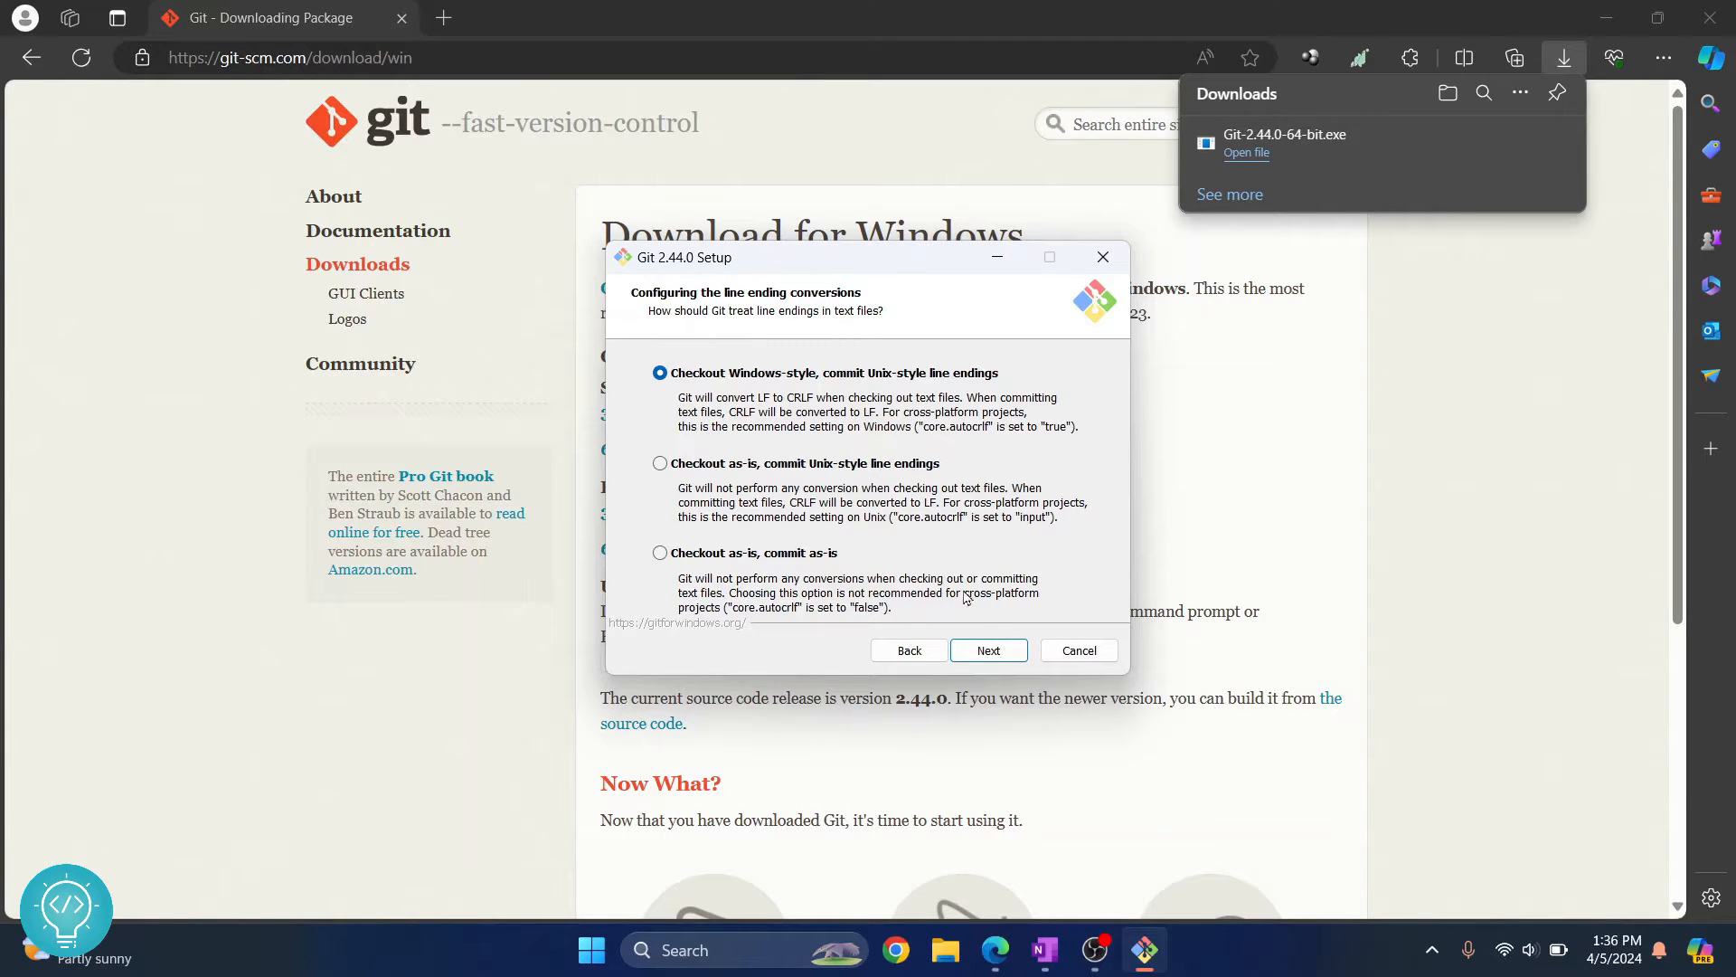
pyautogui.click(986, 650)
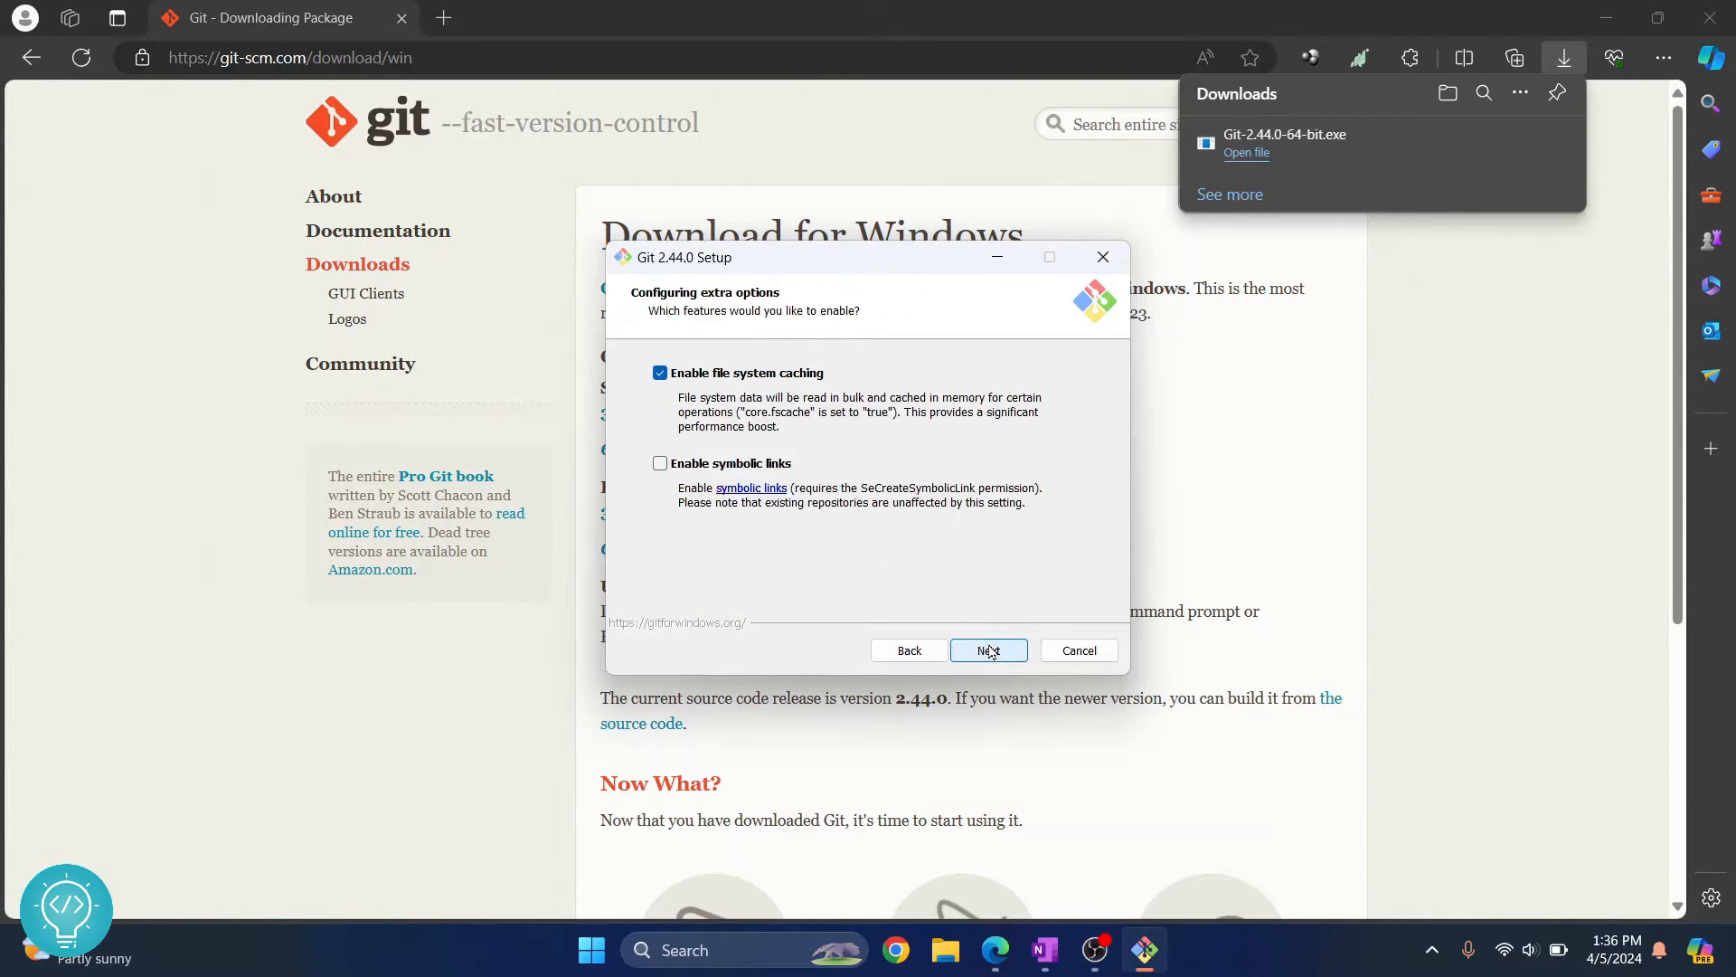
pyautogui.click(987, 650)
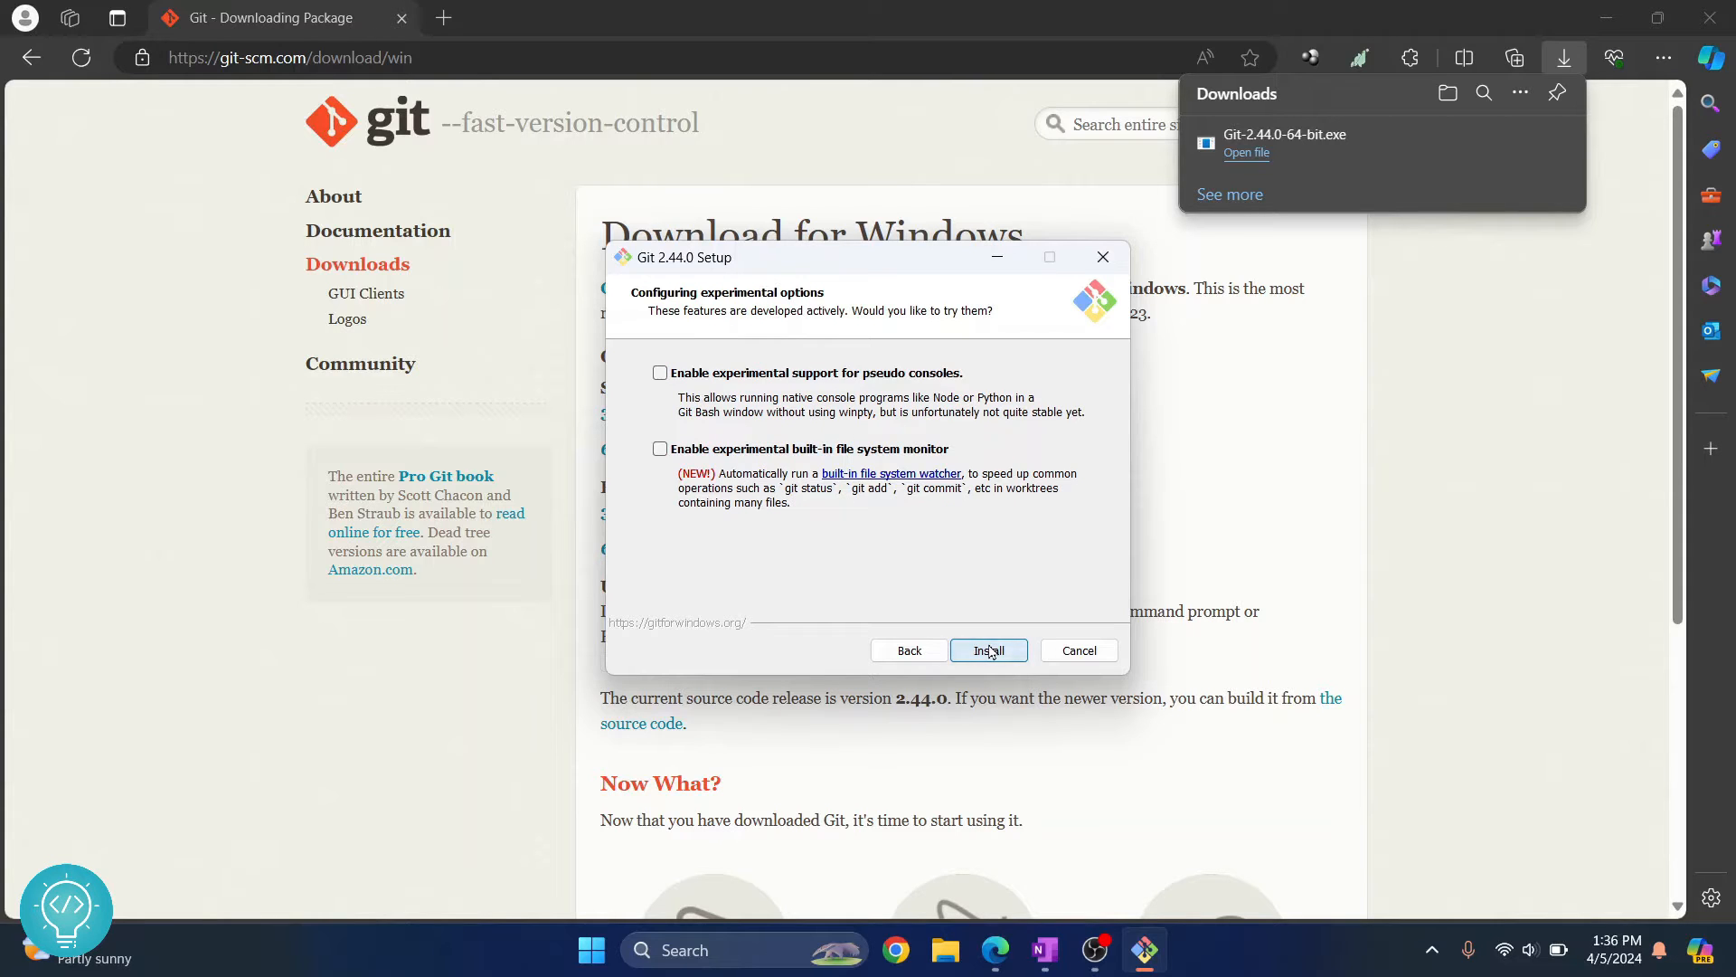
# - Install Git without experimental features and finish with 'View Release Notes' unchecked
pyautogui.click(987, 650)
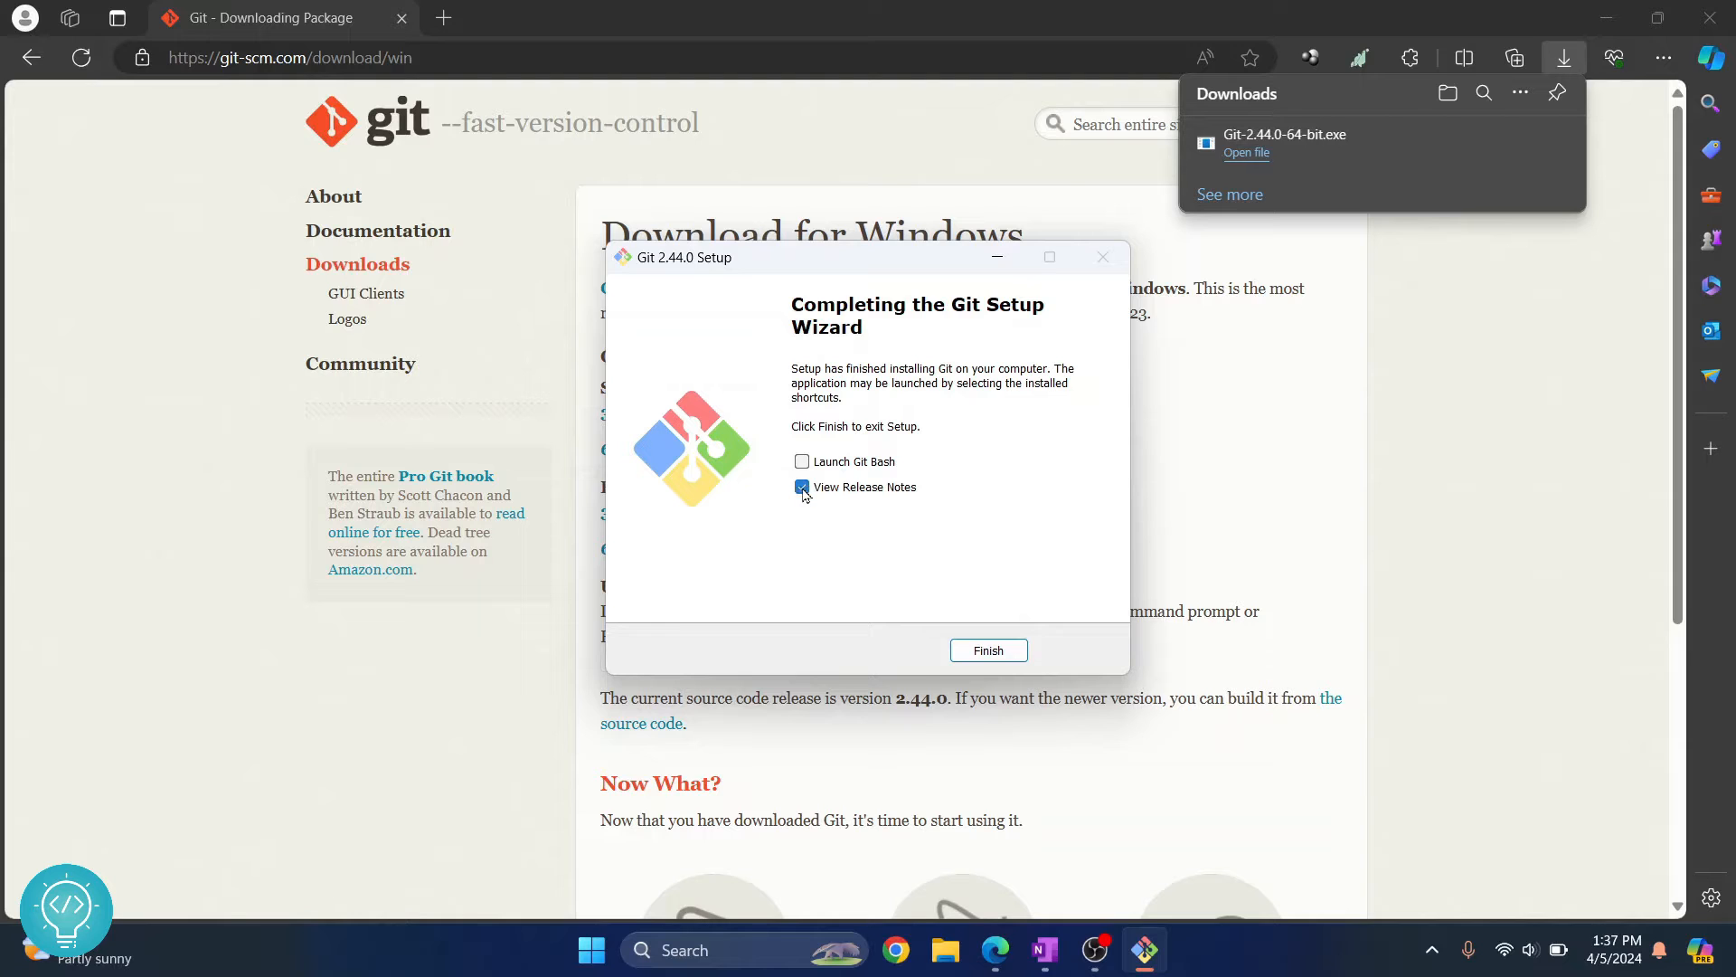
pyautogui.click(801, 488)
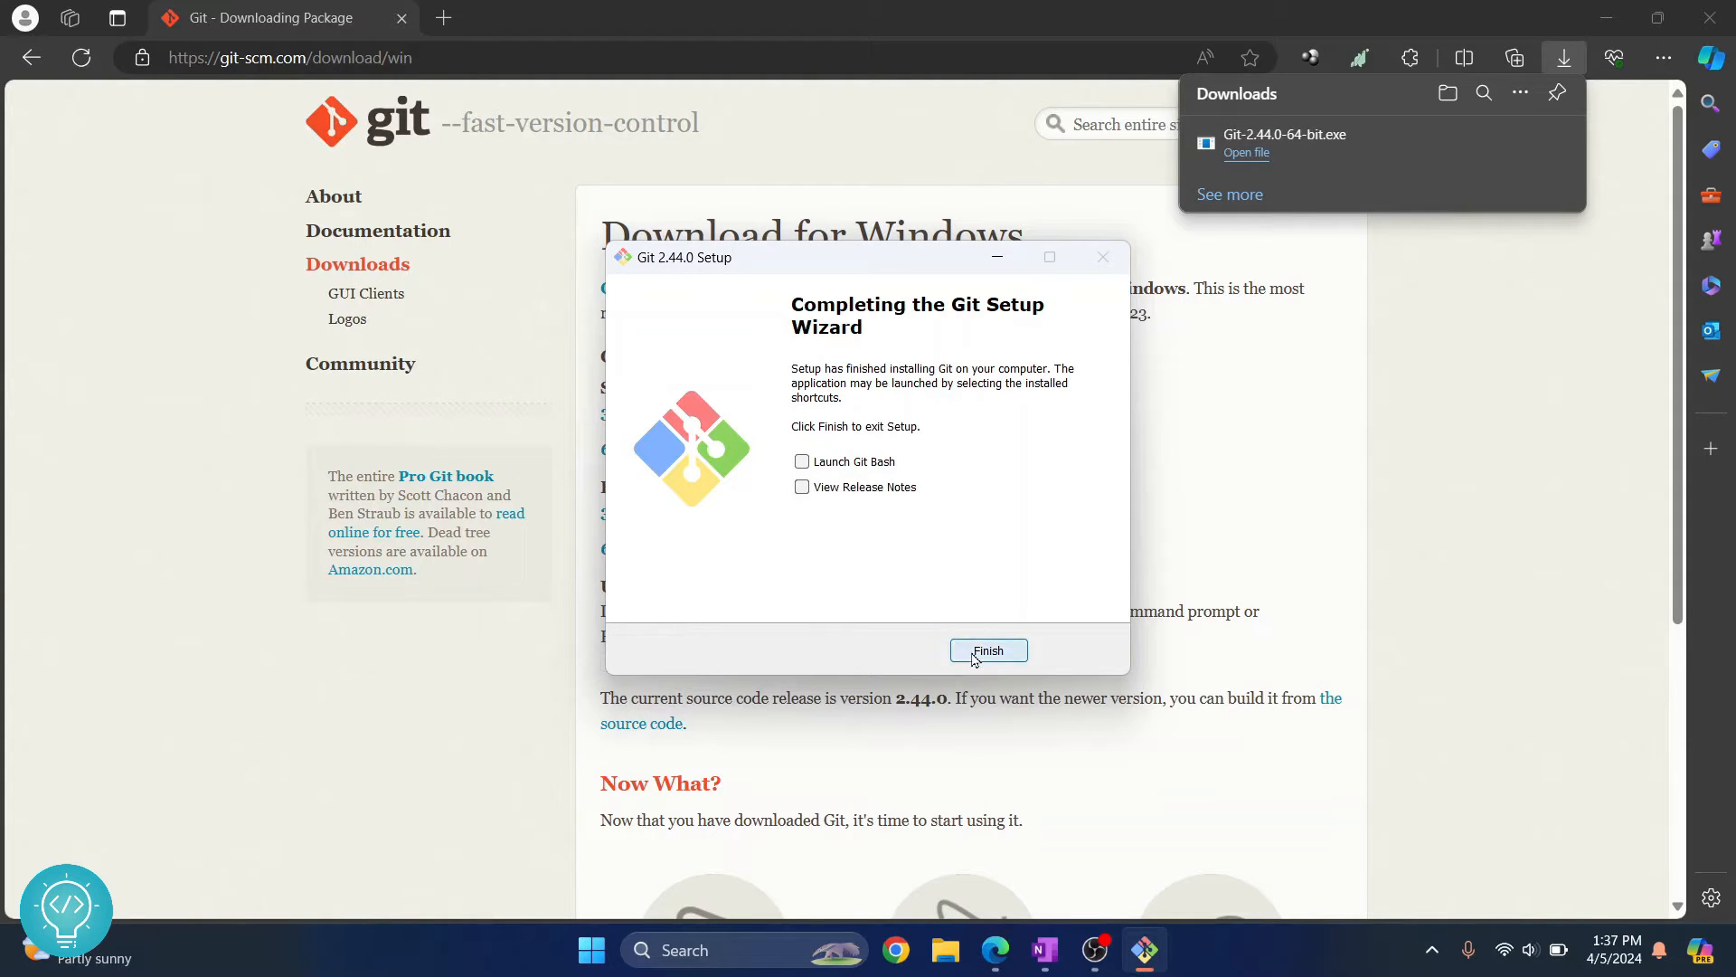
pyautogui.click(987, 651)
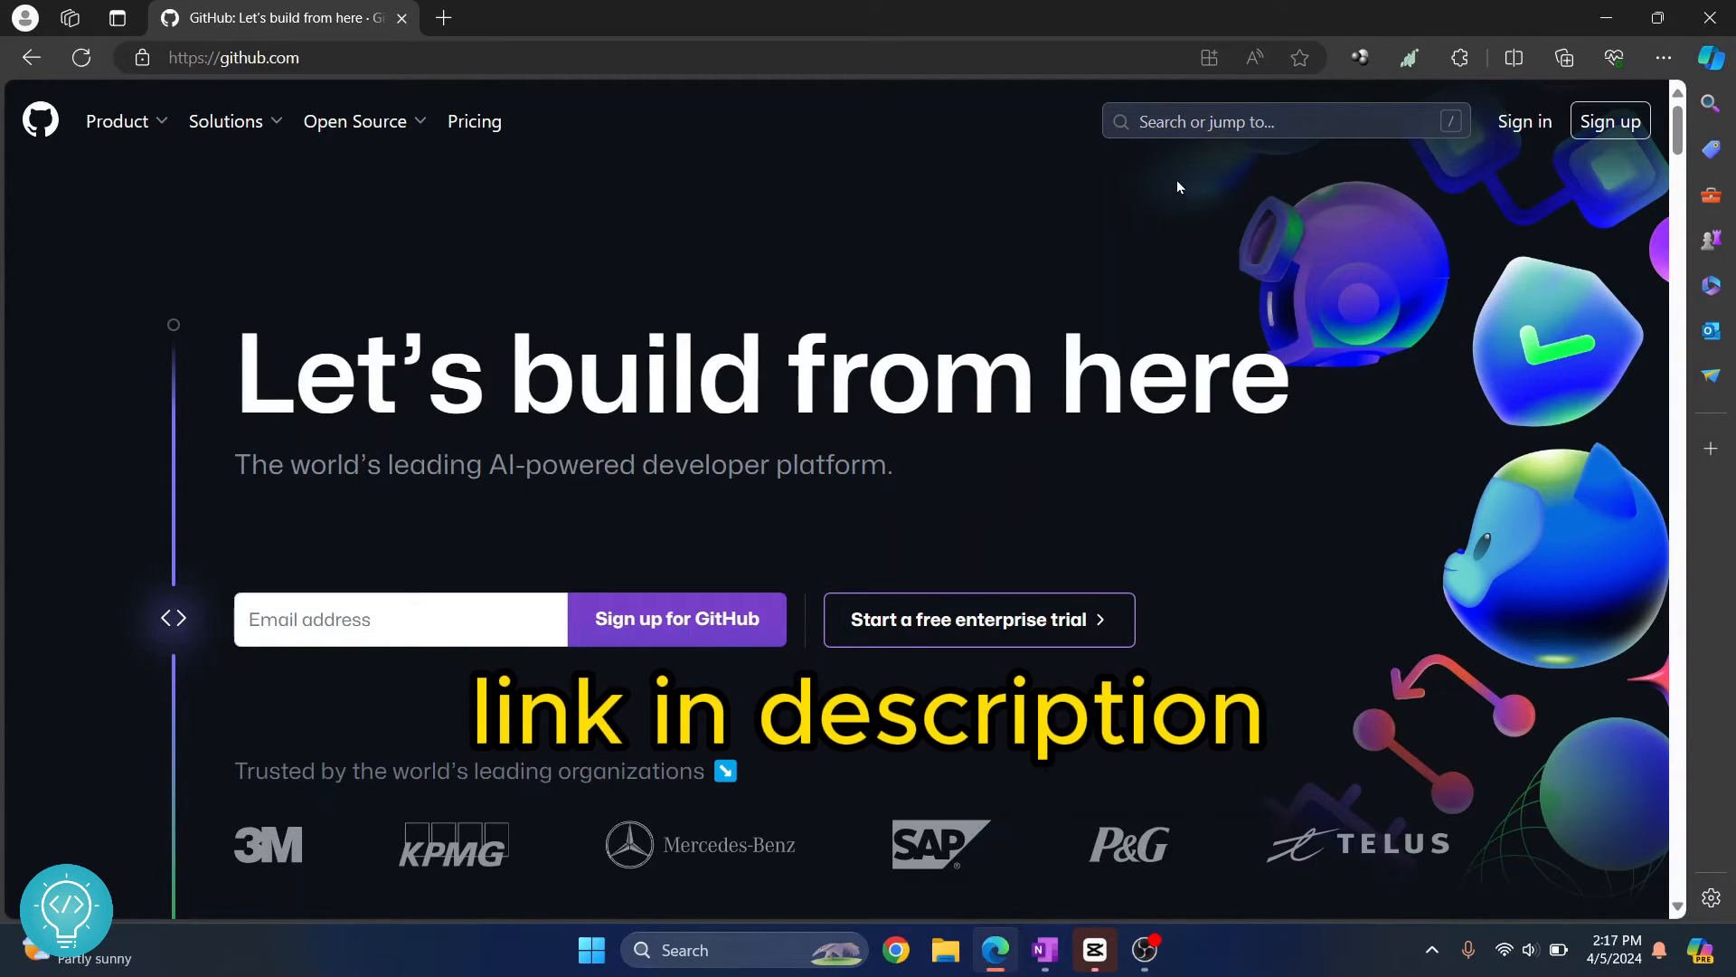
# - Sign in on github.com with username and password to reach the personal dashboard
pyautogui.click(1523, 120)
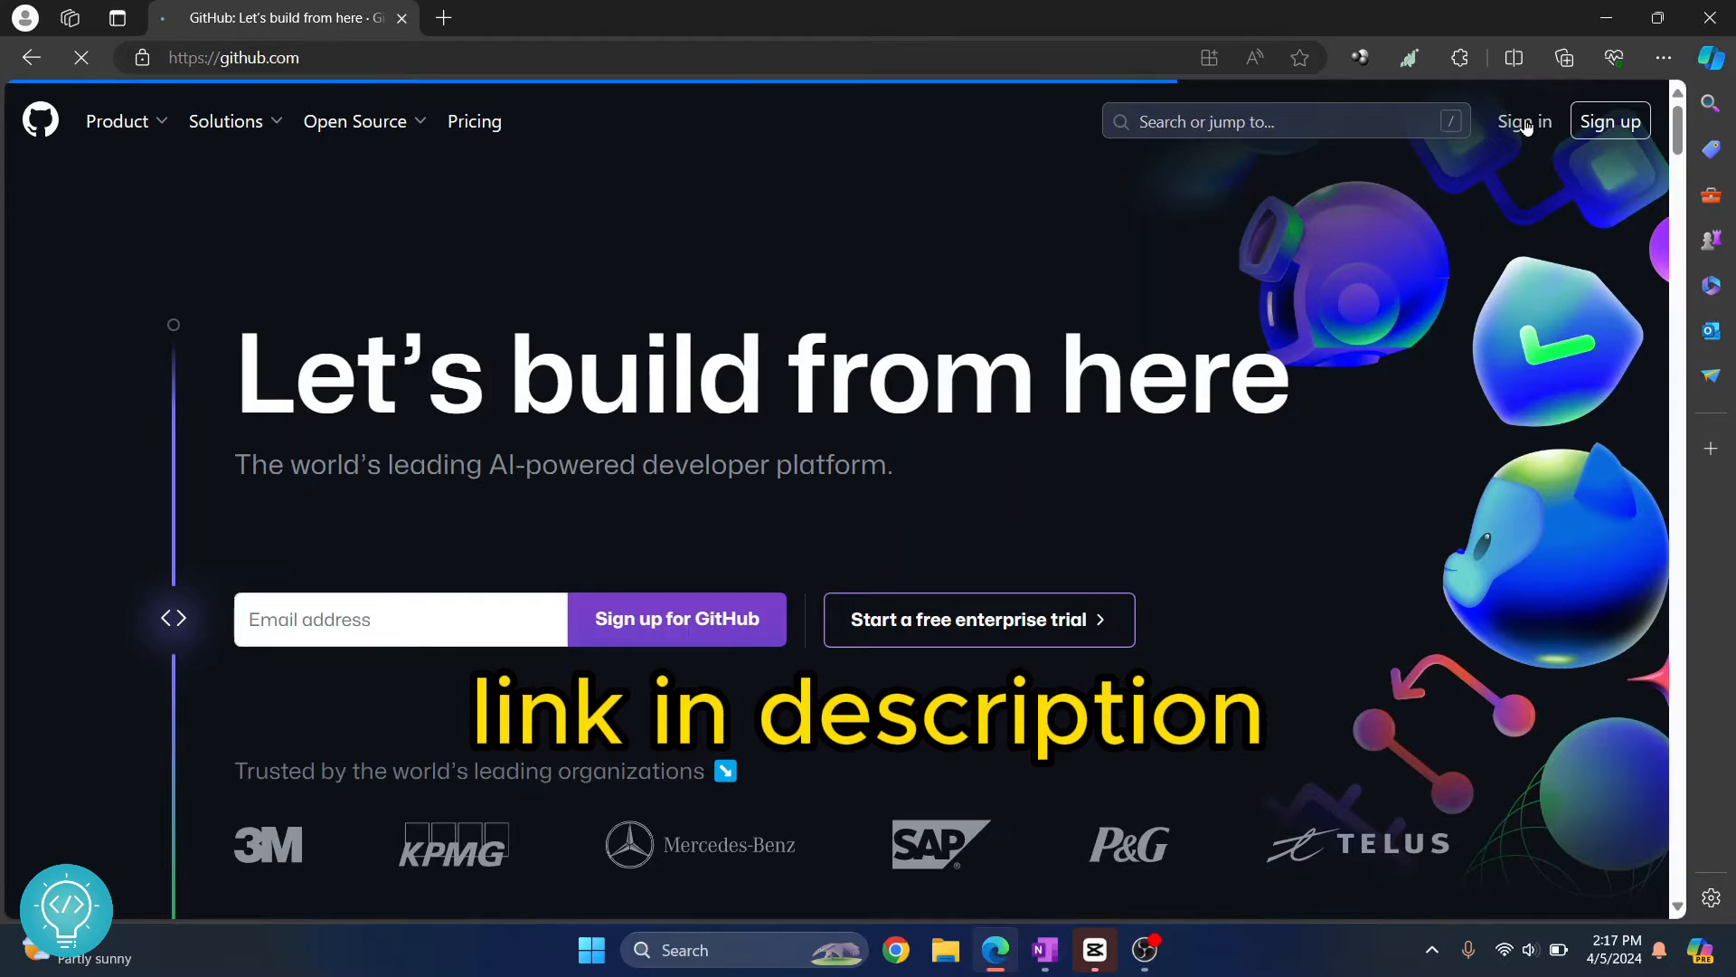
pyautogui.click(1523, 122)
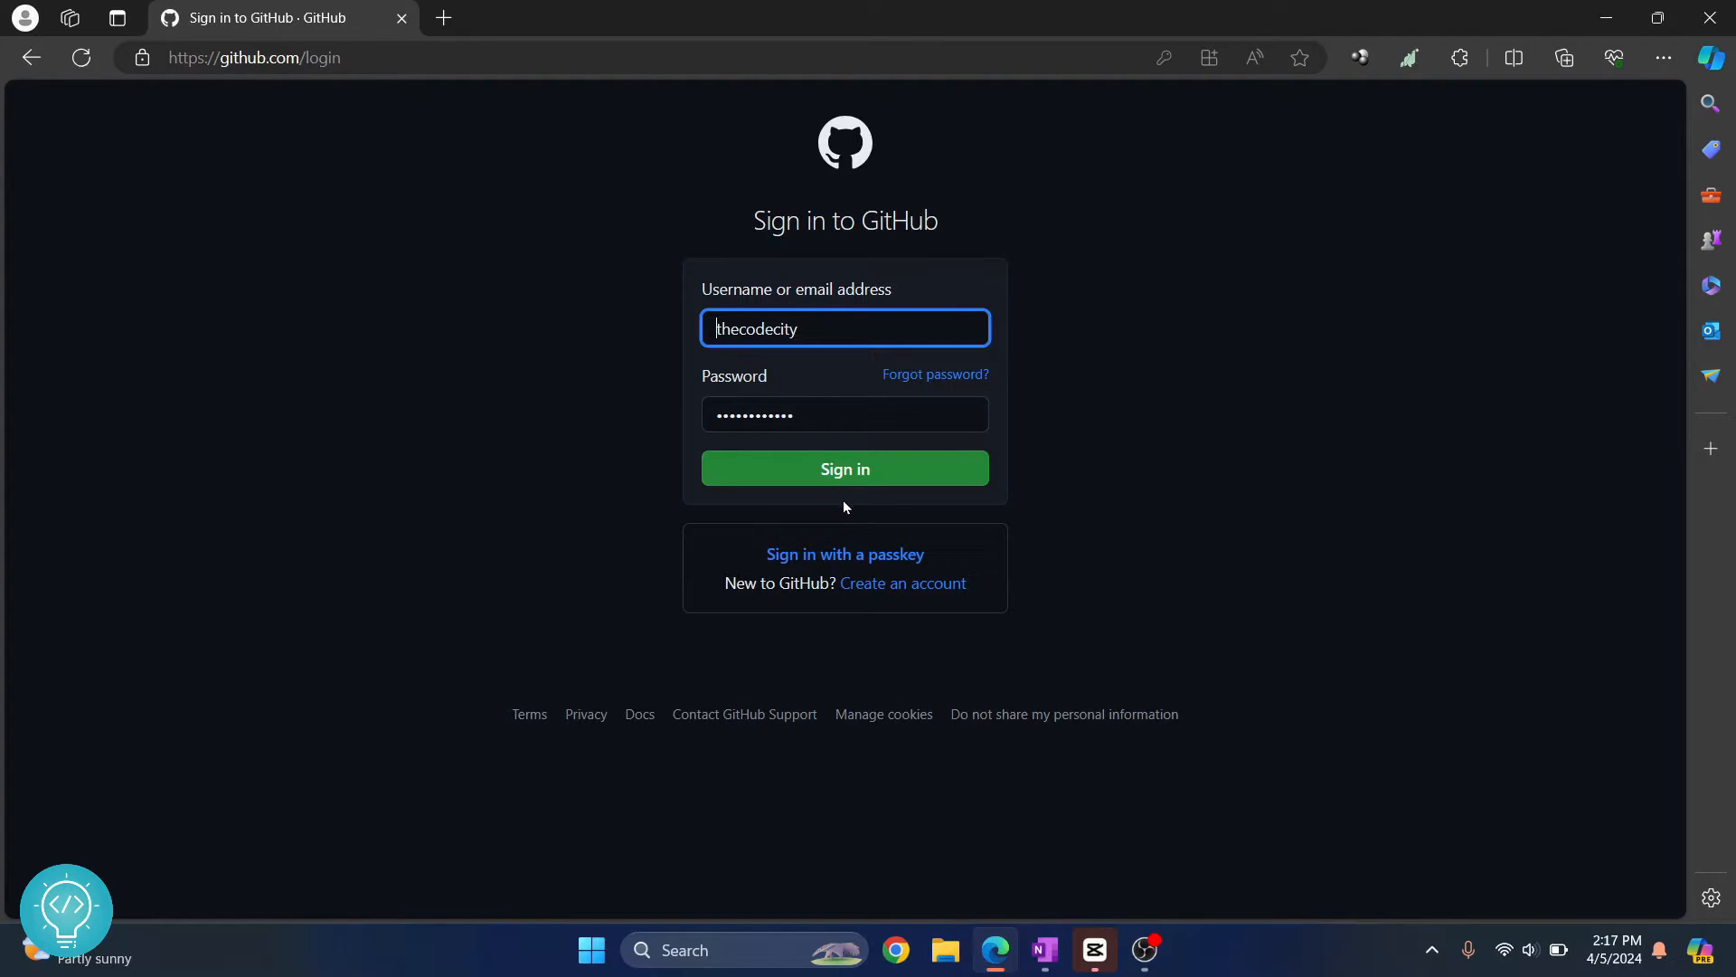
pyautogui.click(843, 469)
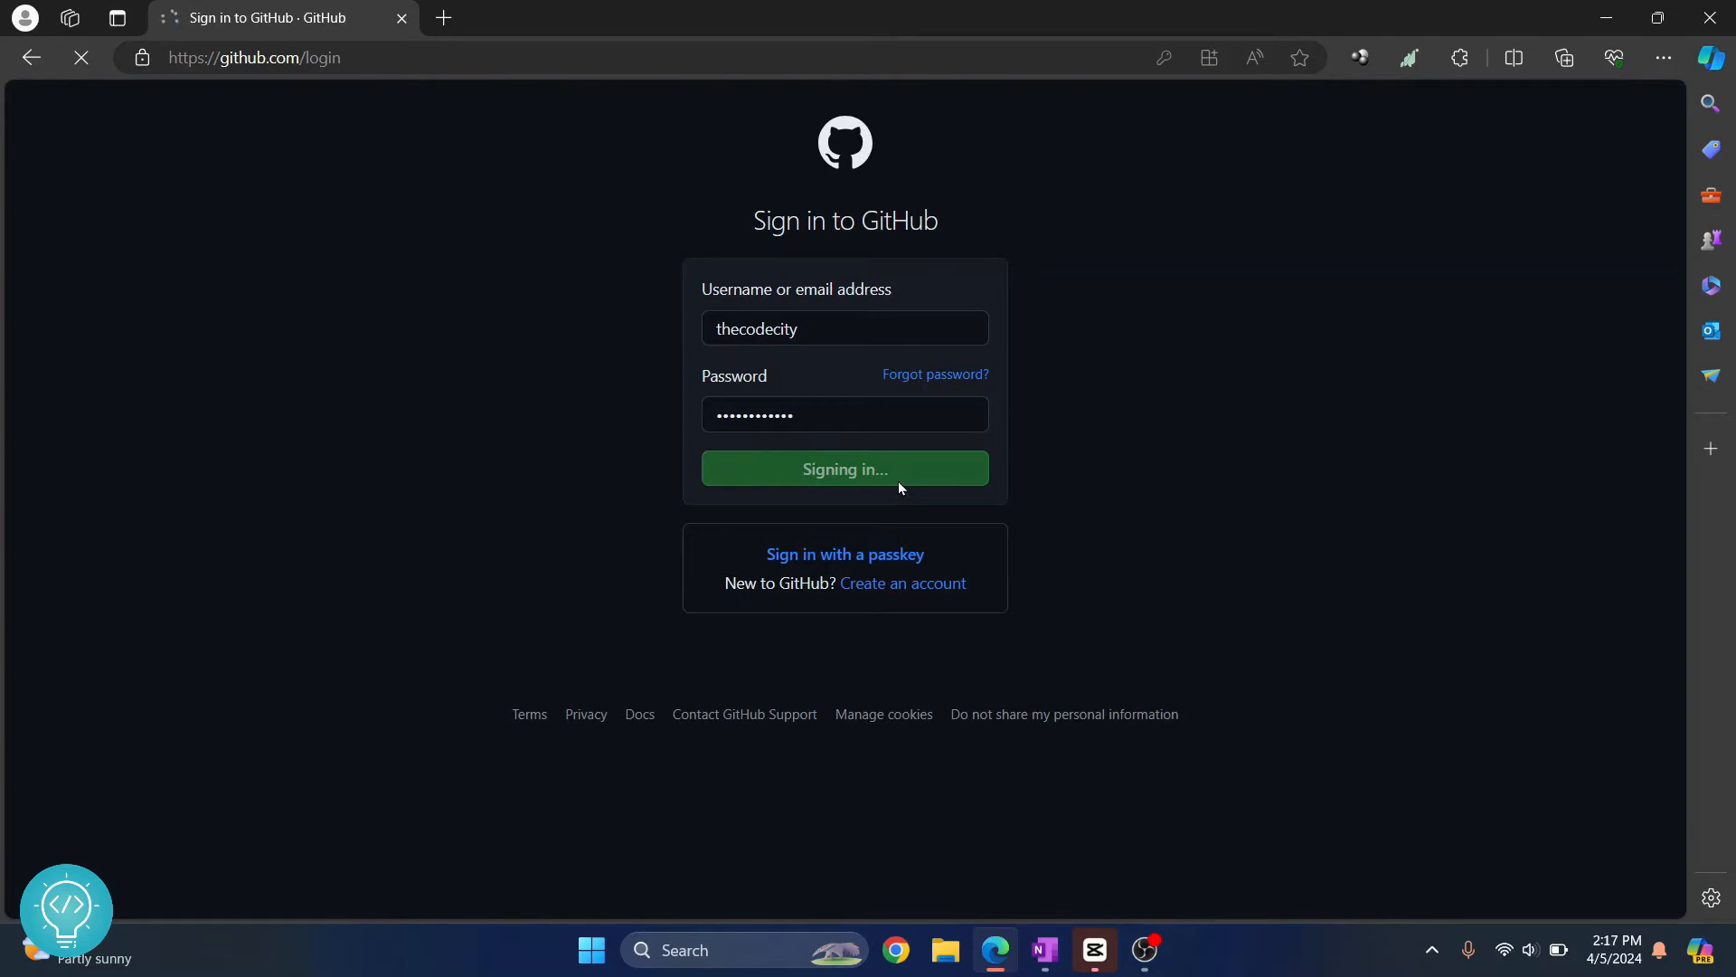
pyautogui.click(844, 469)
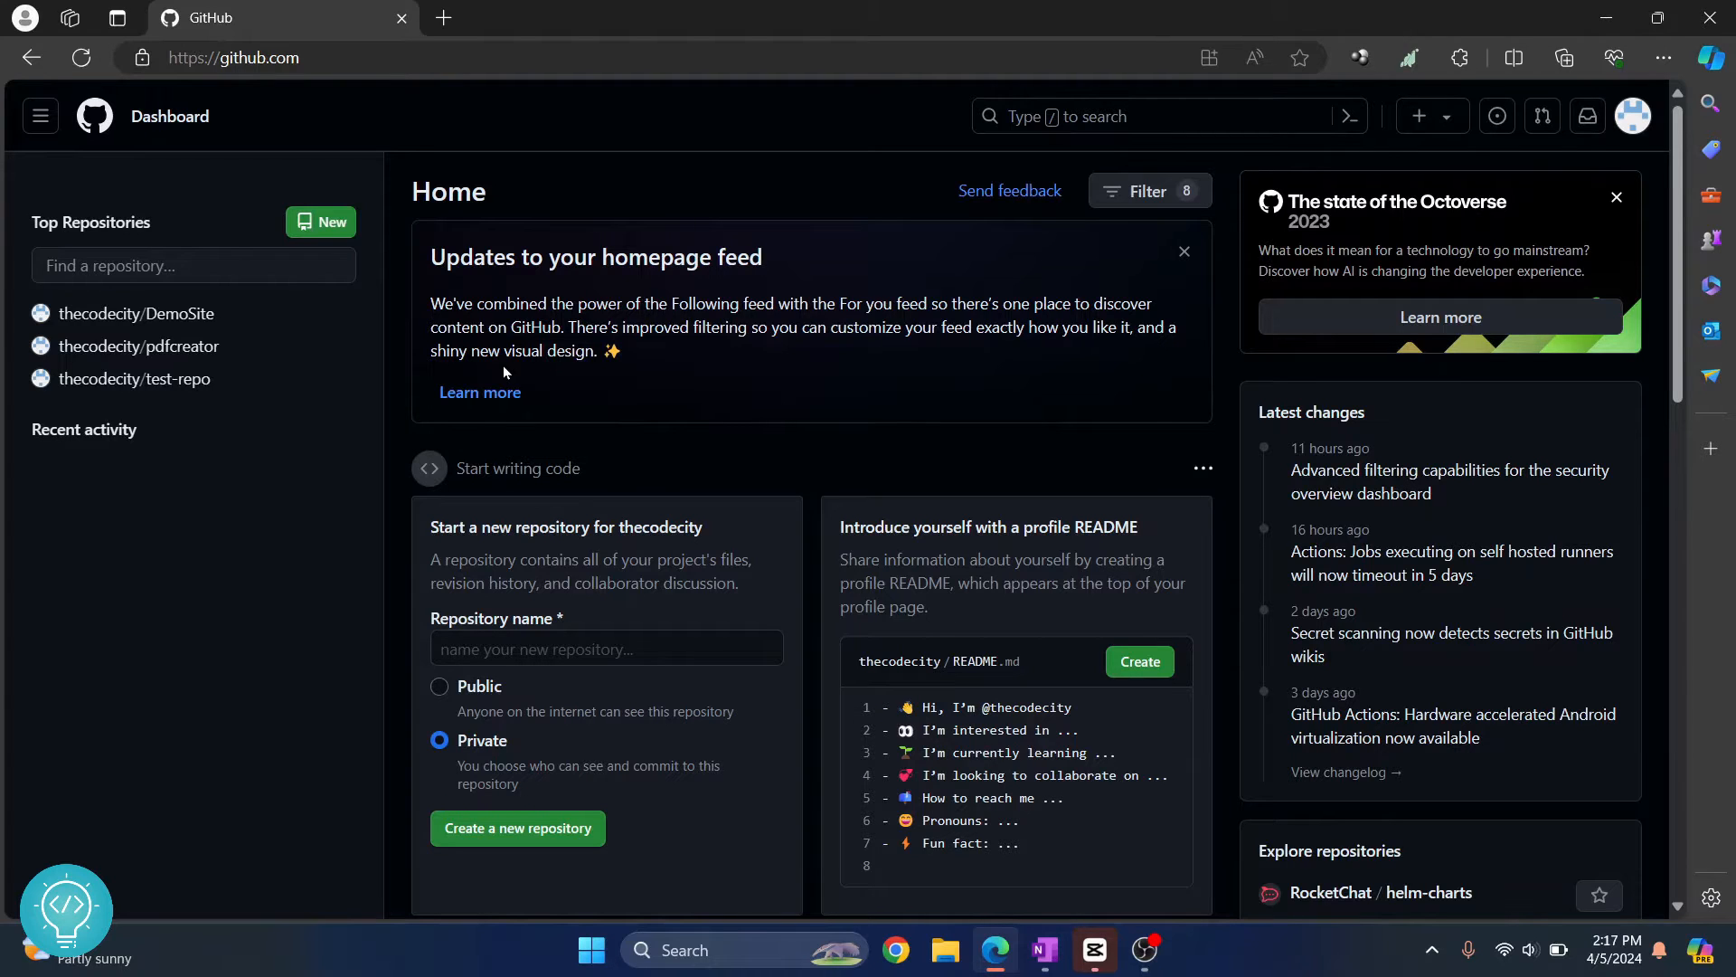
pyautogui.moveTo(326, 223)
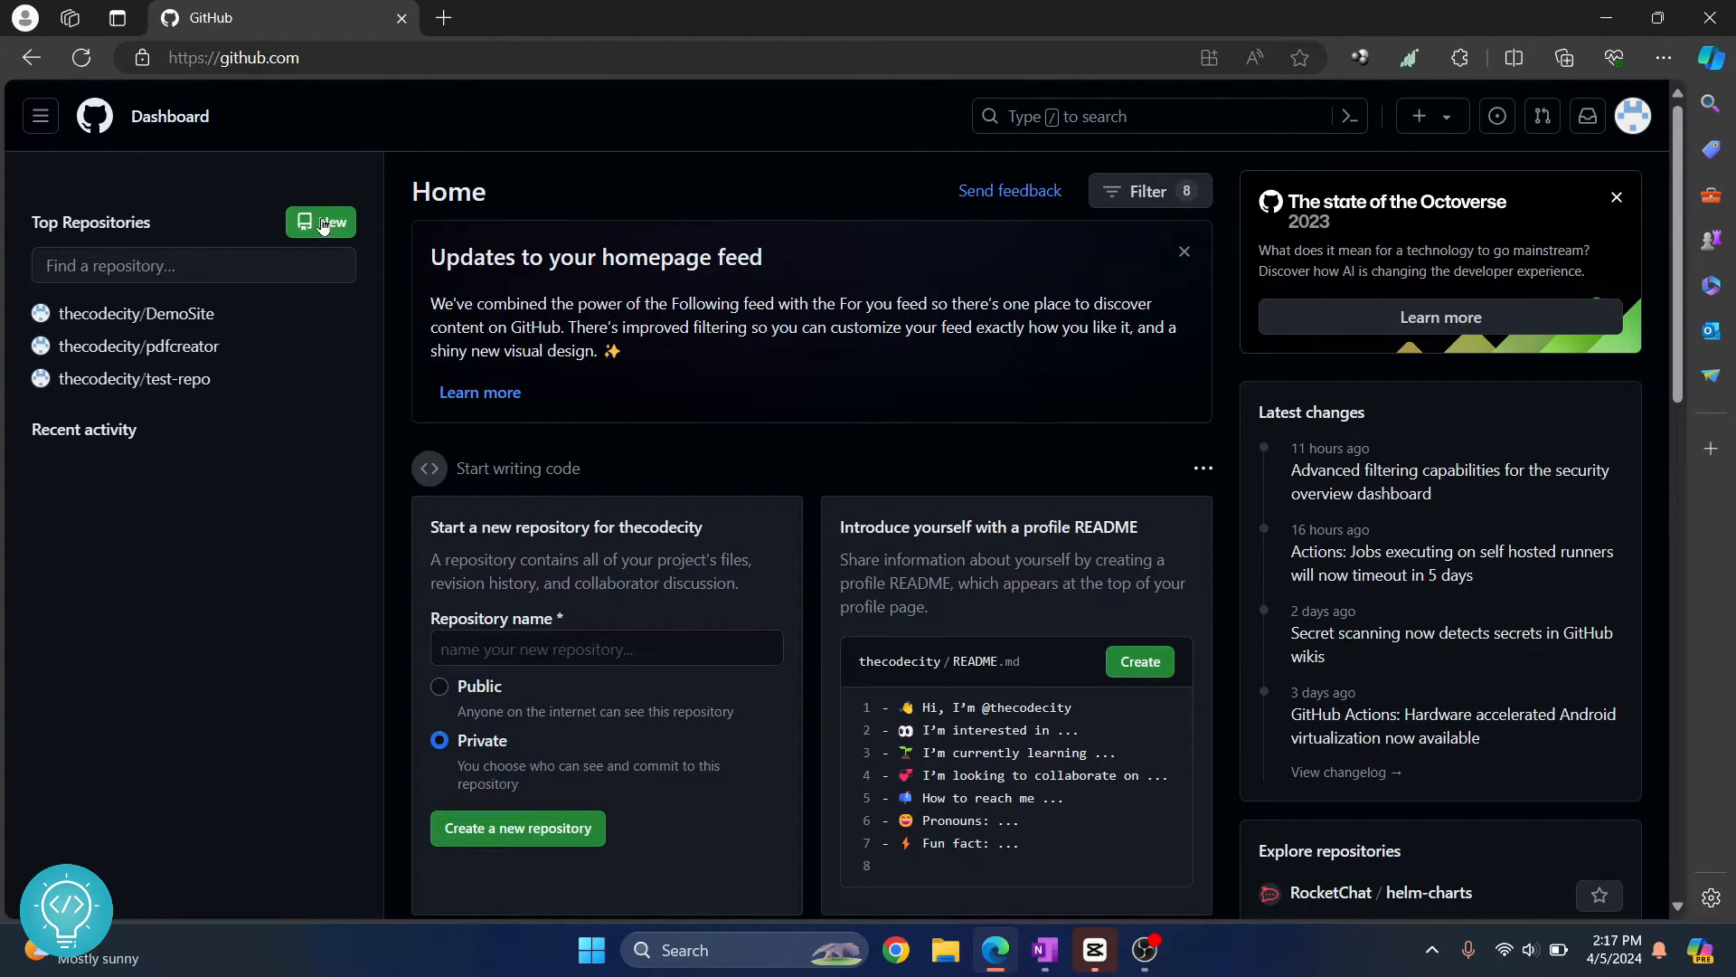
# - Start a new repository, go back from the 500 error, and open the form again
pyautogui.click(321, 223)
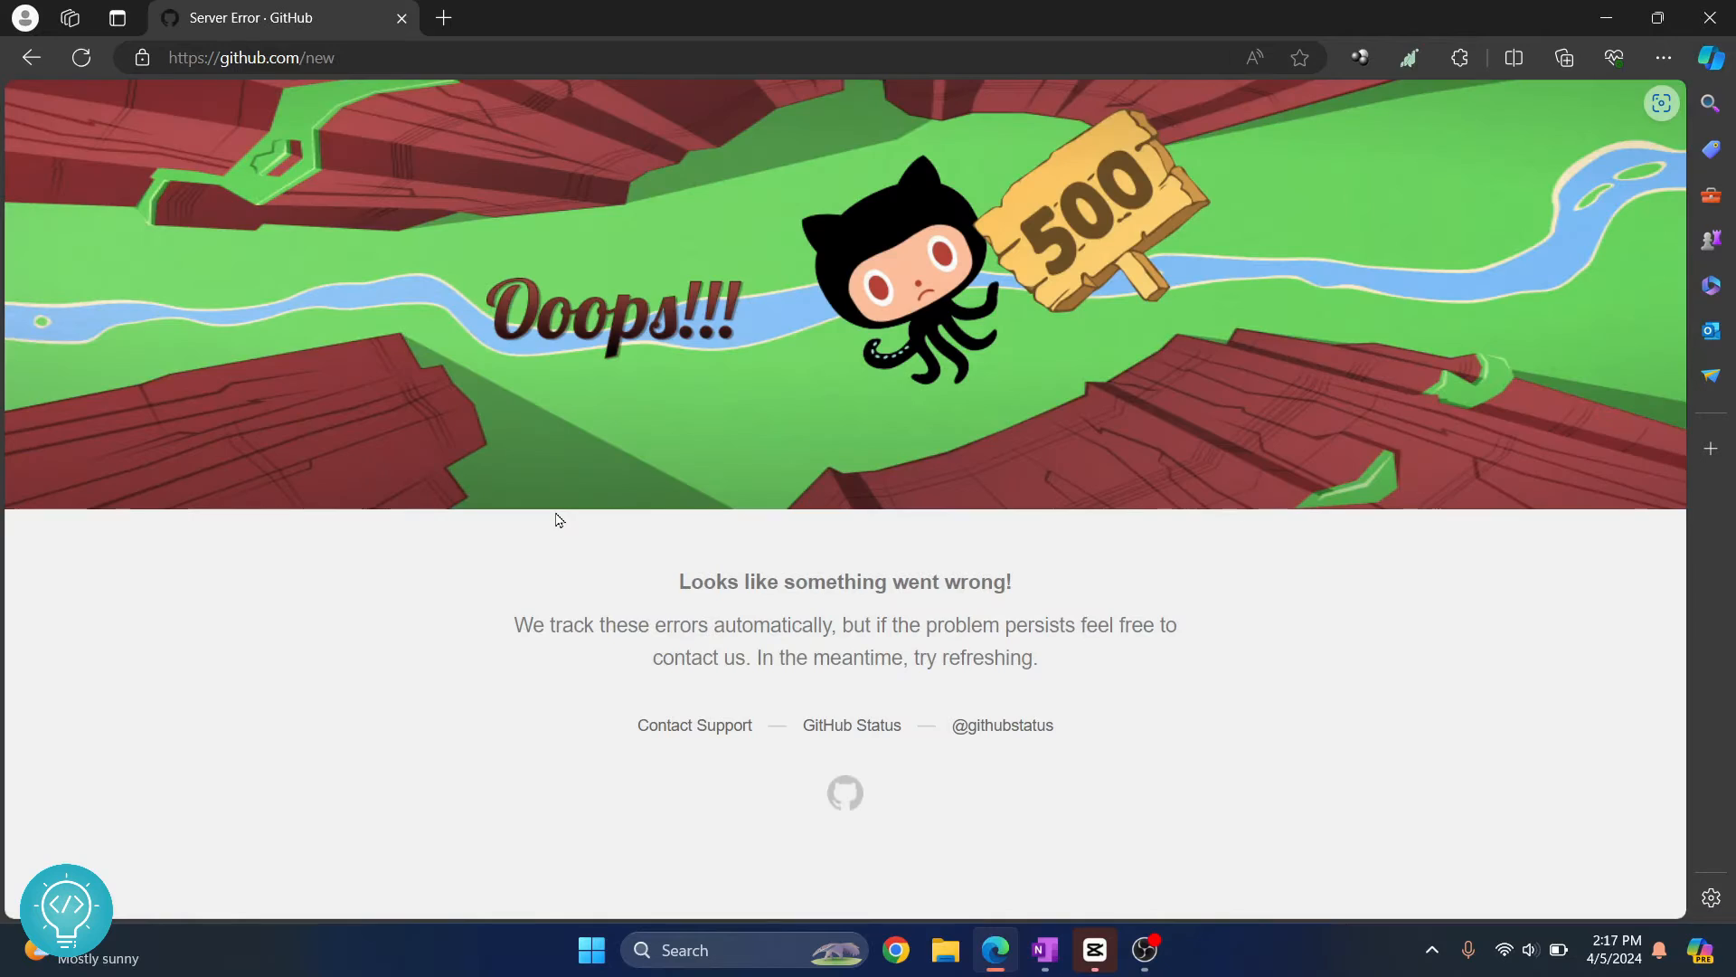
pyautogui.moveTo(894, 245)
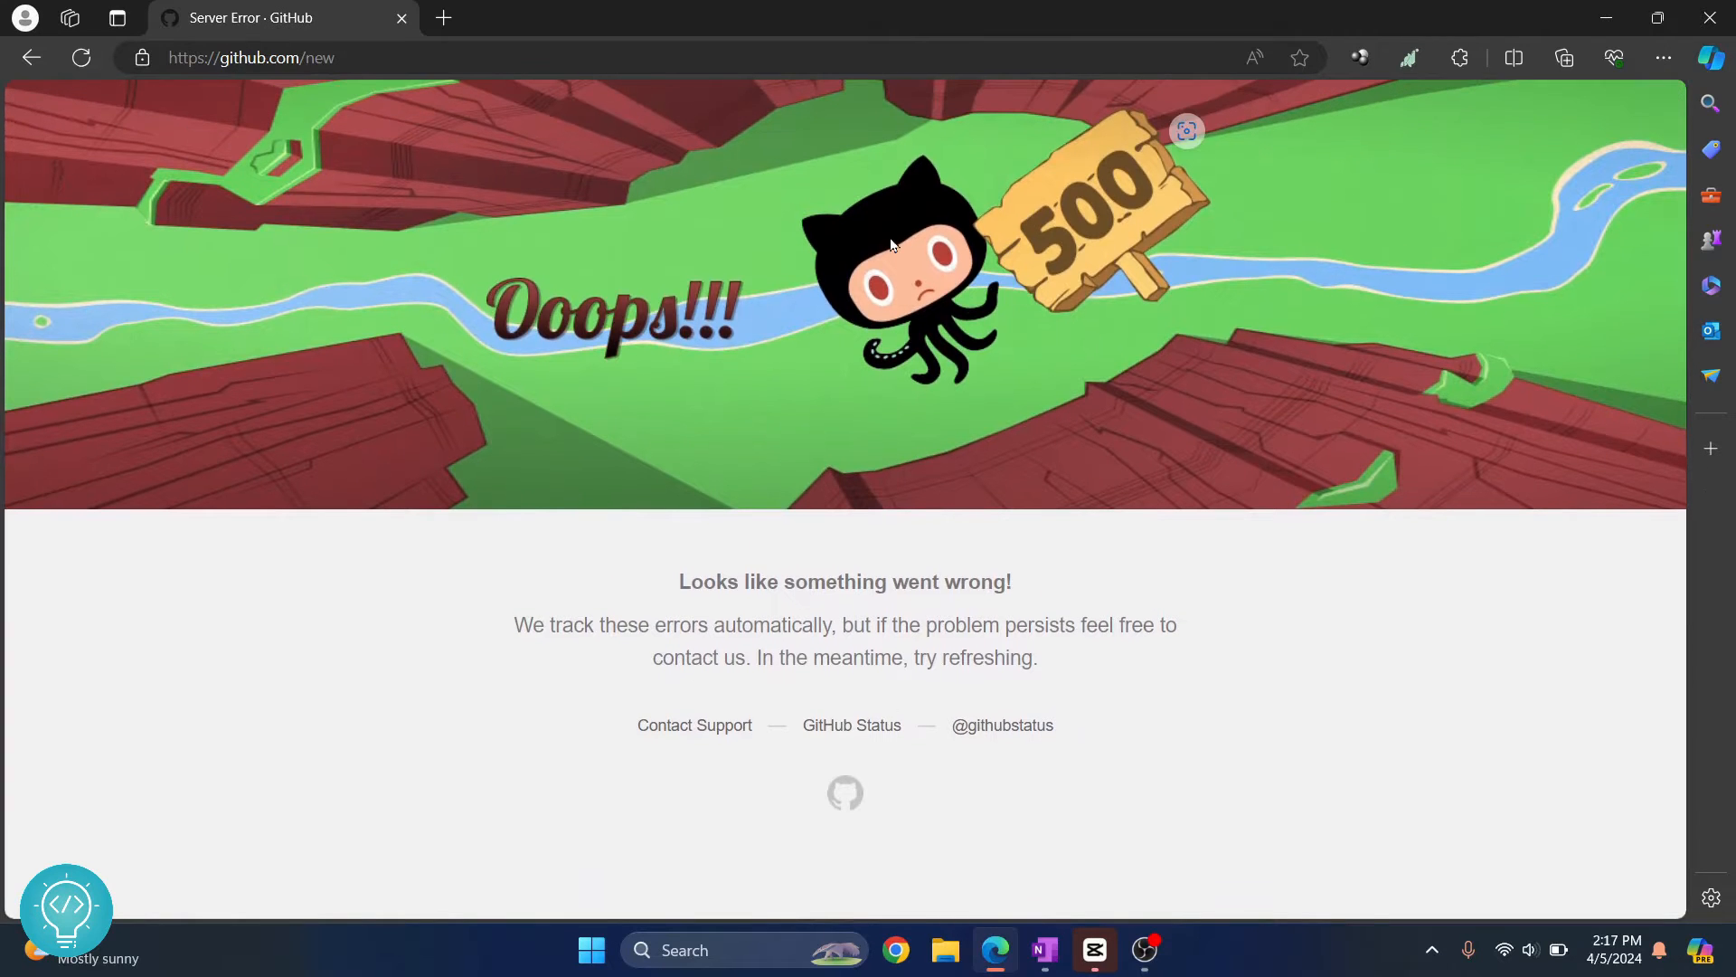
pyautogui.click(30, 58)
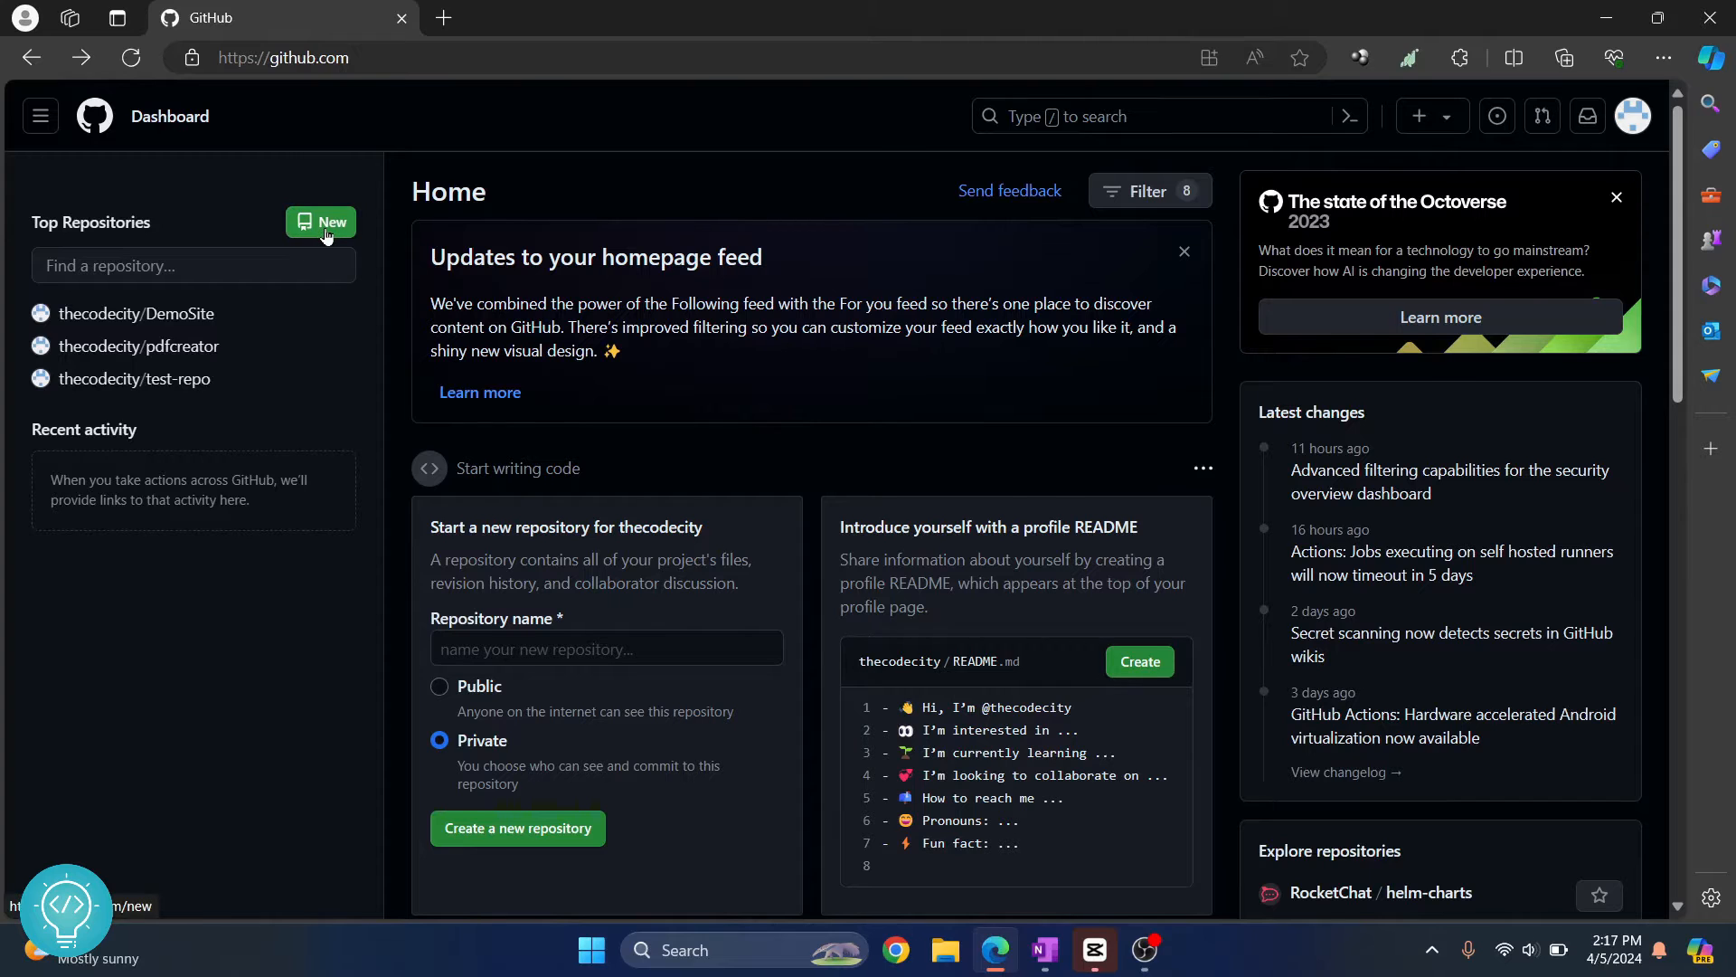
pyautogui.click(322, 223)
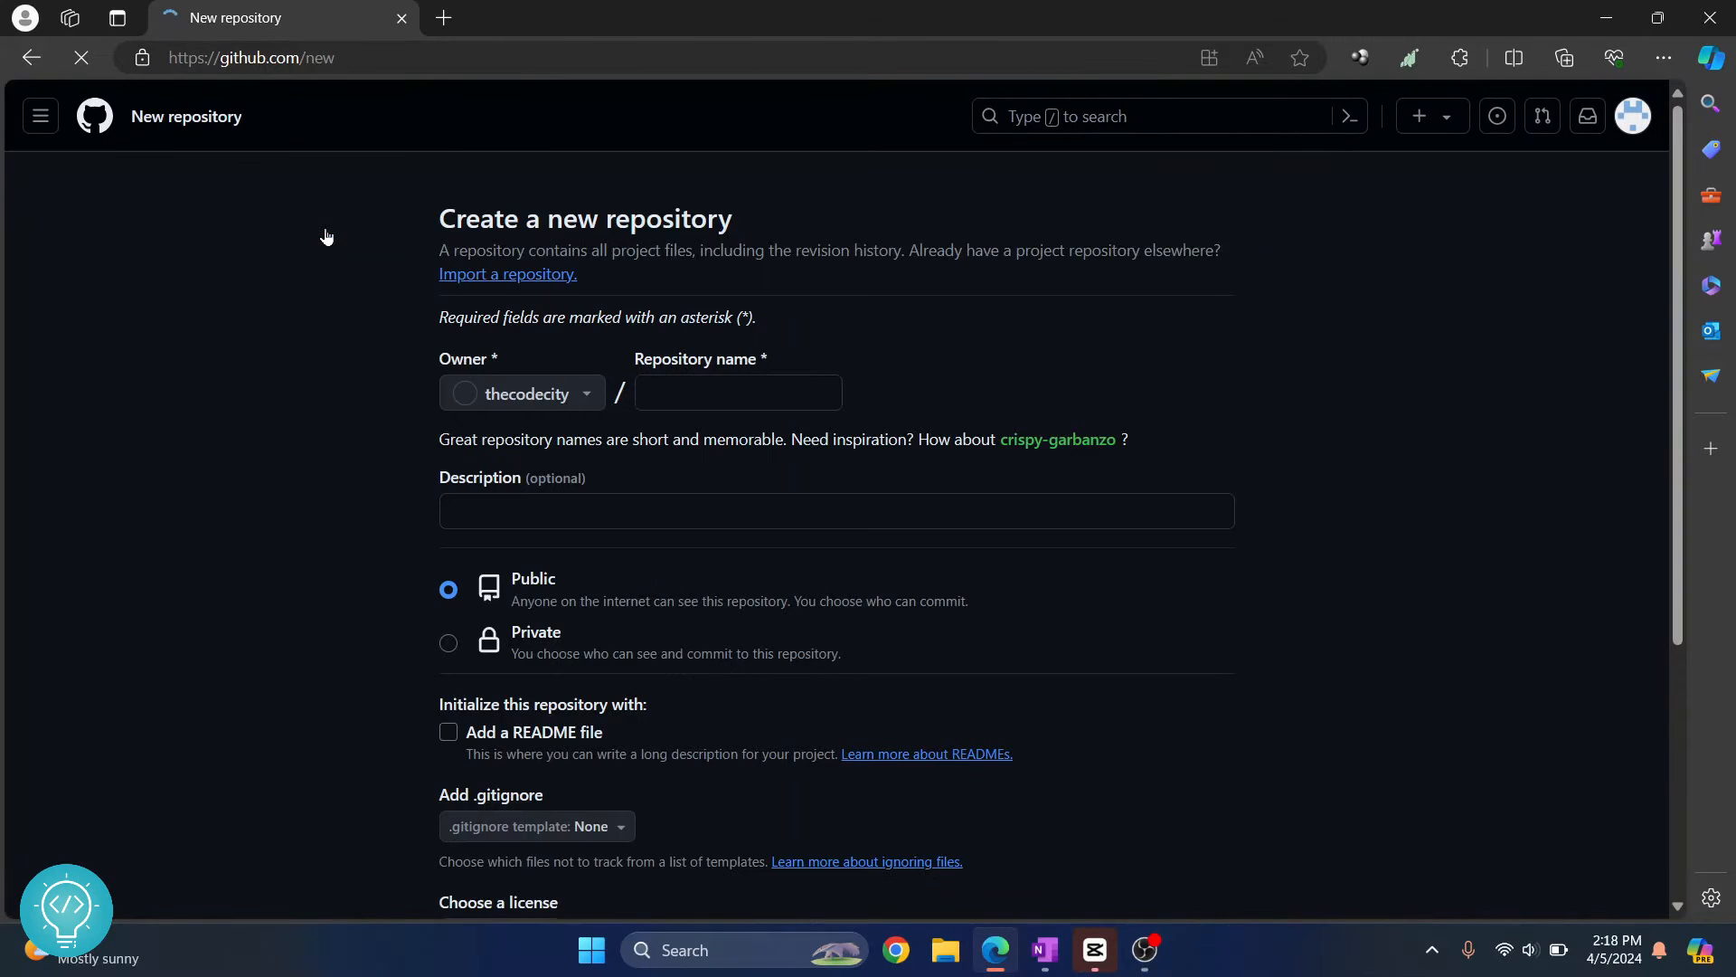
# - Name the repository my-new-proj and try creating it as public, twice
pyautogui.click(736, 394)
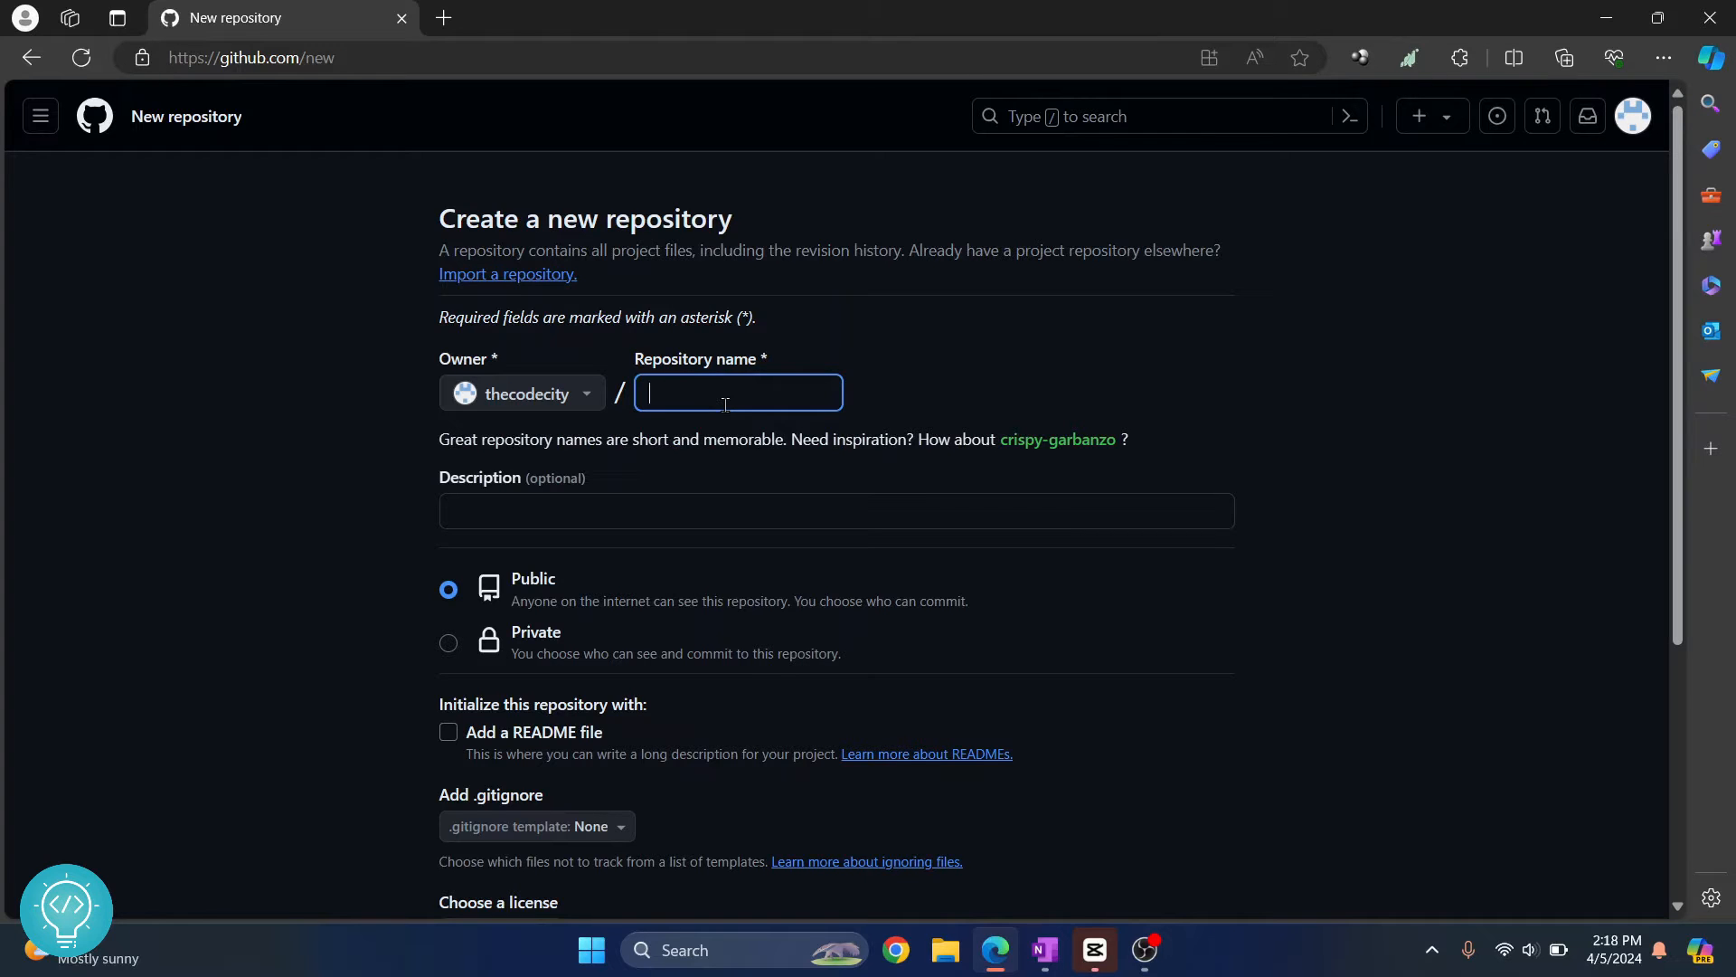
pyautogui.write('my-n')
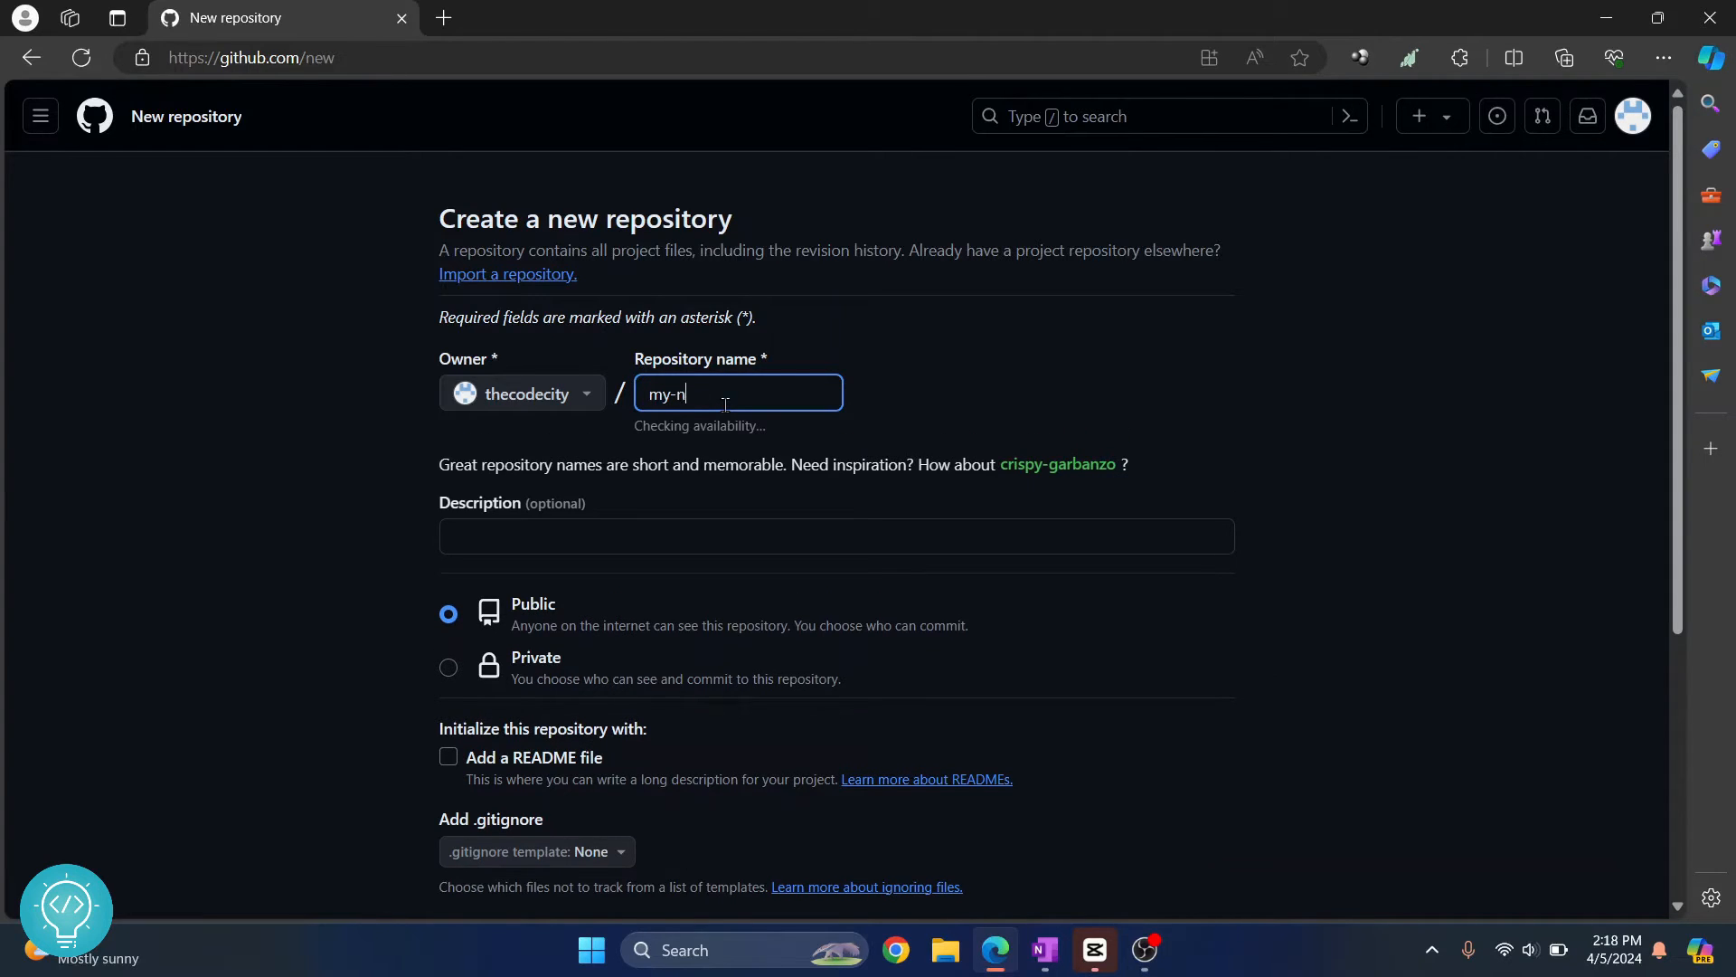
pyautogui.write('ew-proj')
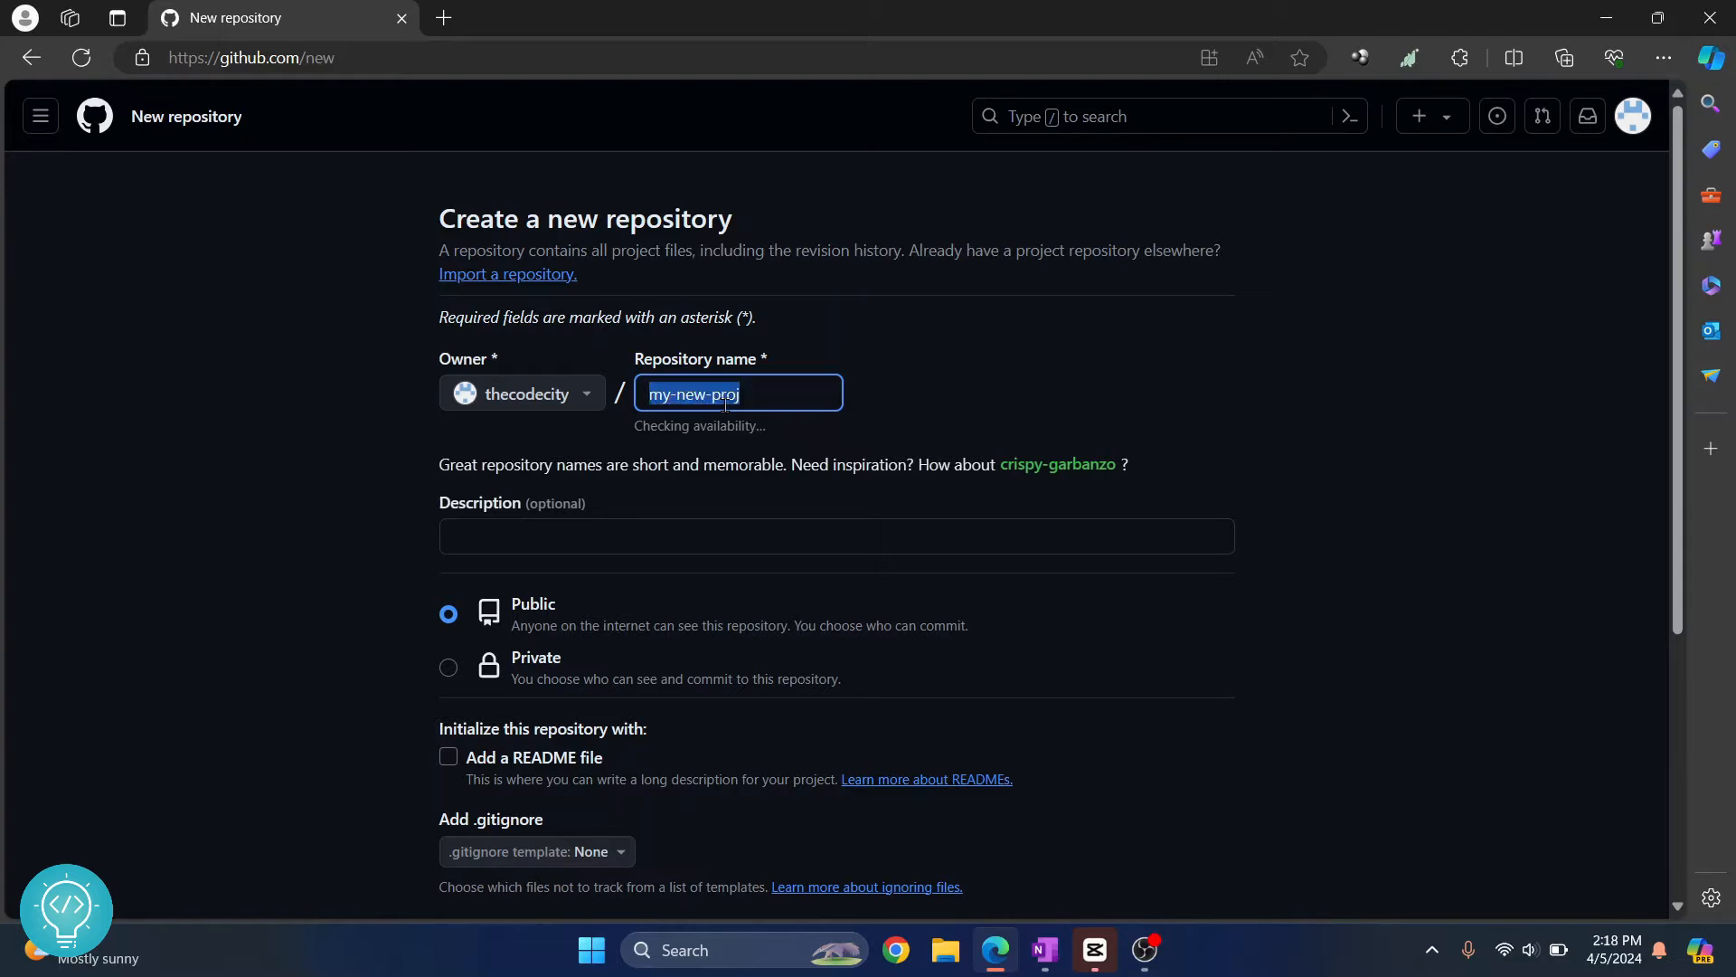
pyautogui.scroll(-3)
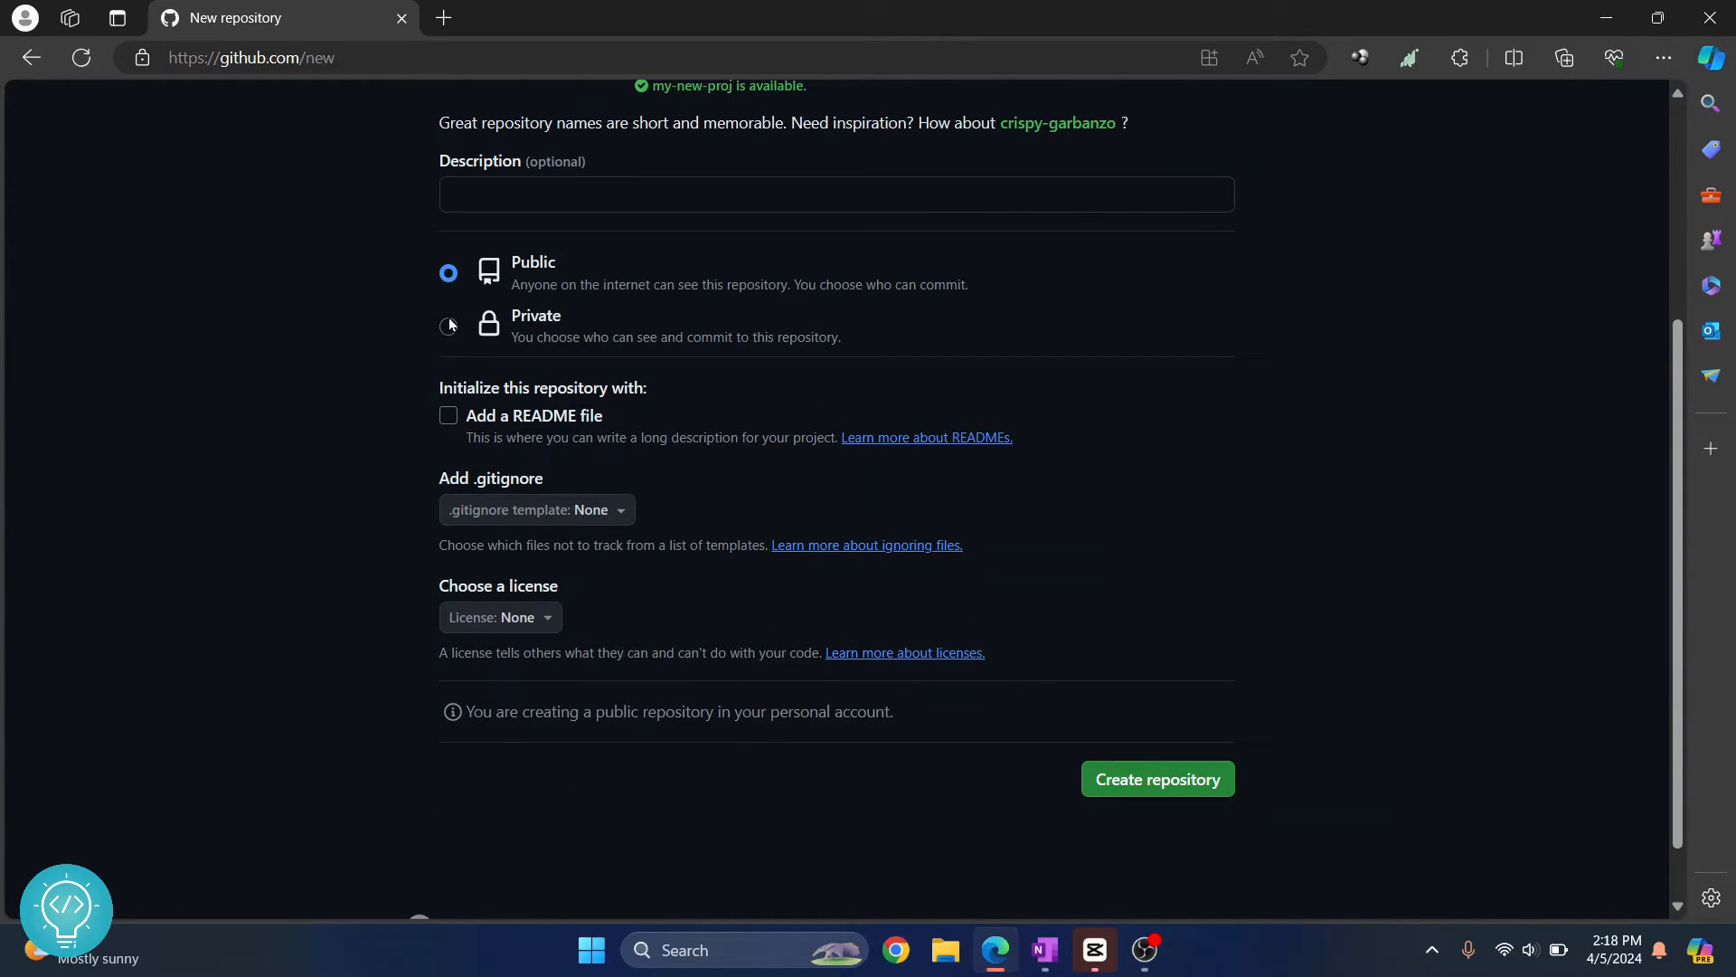
pyautogui.click(448, 324)
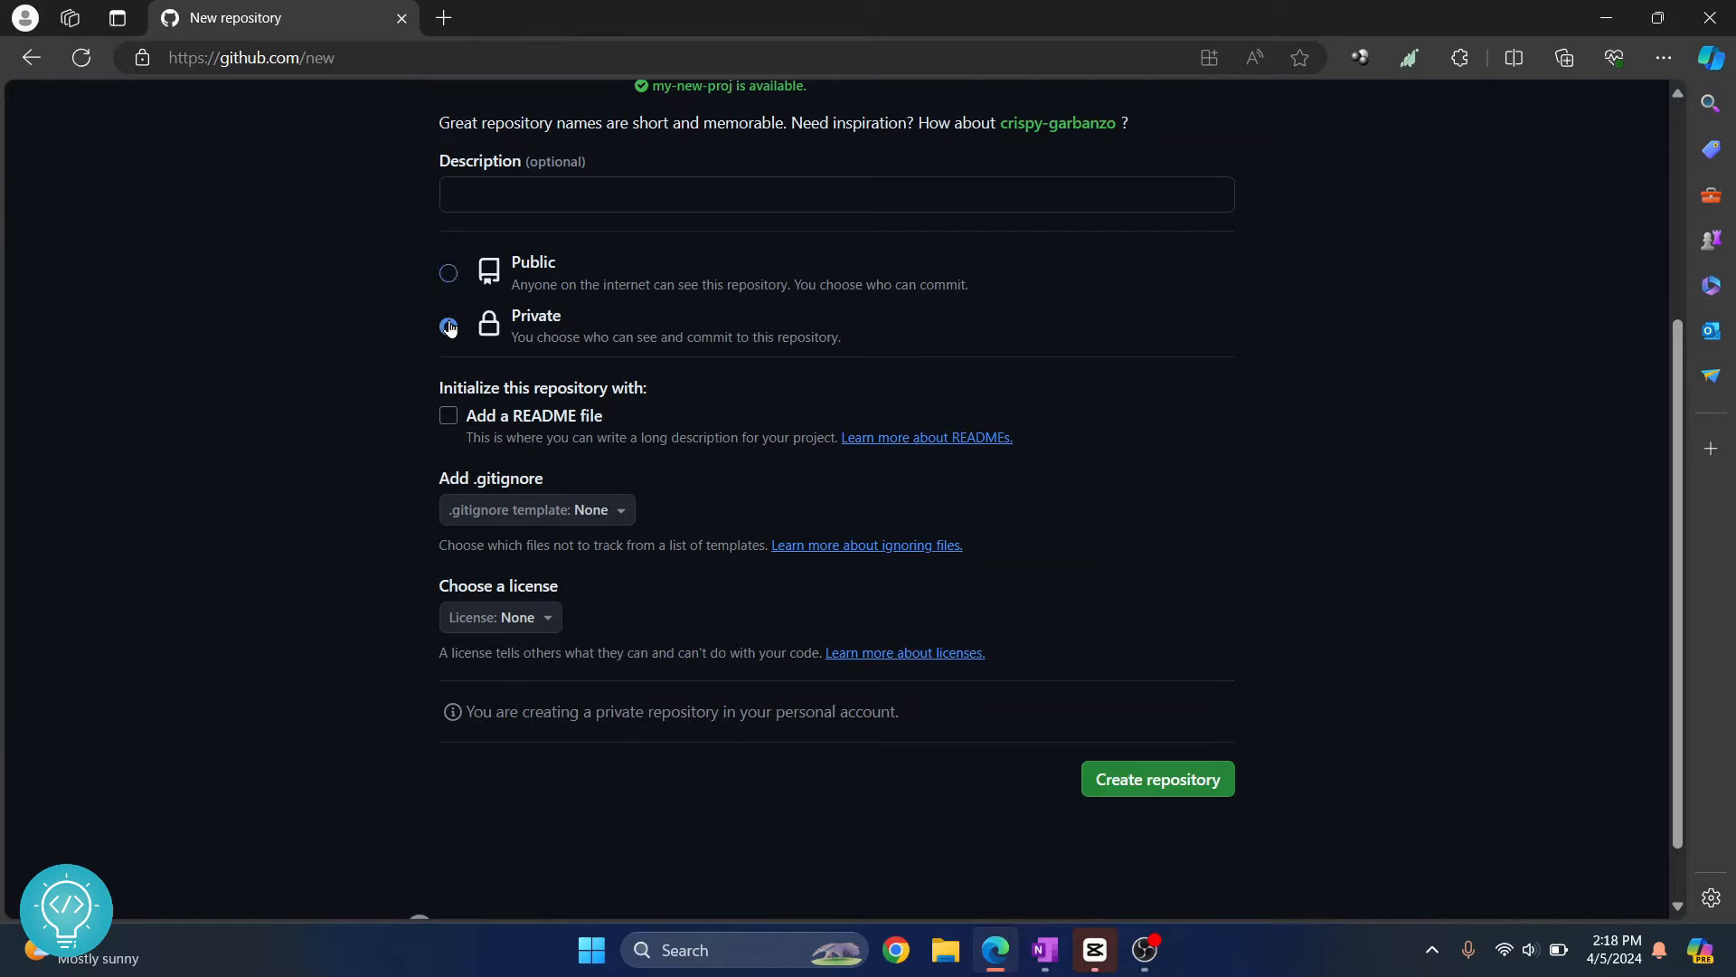
pyautogui.click(448, 272)
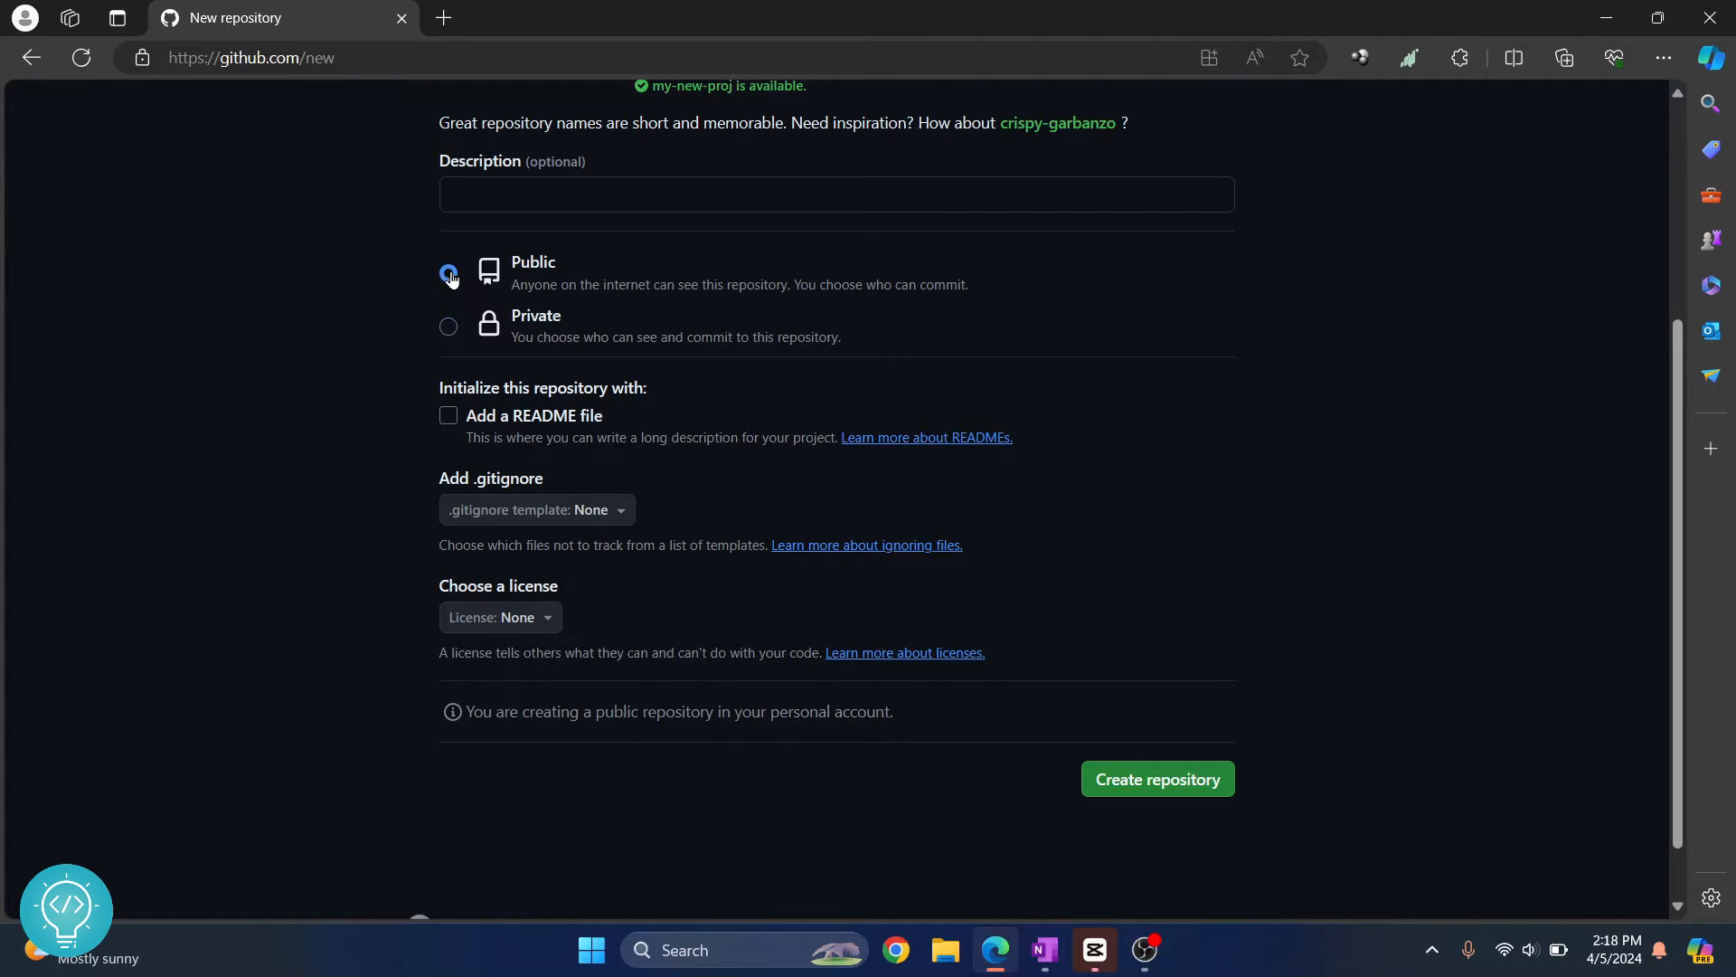
pyautogui.click(1156, 779)
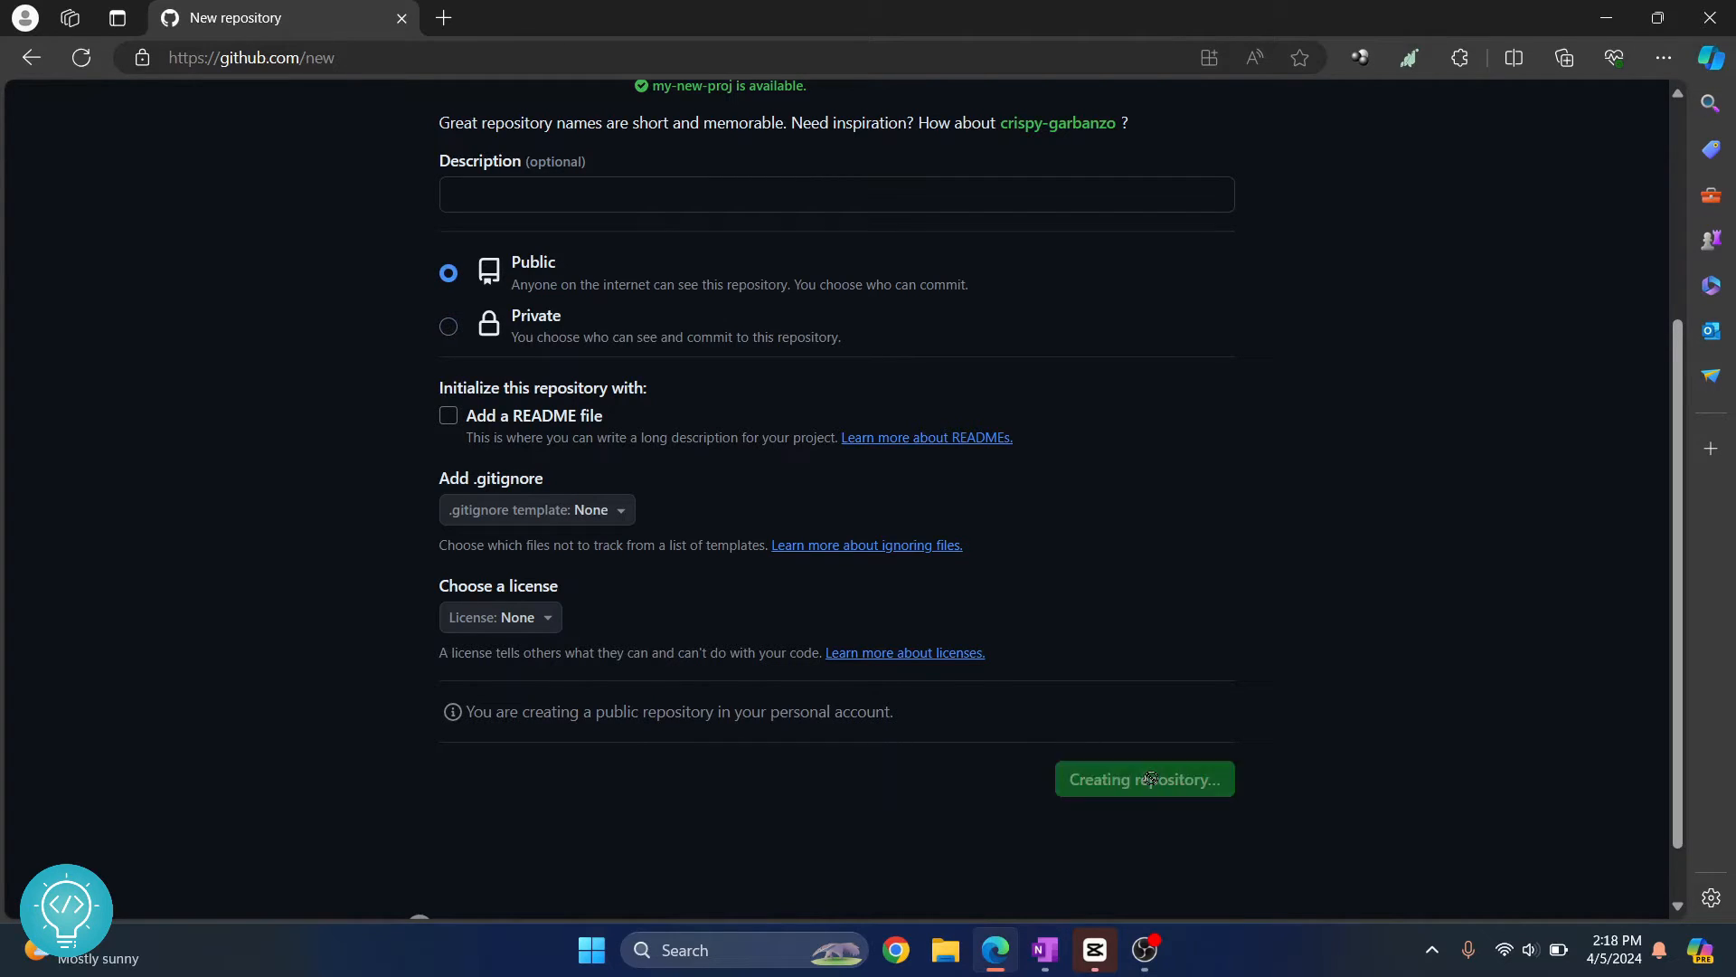
pyautogui.click(1143, 779)
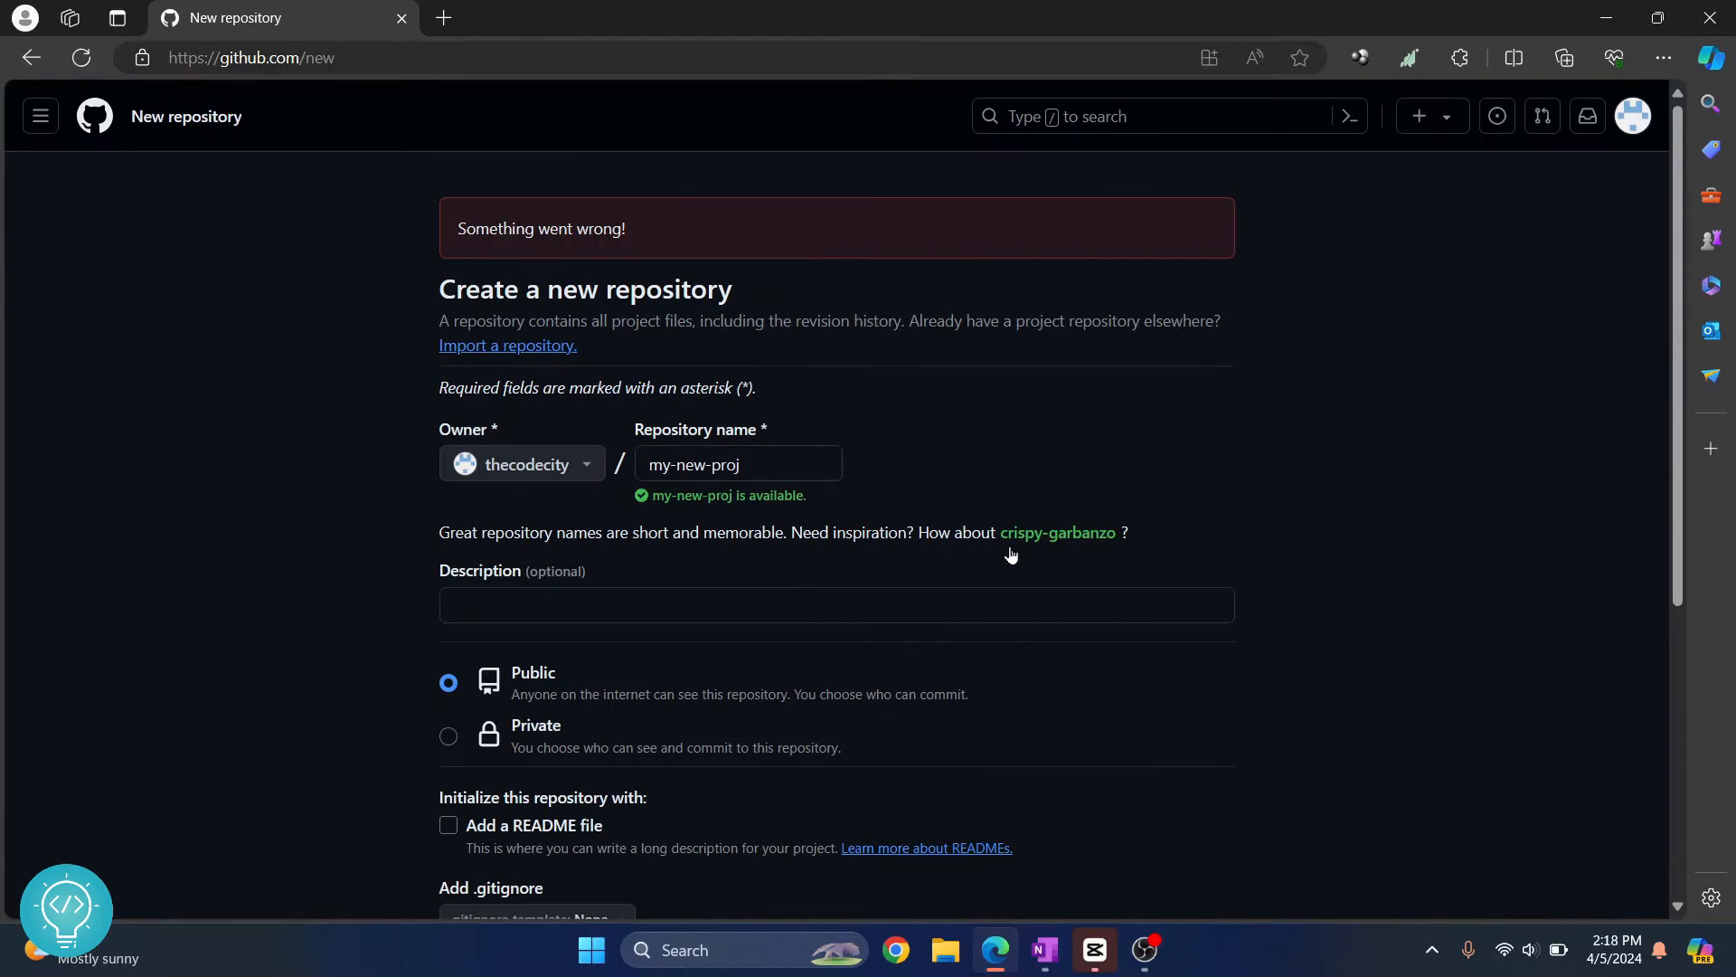
pyautogui.scroll(-3)
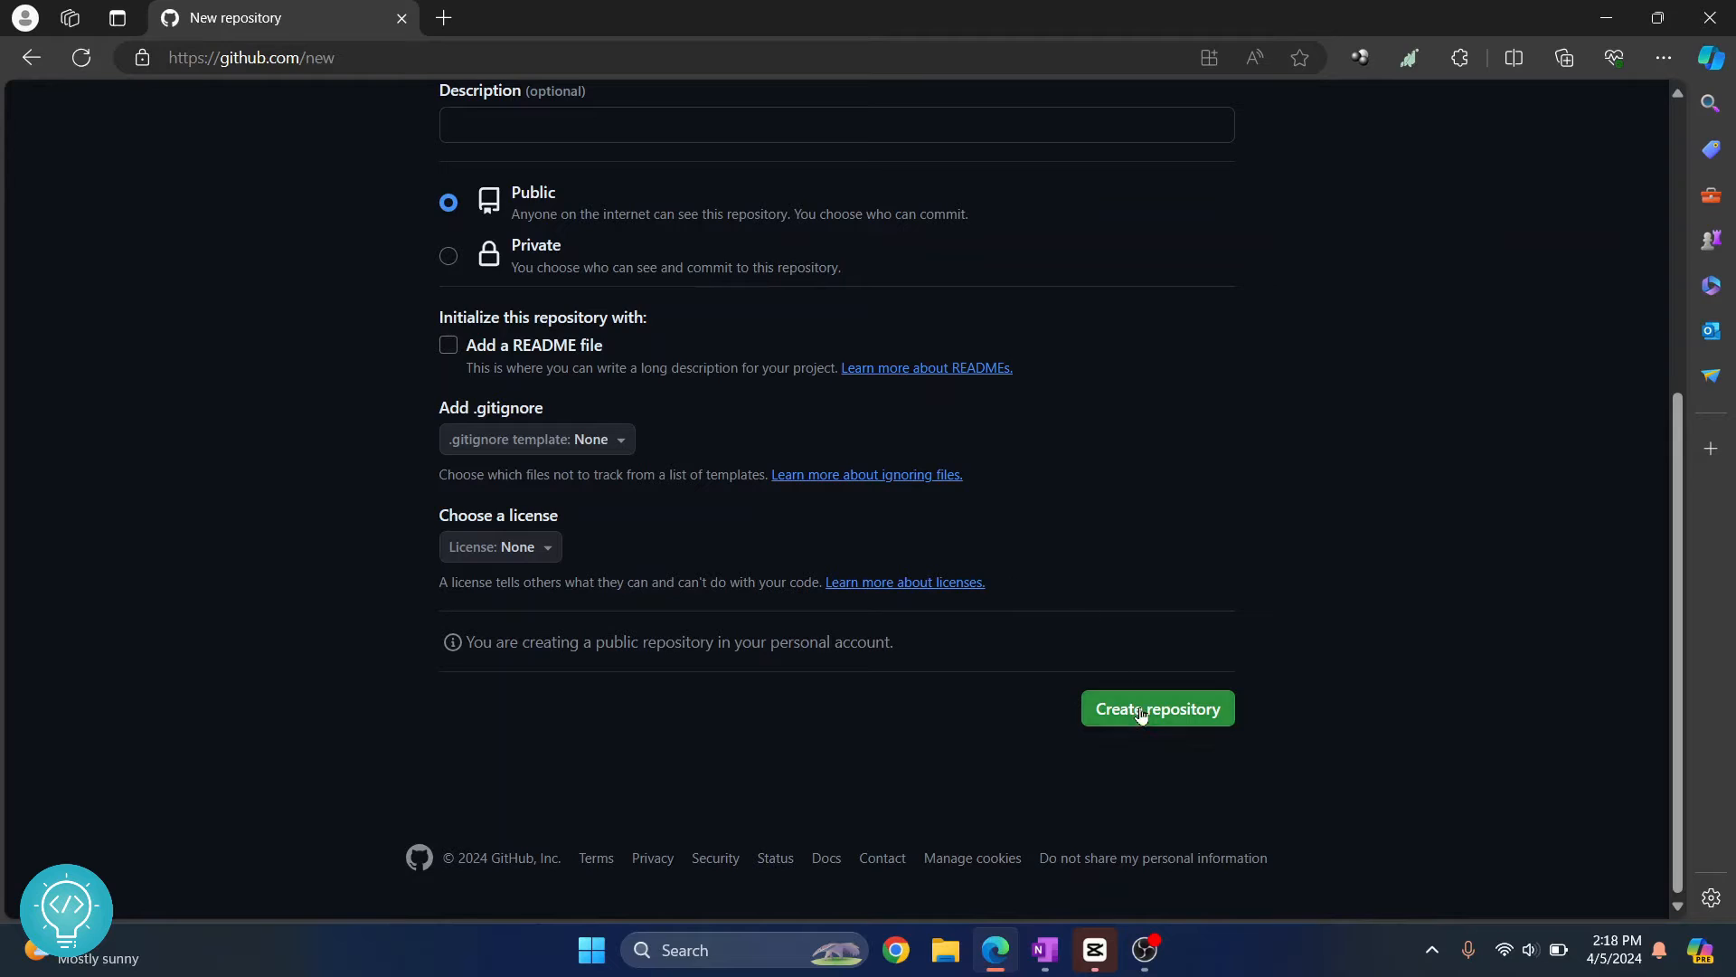
pyautogui.click(1156, 709)
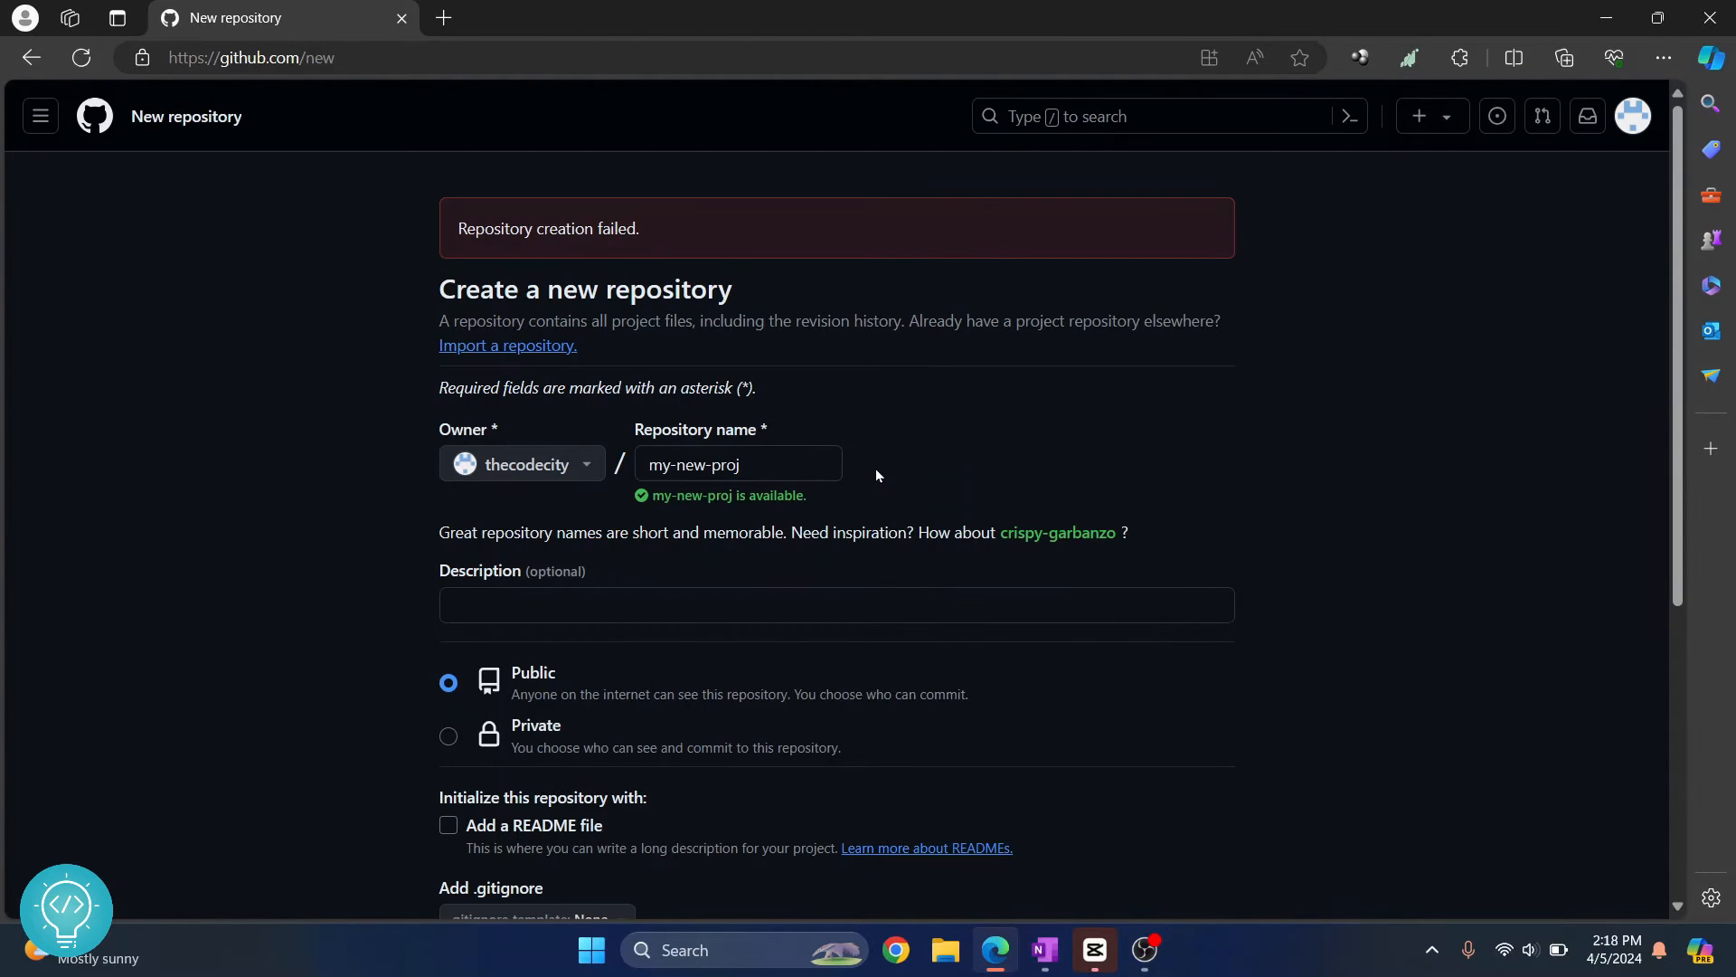
# - Make my-new-proj private, retry creation, then reload the page to a 500 error
pyautogui.click(738, 464)
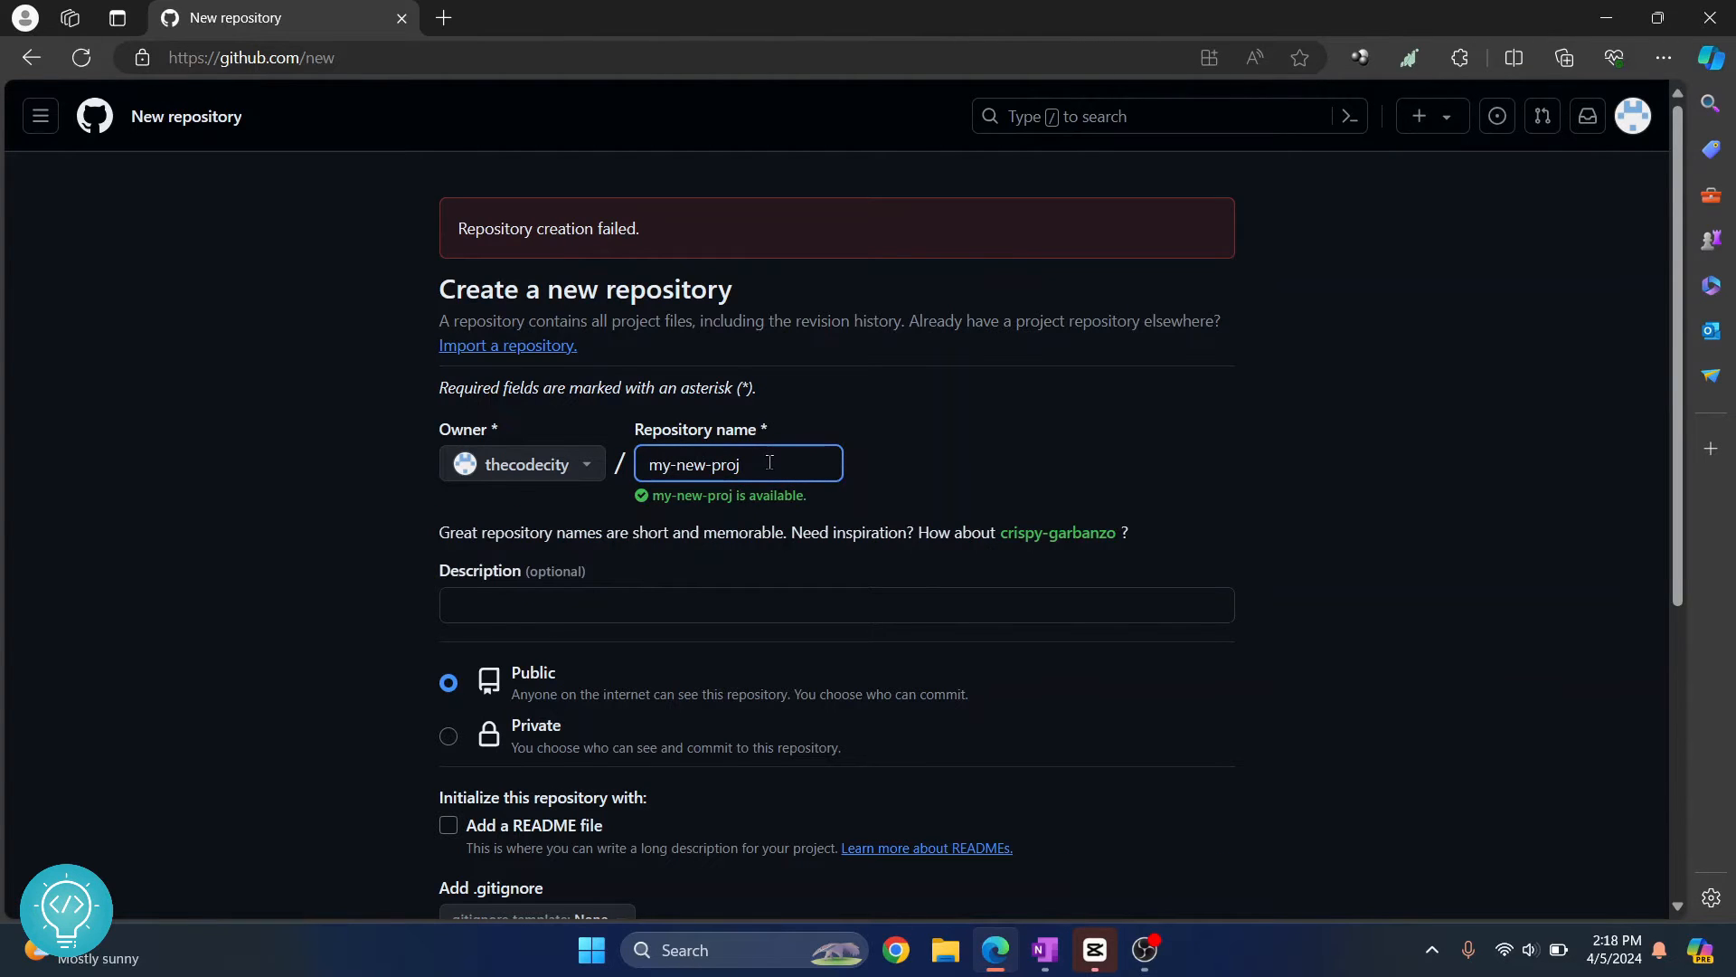
pyautogui.tripleClick(736, 464)
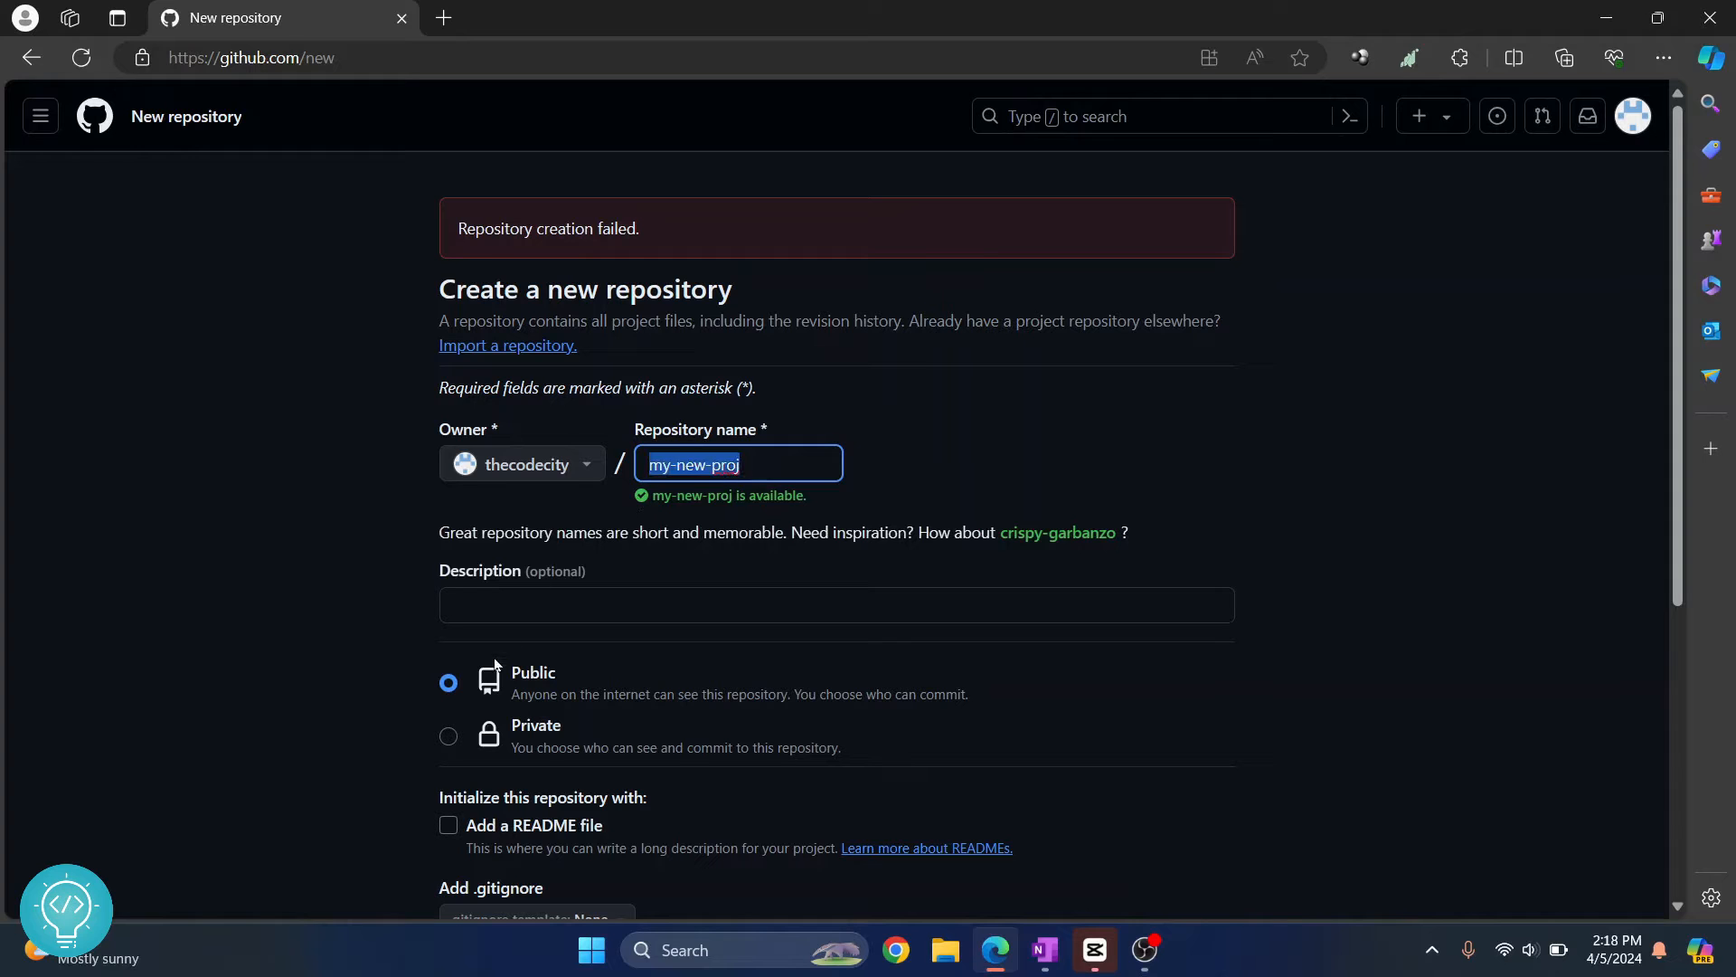
pyautogui.click(448, 736)
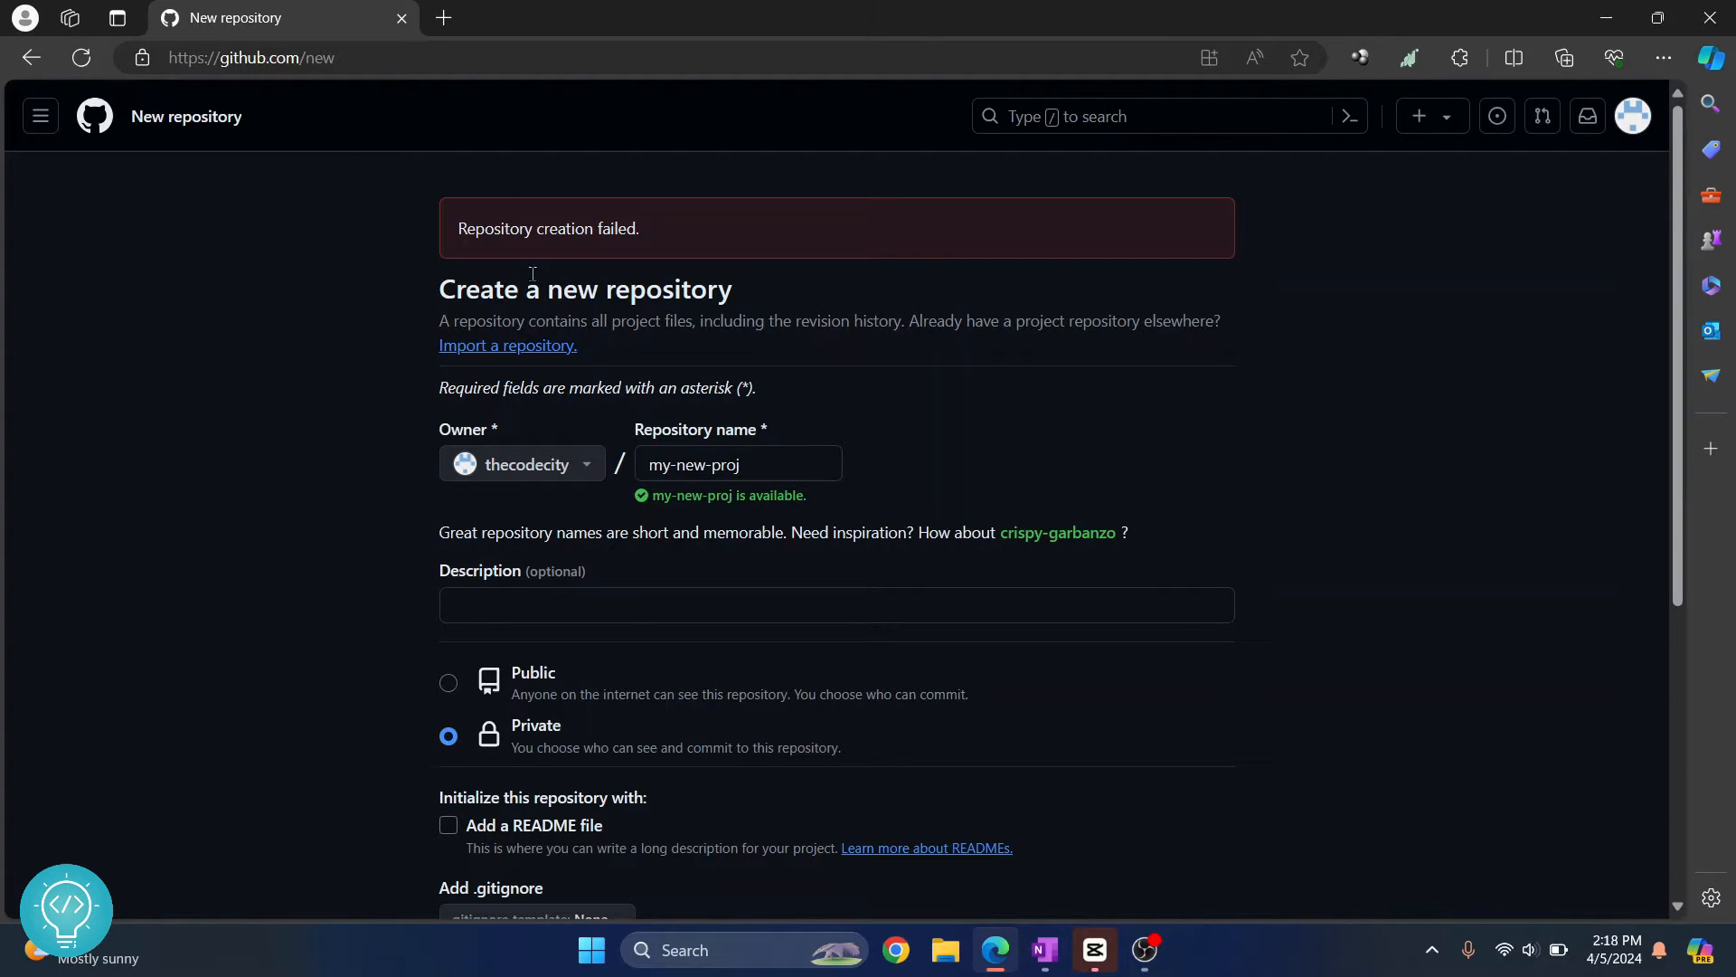
pyautogui.scroll(-3)
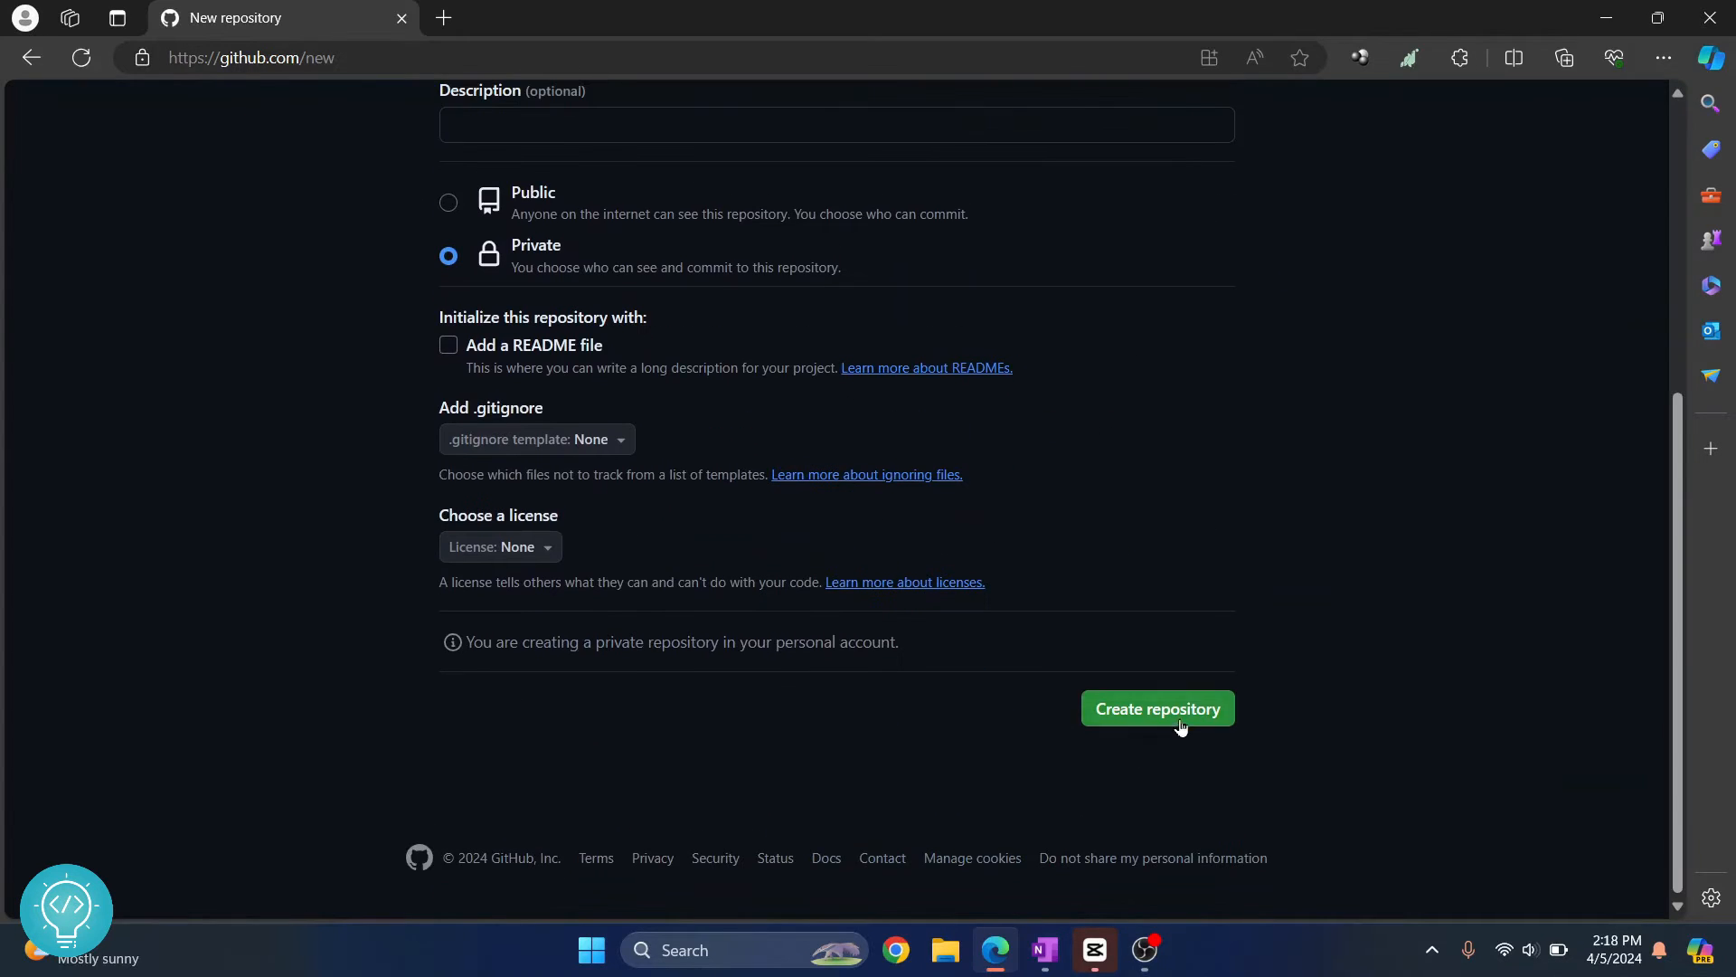
pyautogui.click(1156, 709)
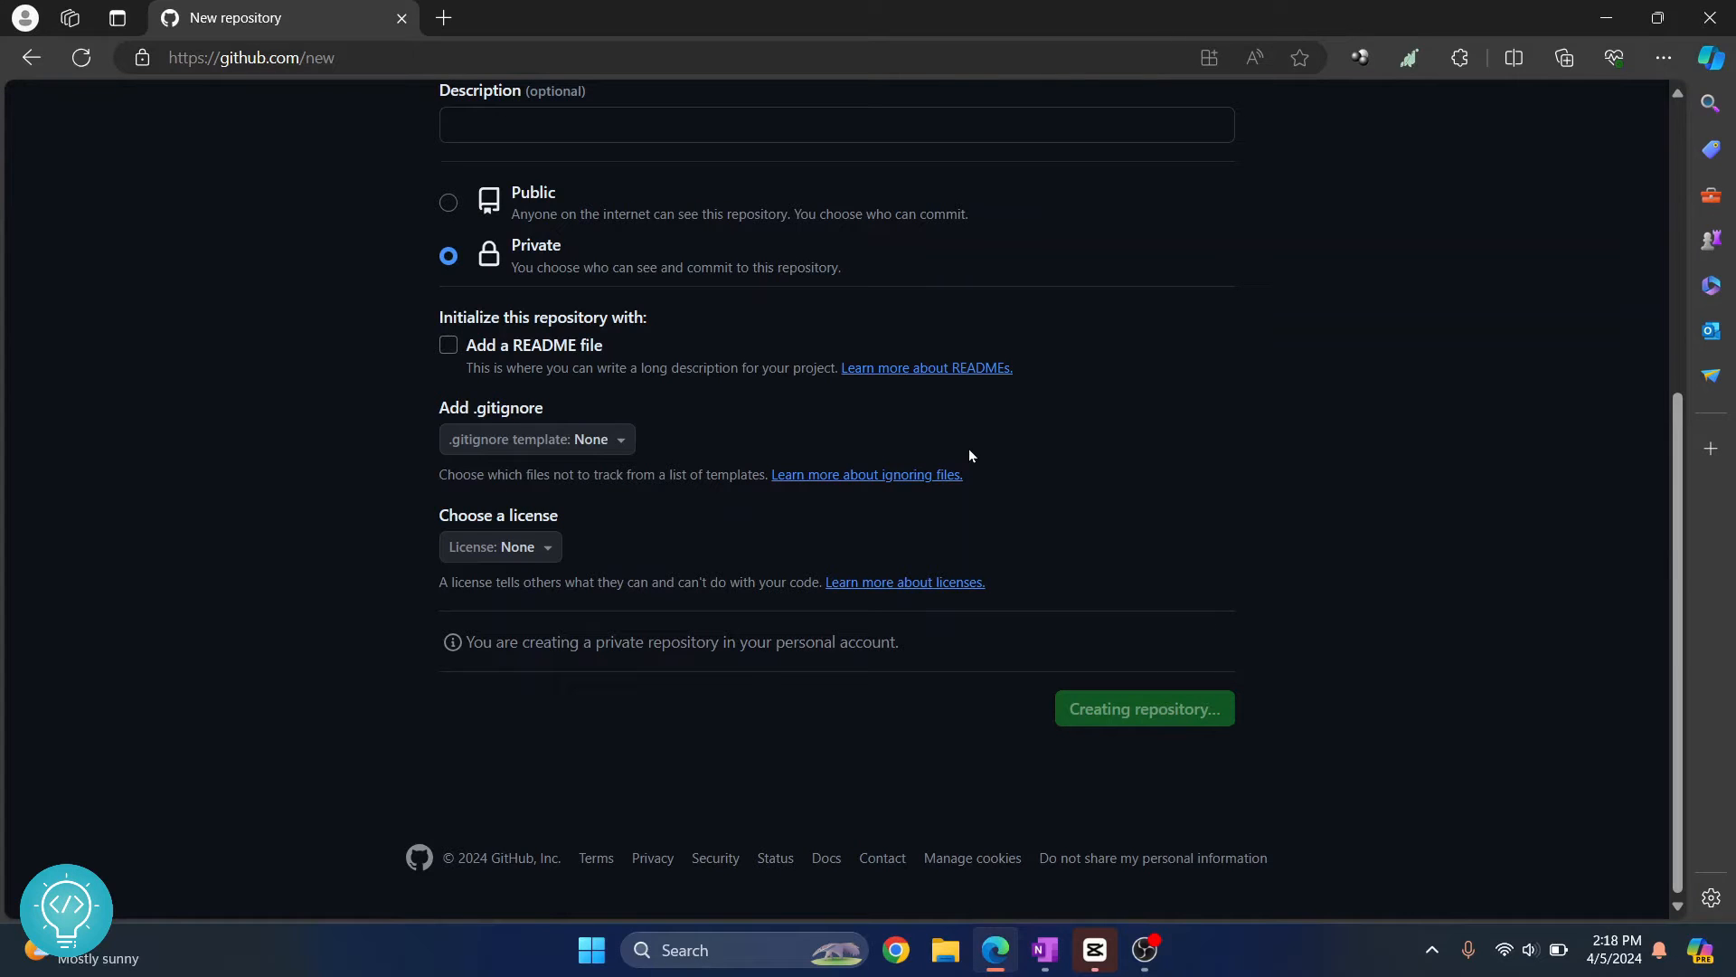
pyautogui.click(1143, 709)
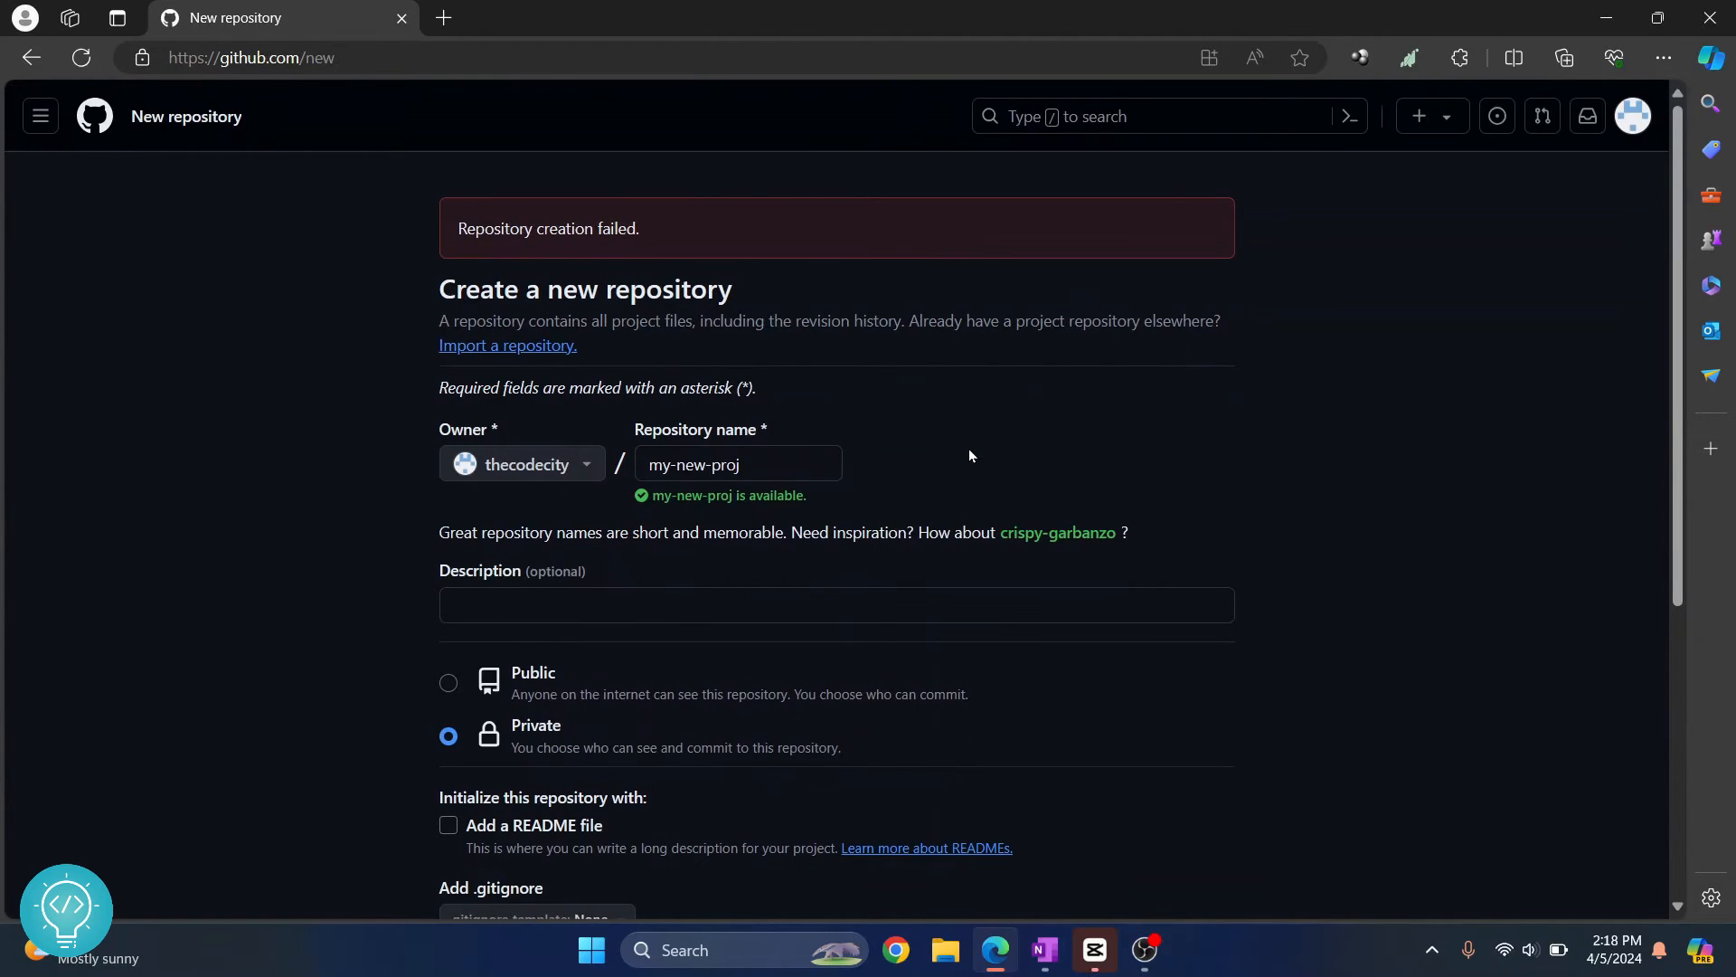
pyautogui.click(277, 57)
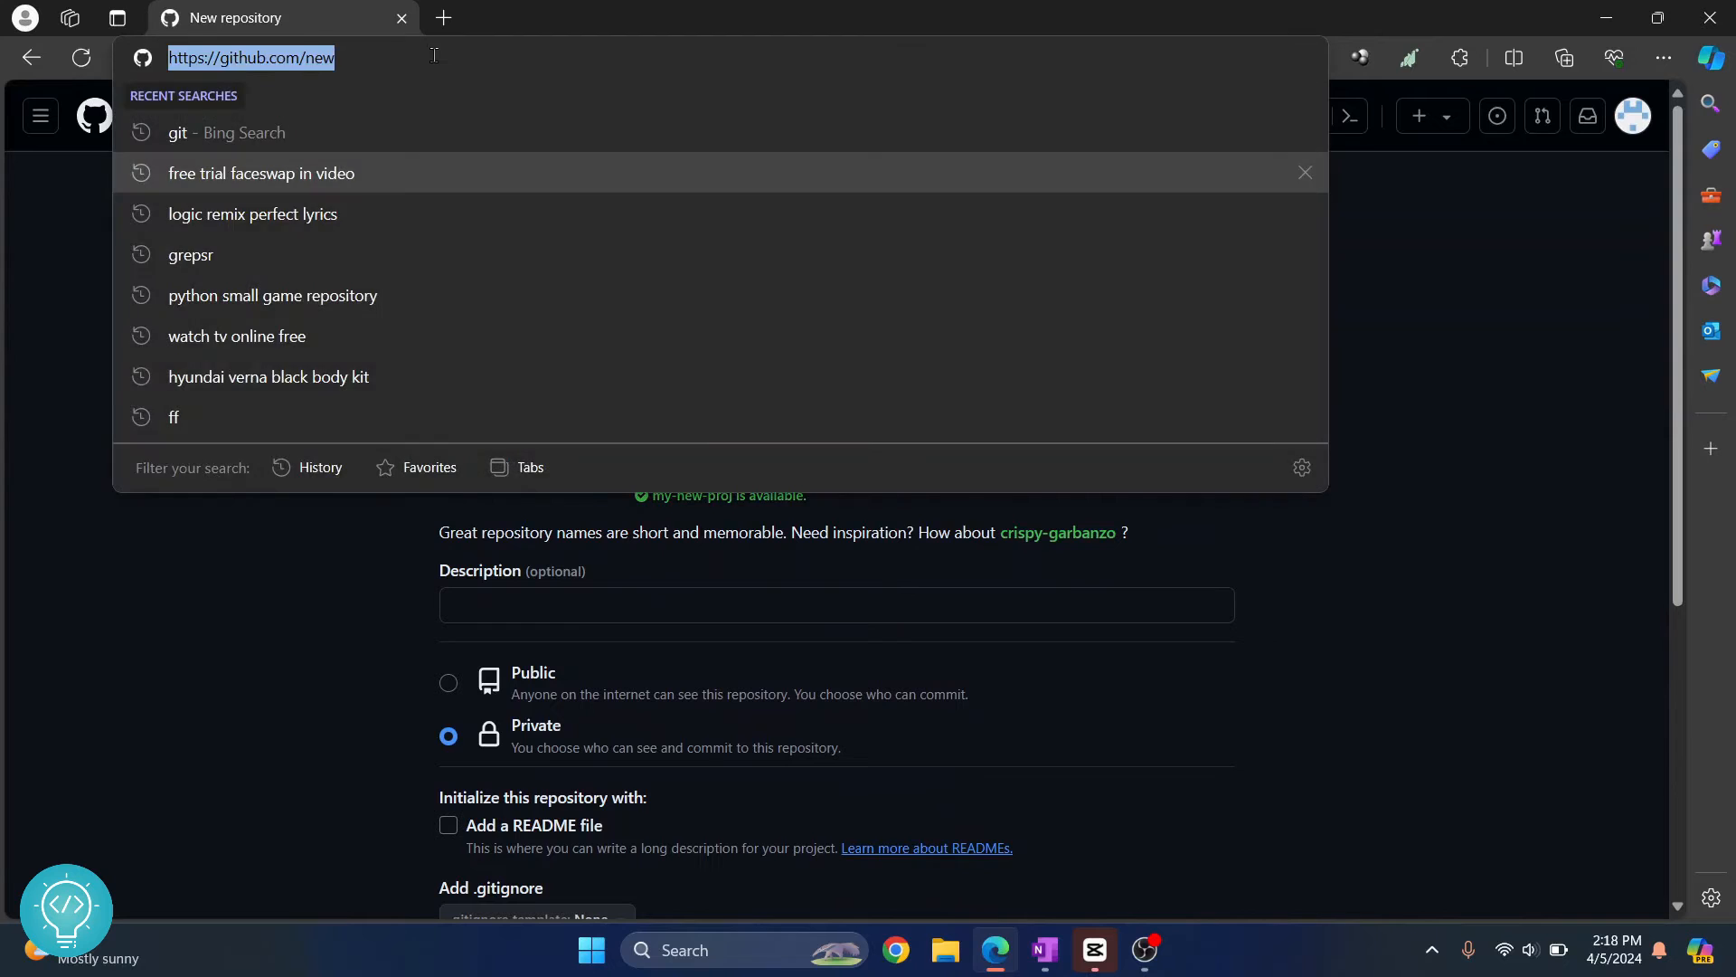
pyautogui.press('Return')
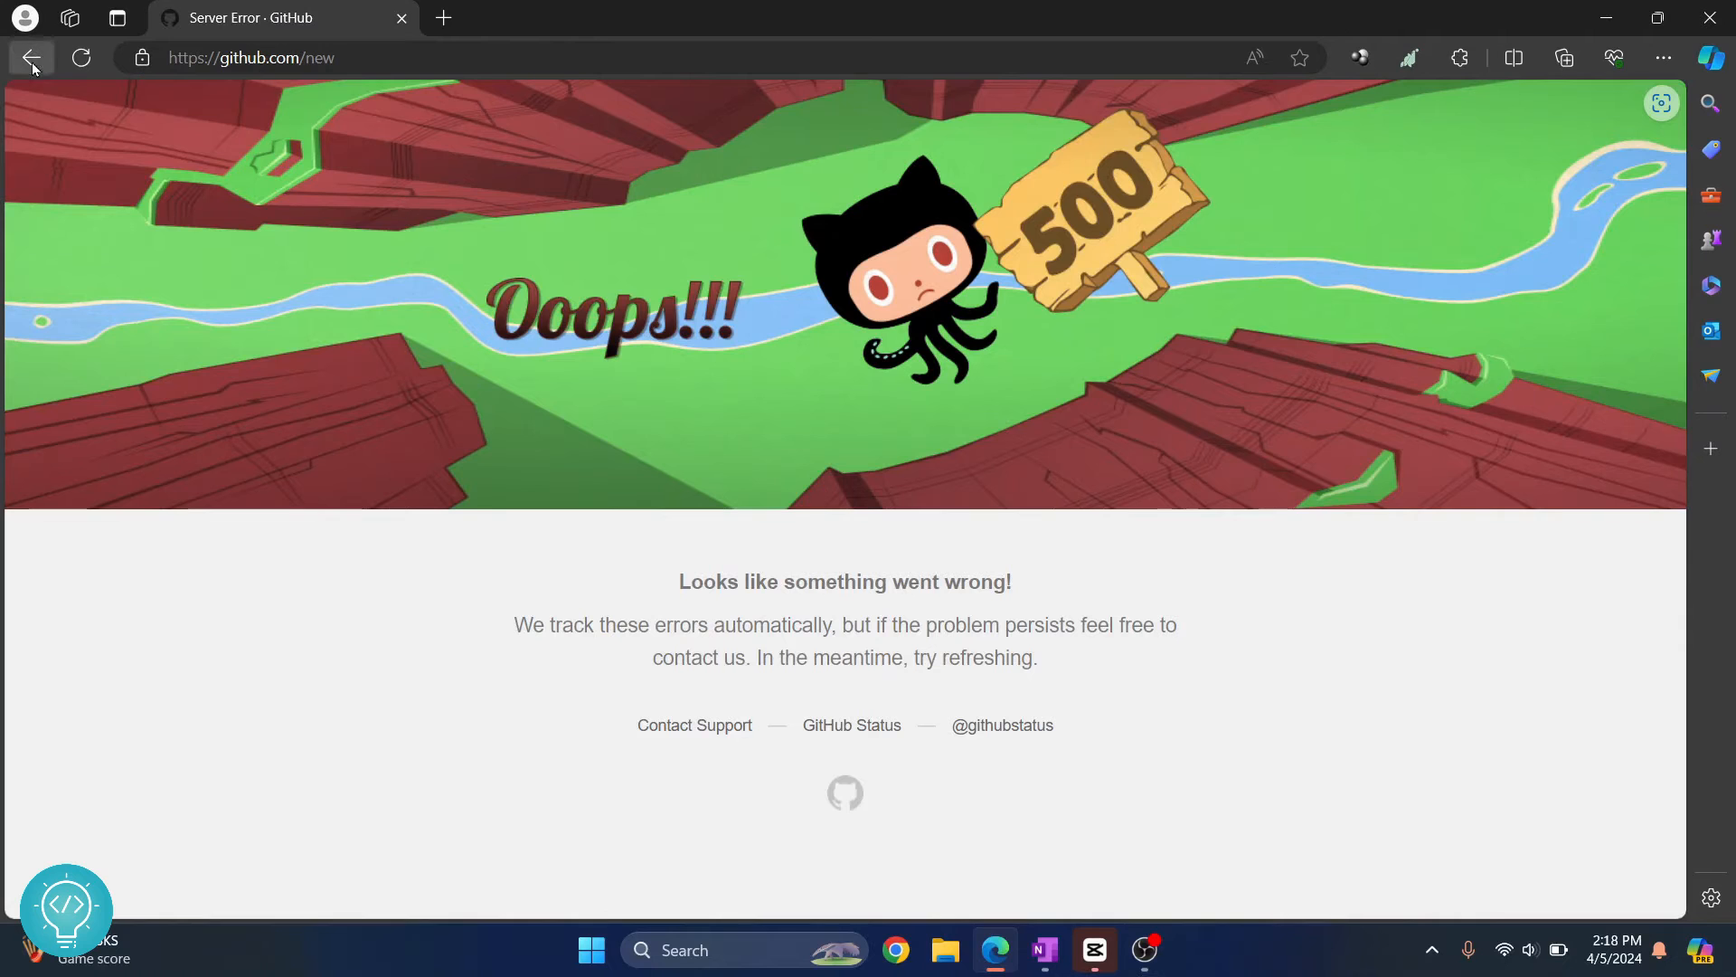
# - Go back, enter new-new-proj as the name, and create it as a public repository
pyautogui.click(30, 58)
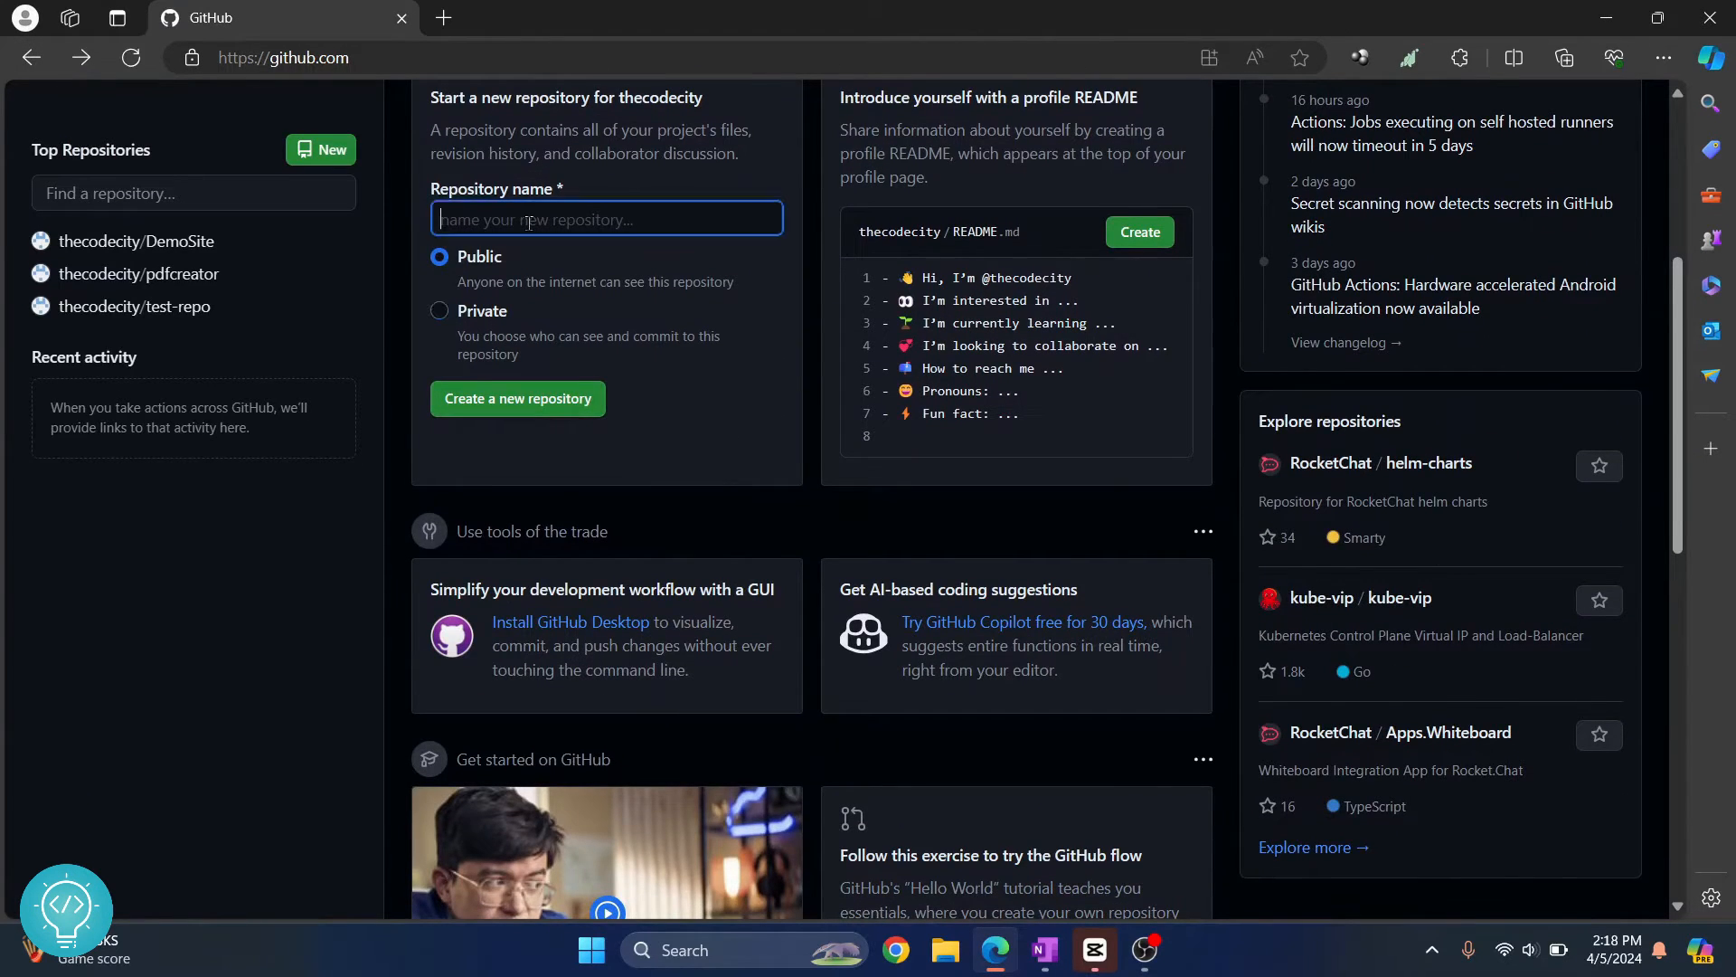
pyautogui.write('new-new-p')
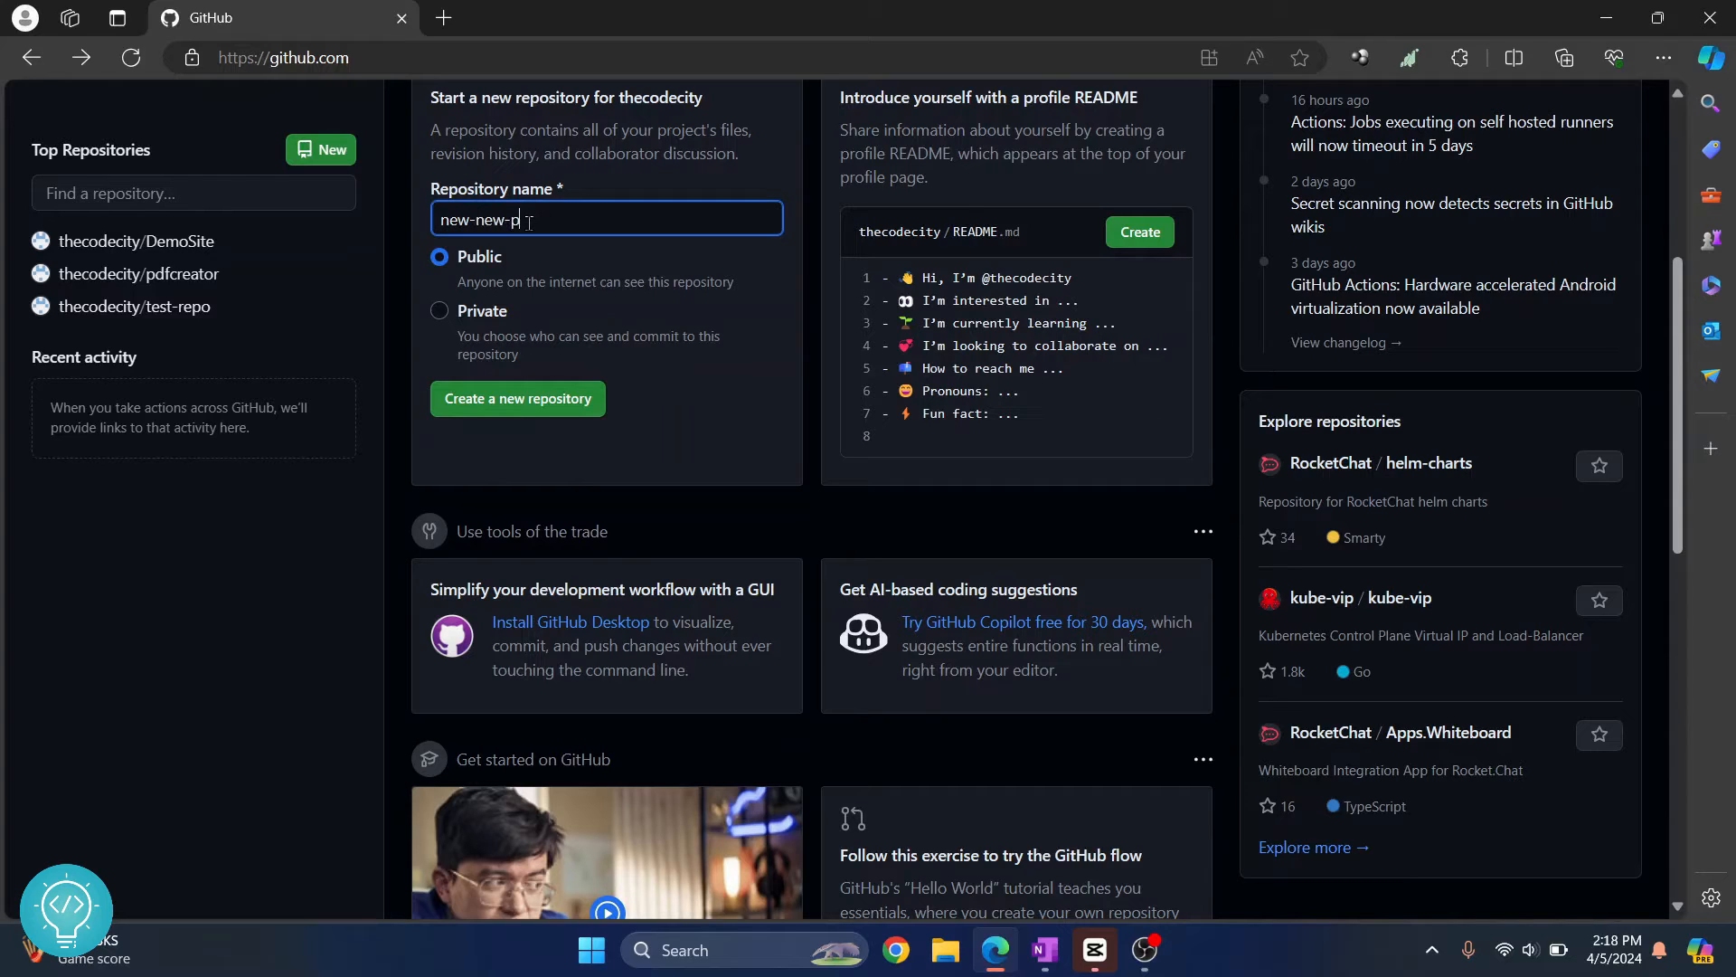
pyautogui.write('roj')
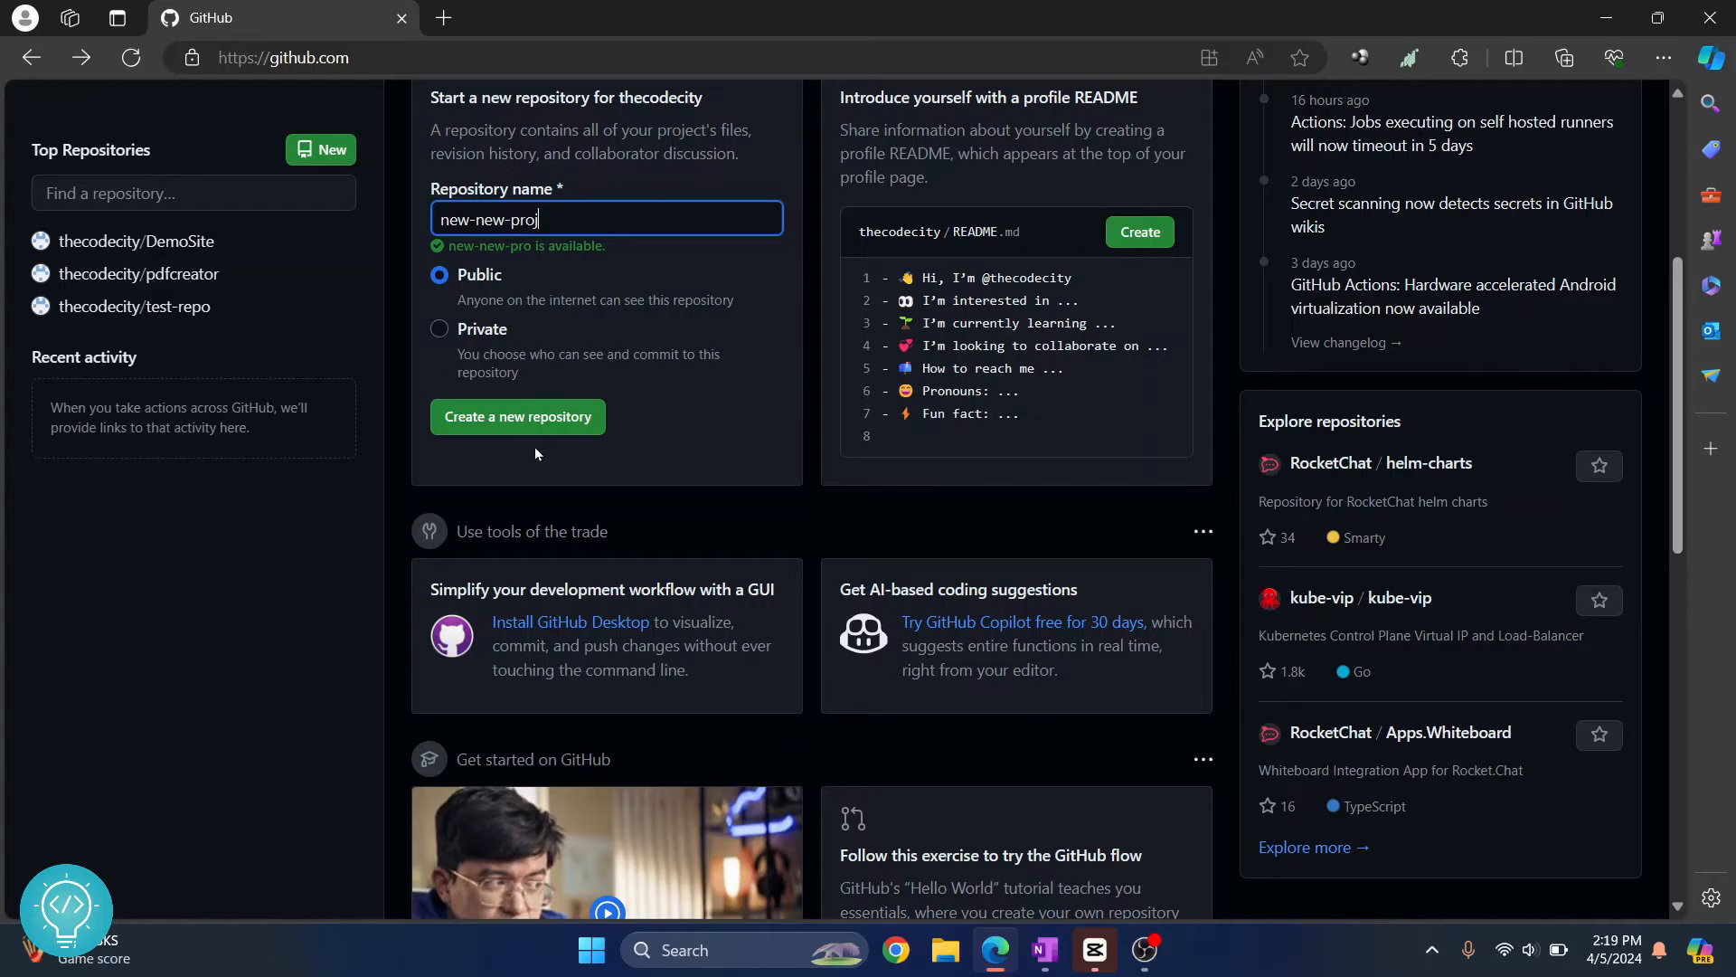
pyautogui.click(518, 416)
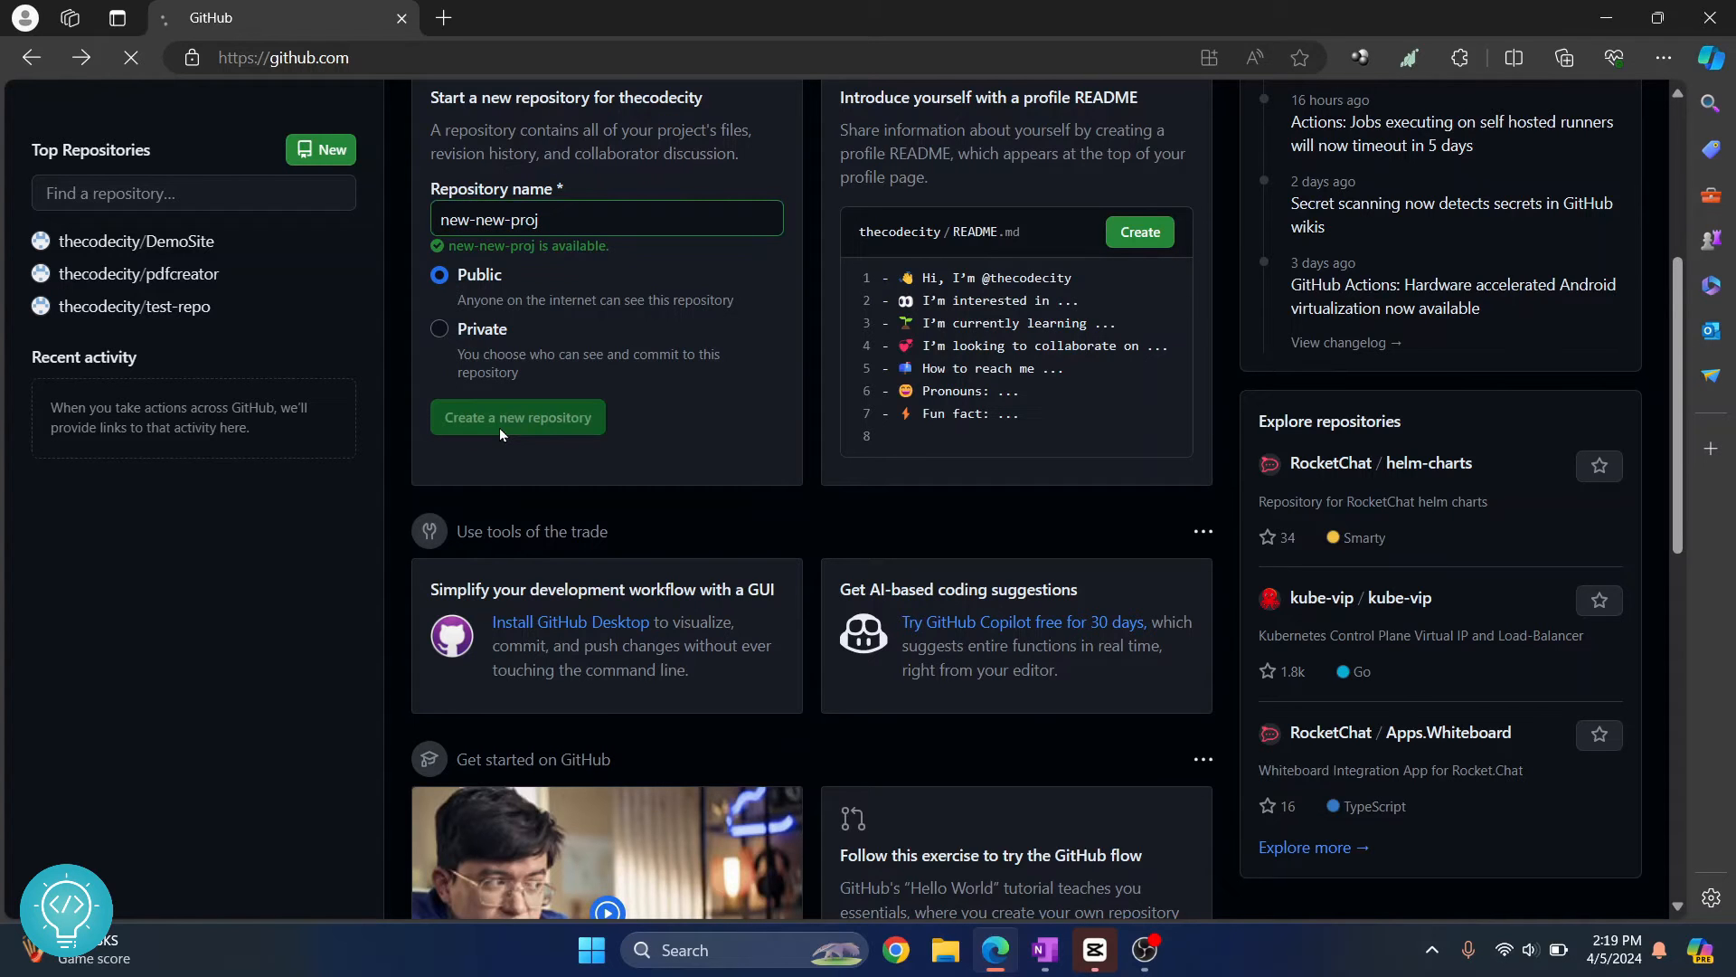
pyautogui.moveTo(587, 385)
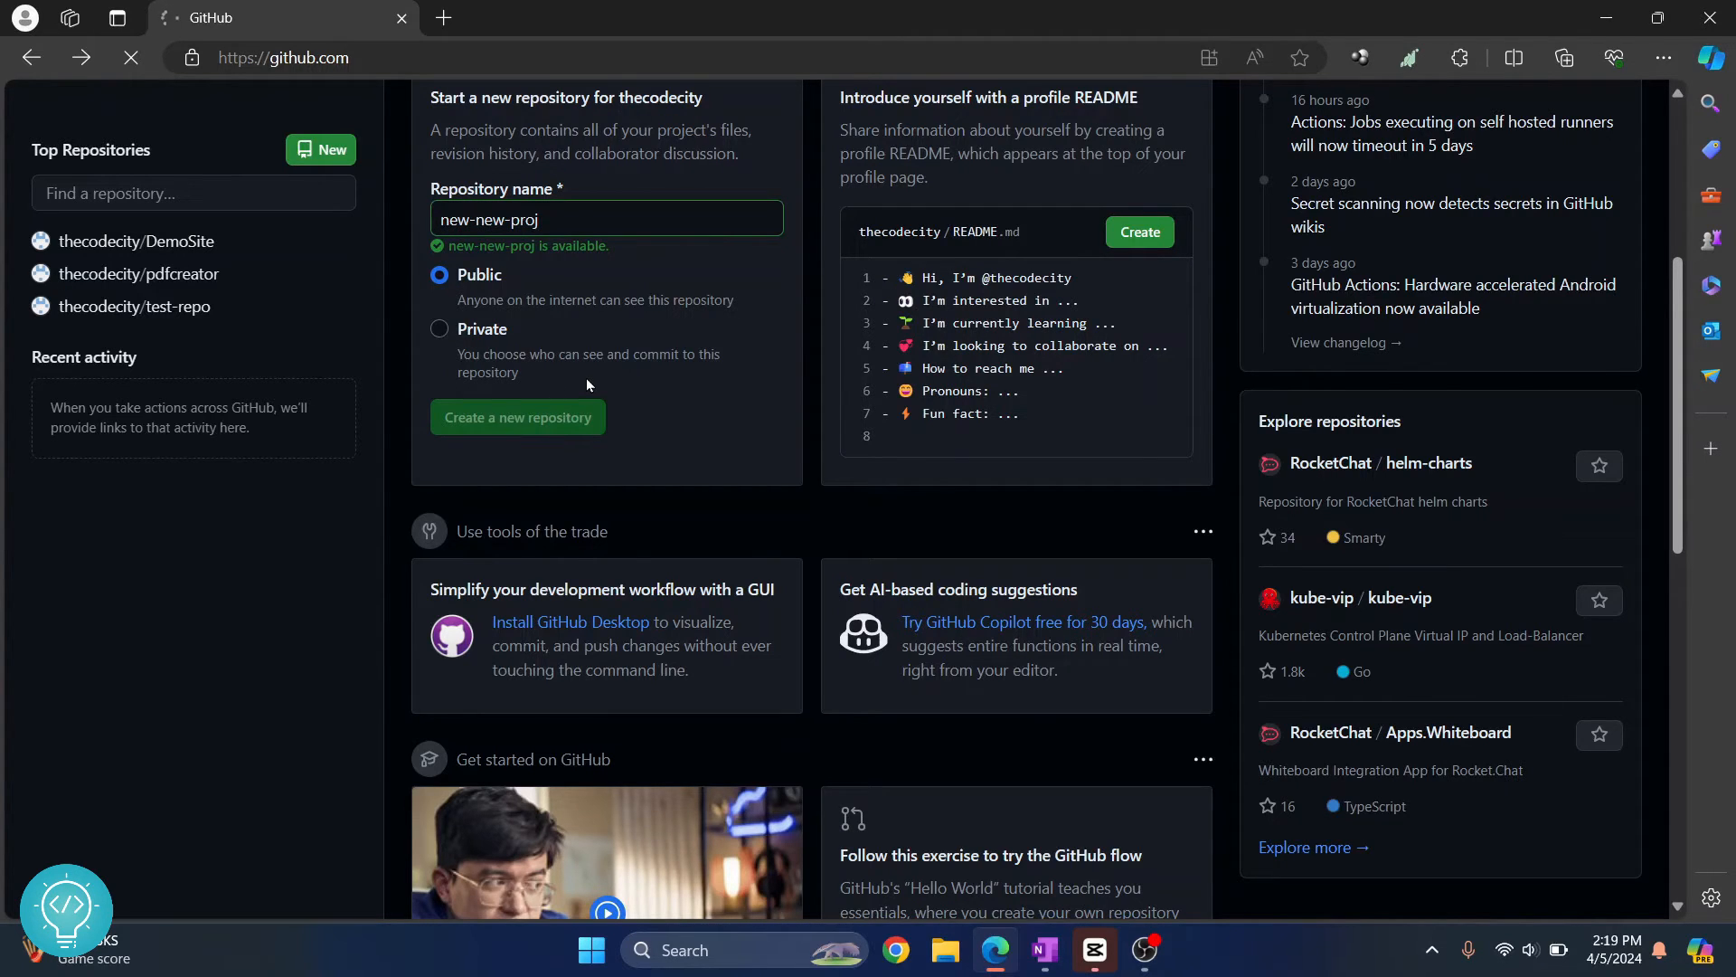
pyautogui.click(517, 417)
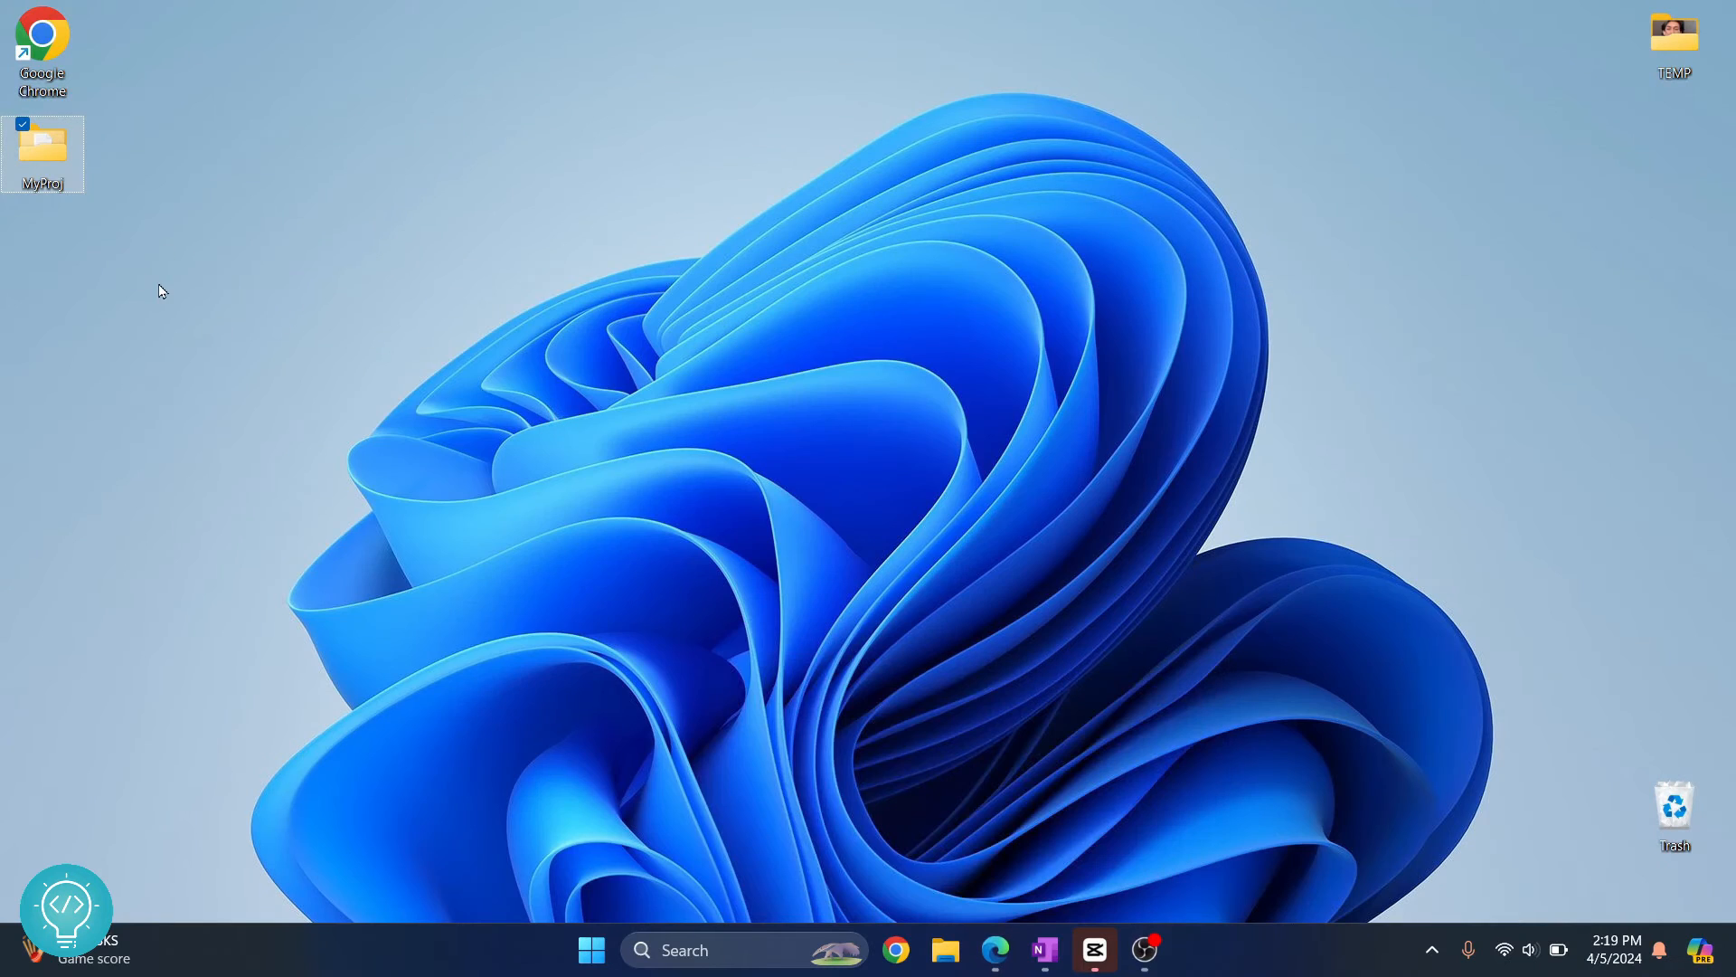
# - Add a desktop folder via New > Folder named NewGitProj and open it in File Explorer
pyautogui.click(193, 264)
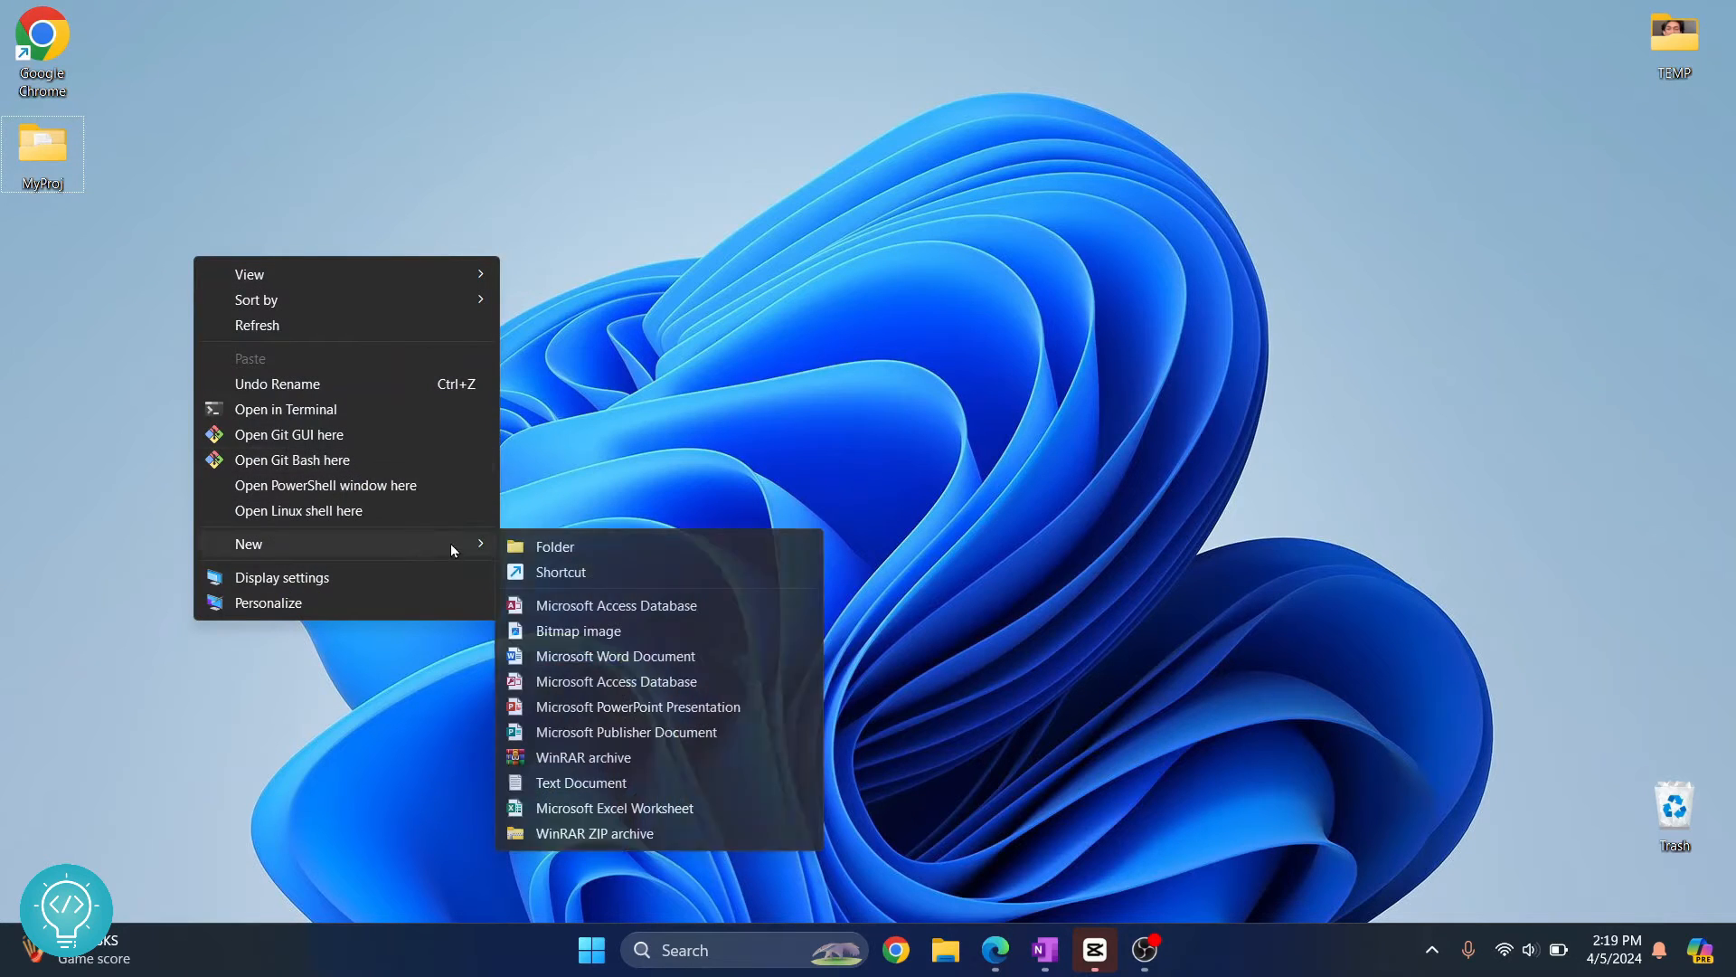
pyautogui.click(554, 547)
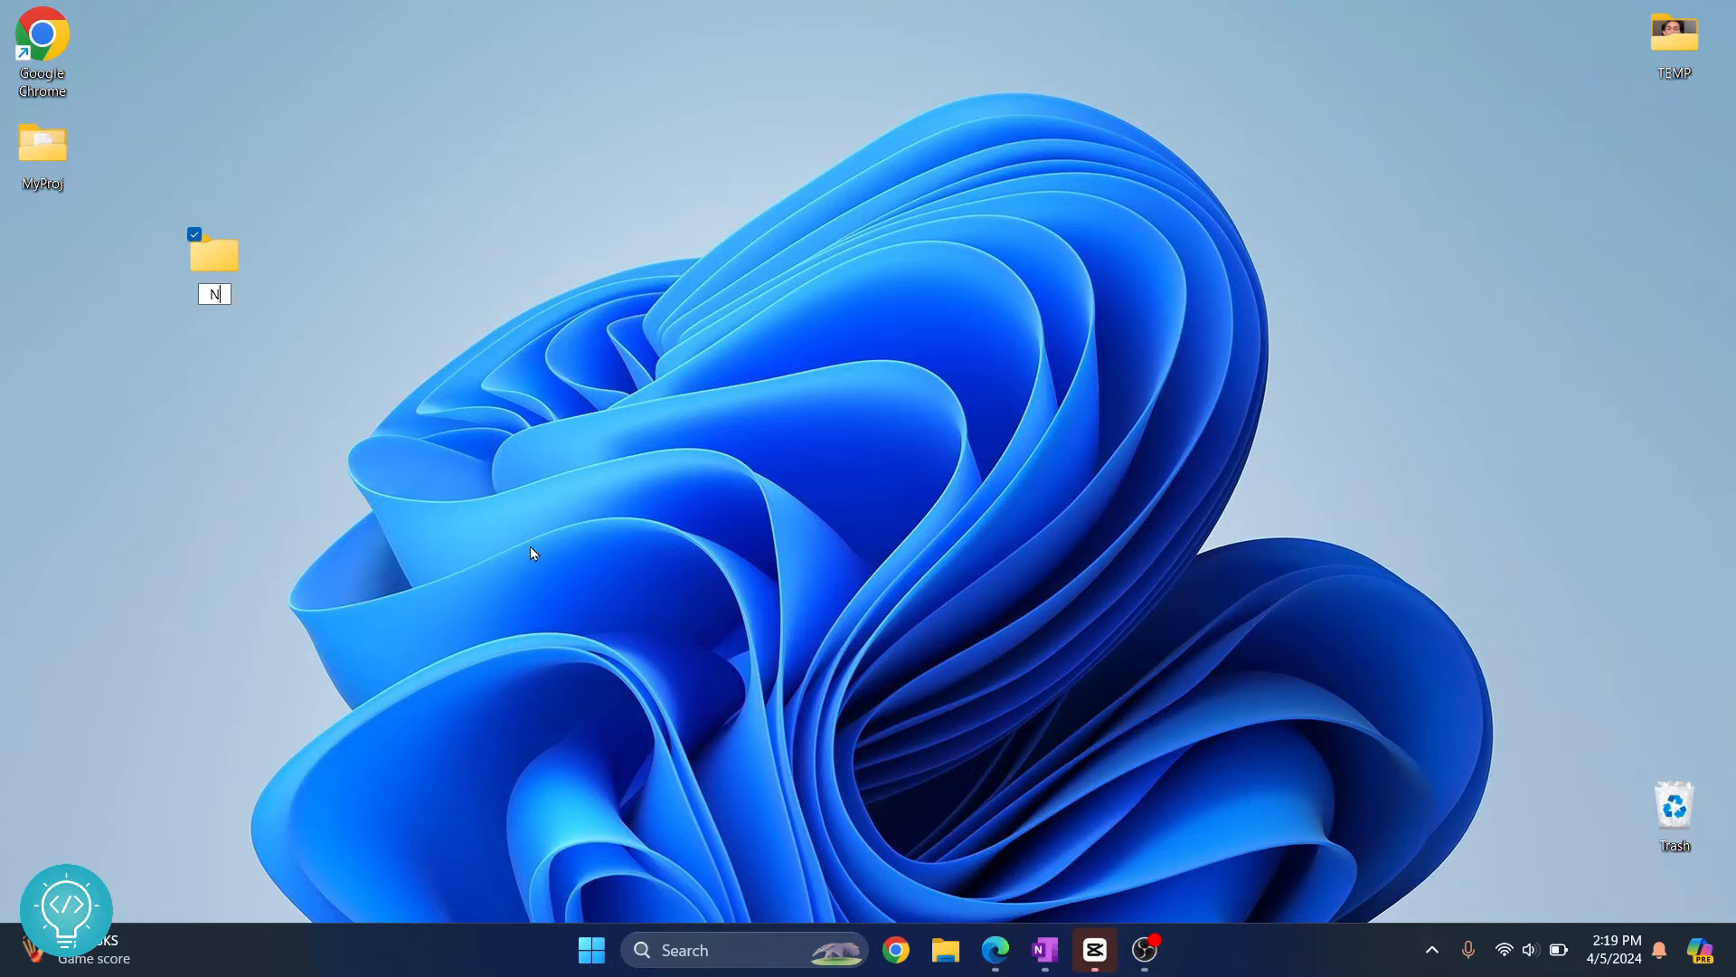
pyautogui.write('NewGitProj')
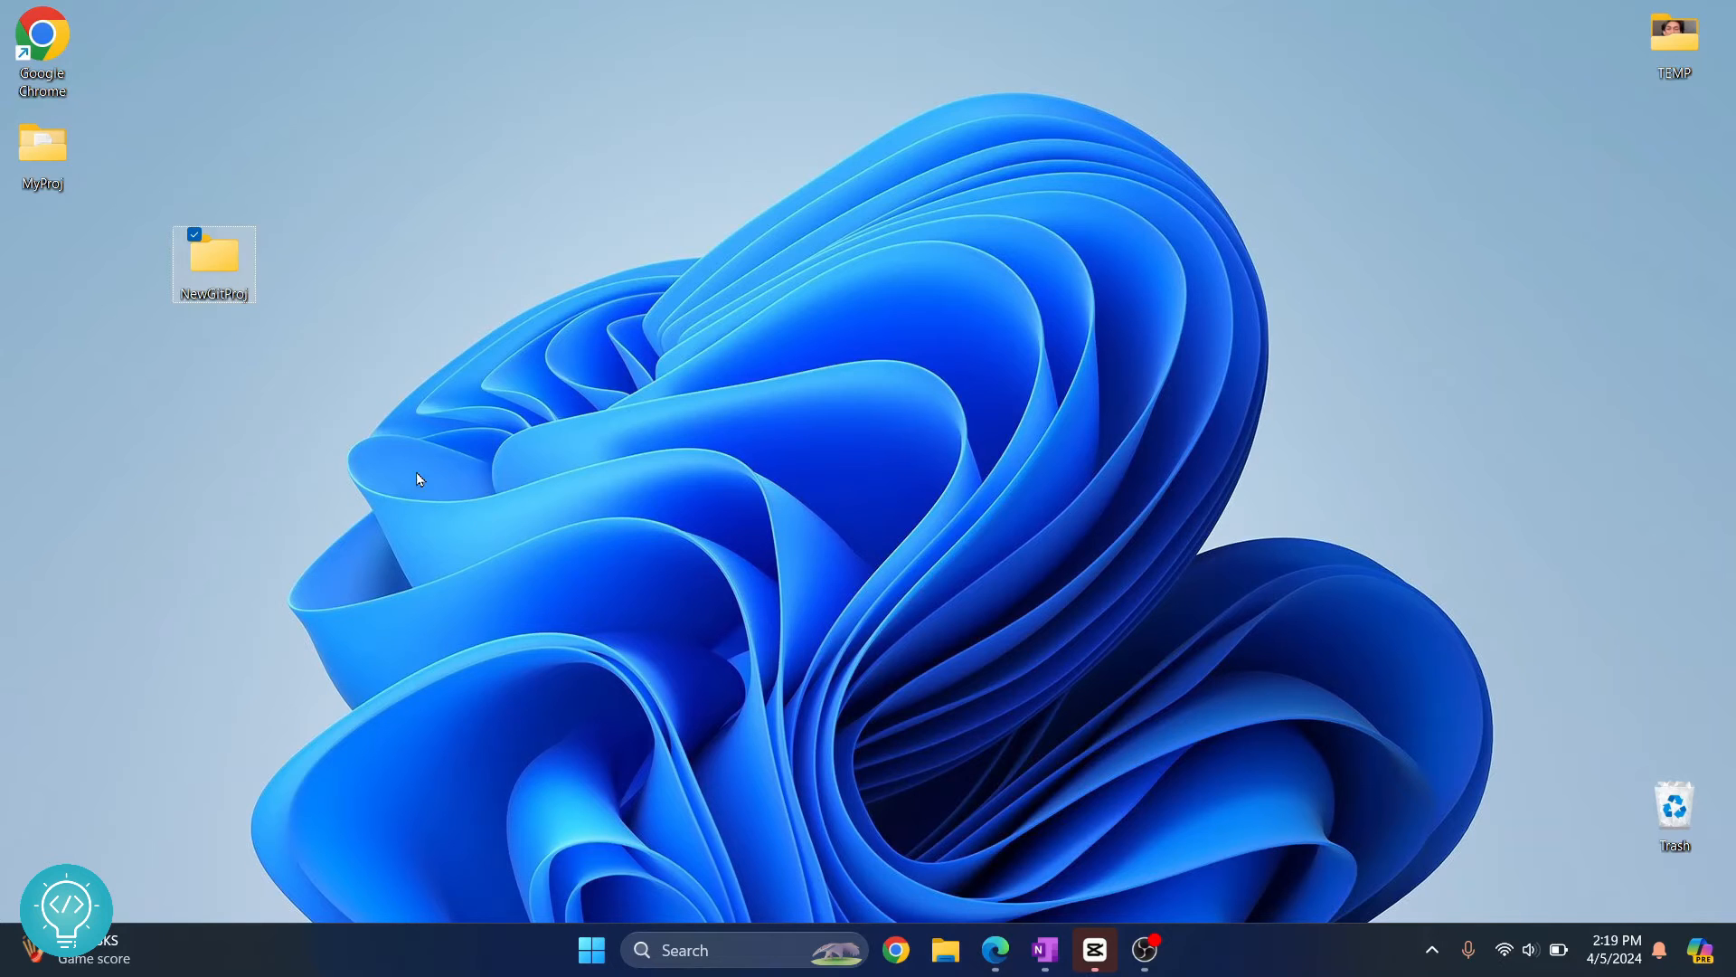
pyautogui.doubleClick(213, 252)
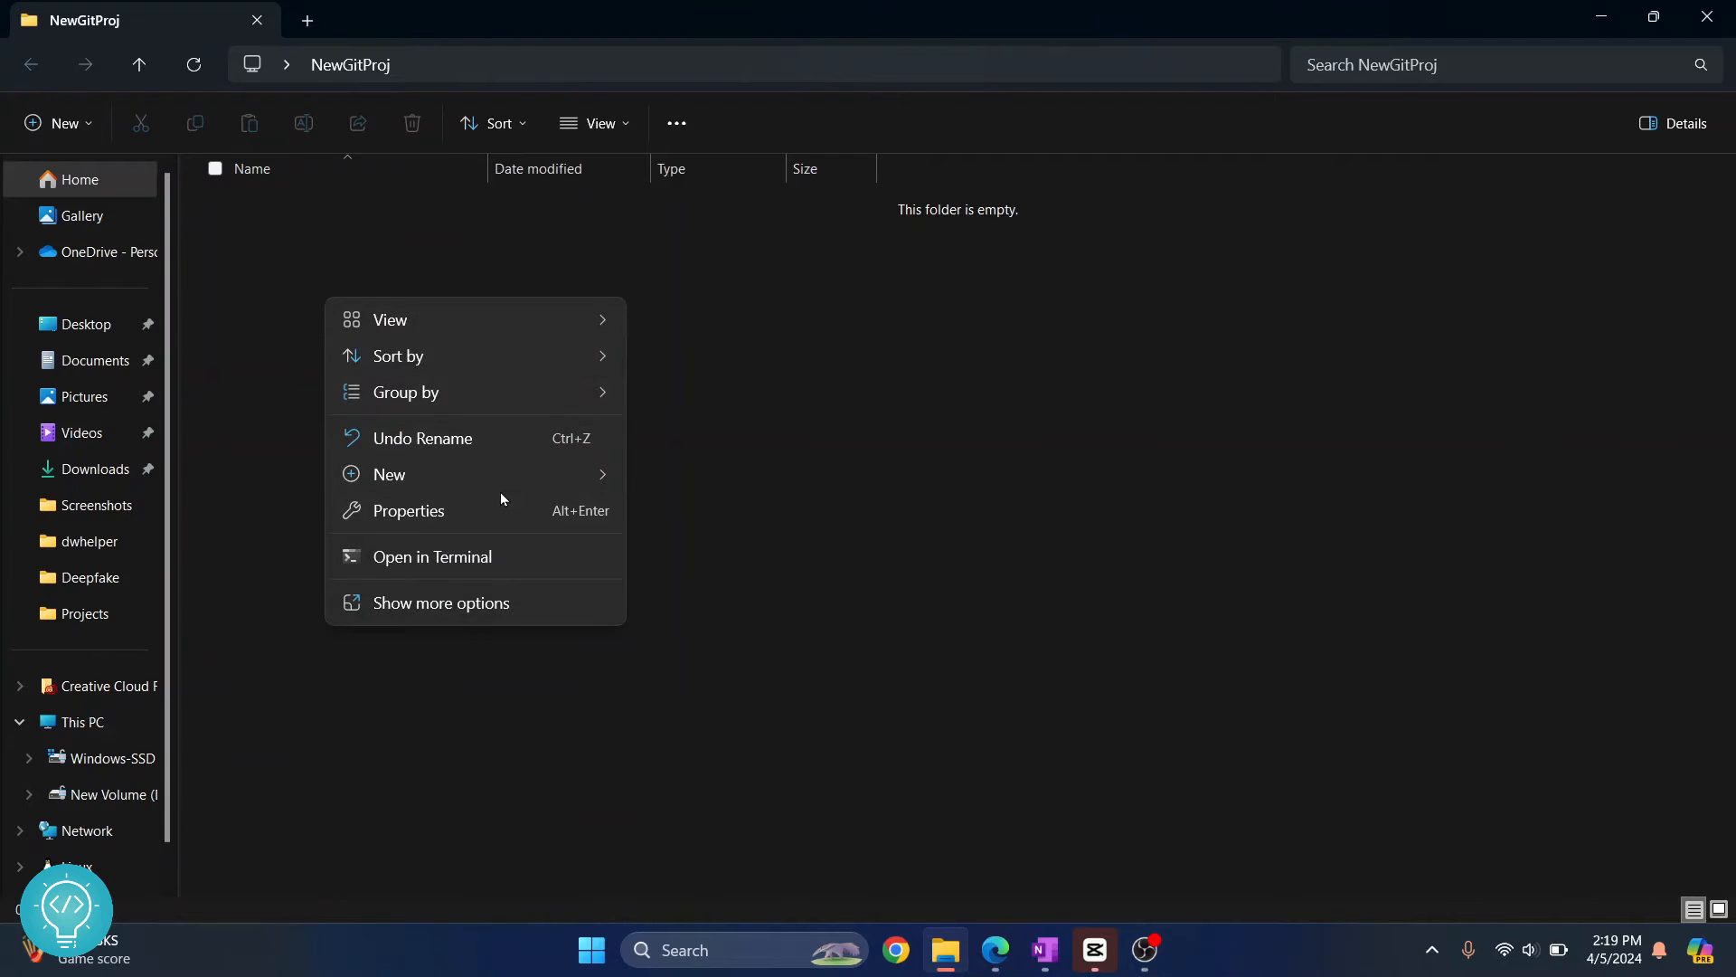
# - Create a new empty text document named myfile.txt inside the NewGitProj folder
pyautogui.click(389, 473)
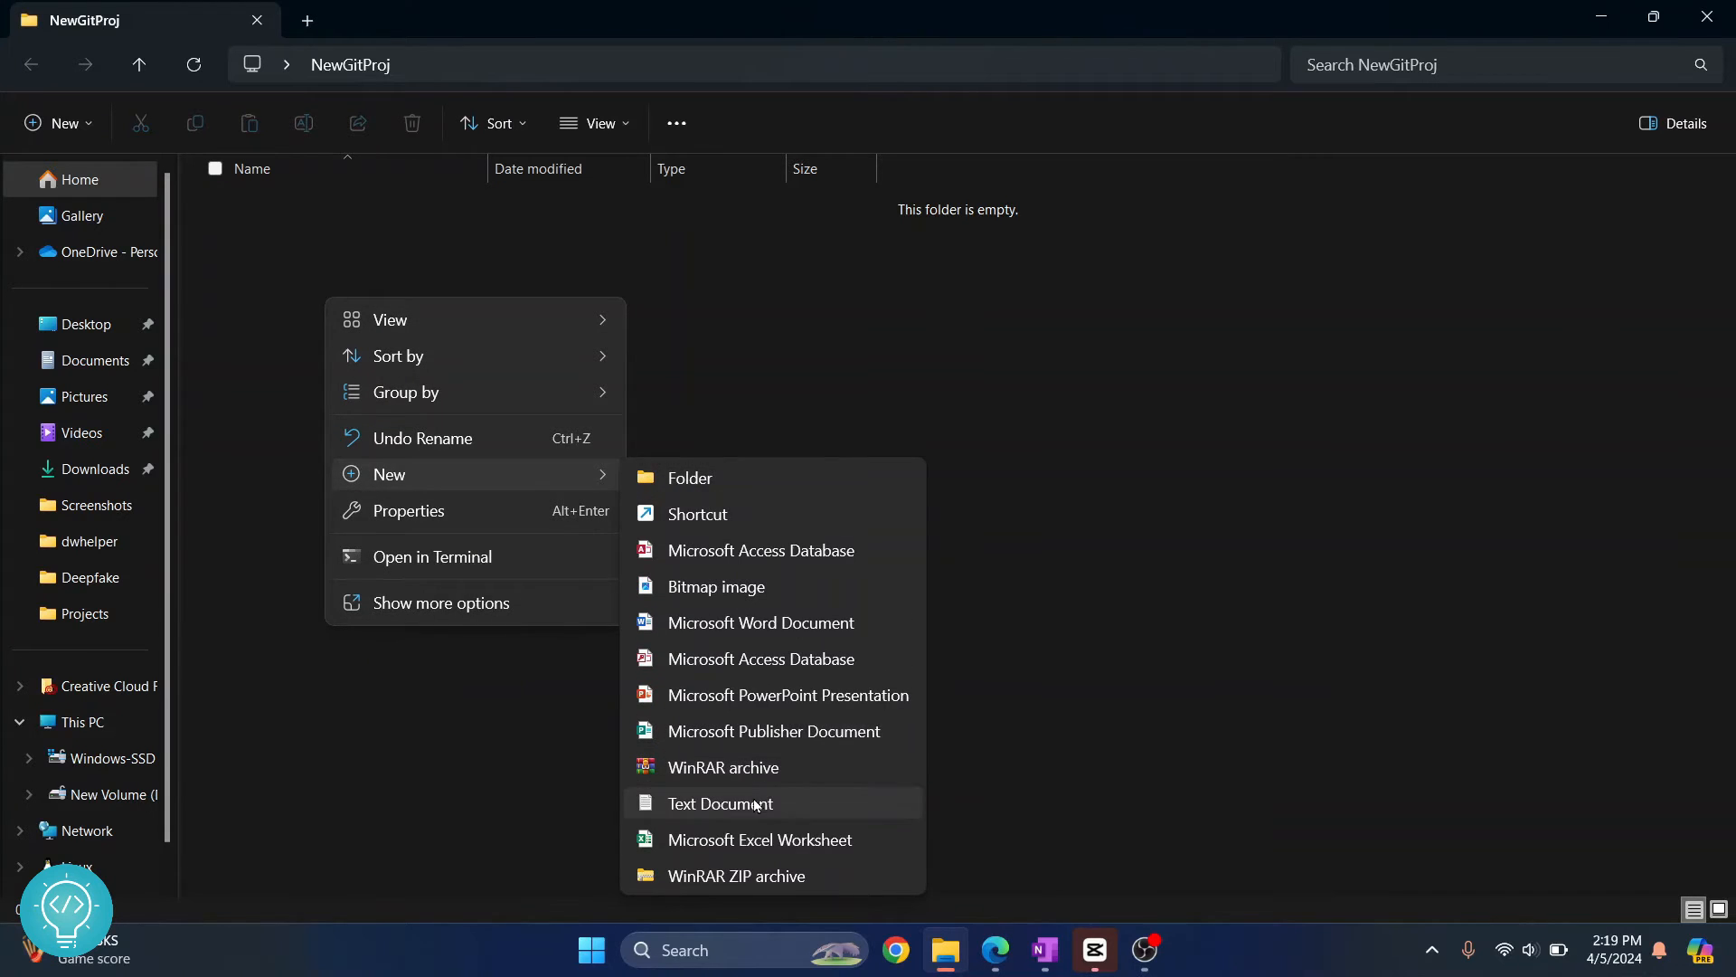
pyautogui.click(719, 803)
pyautogui.write('myfile.txt')
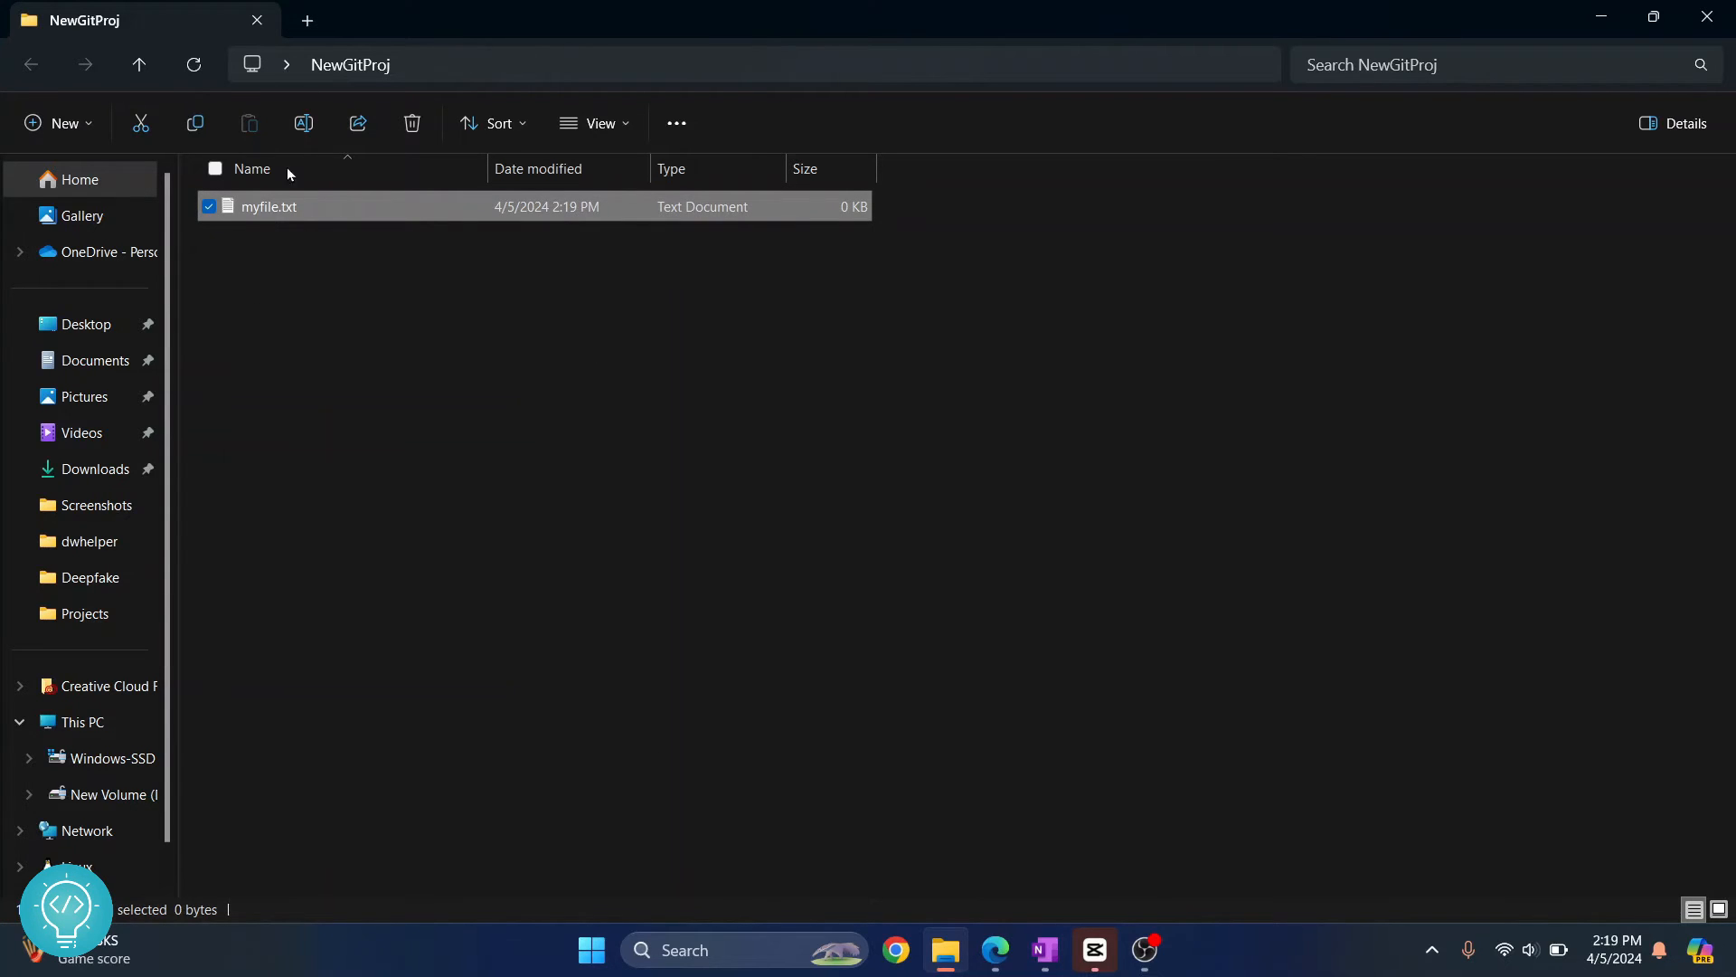
pyautogui.click(627, 386)
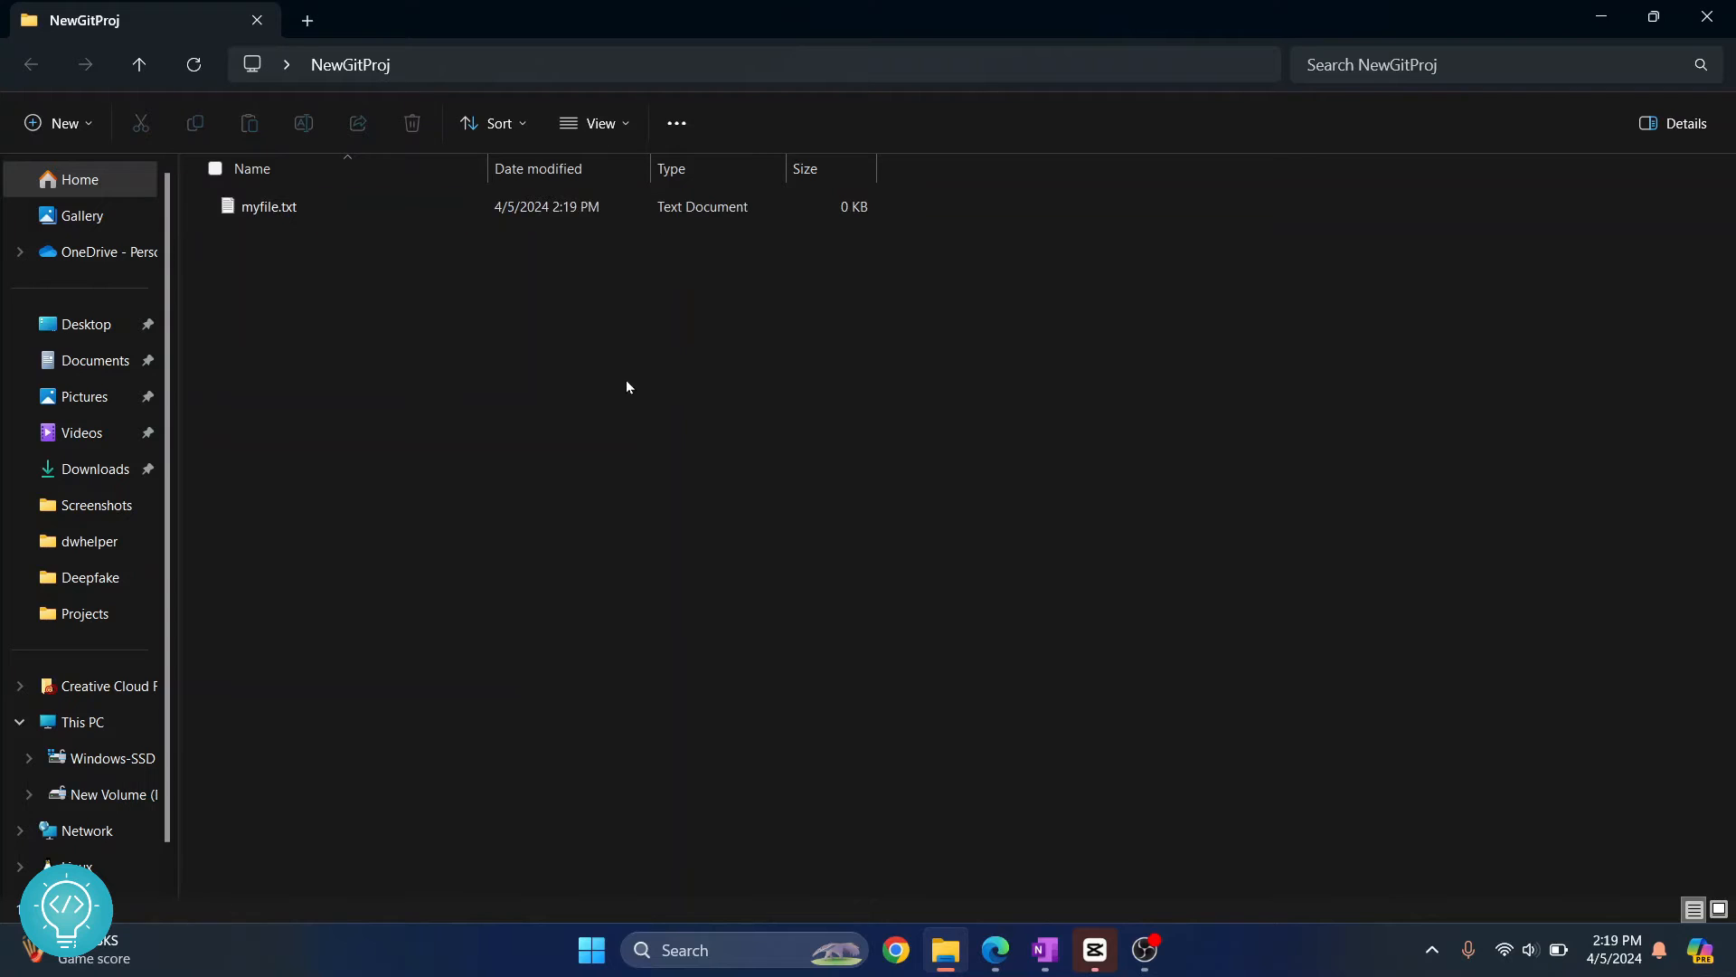
pyautogui.moveTo(682, 419)
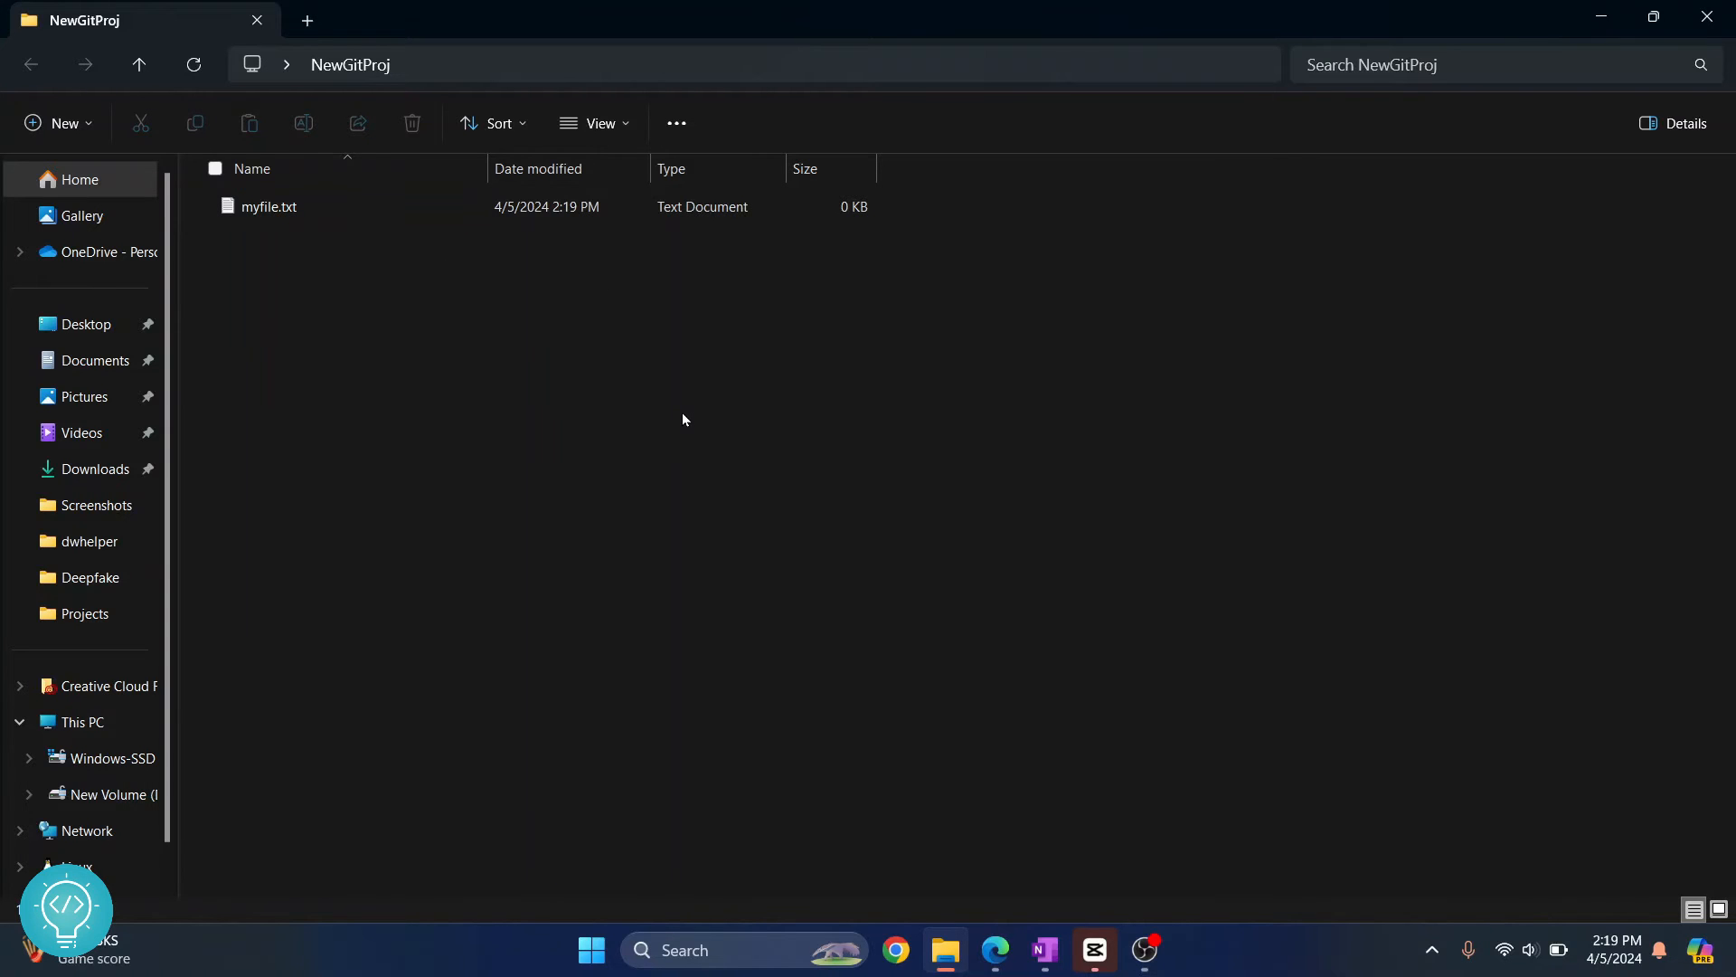
pyautogui.rightClick(682, 420)
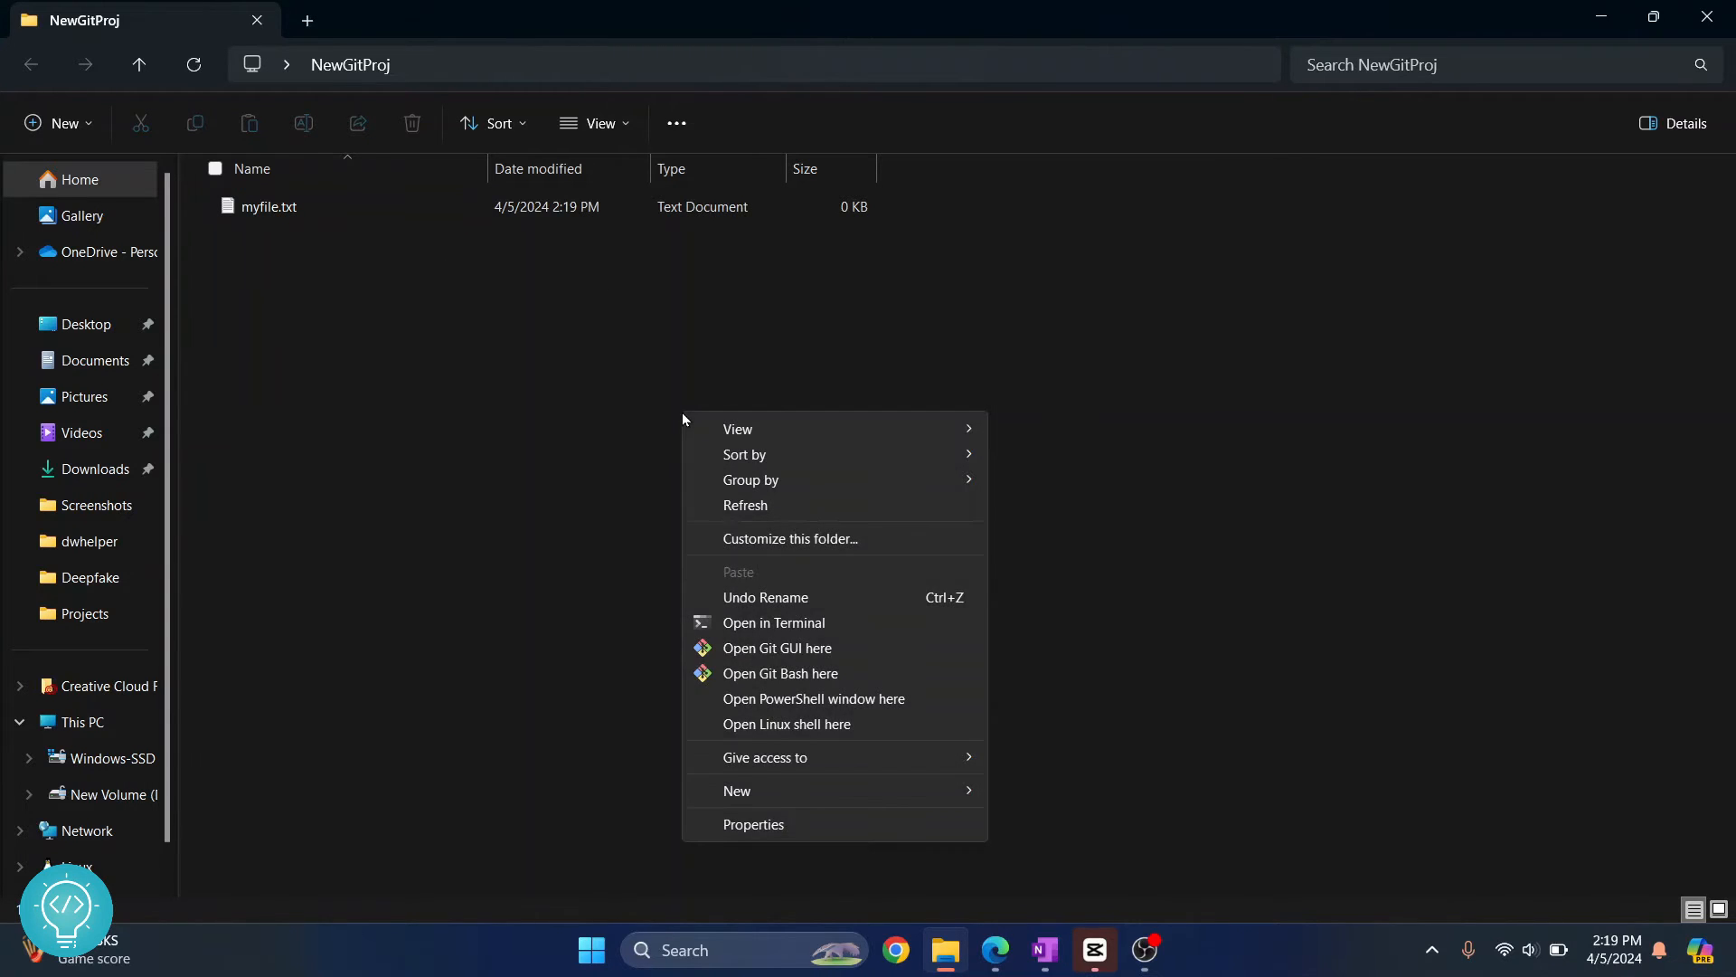
pyautogui.moveTo(780, 673)
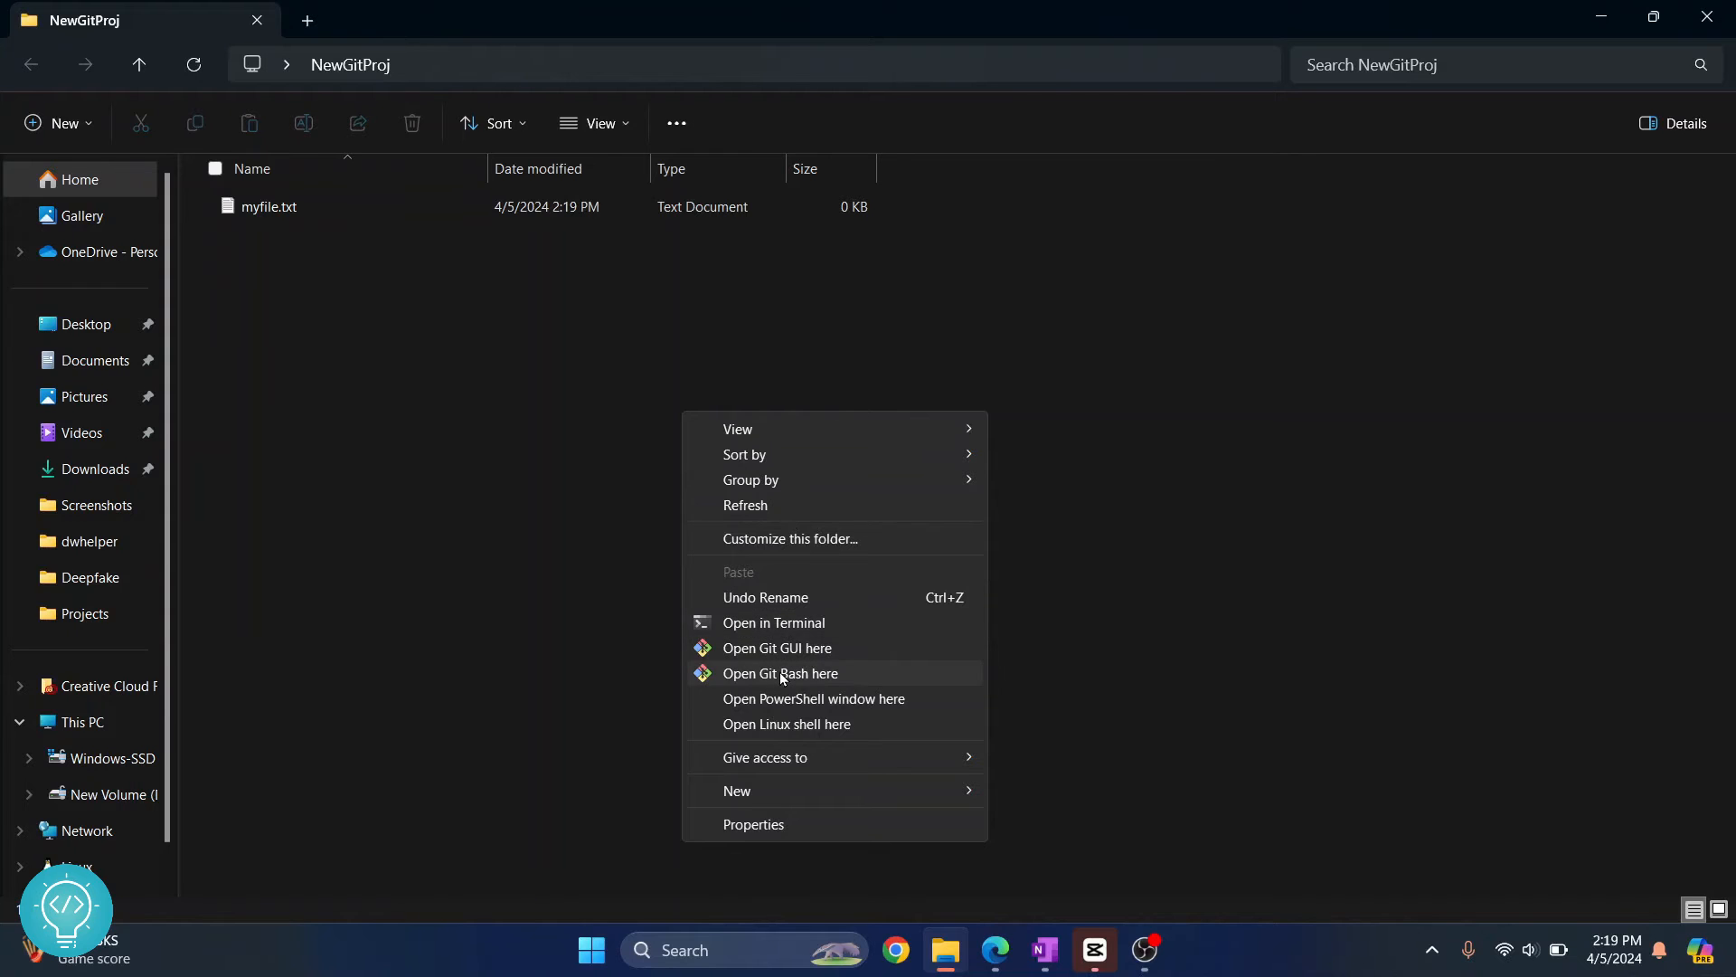
# - Run git init in a Git Bash opened in NewGitProj, then check the new-new-proj page
pyautogui.click(780, 673)
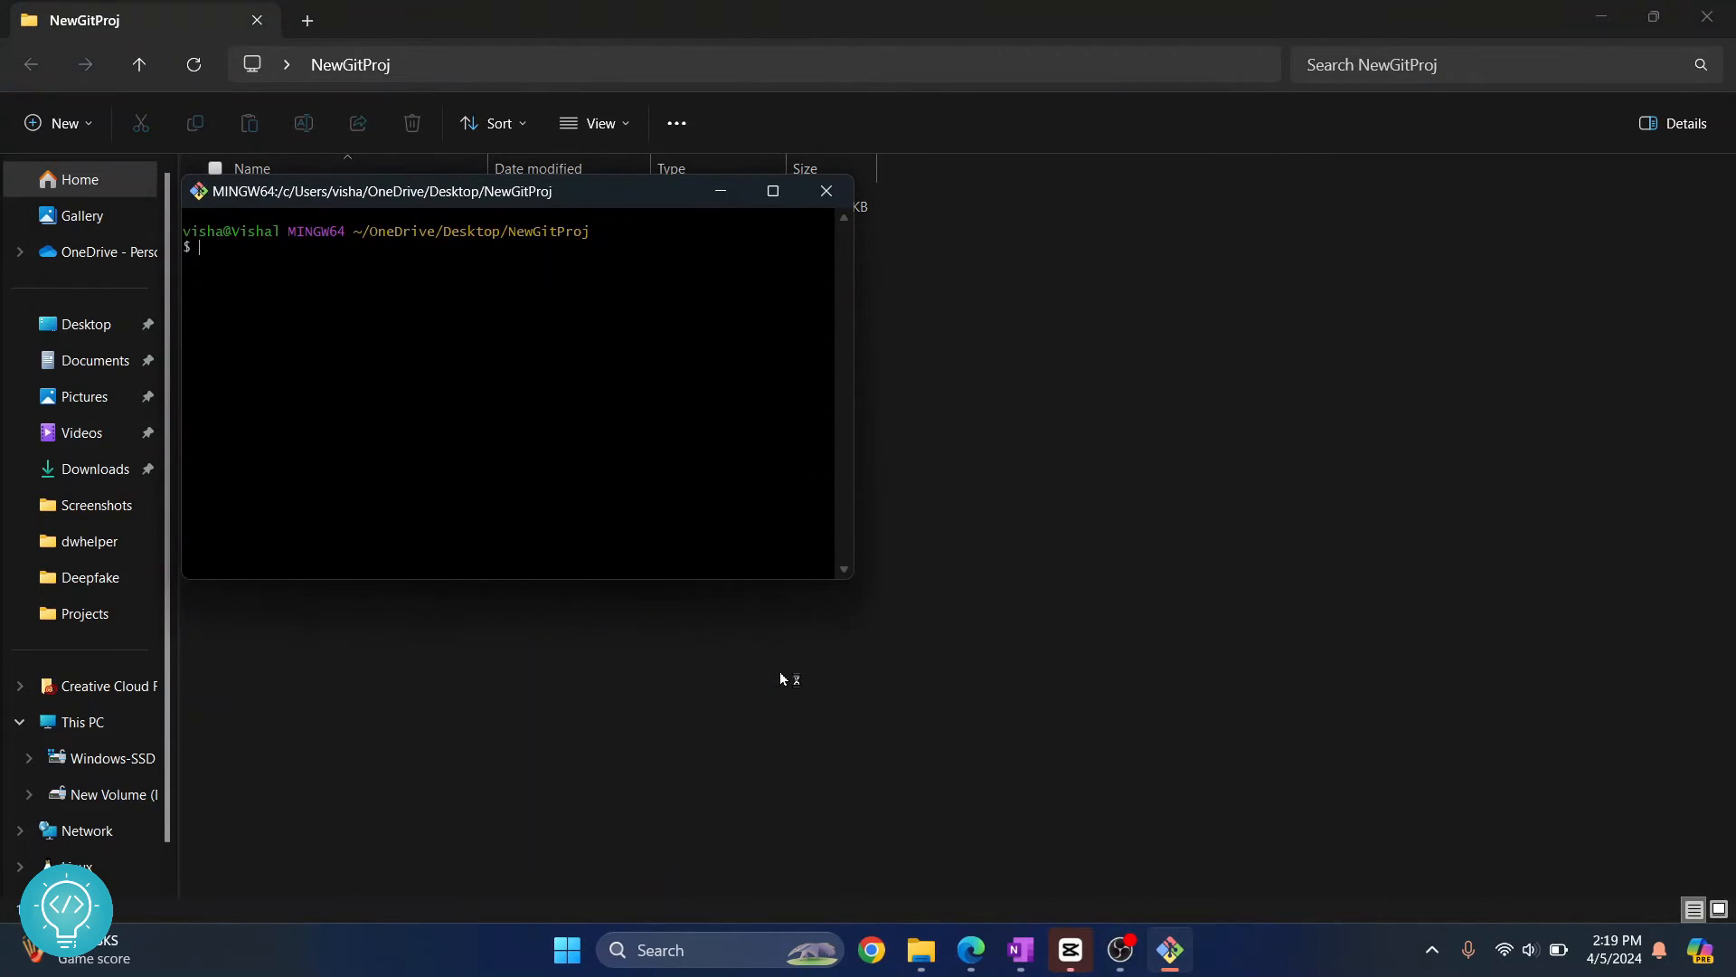
pyautogui.moveTo(561, 206)
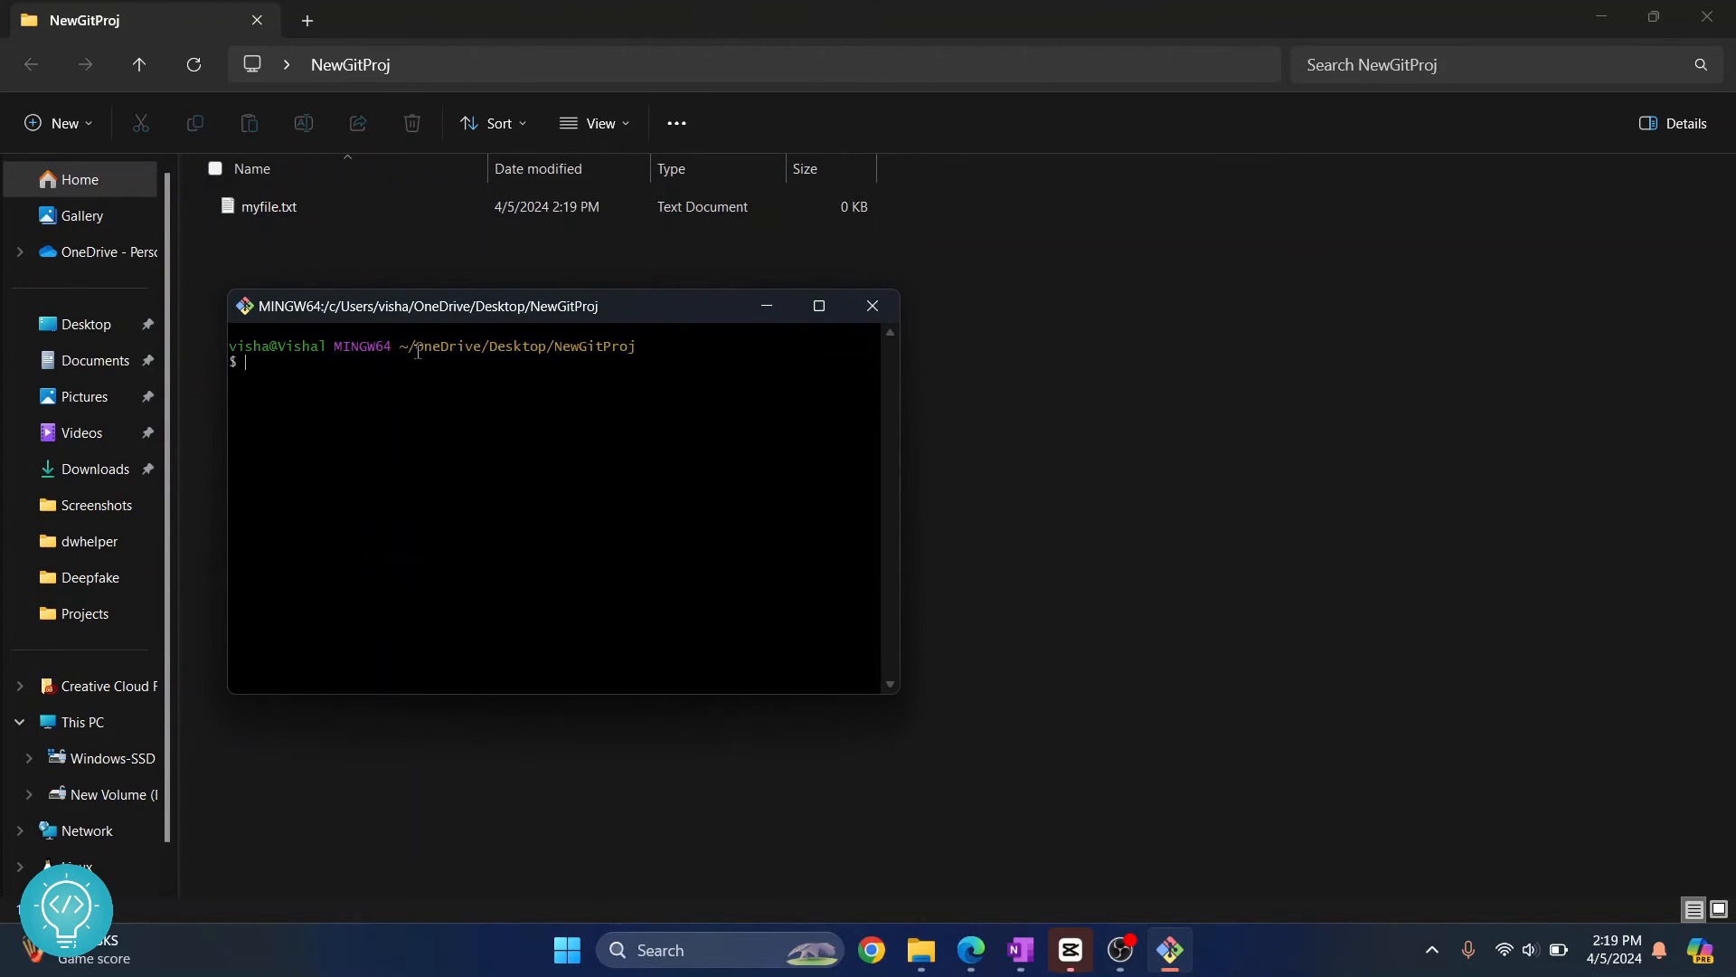
pyautogui.doubleClick(518, 345)
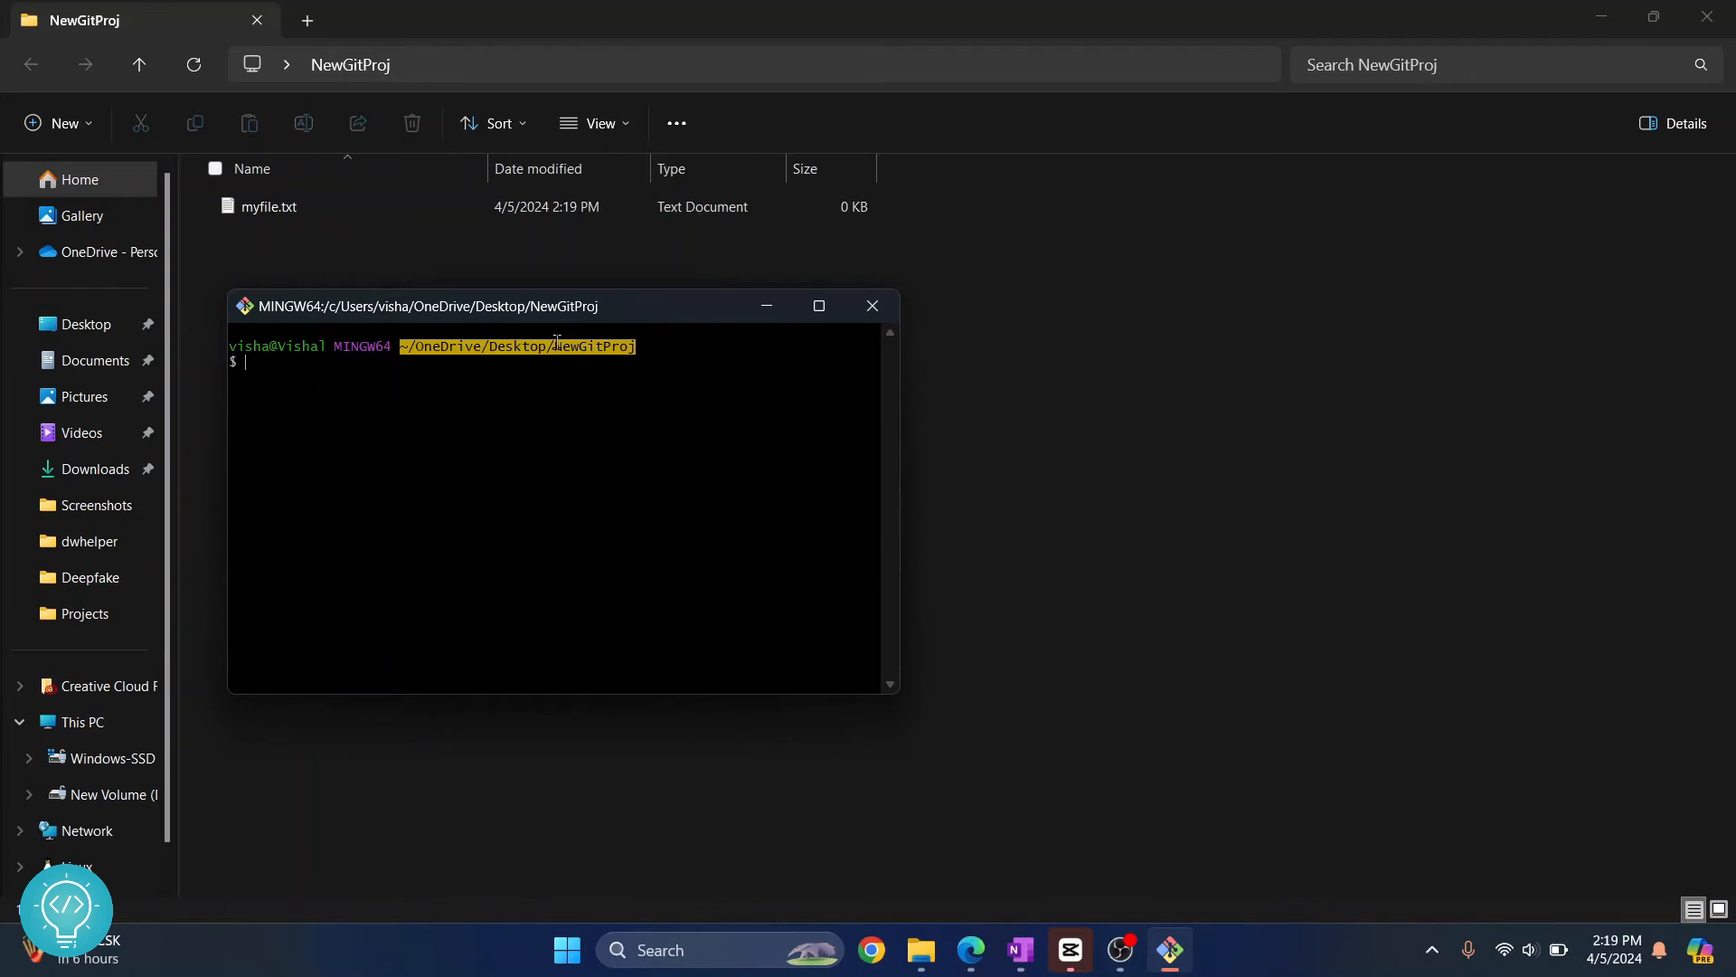
pyautogui.moveTo(896, 694)
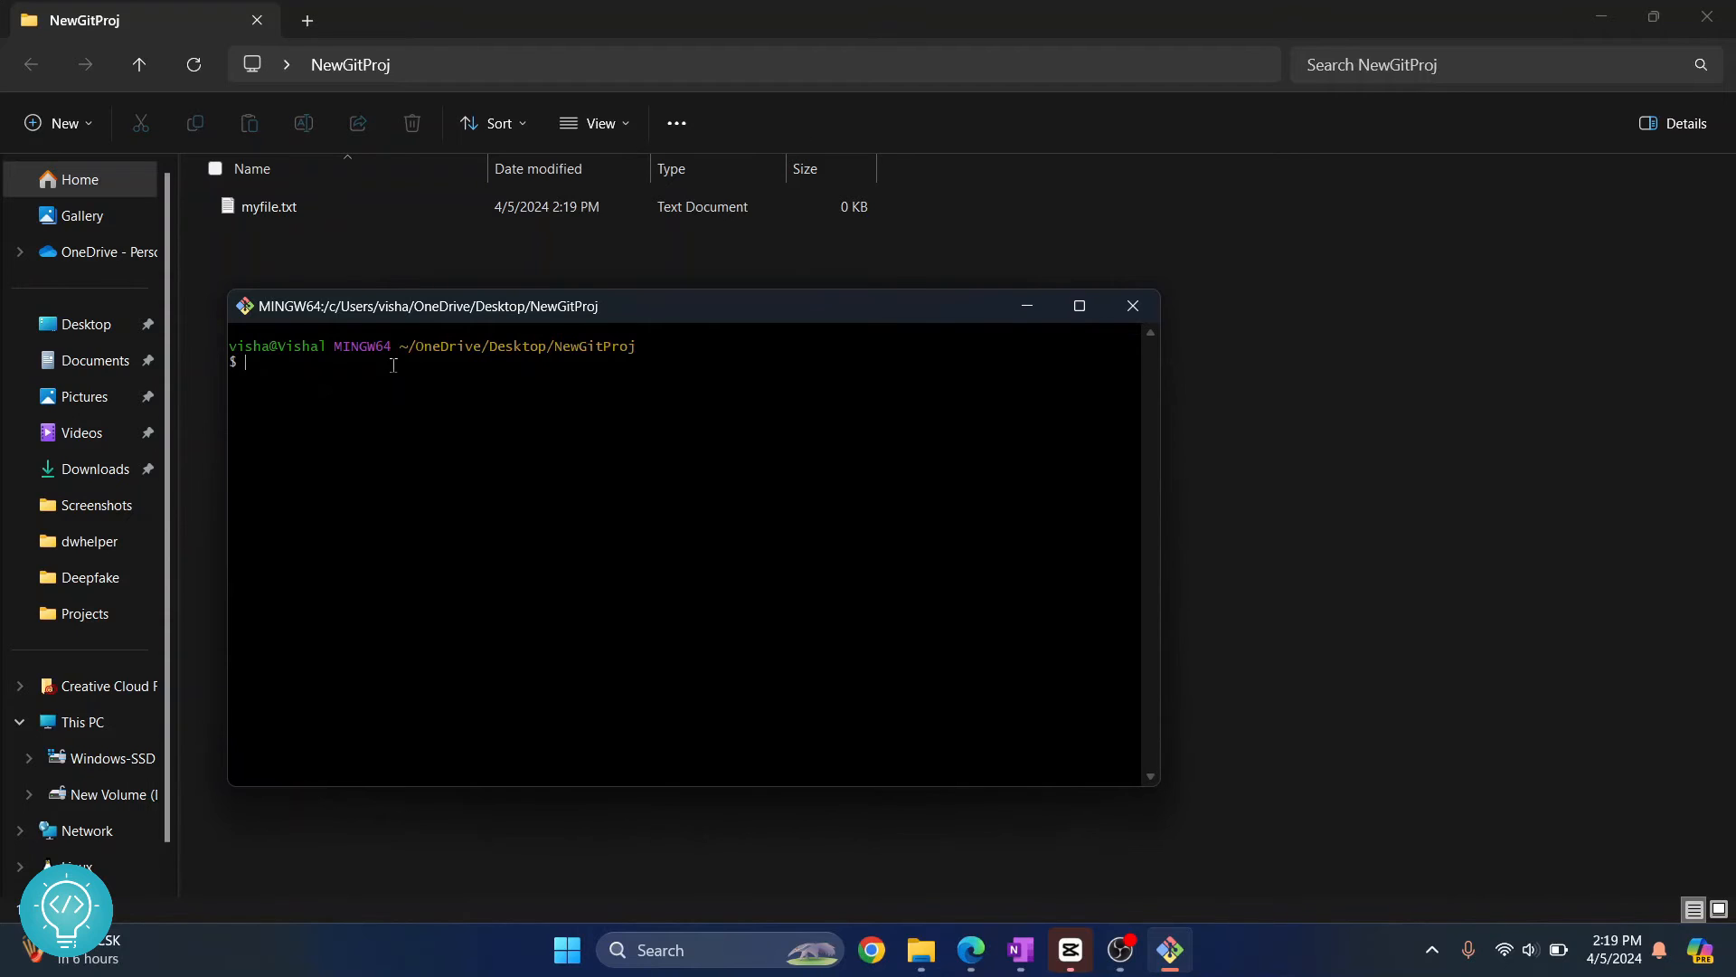
pyautogui.write('git init')
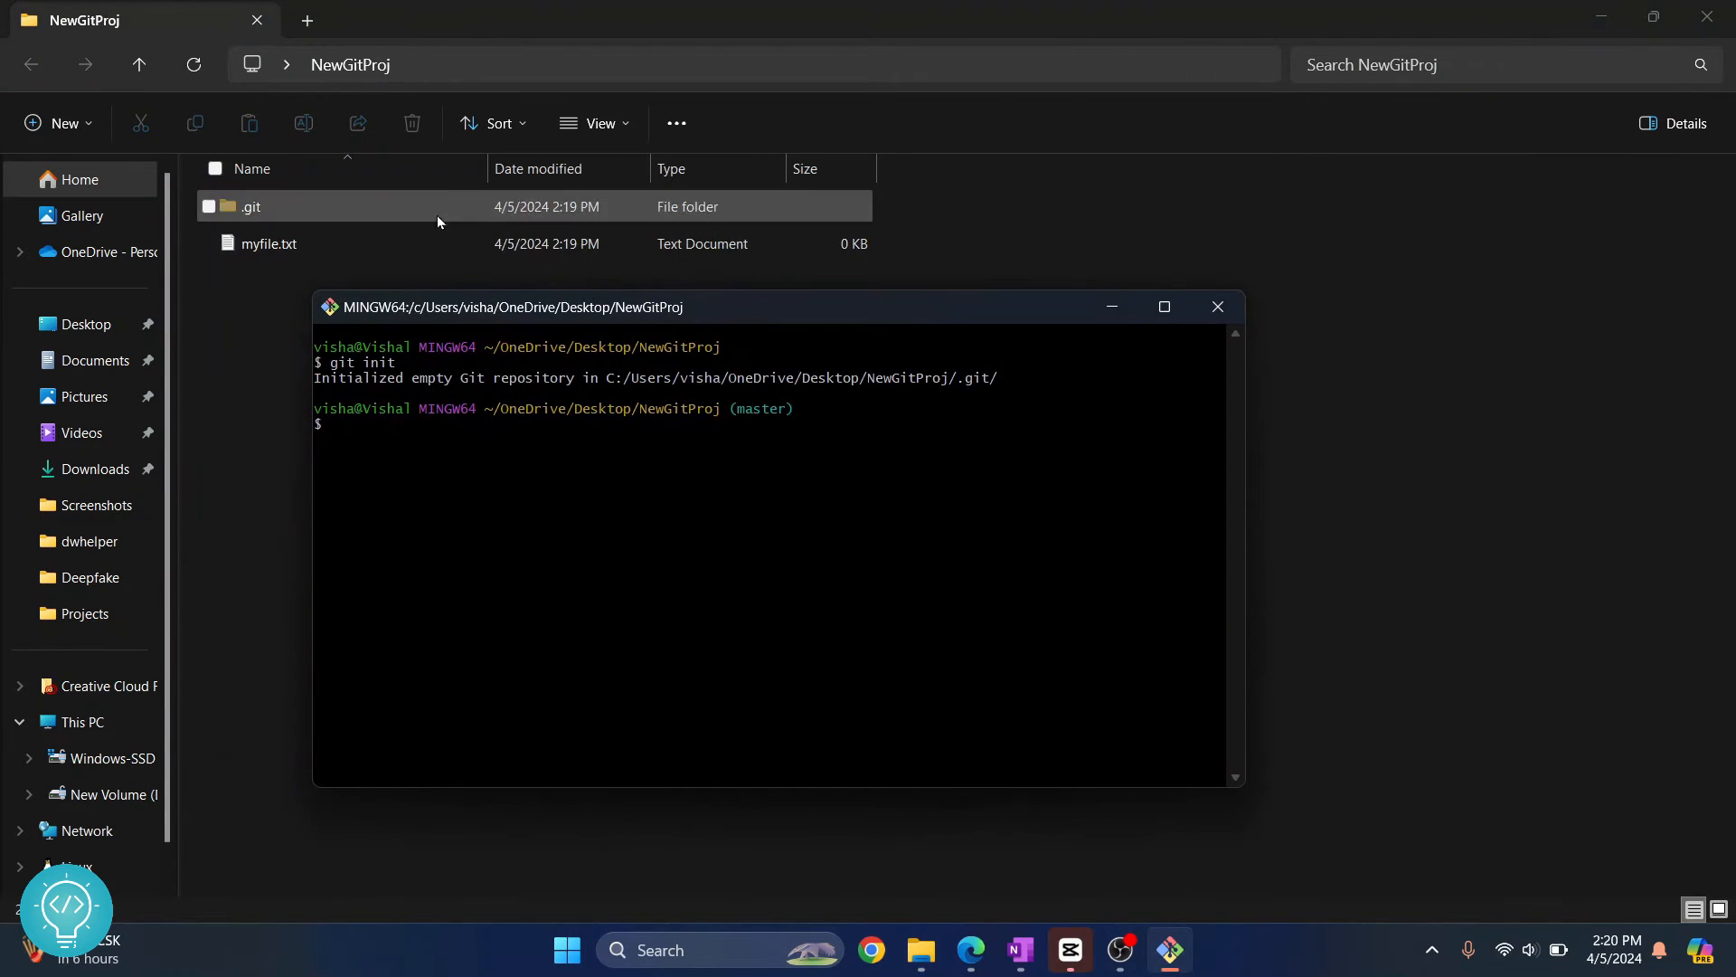
pyautogui.click(266, 277)
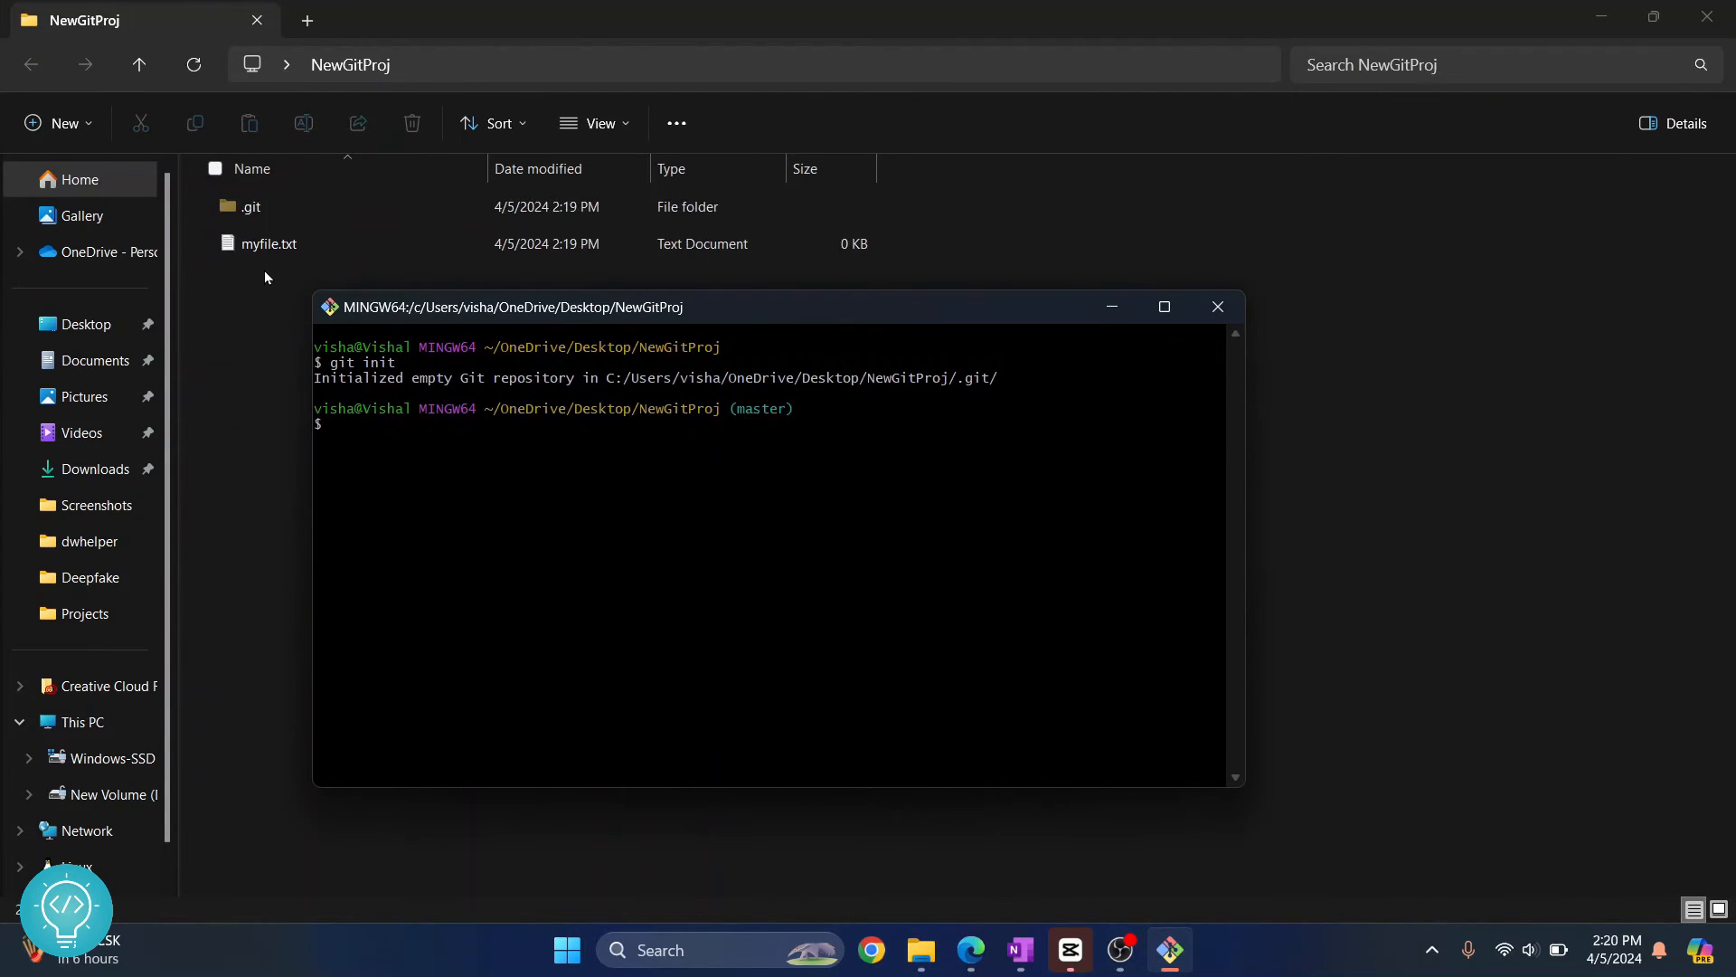
pyautogui.moveTo(969, 949)
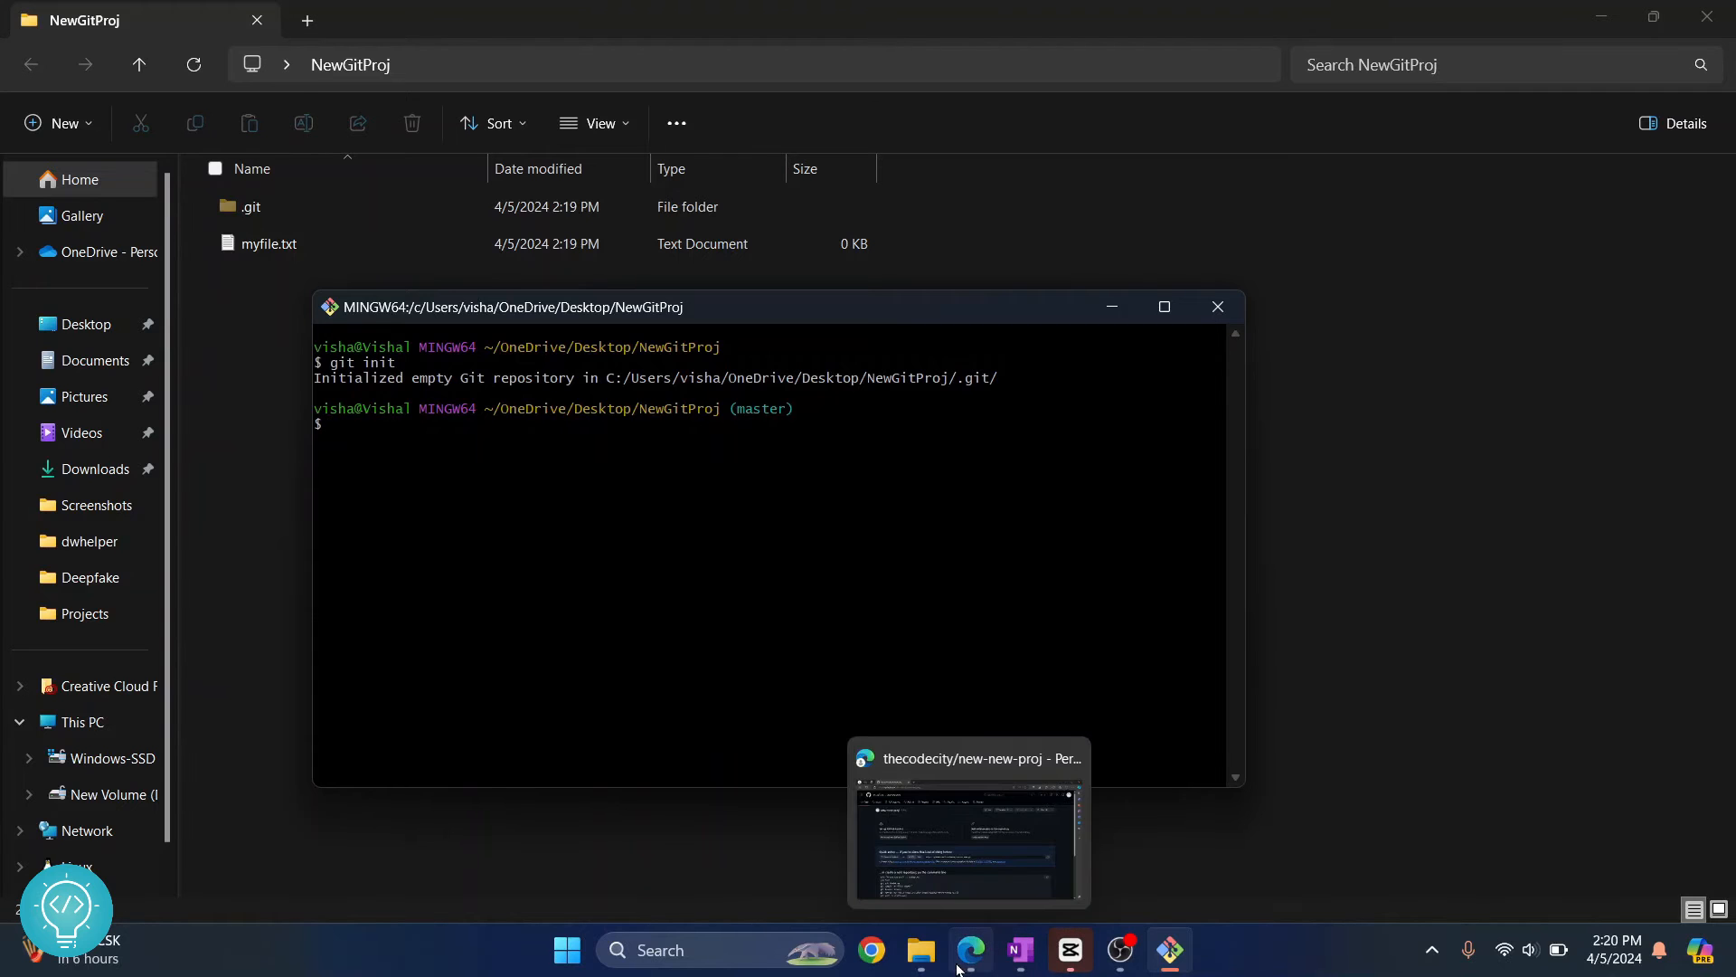
pyautogui.click(967, 825)
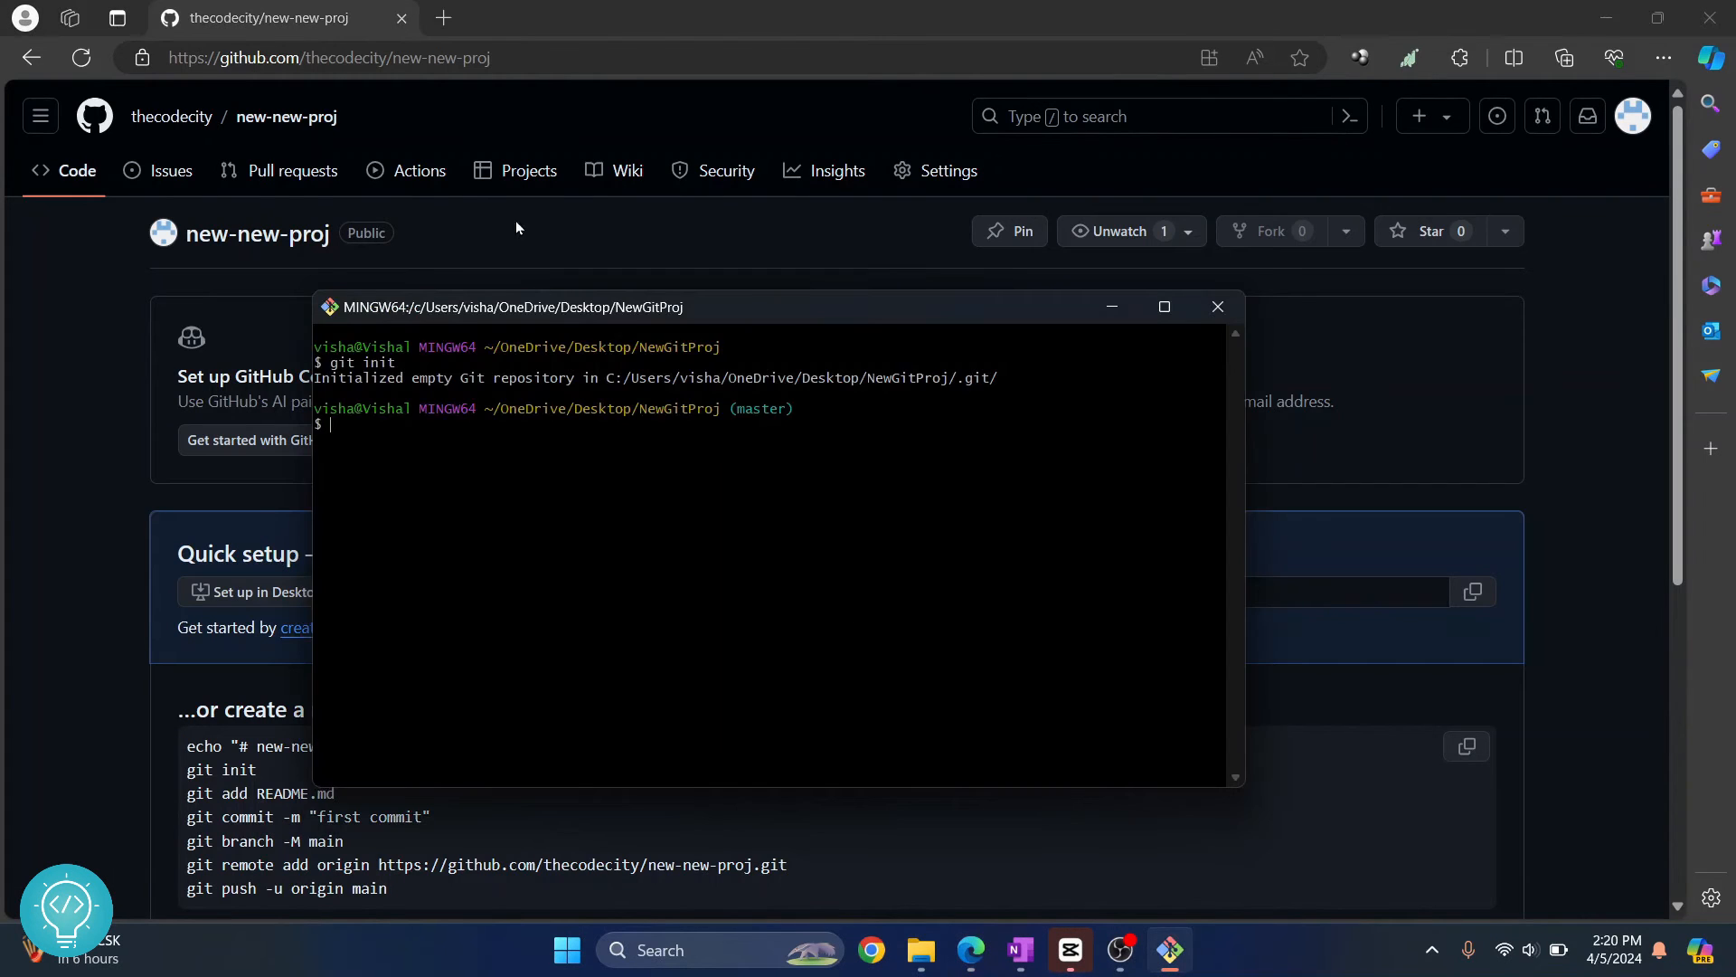
pyautogui.press('Alt+Tab')
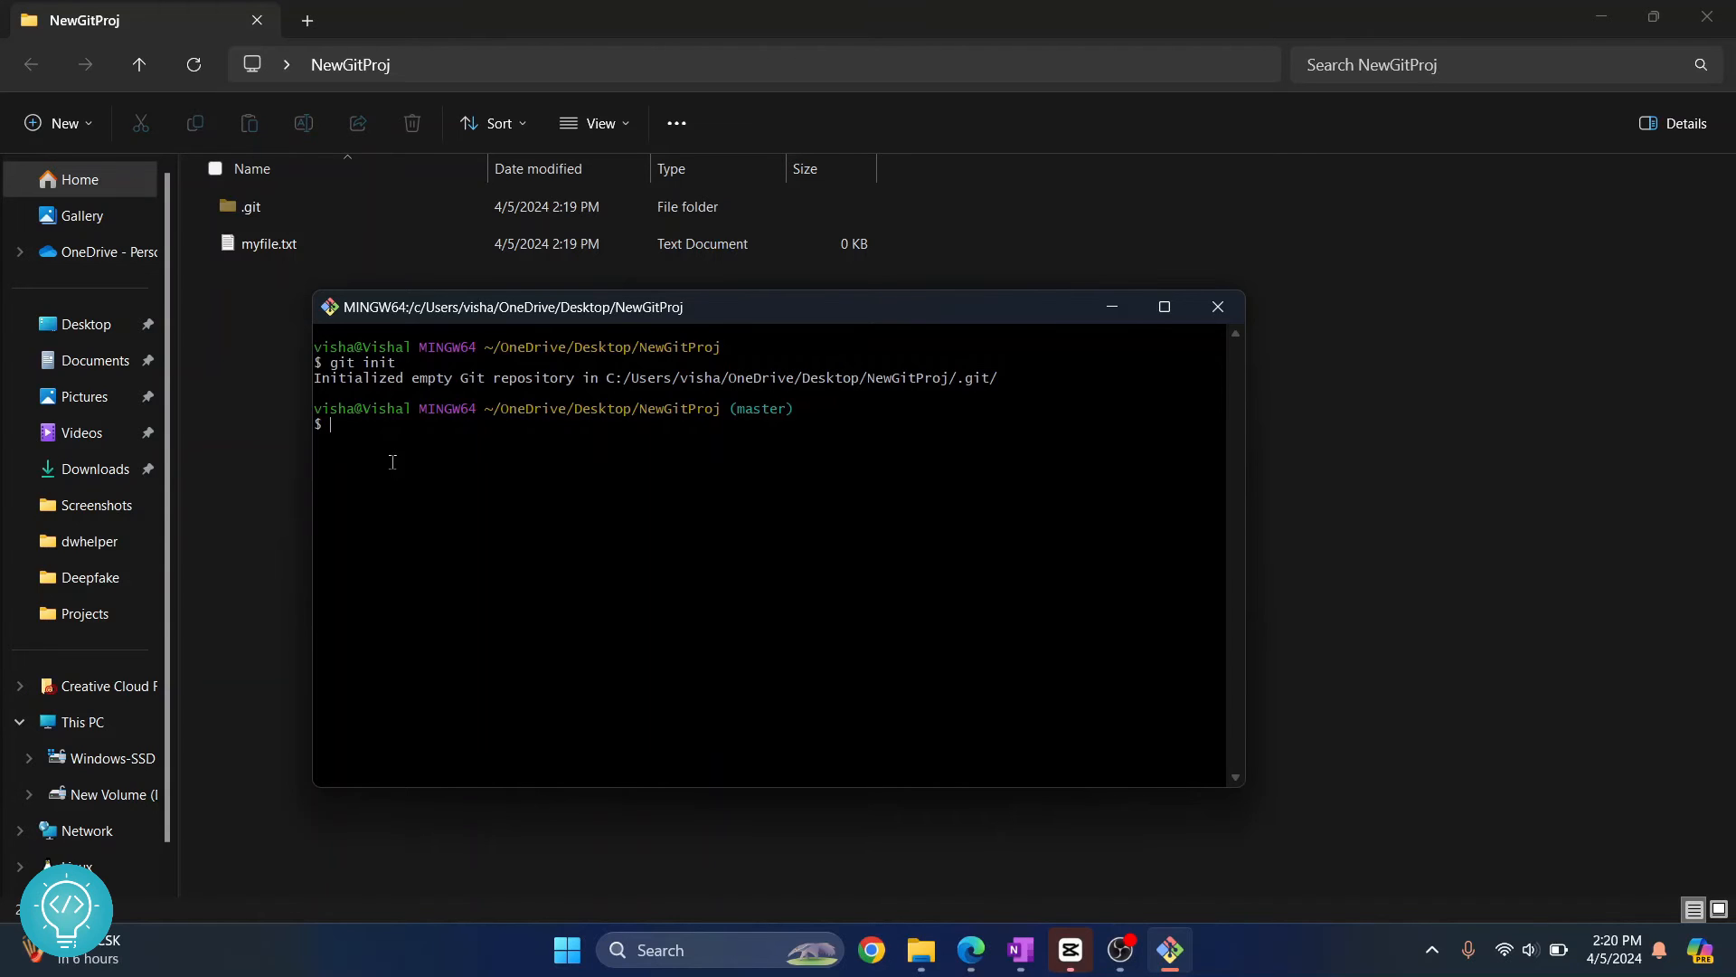
# - Stage all files with git add and commit them with the message "first commmit"
pyautogui.write('git add')
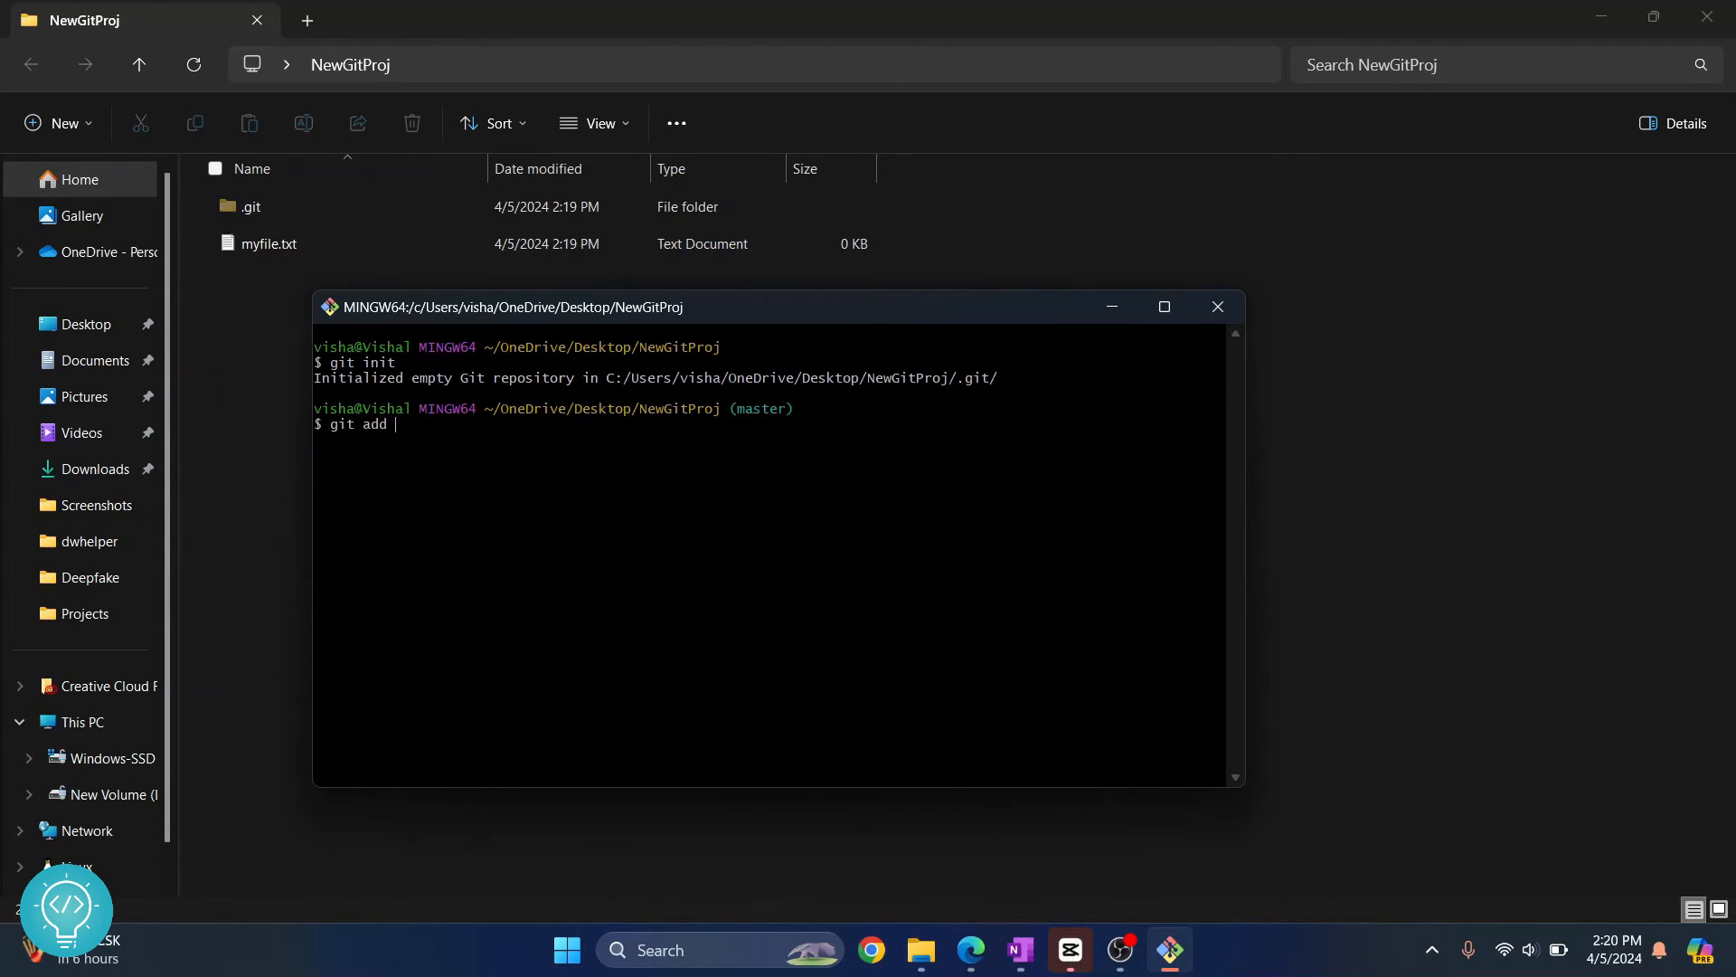
pyautogui.press('Return')
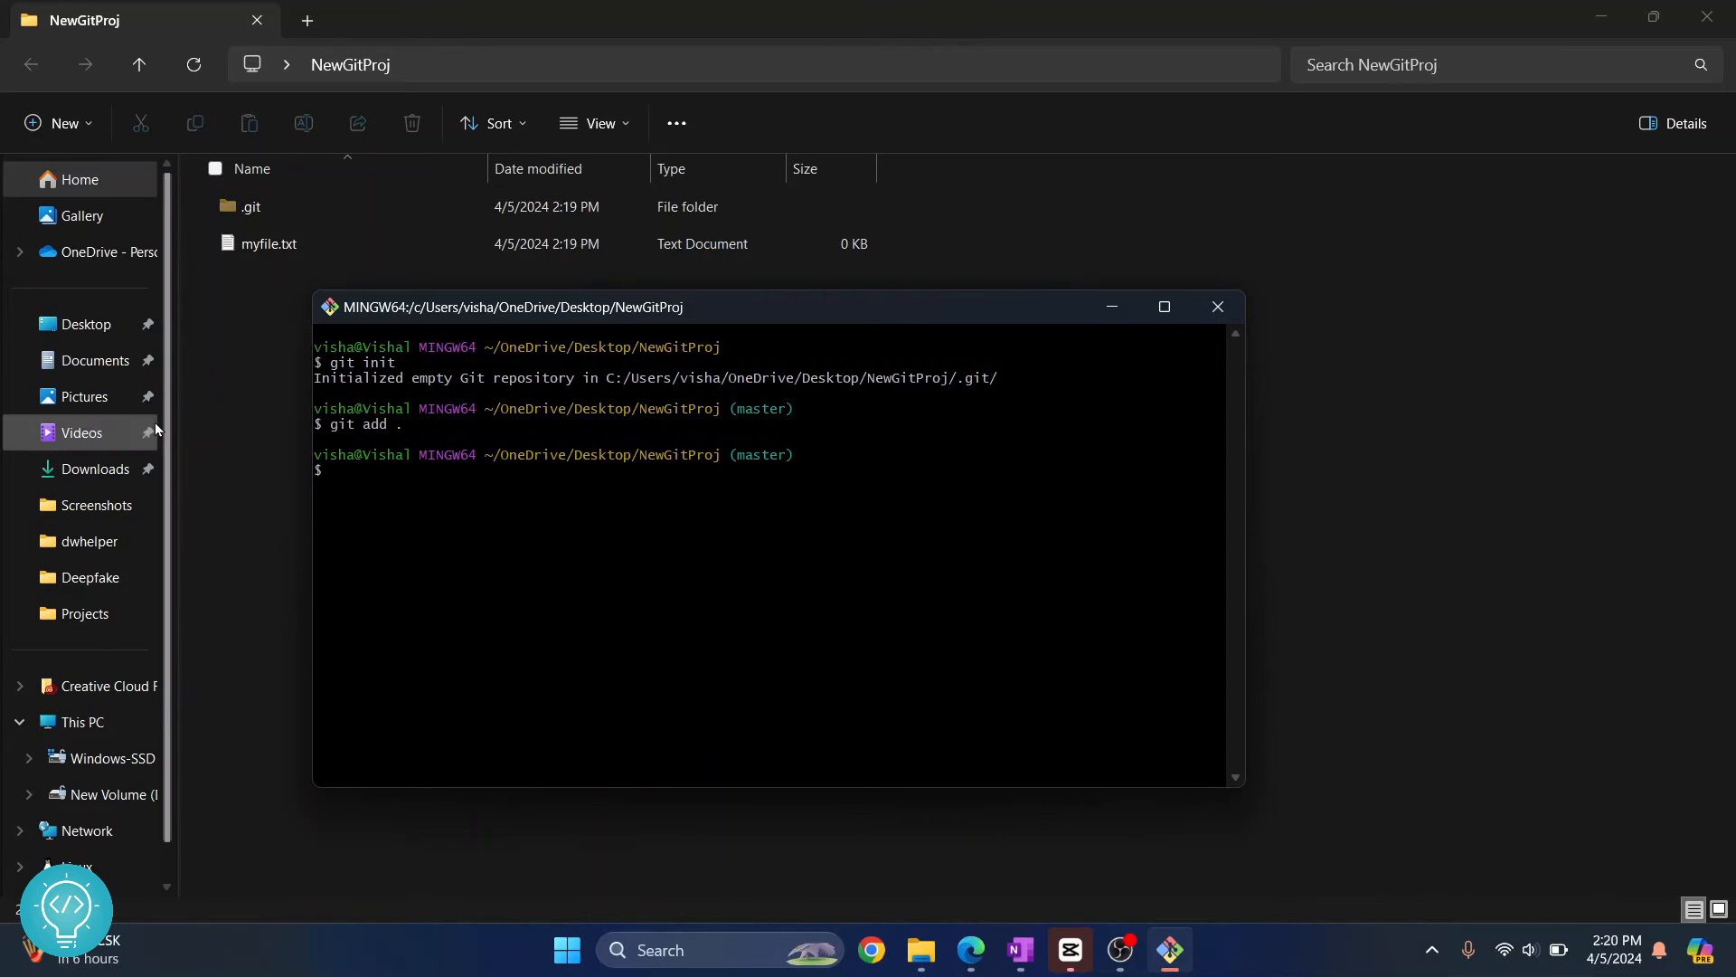
pyautogui.click(270, 243)
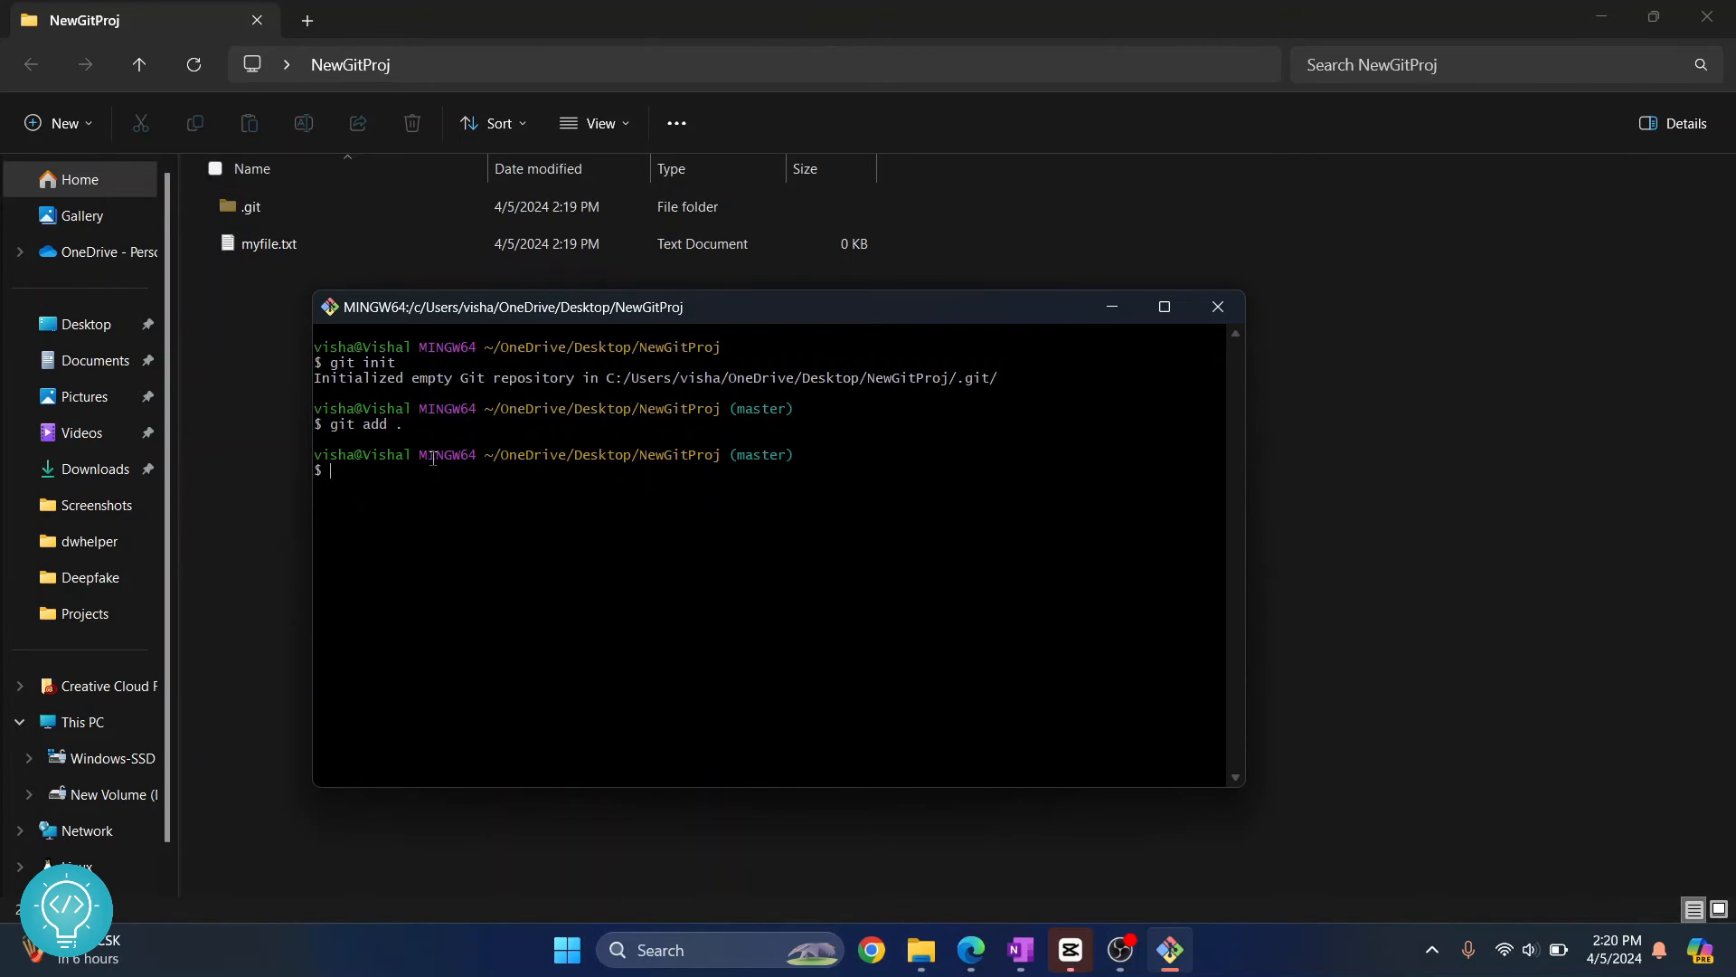
pyautogui.write('git commit')
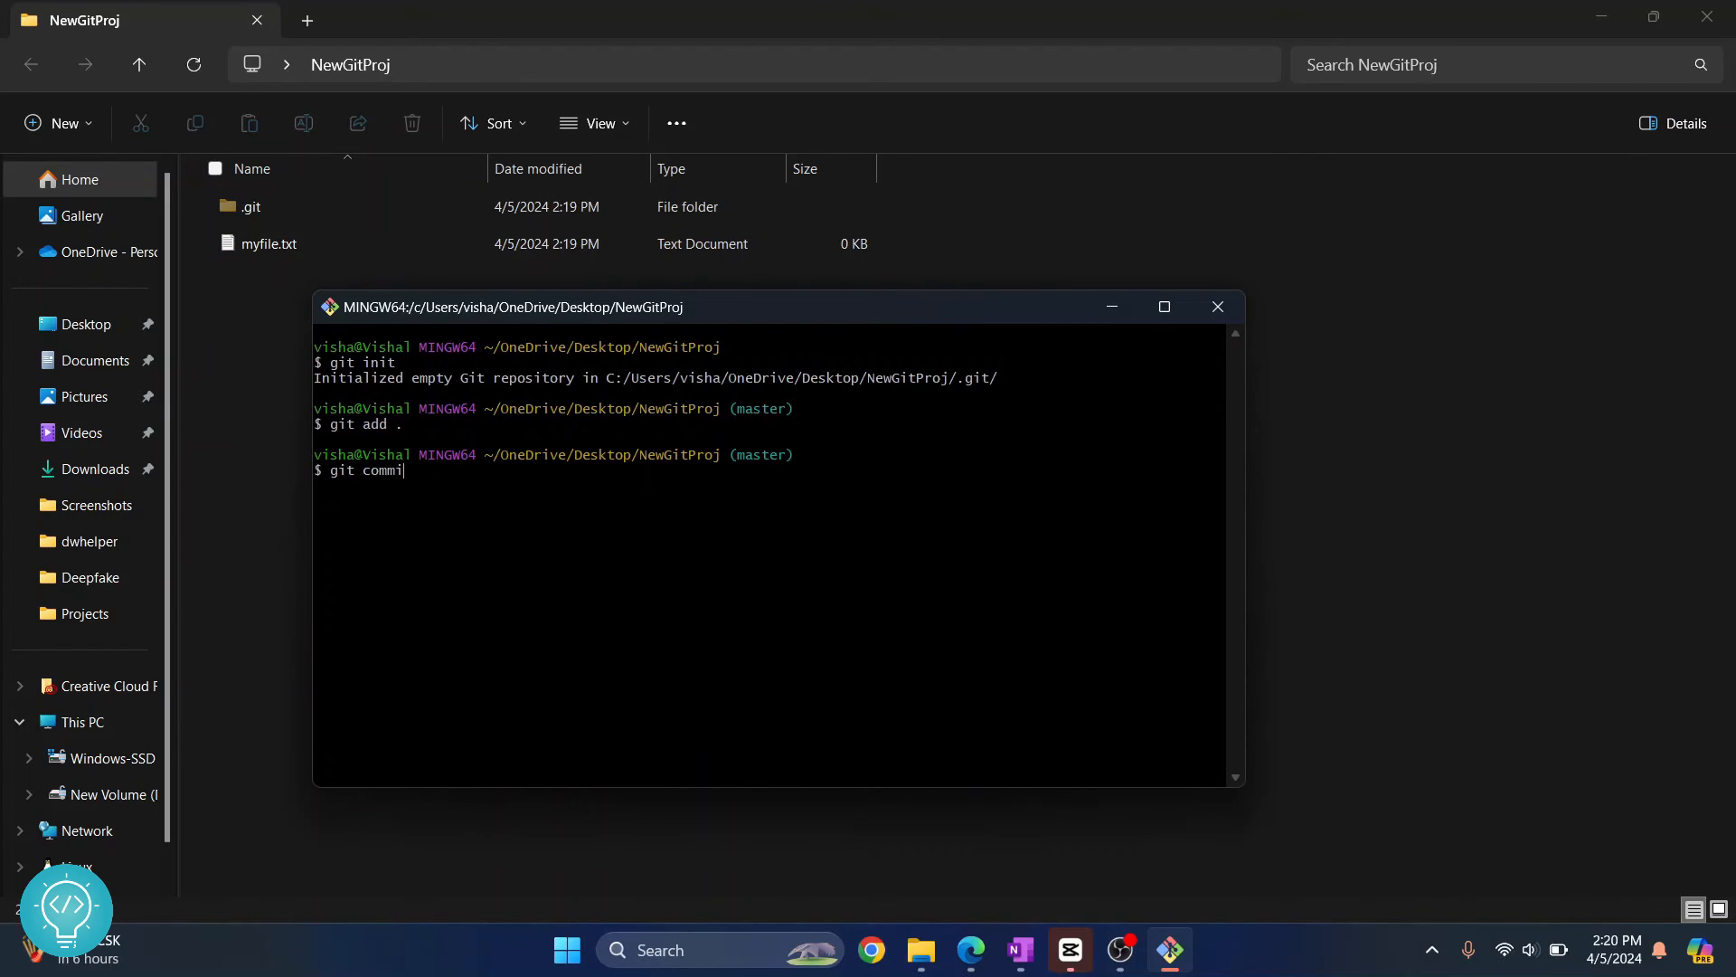
pyautogui.write('t -am ""')
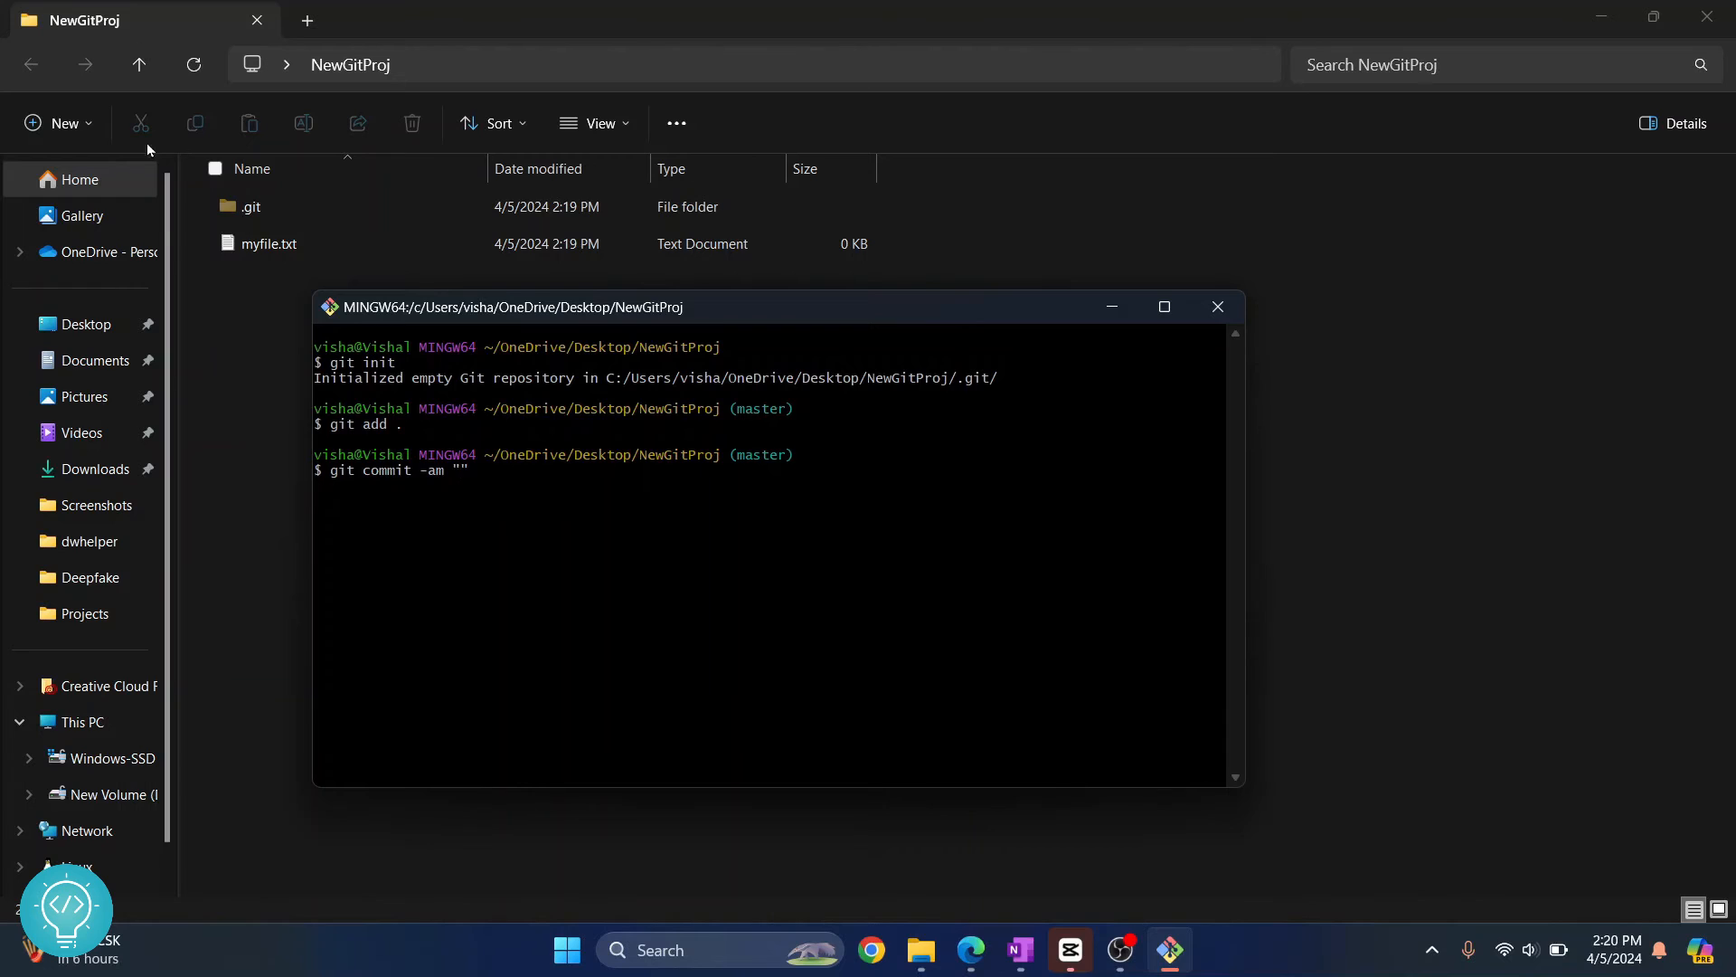
pyautogui.moveTo(248, 405)
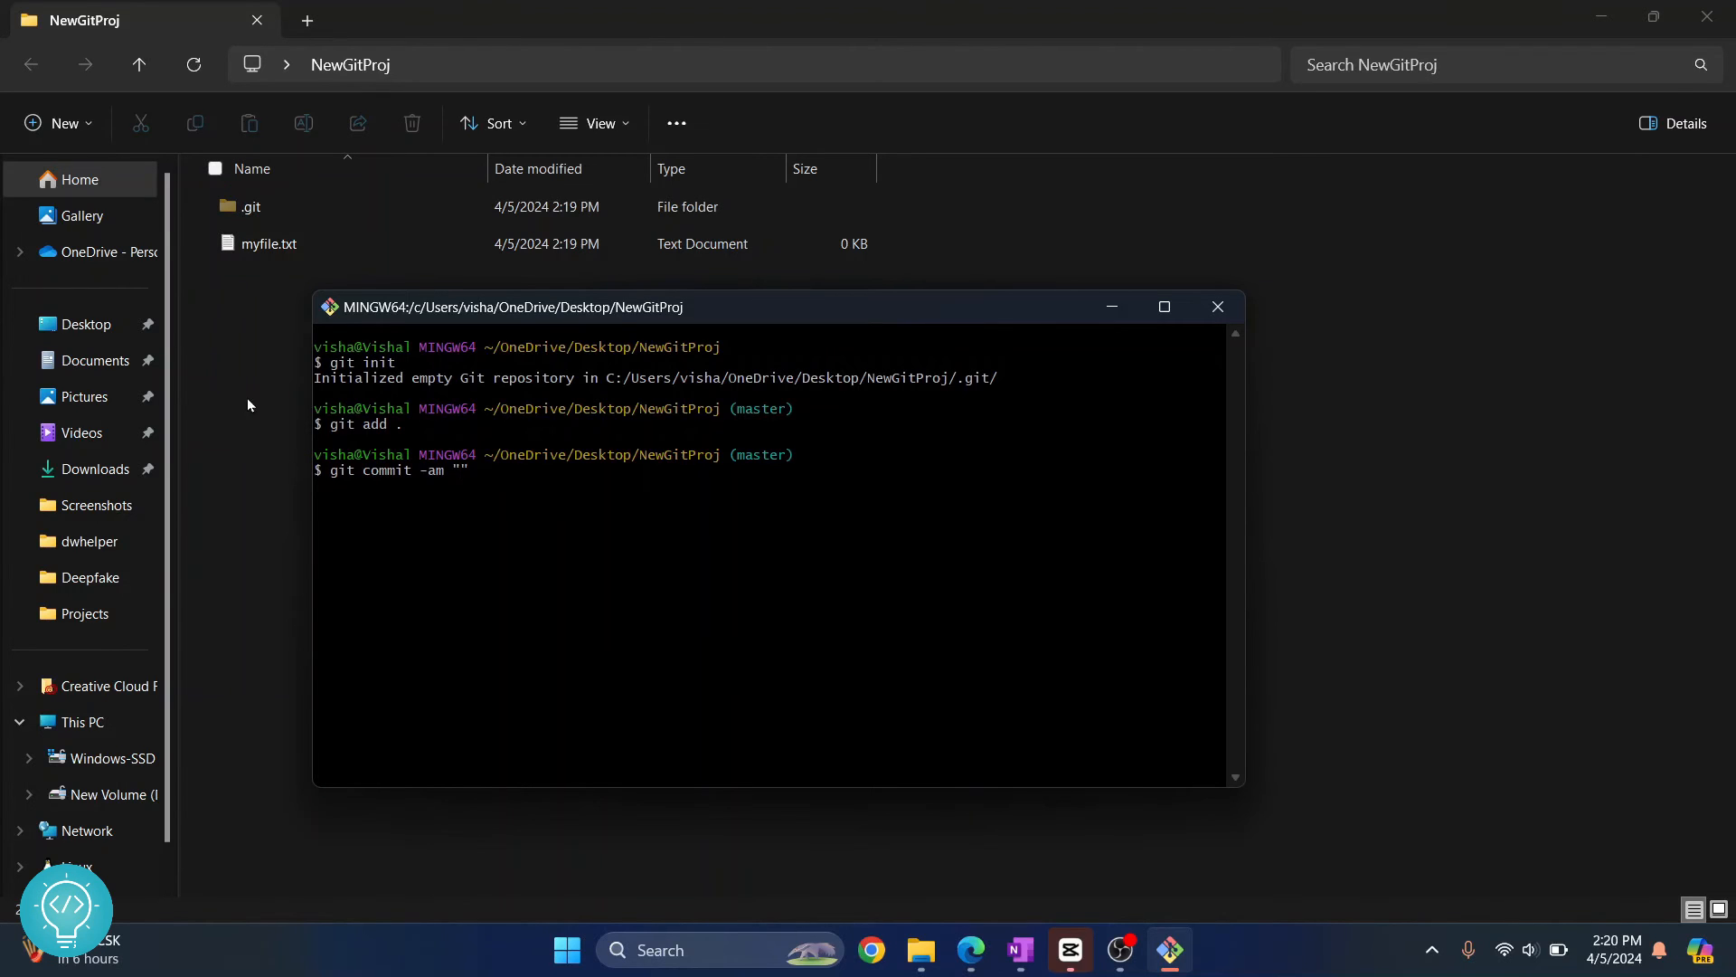
pyautogui.moveTo(521, 517)
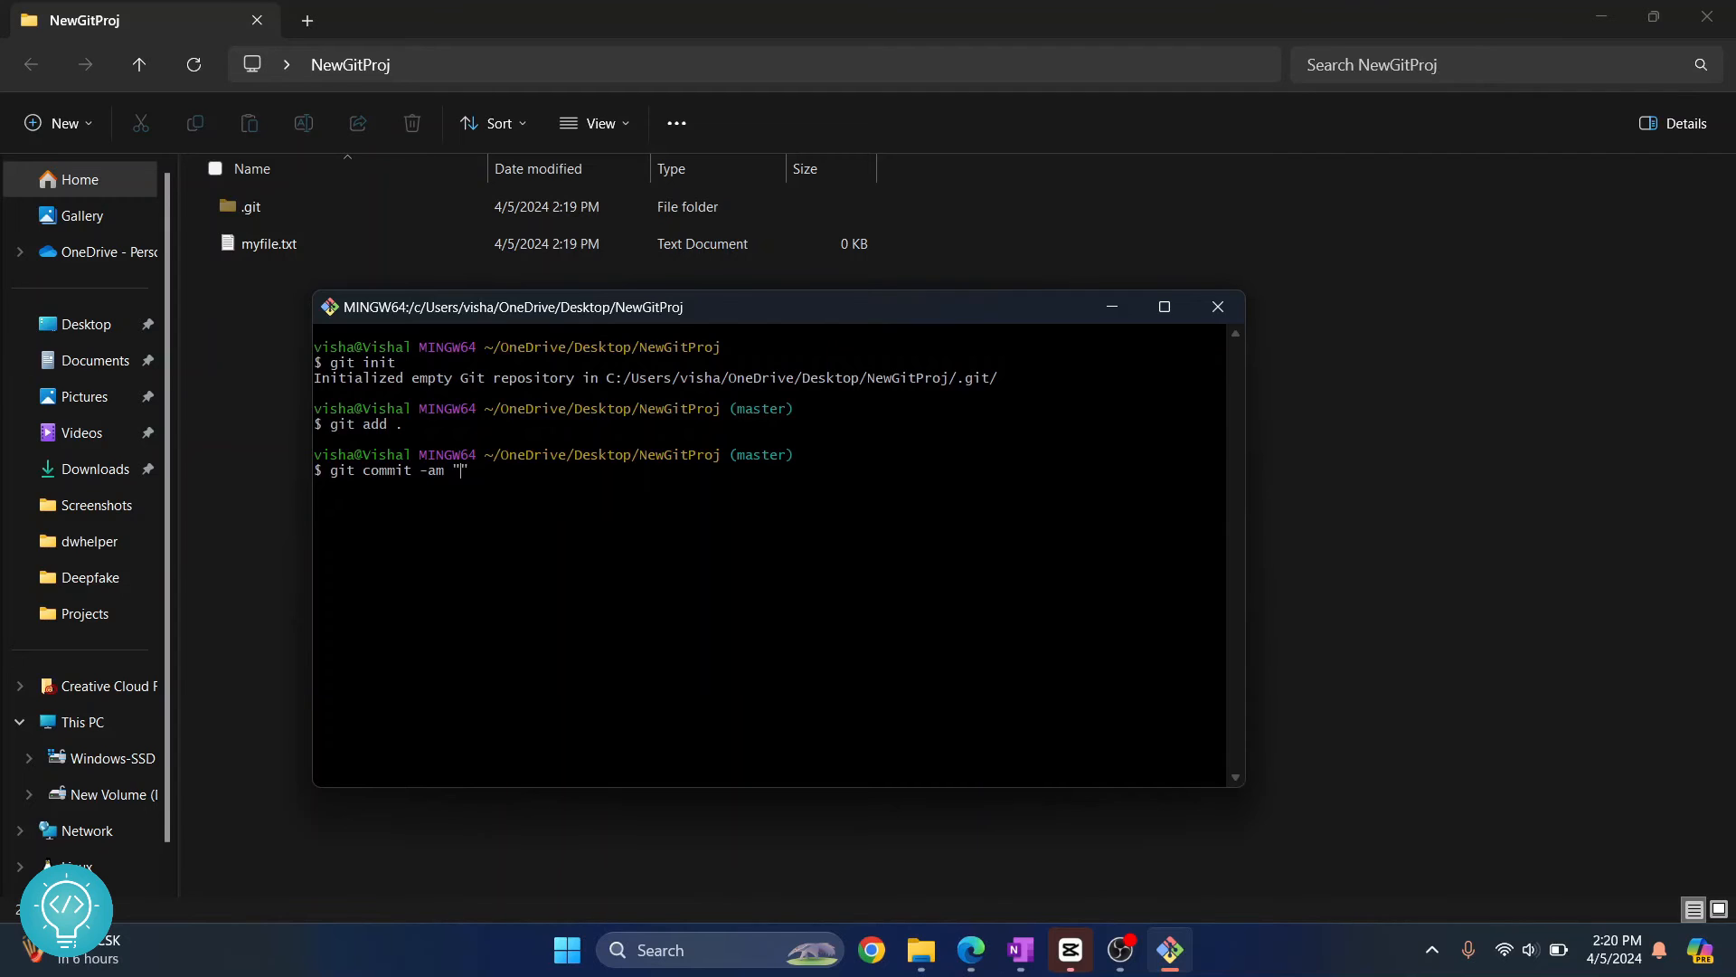
pyautogui.write('firs')
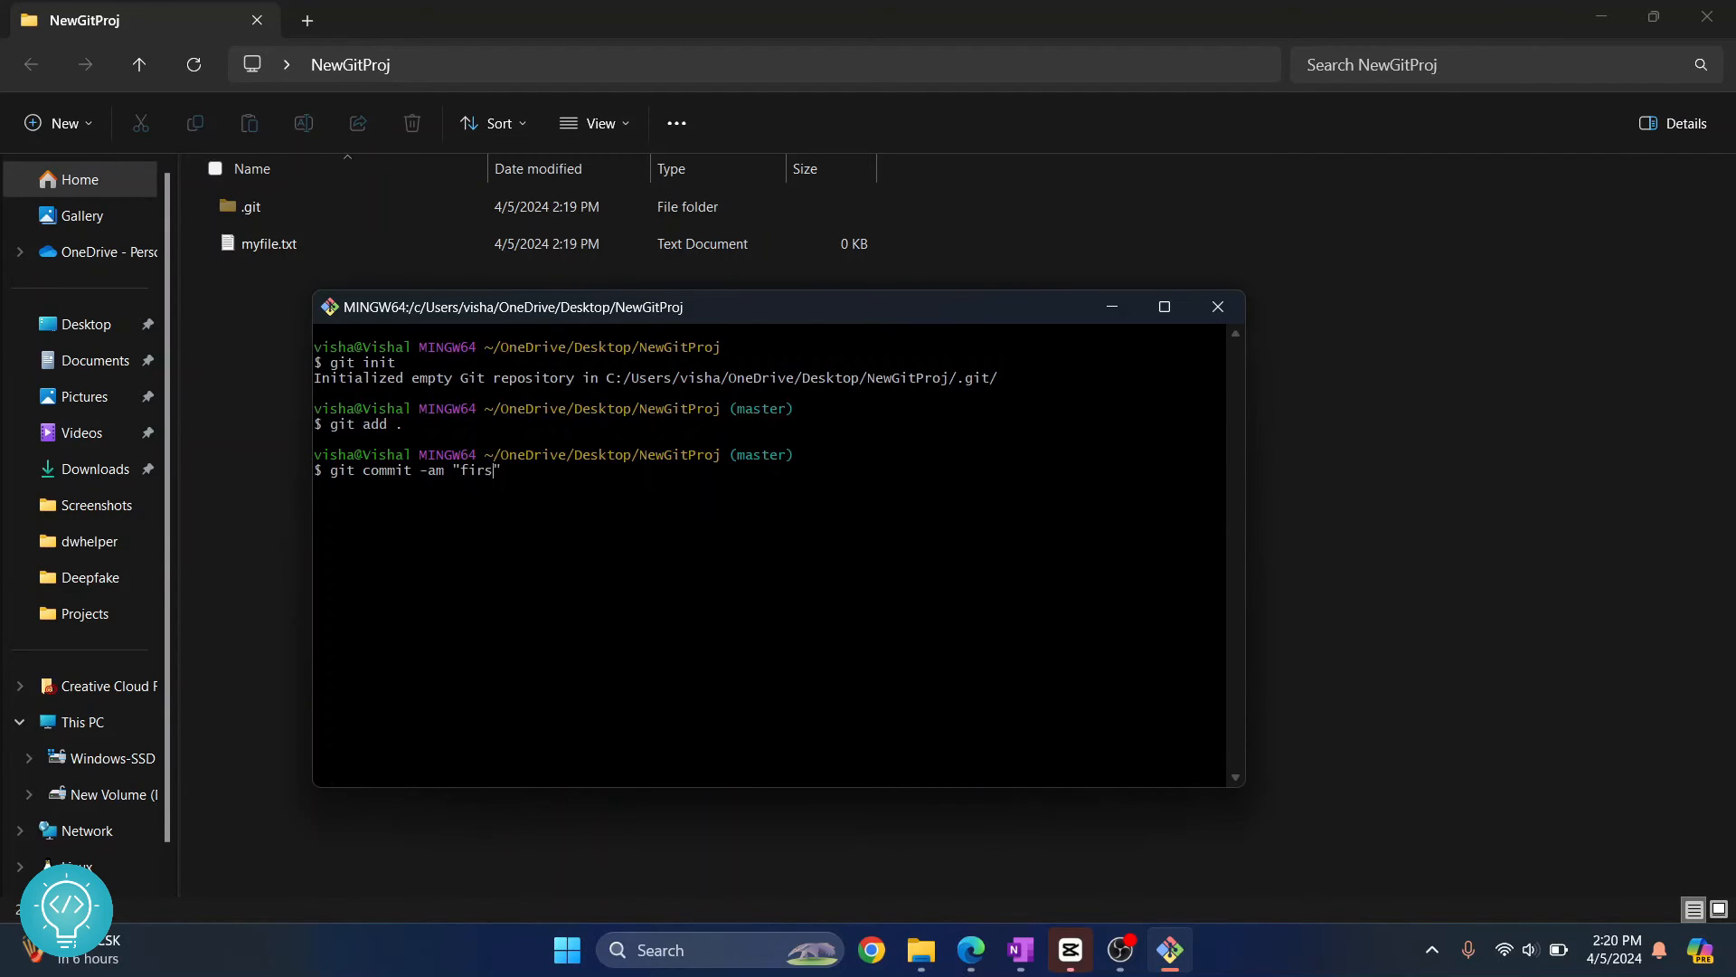
pyautogui.press('Return')
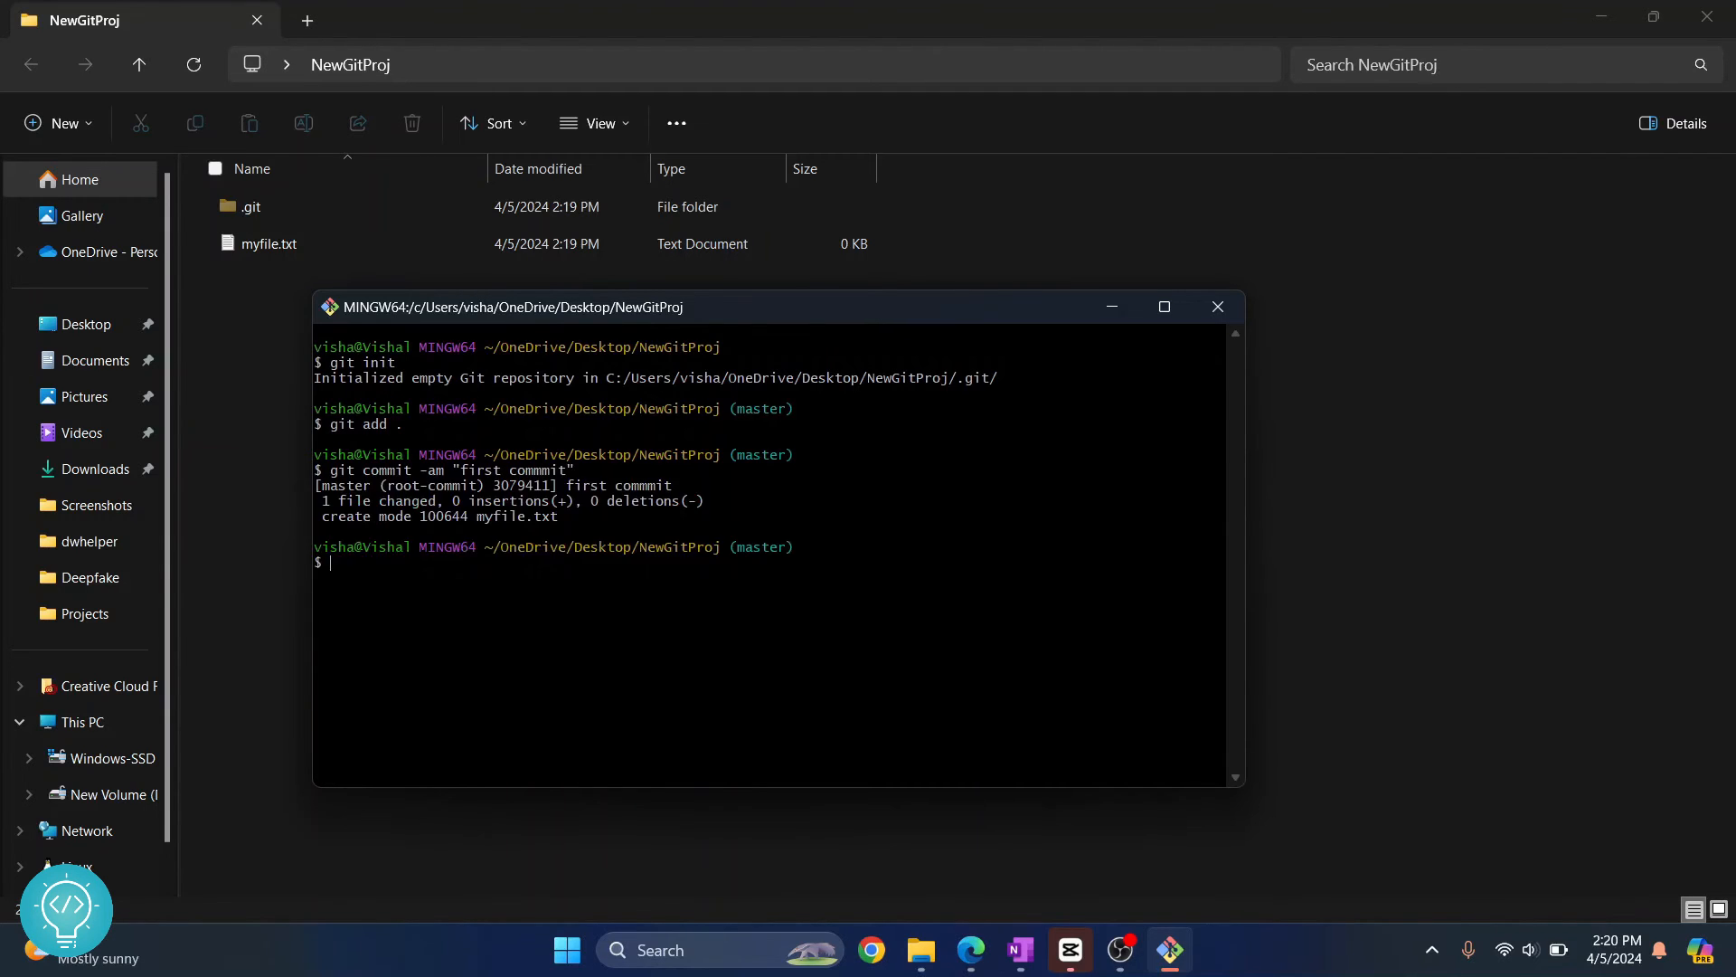
pyautogui.moveTo(476, 617)
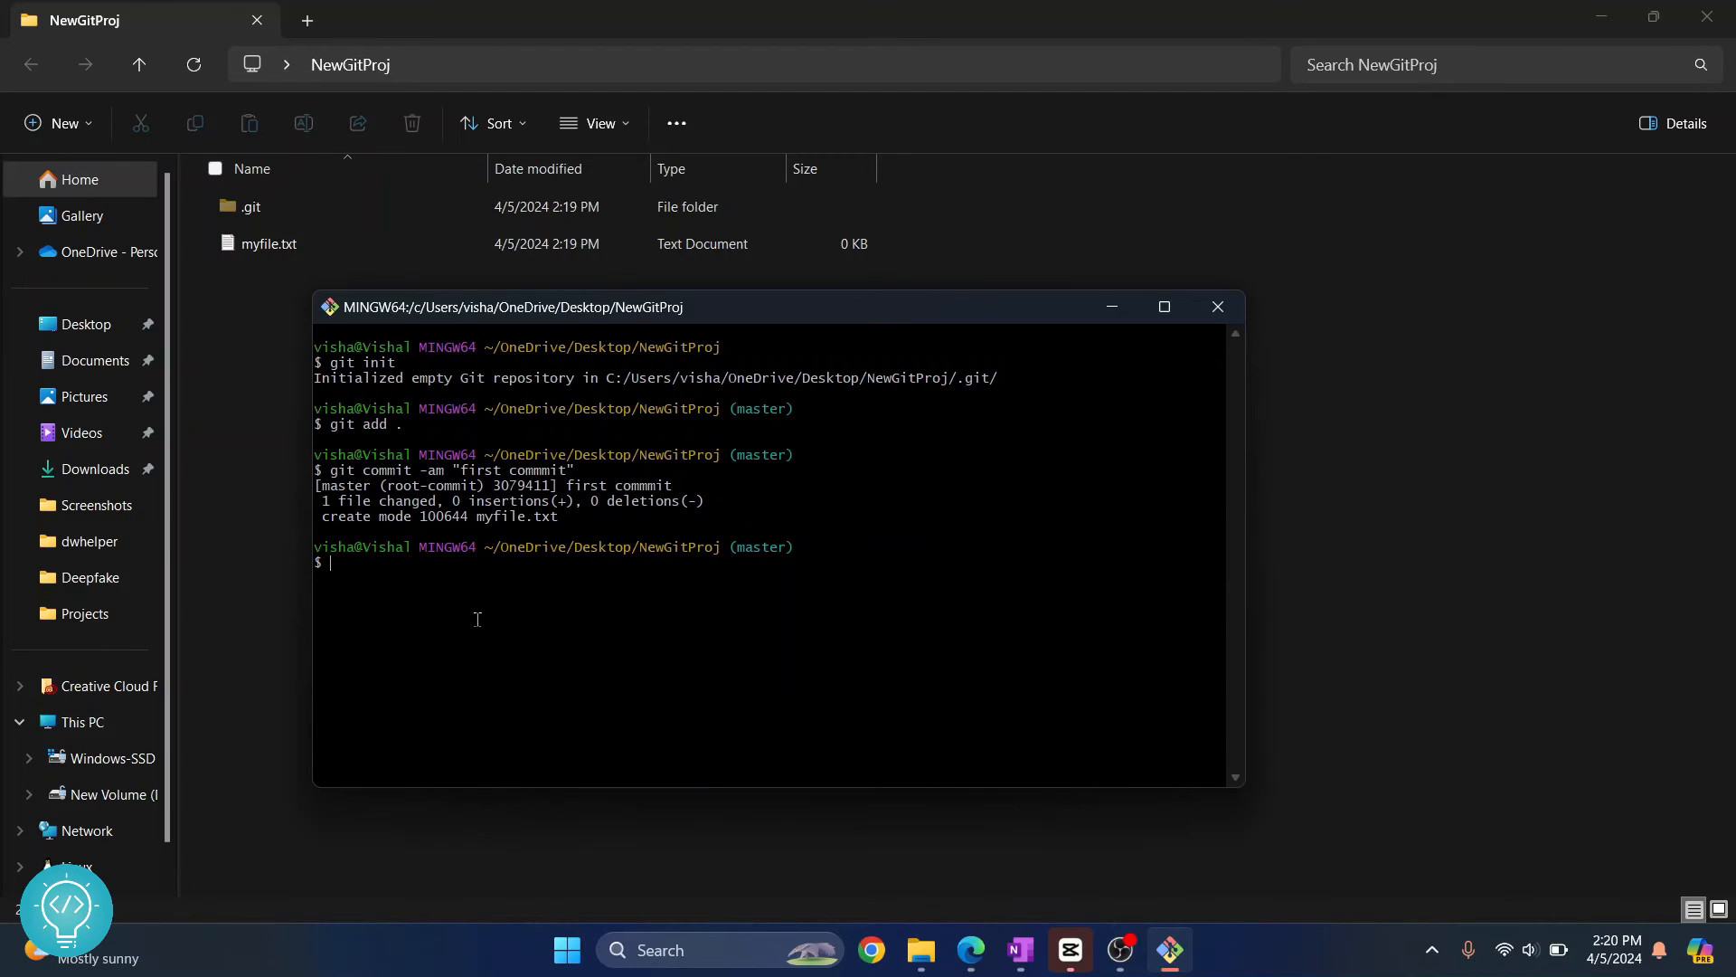
pyautogui.write('git')
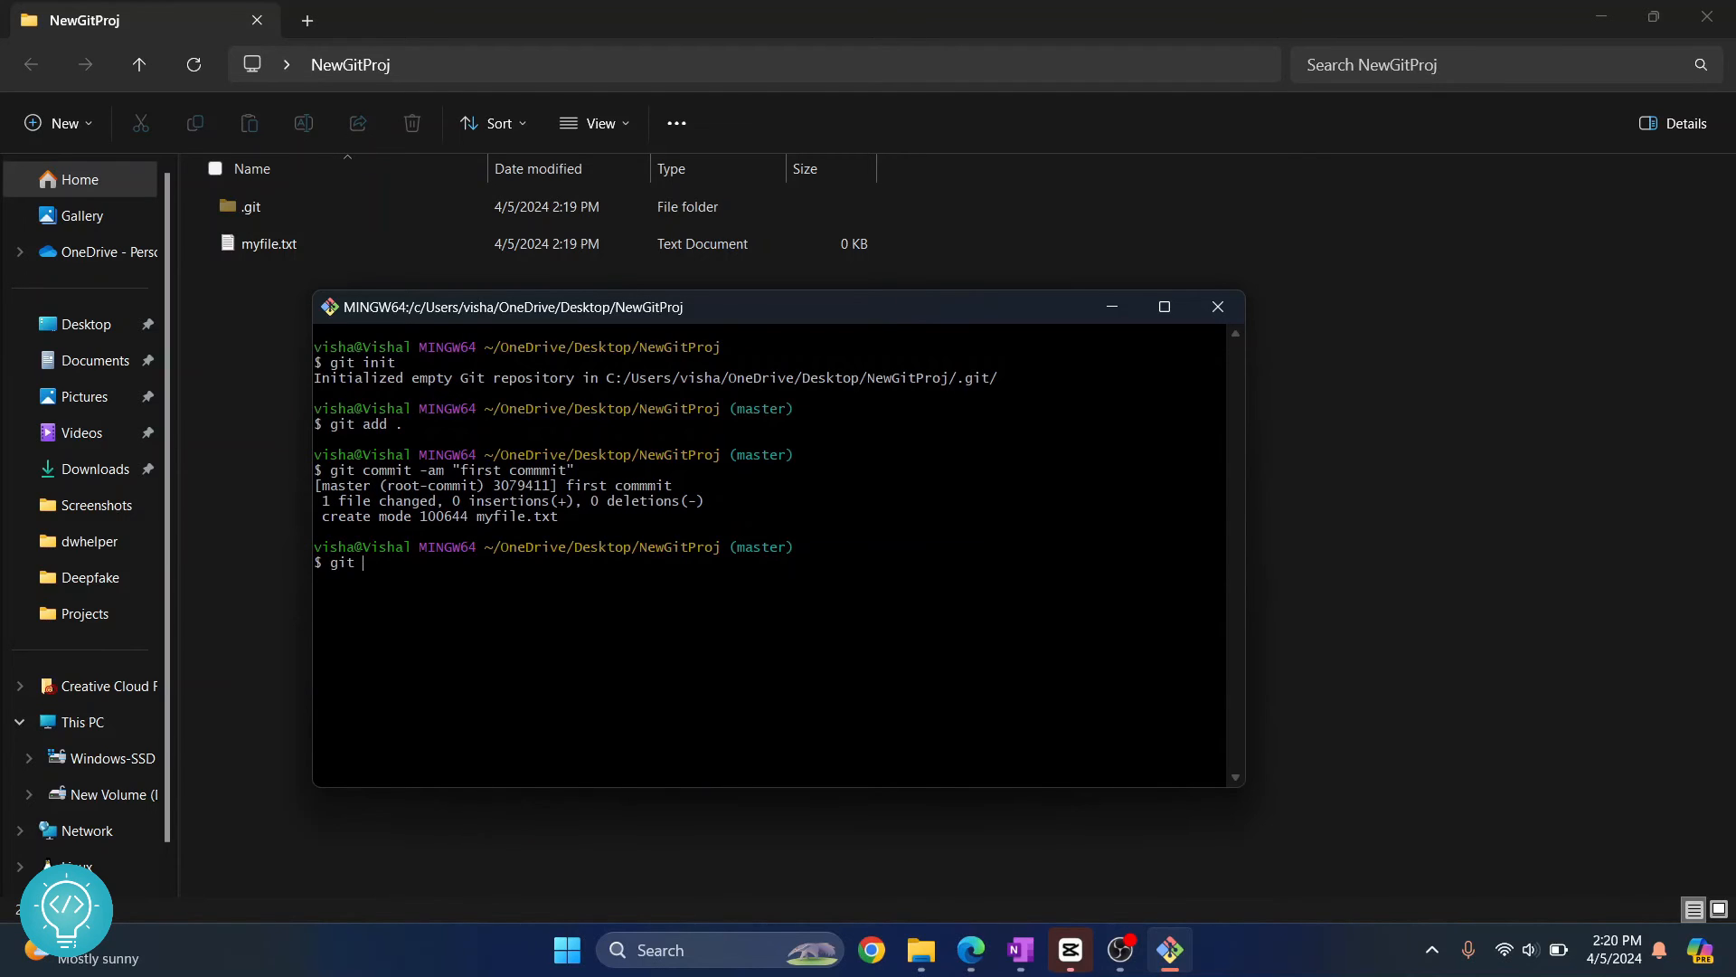
pyautogui.write('remote add origin')
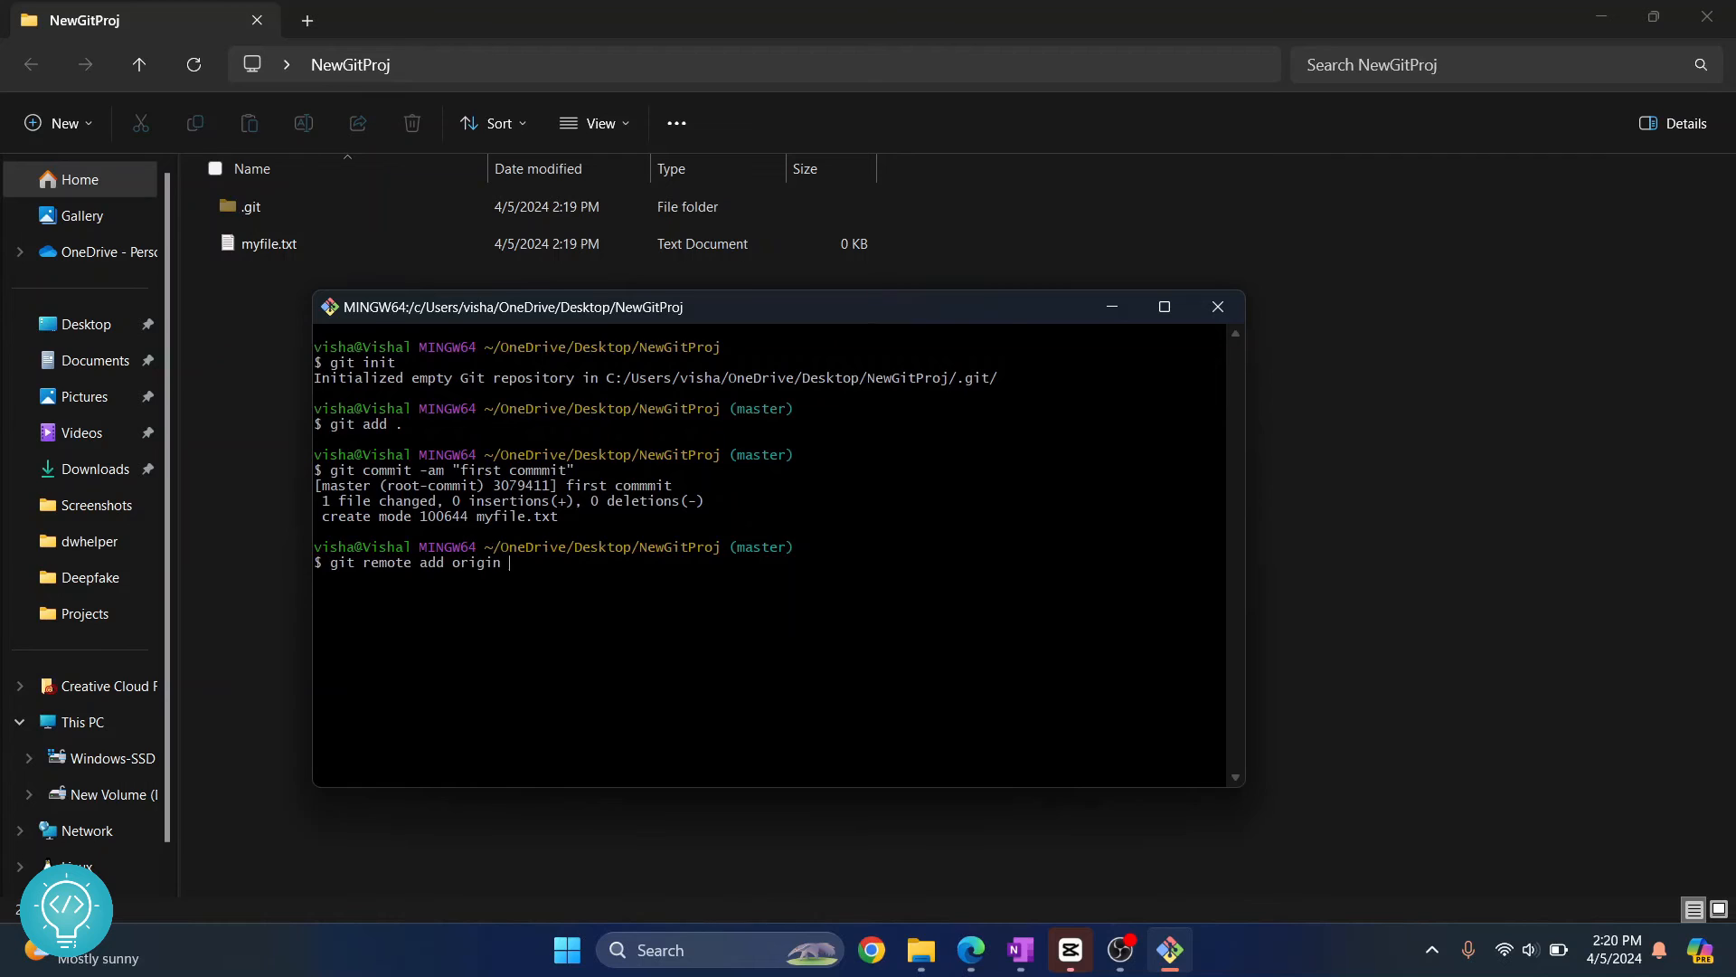
pyautogui.moveTo(419, 548)
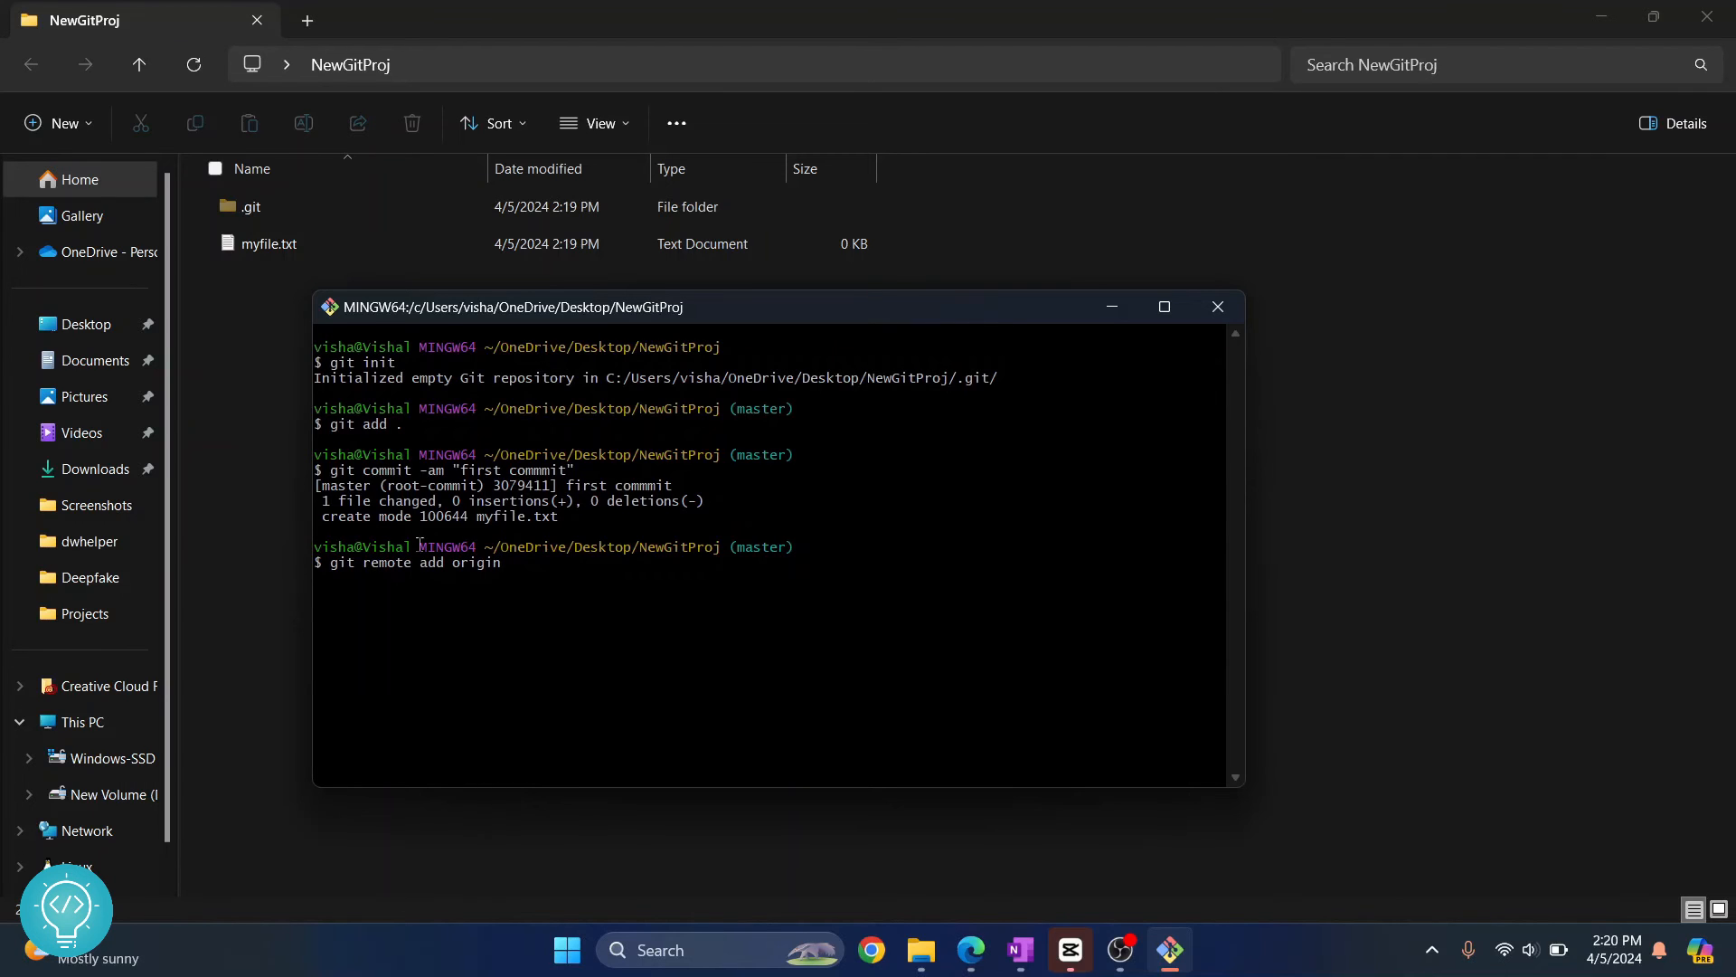
pyautogui.moveTo(969, 863)
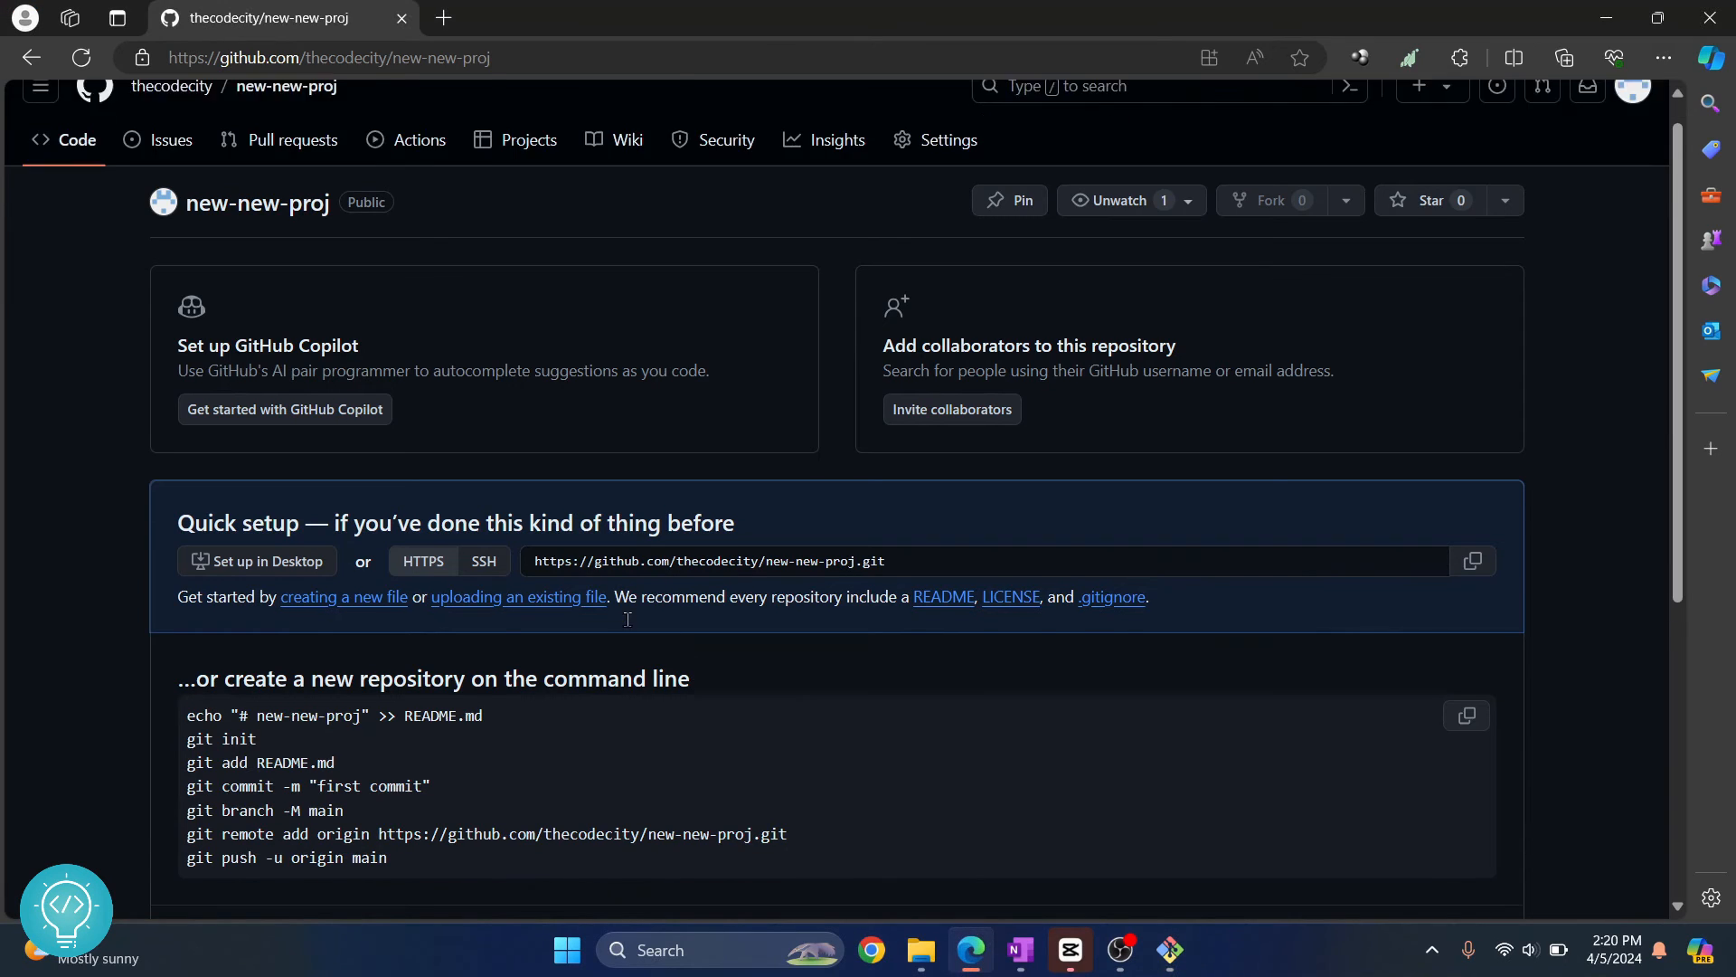
pyautogui.scroll(-3)
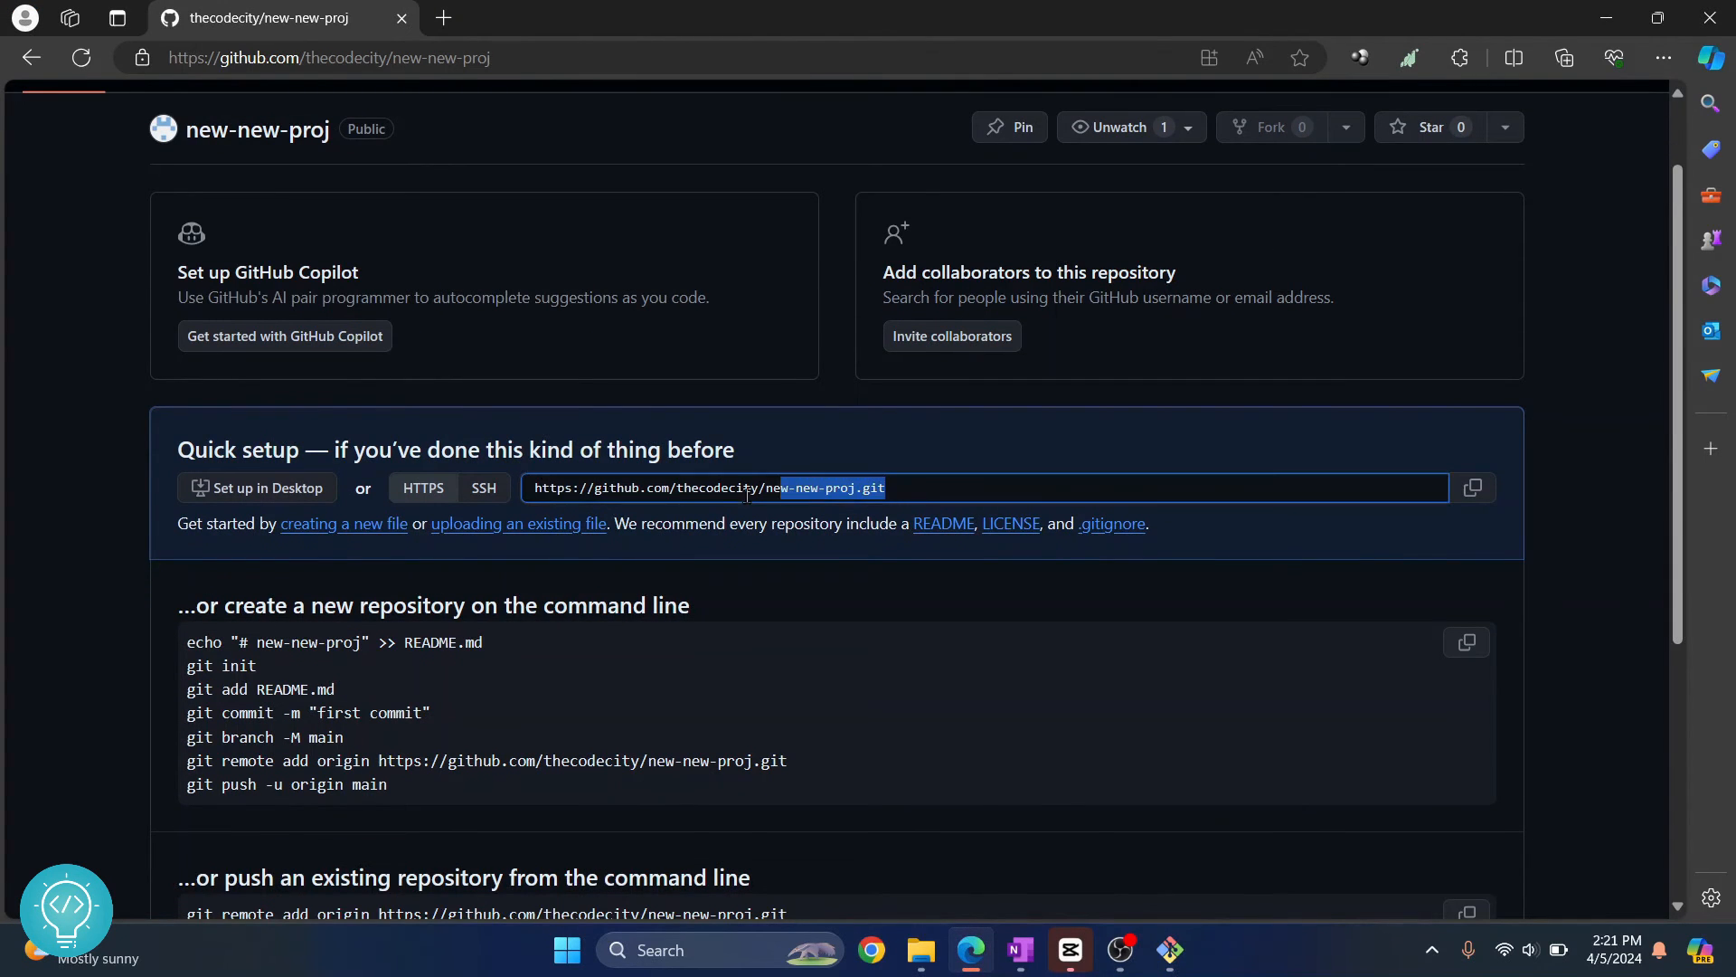
pyautogui.click(1170, 951)
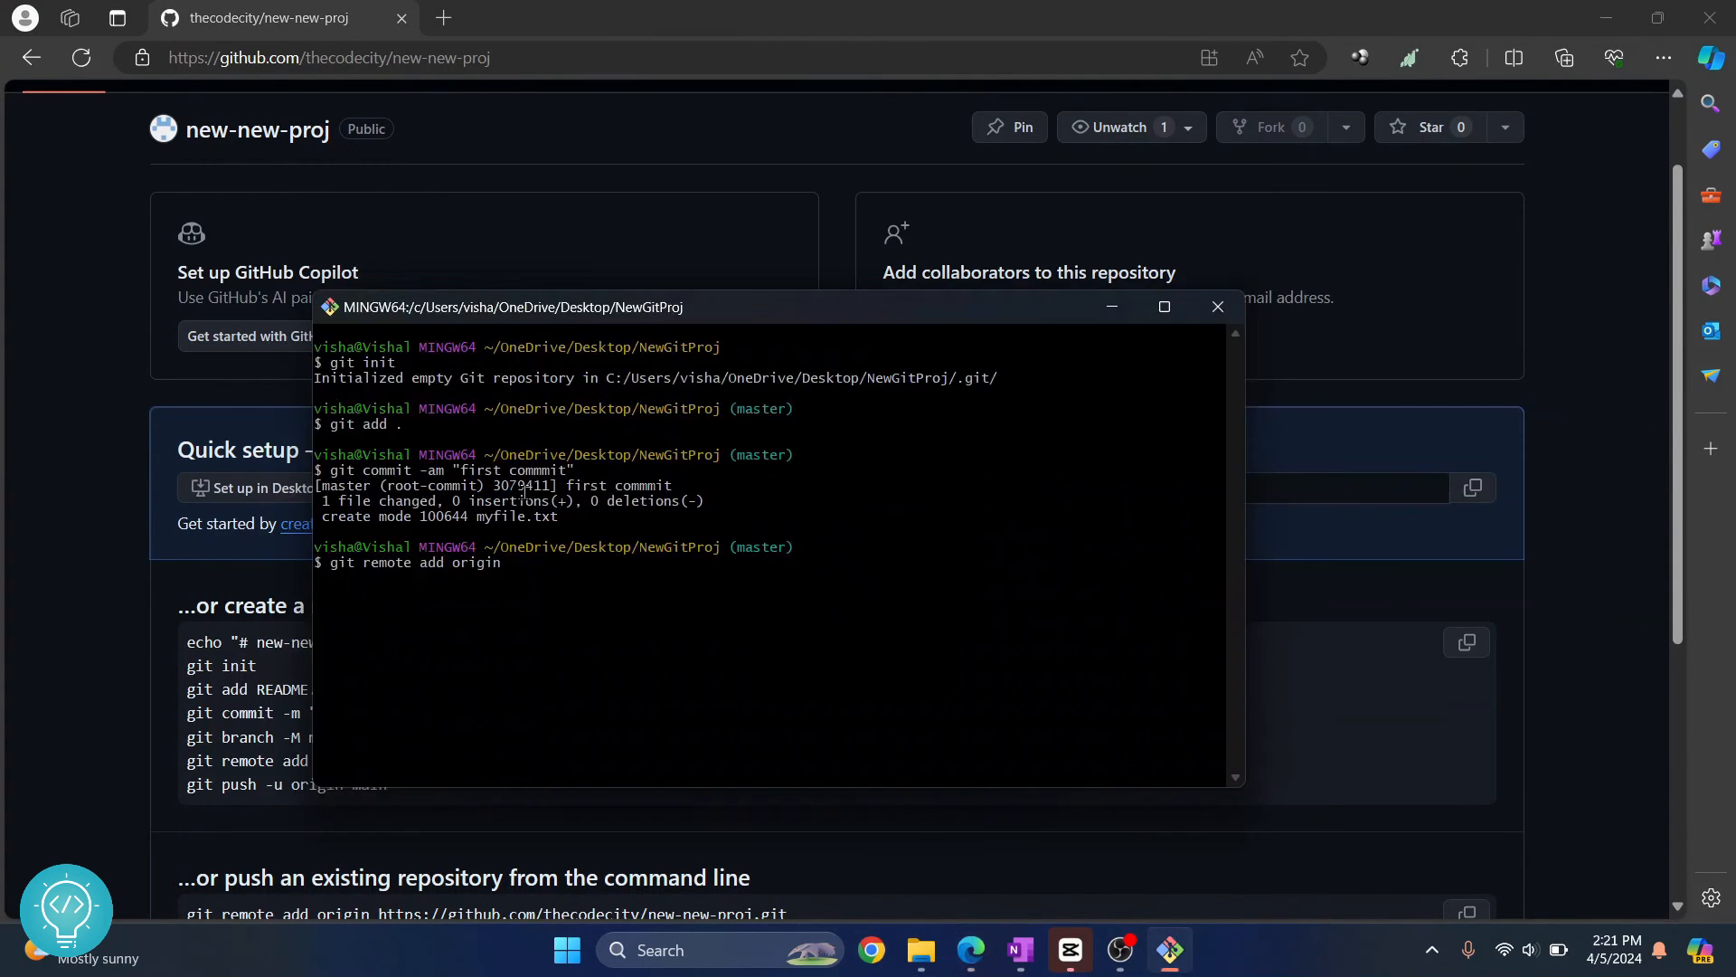
pyautogui.write('https://github.com/thecodecity/new-new-proj.git')
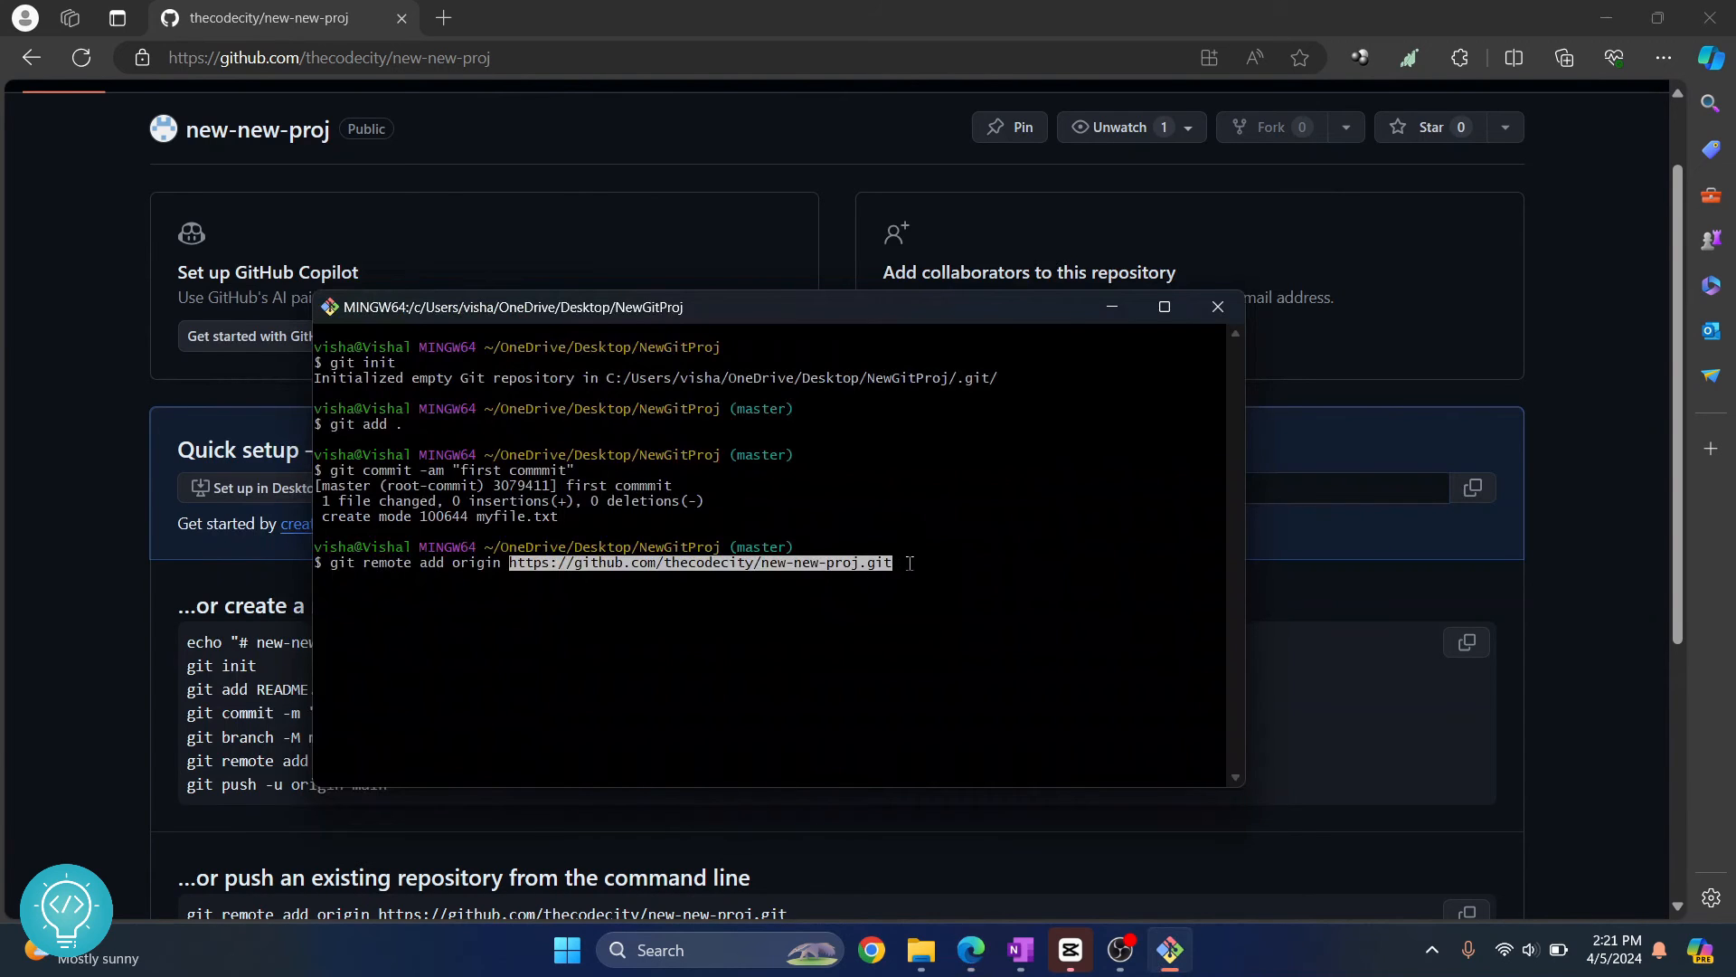
pyautogui.press('Return')
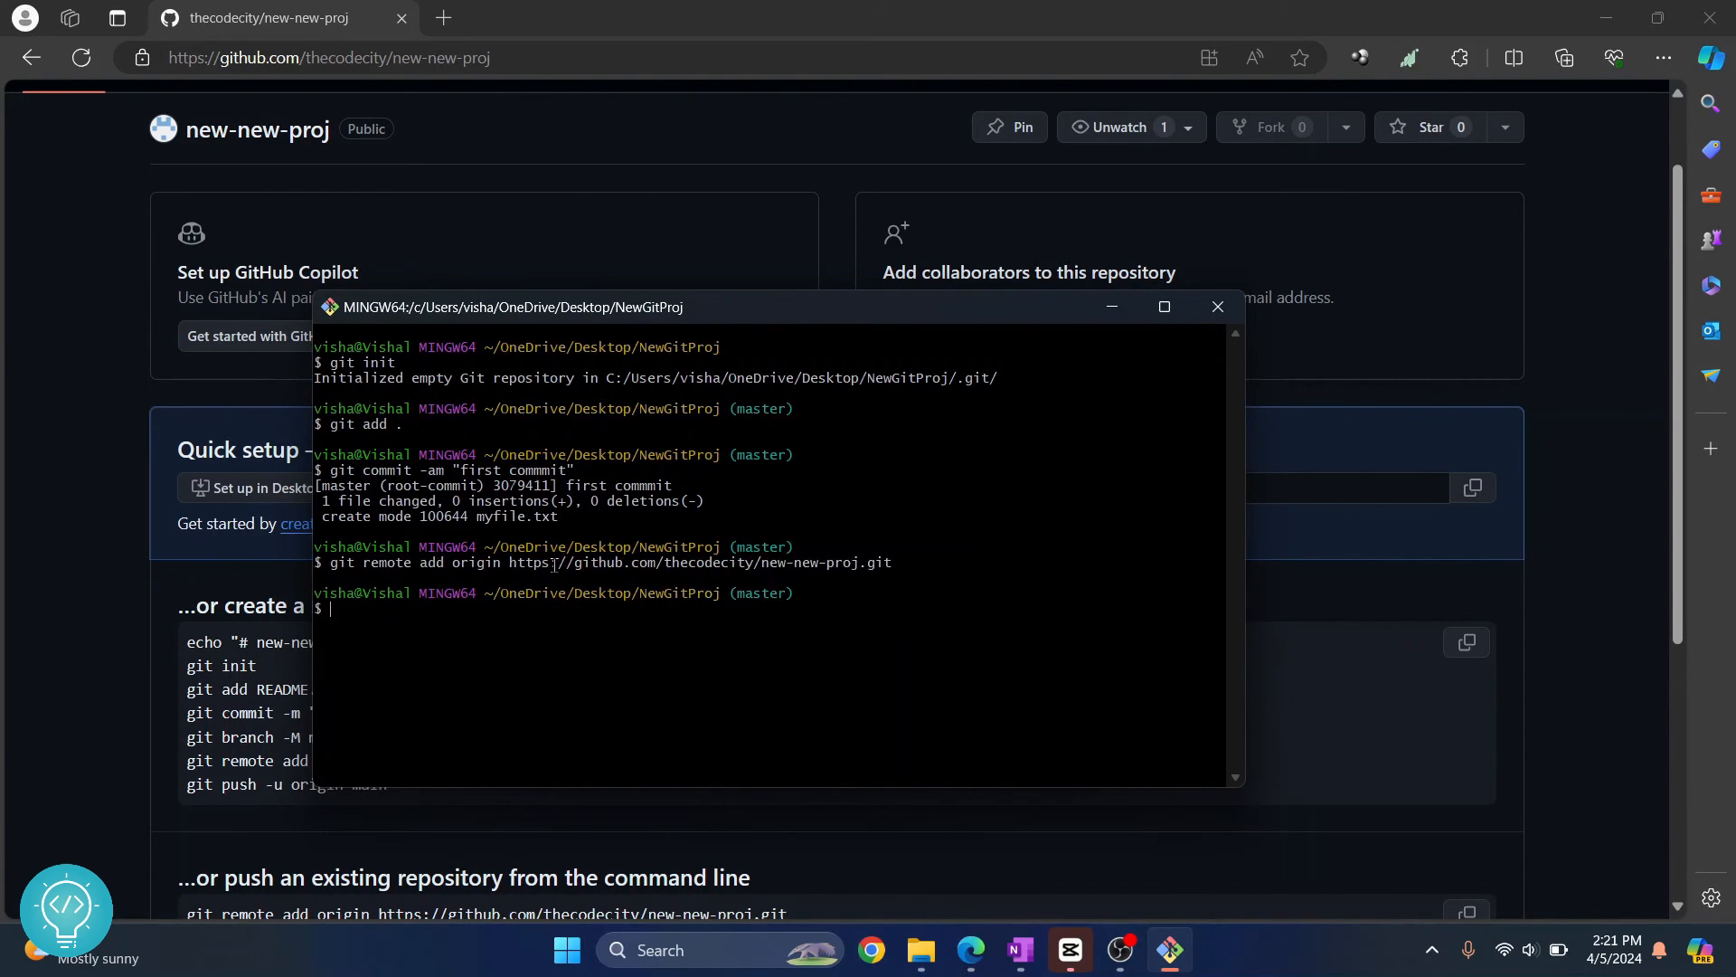
pyautogui.write('gitp')
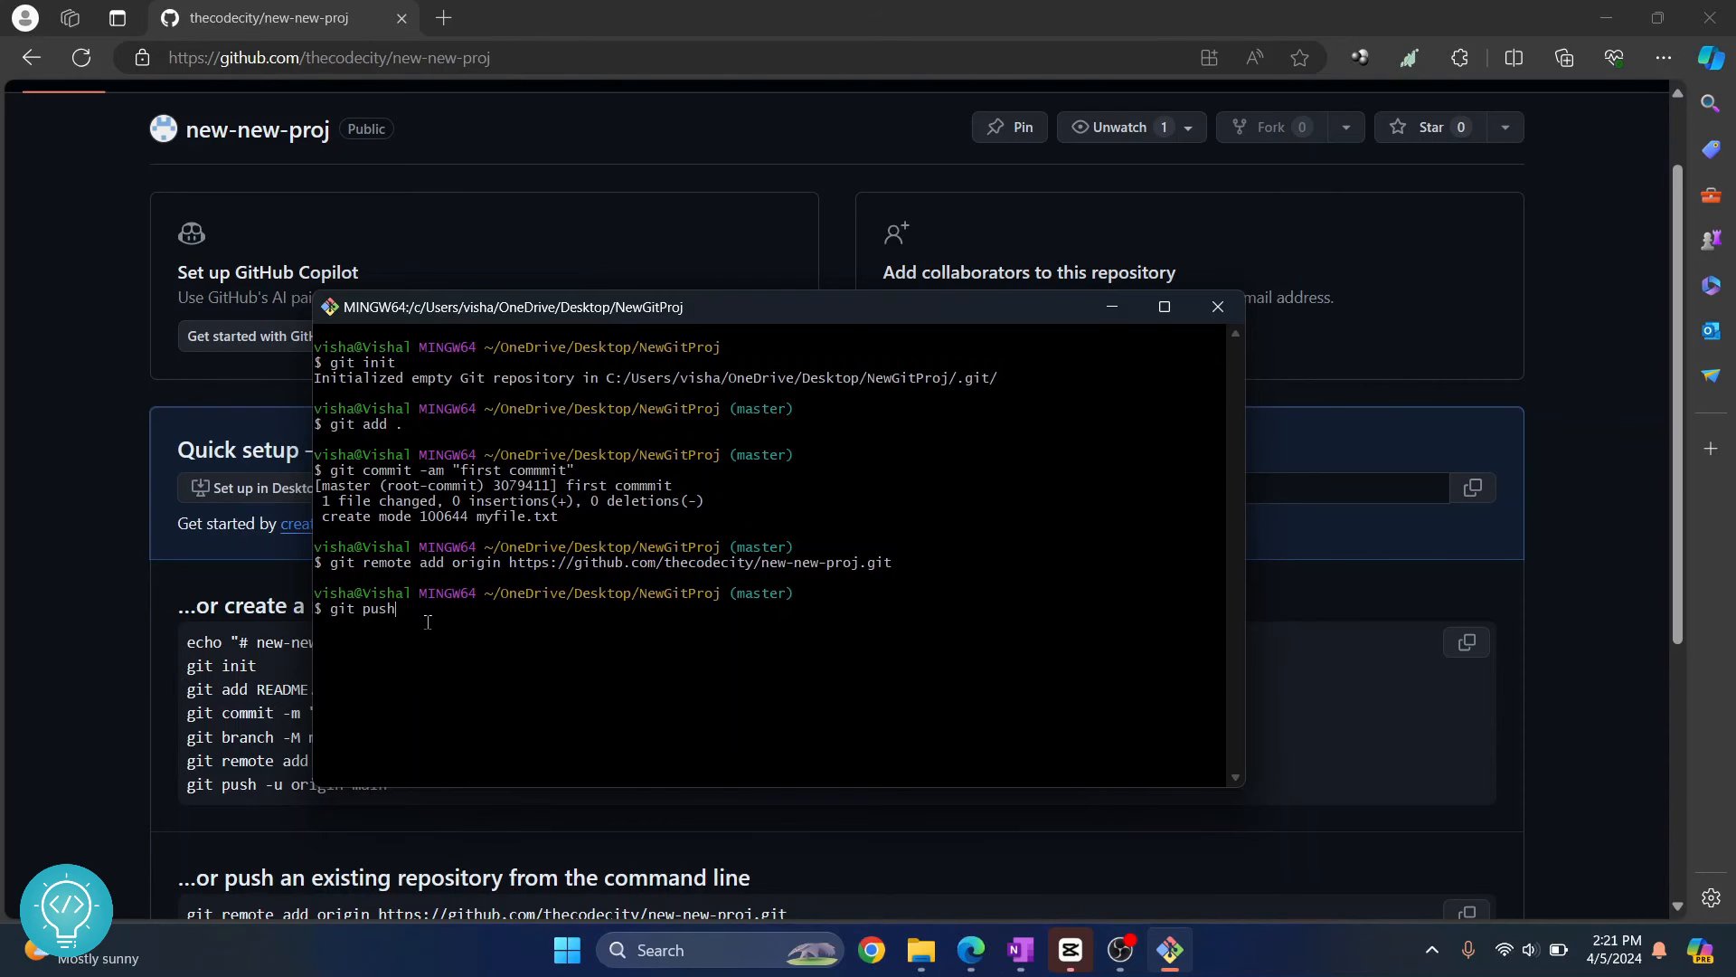
# - Run git push origin master to upload the first commit to new-new-proj
pyautogui.write('origin')
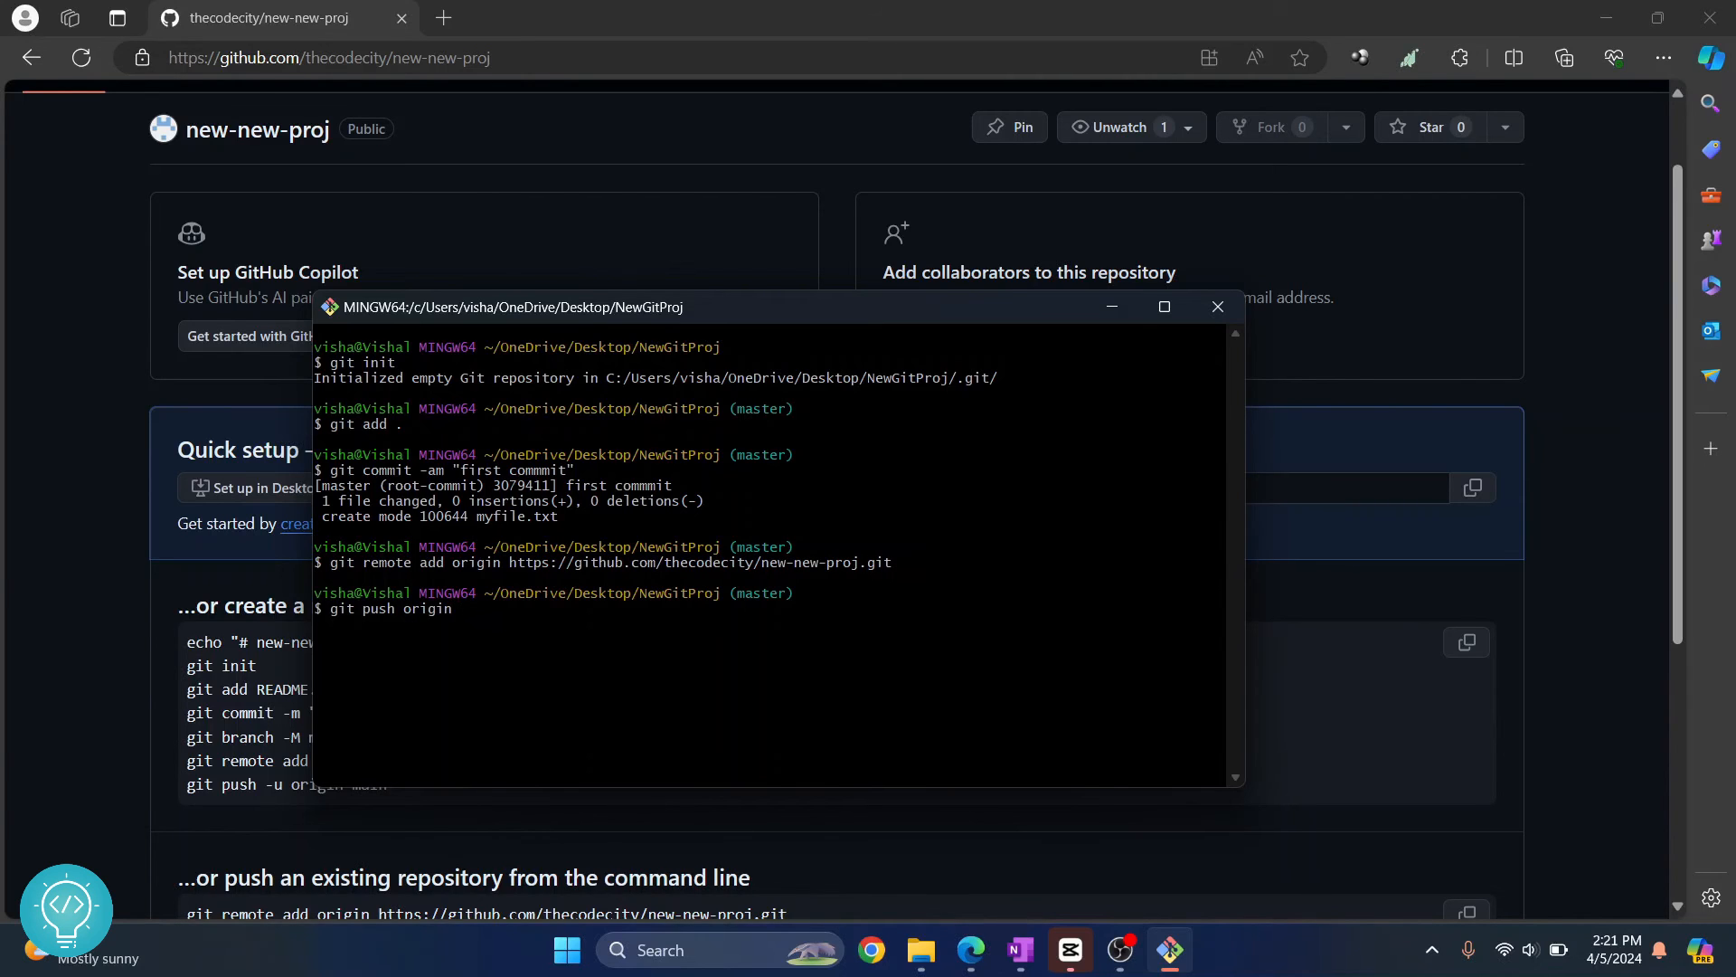
pyautogui.write('master')
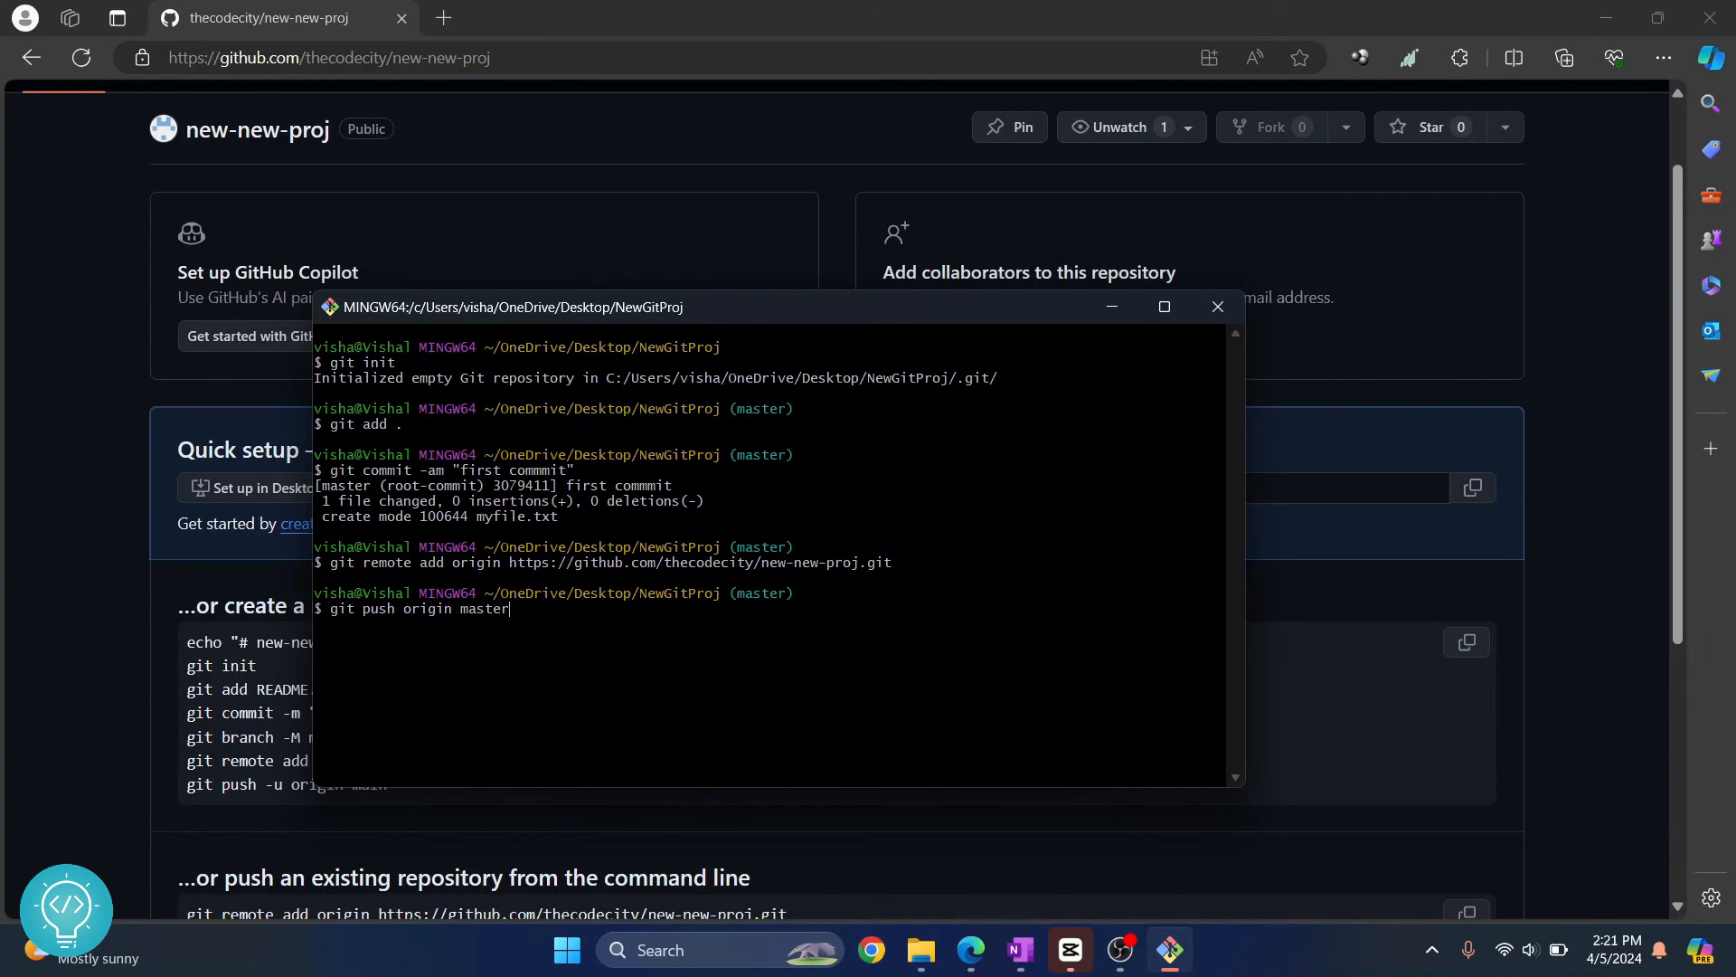
pyautogui.press('Return')
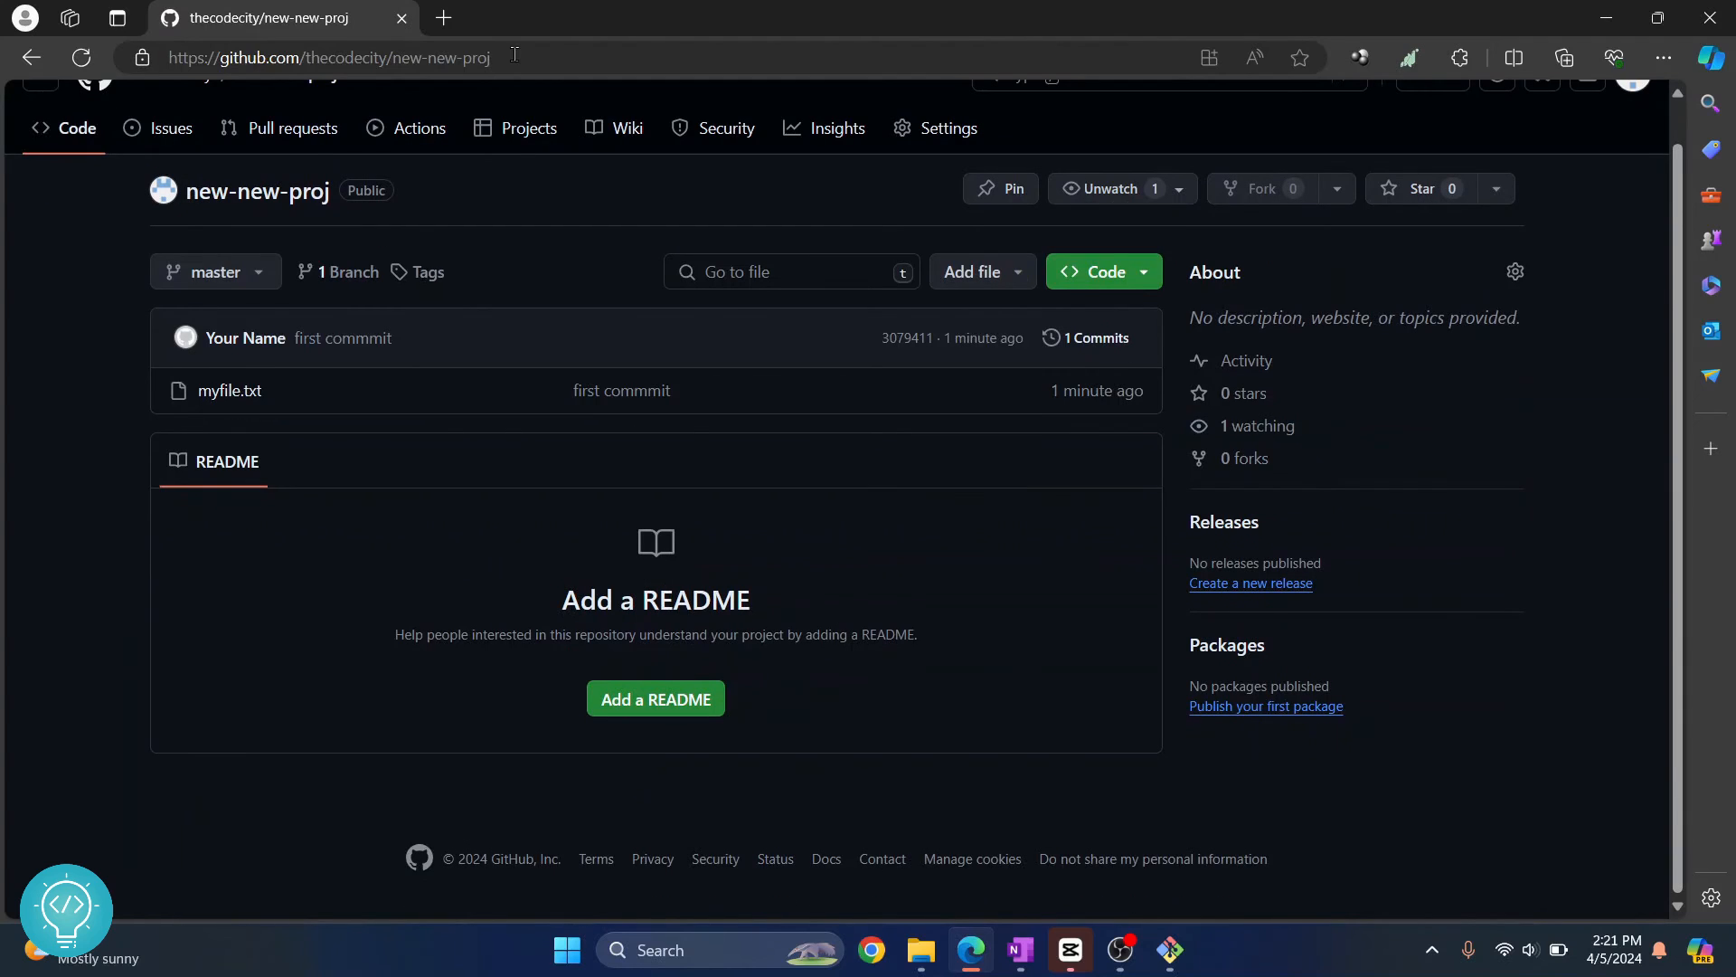
pyautogui.moveTo(229, 390)
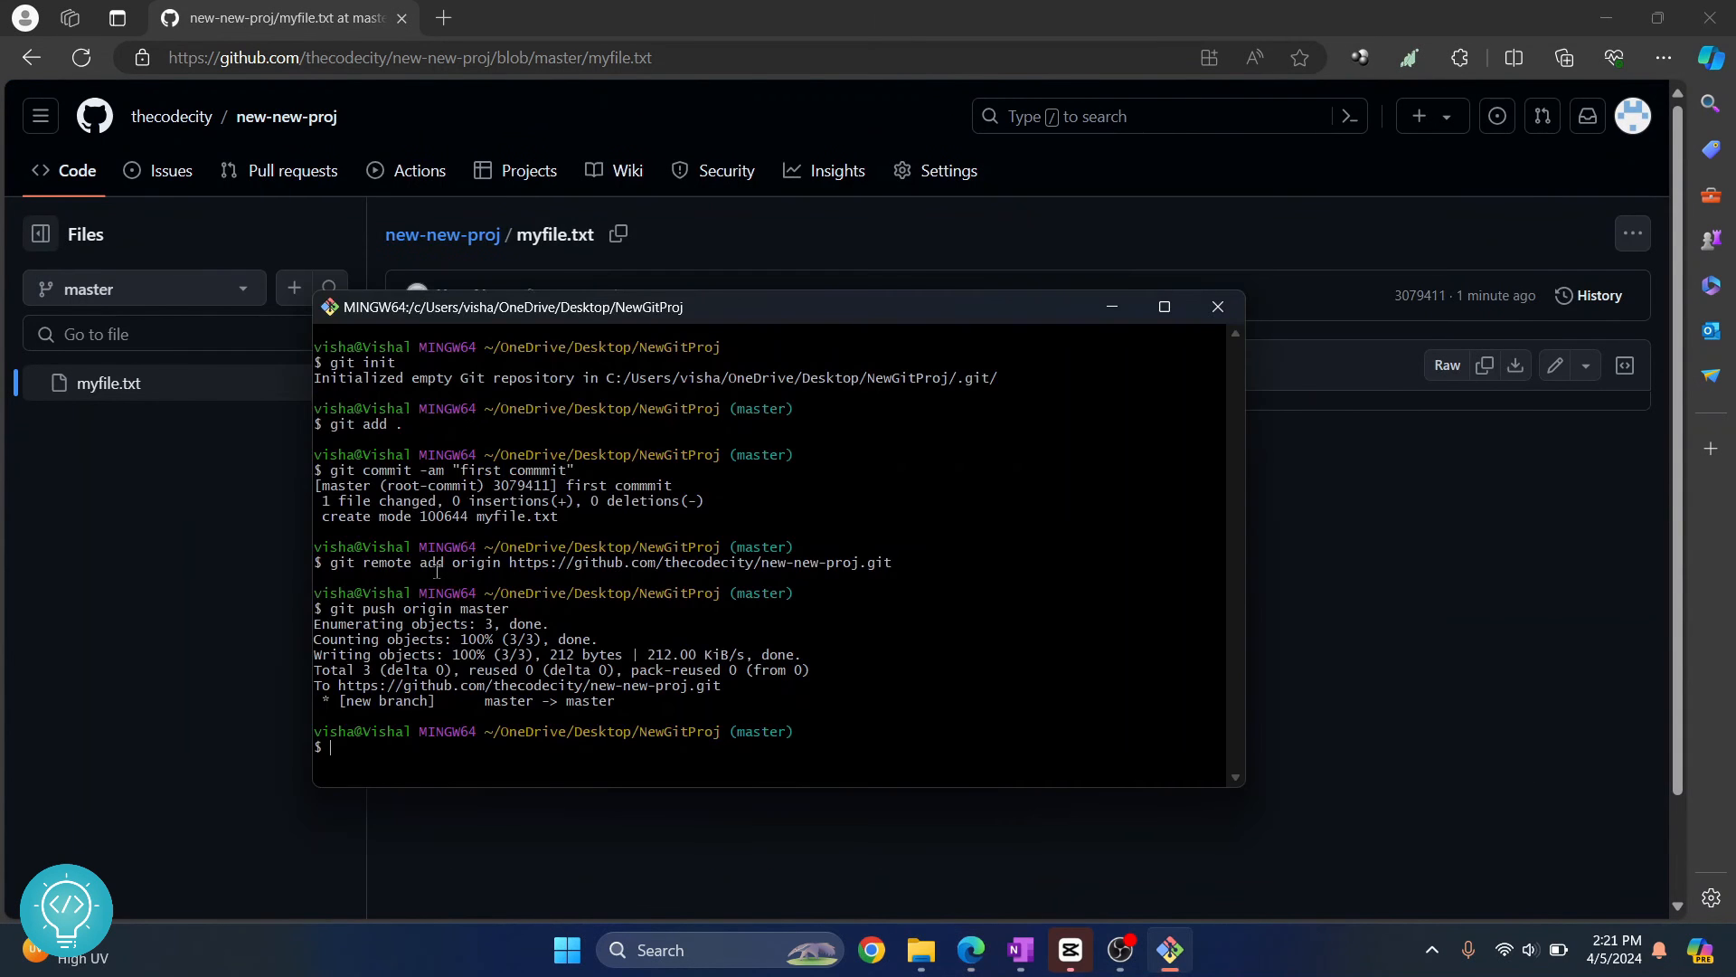
pyautogui.moveTo(332, 376)
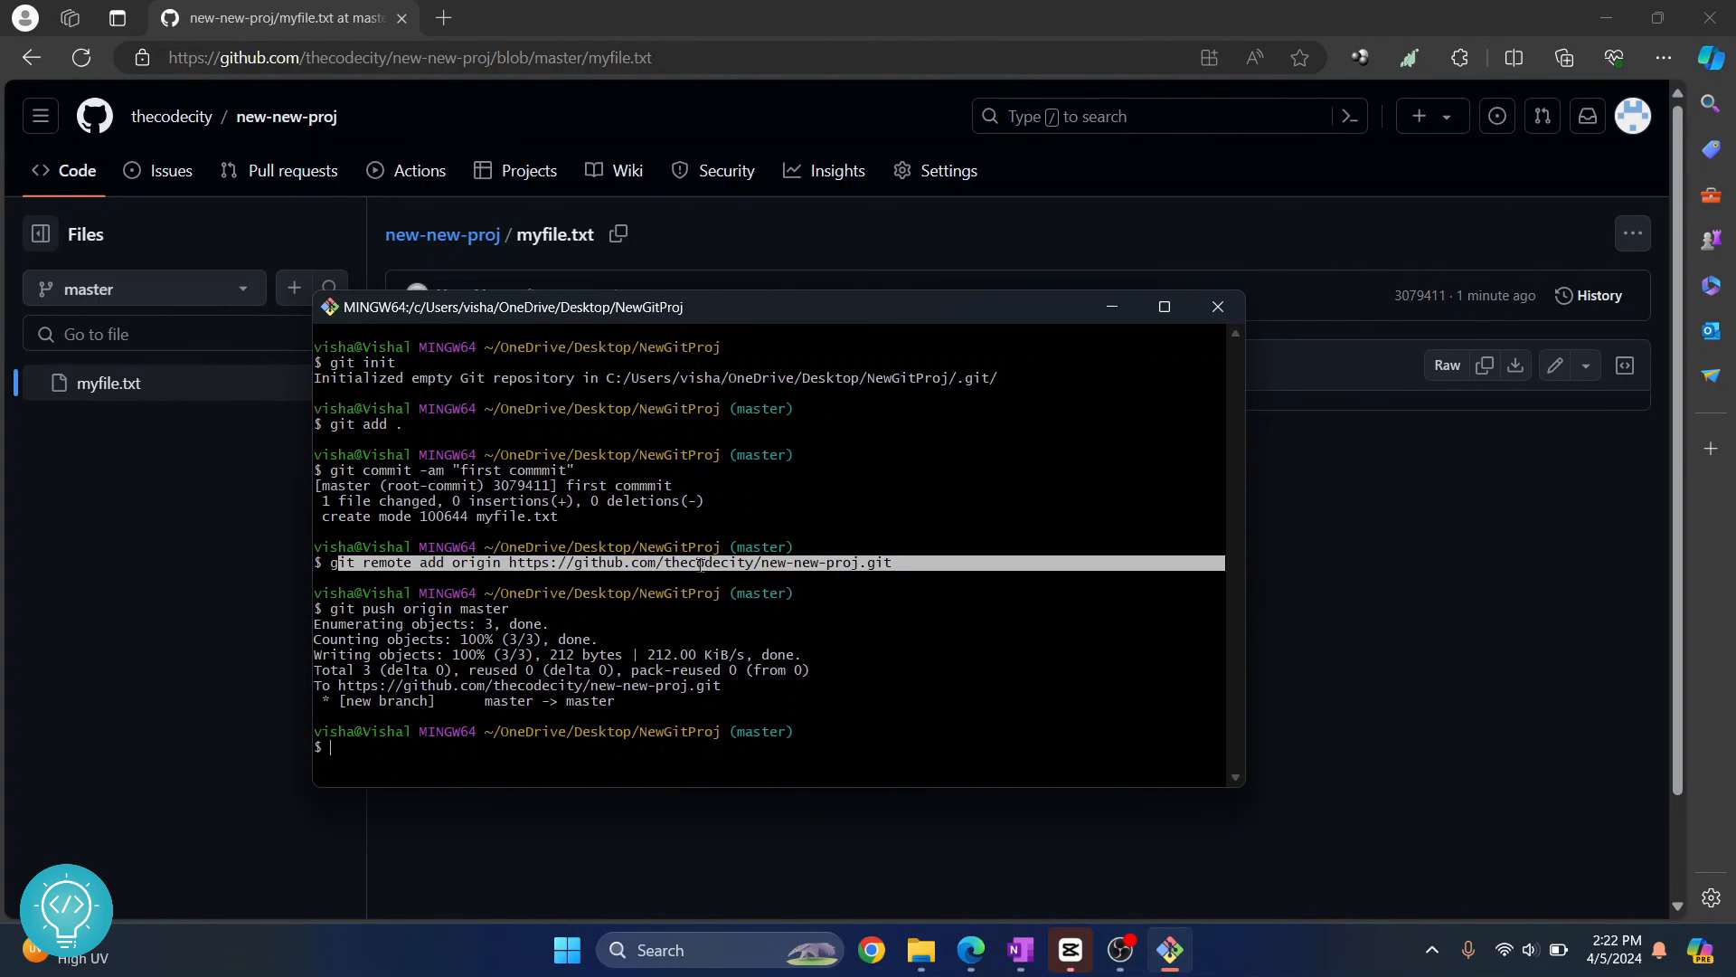
# - Edit myfile.txt in Notepad to read "this is new", then save and close it
pyautogui.press('alt+tab')
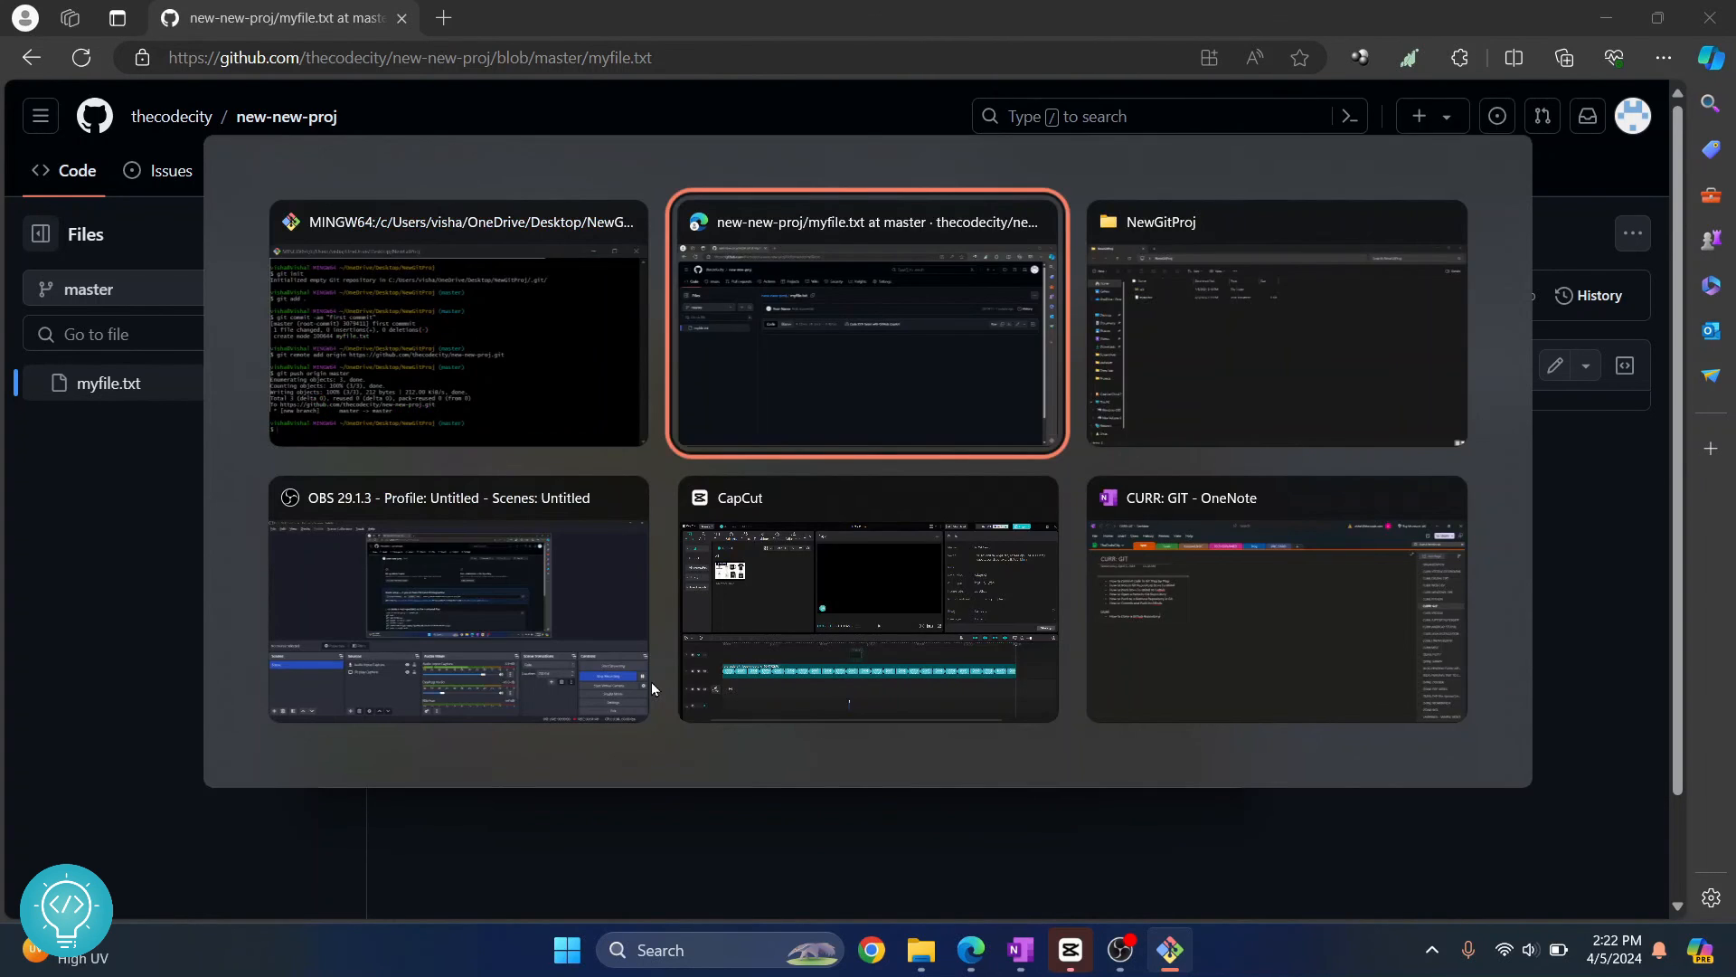
pyautogui.click(1274, 321)
pyautogui.write('this is')
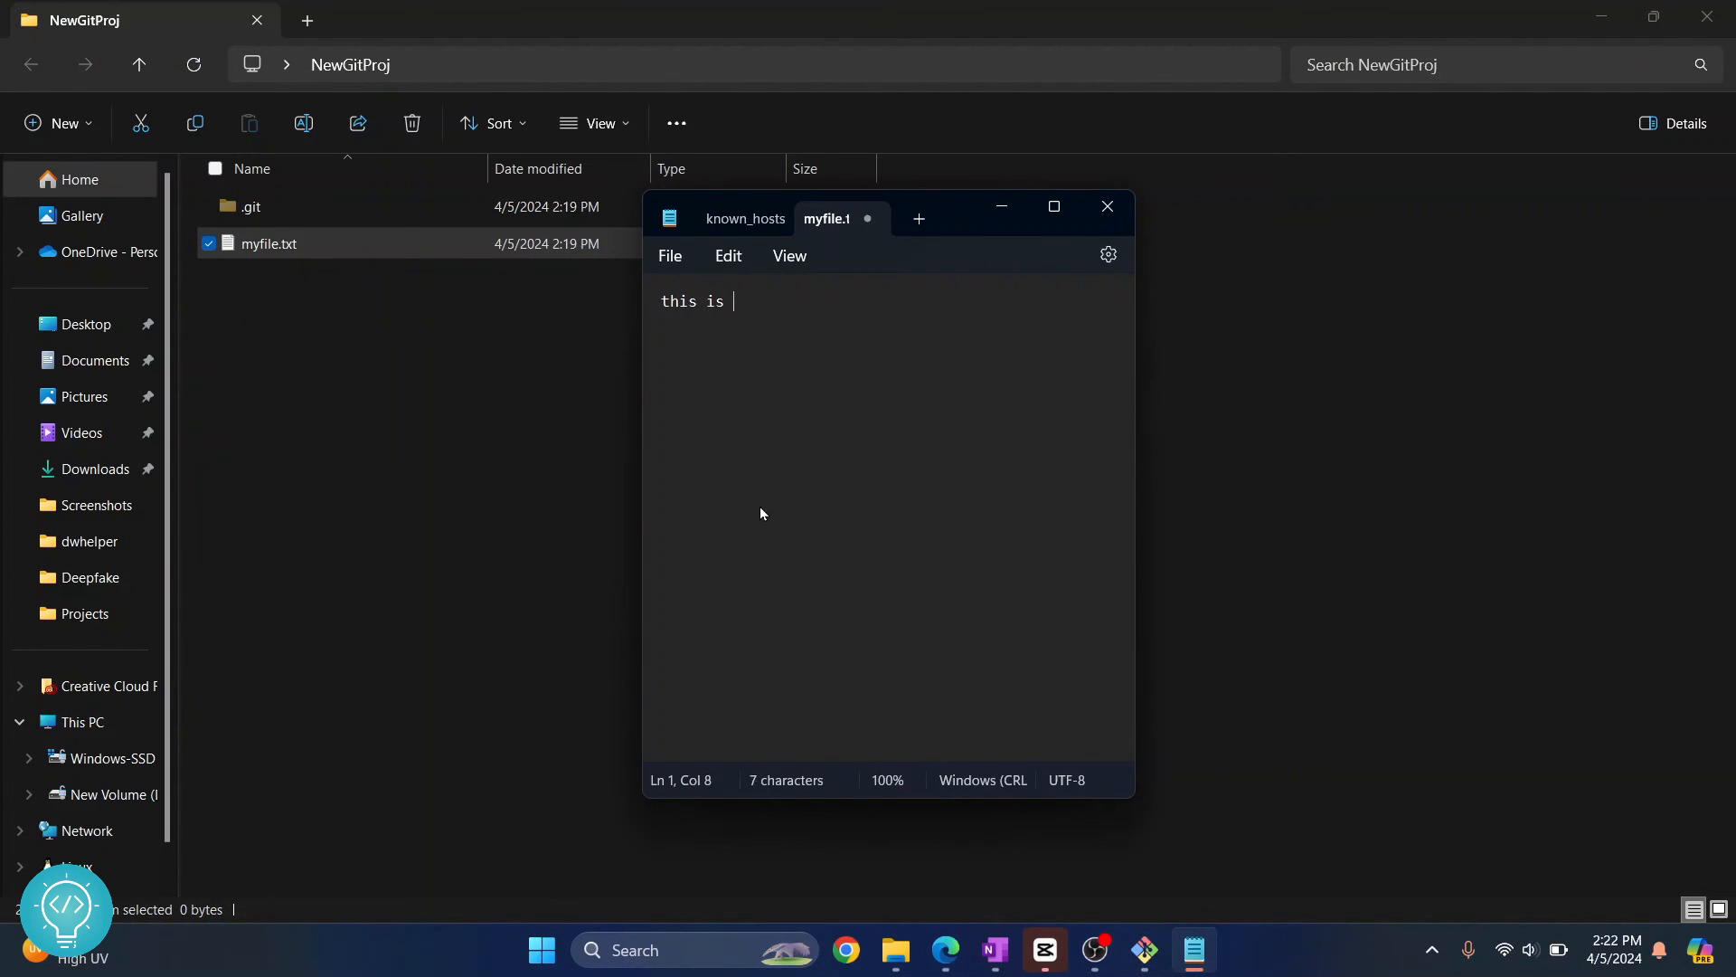
pyautogui.write('new')
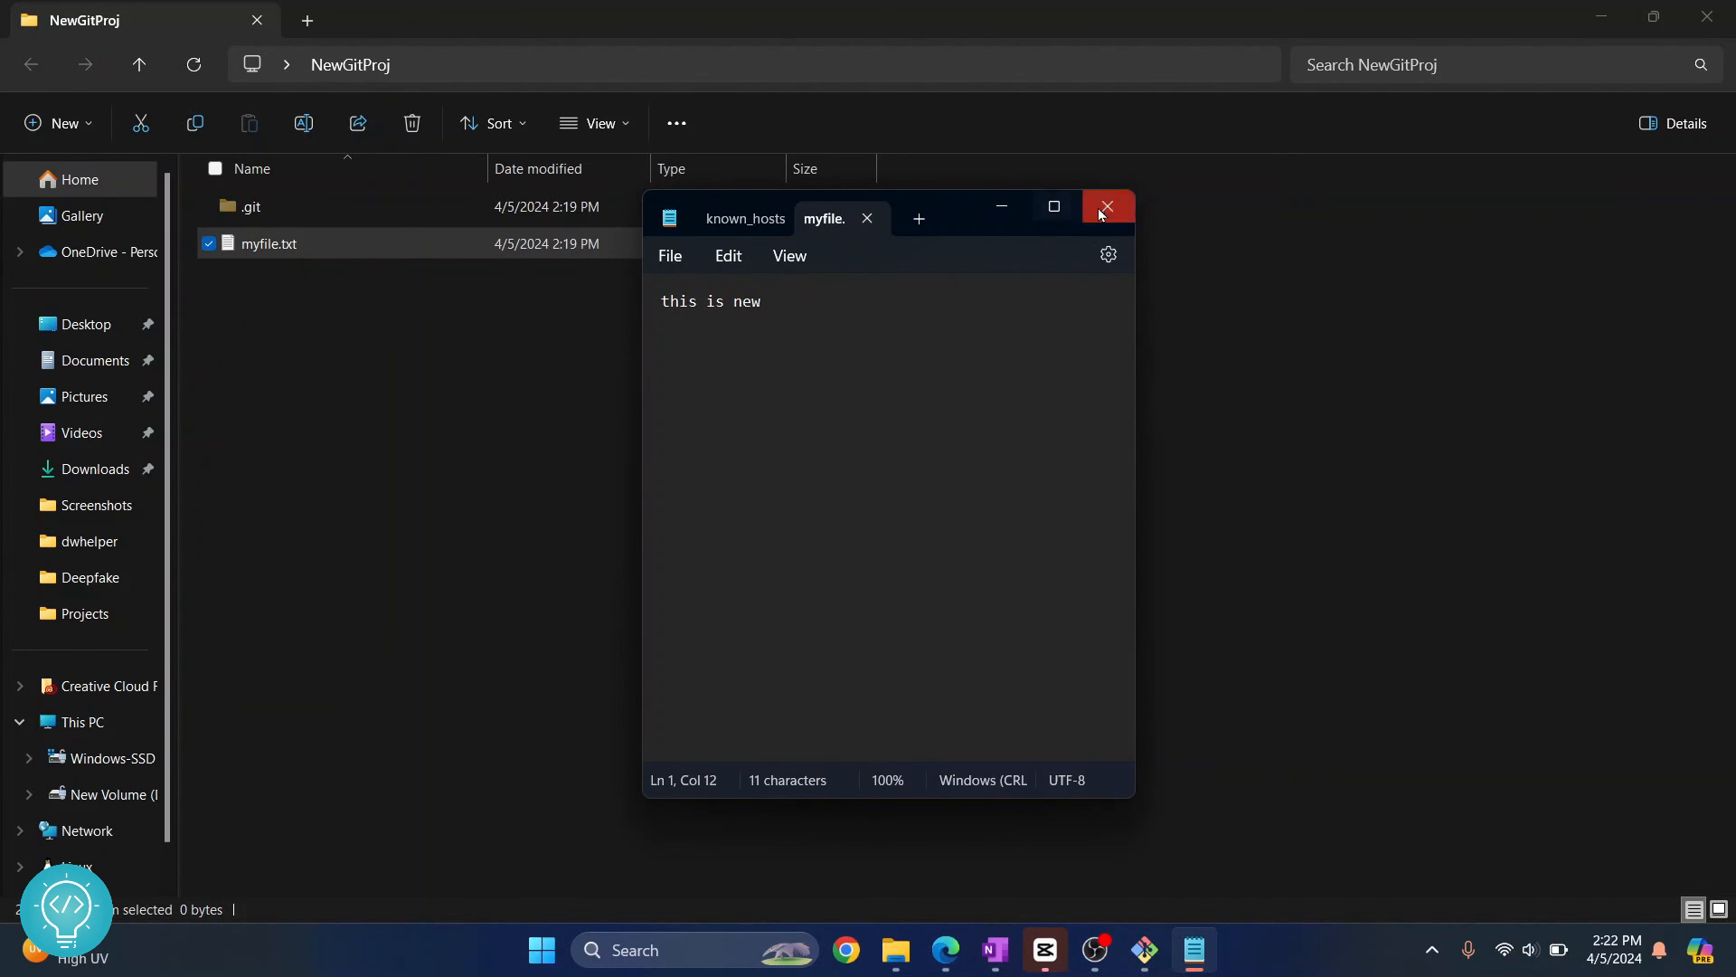
pyautogui.click(1104, 207)
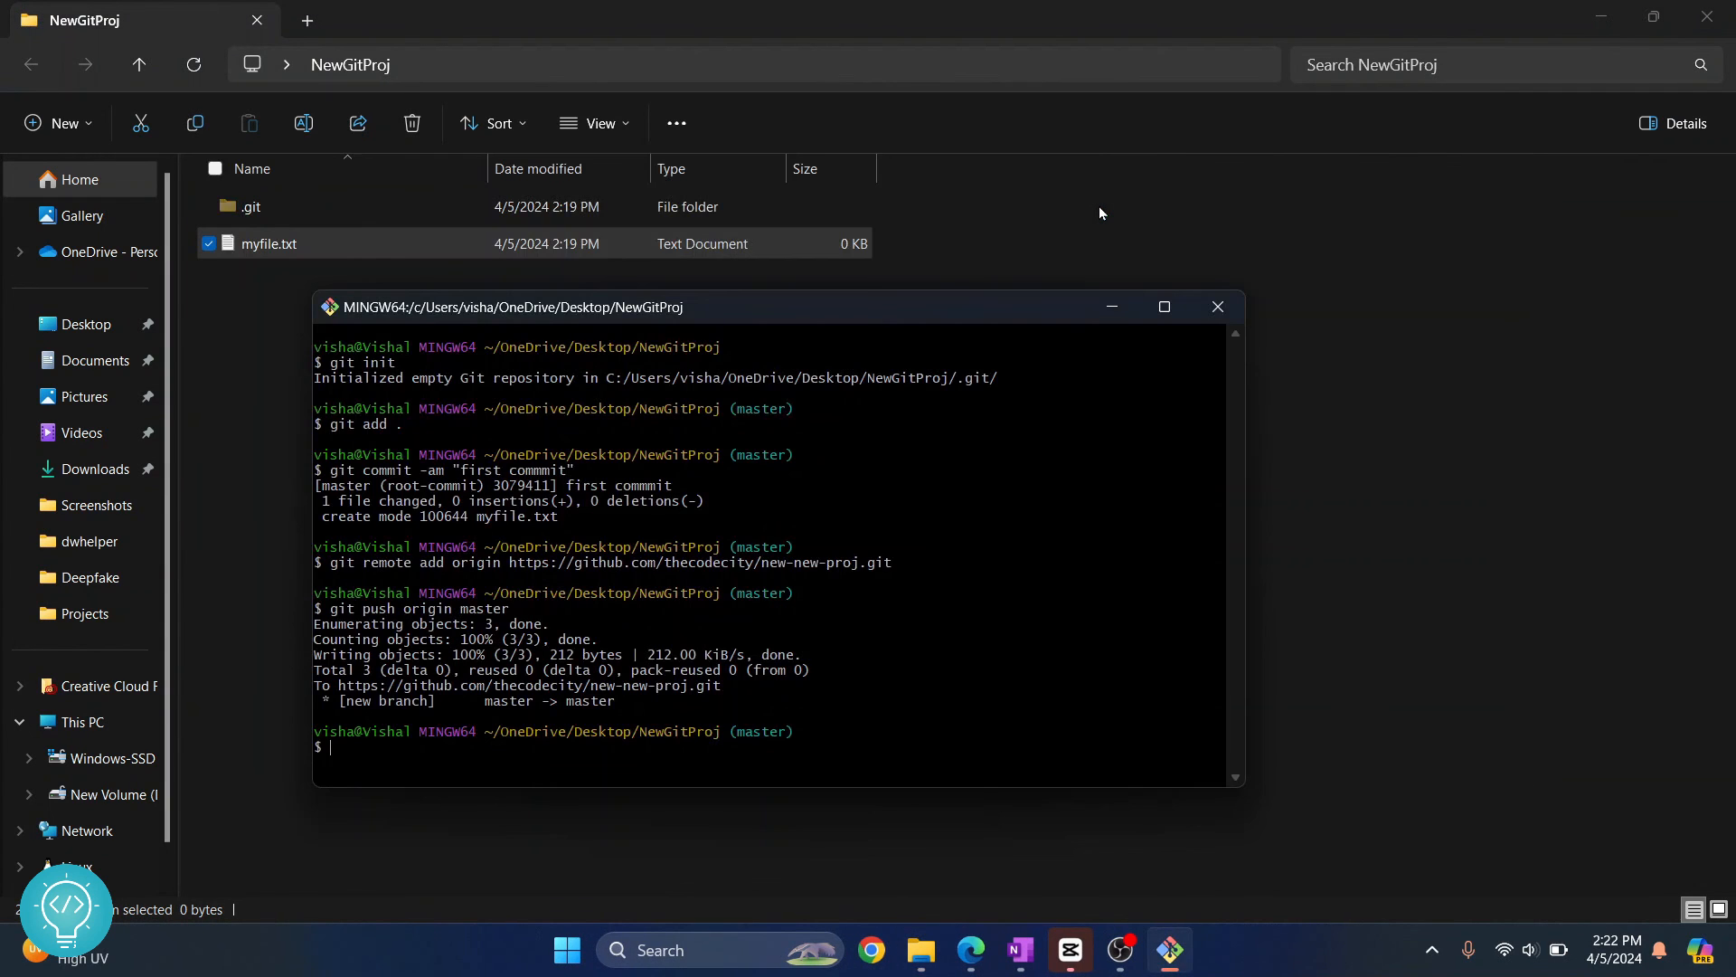
# - Commit the edit as "new change" and push master to GitHub
pyautogui.write('git push origin master')
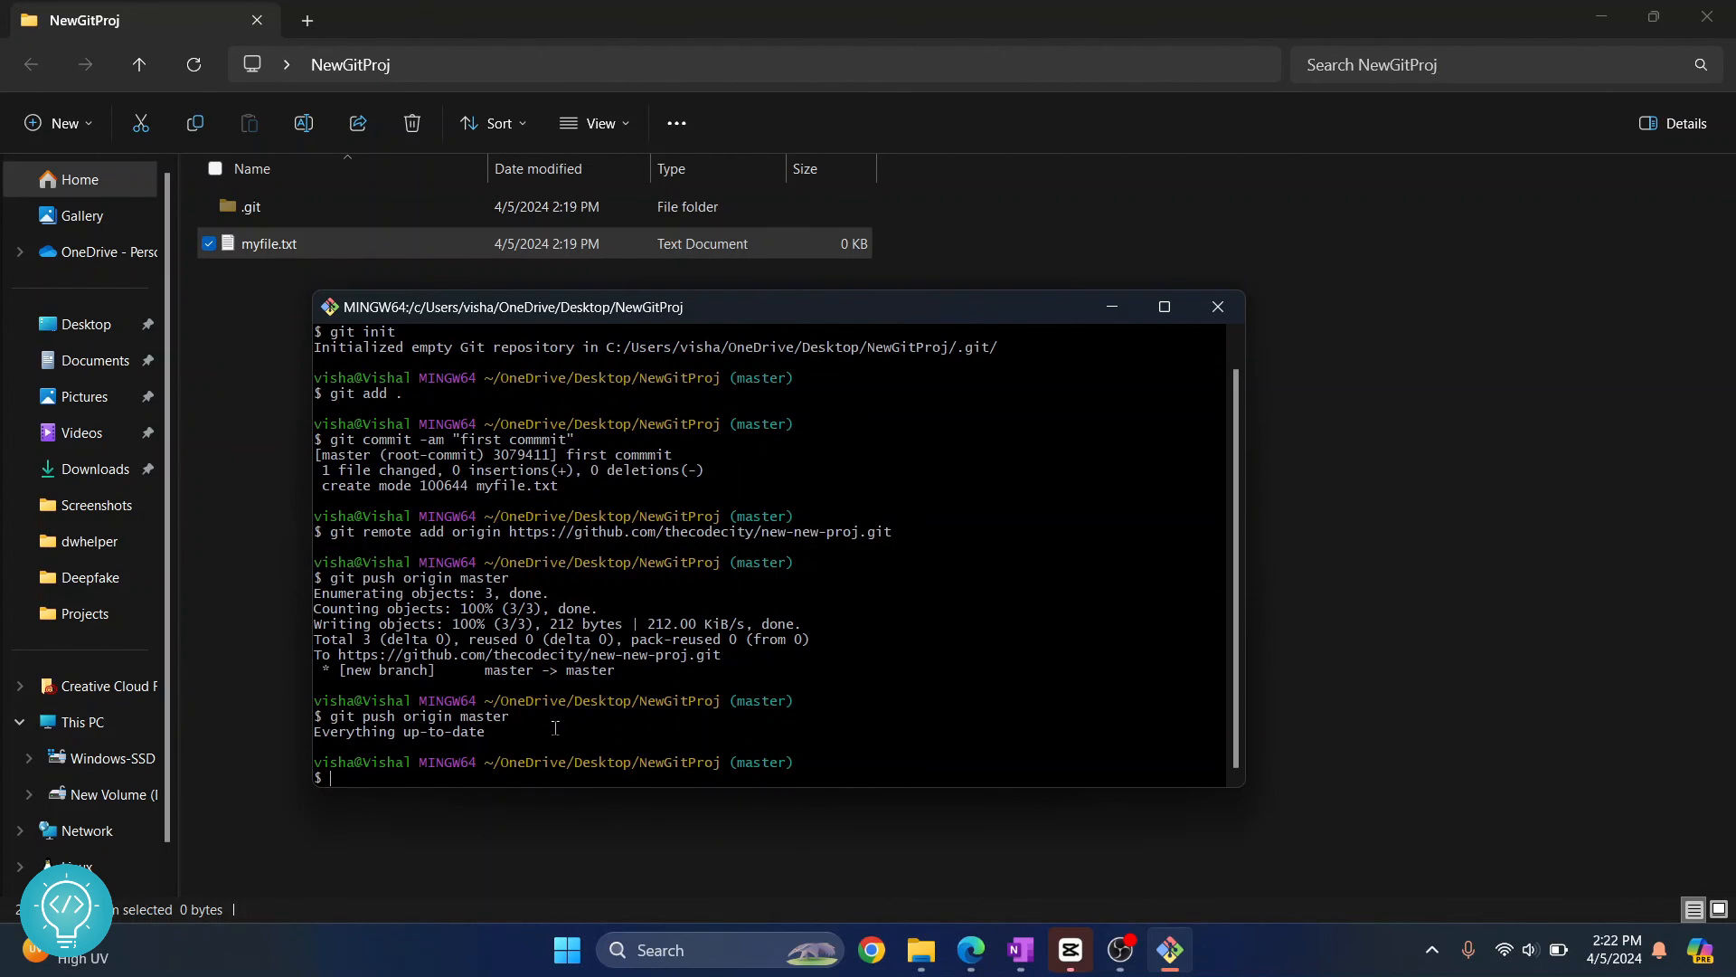
pyautogui.write('git co')
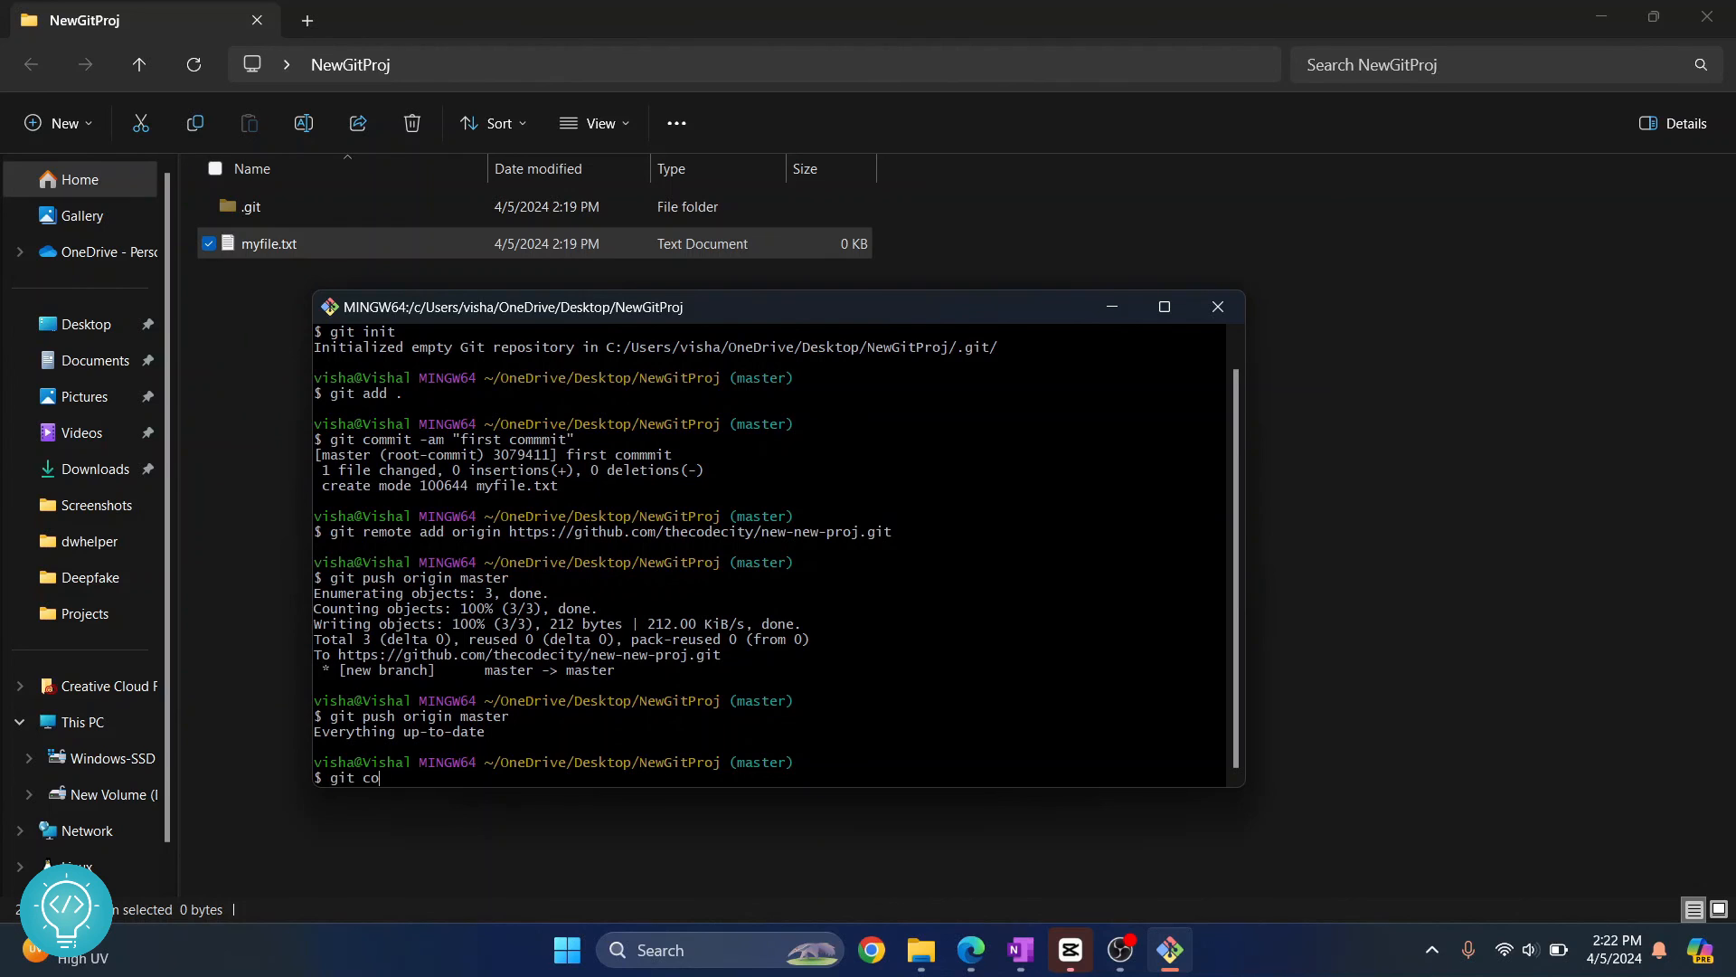
pyautogui.write('mmit -am "')
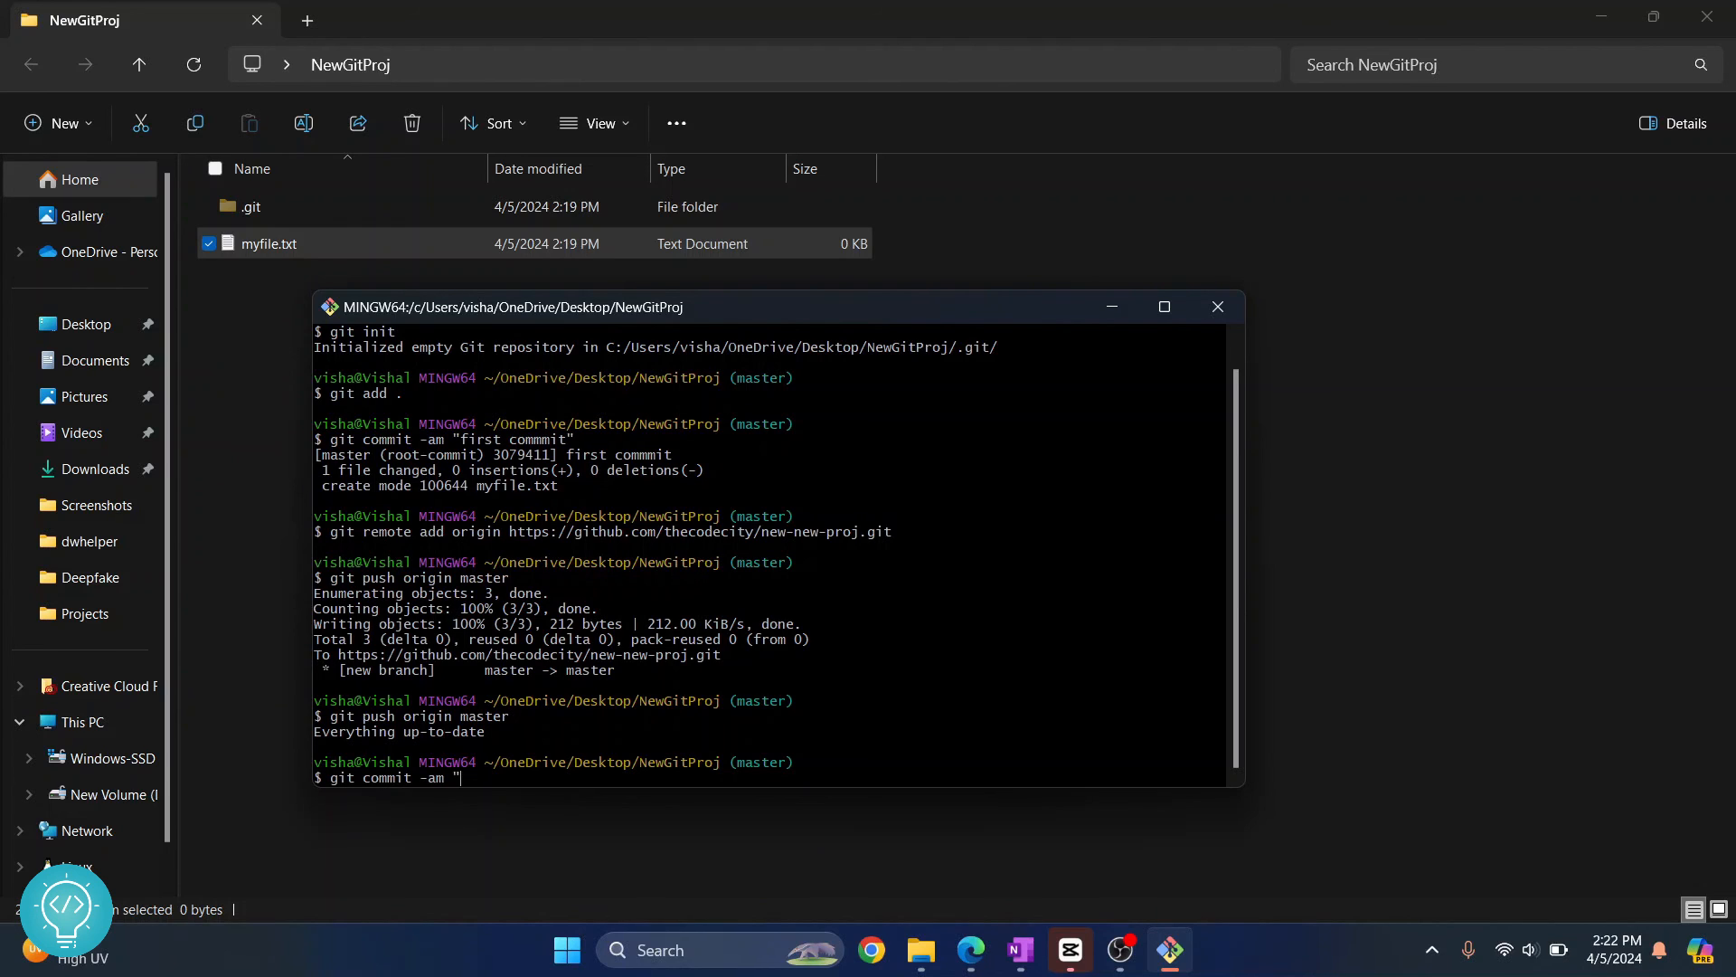
pyautogui.write('new cah')
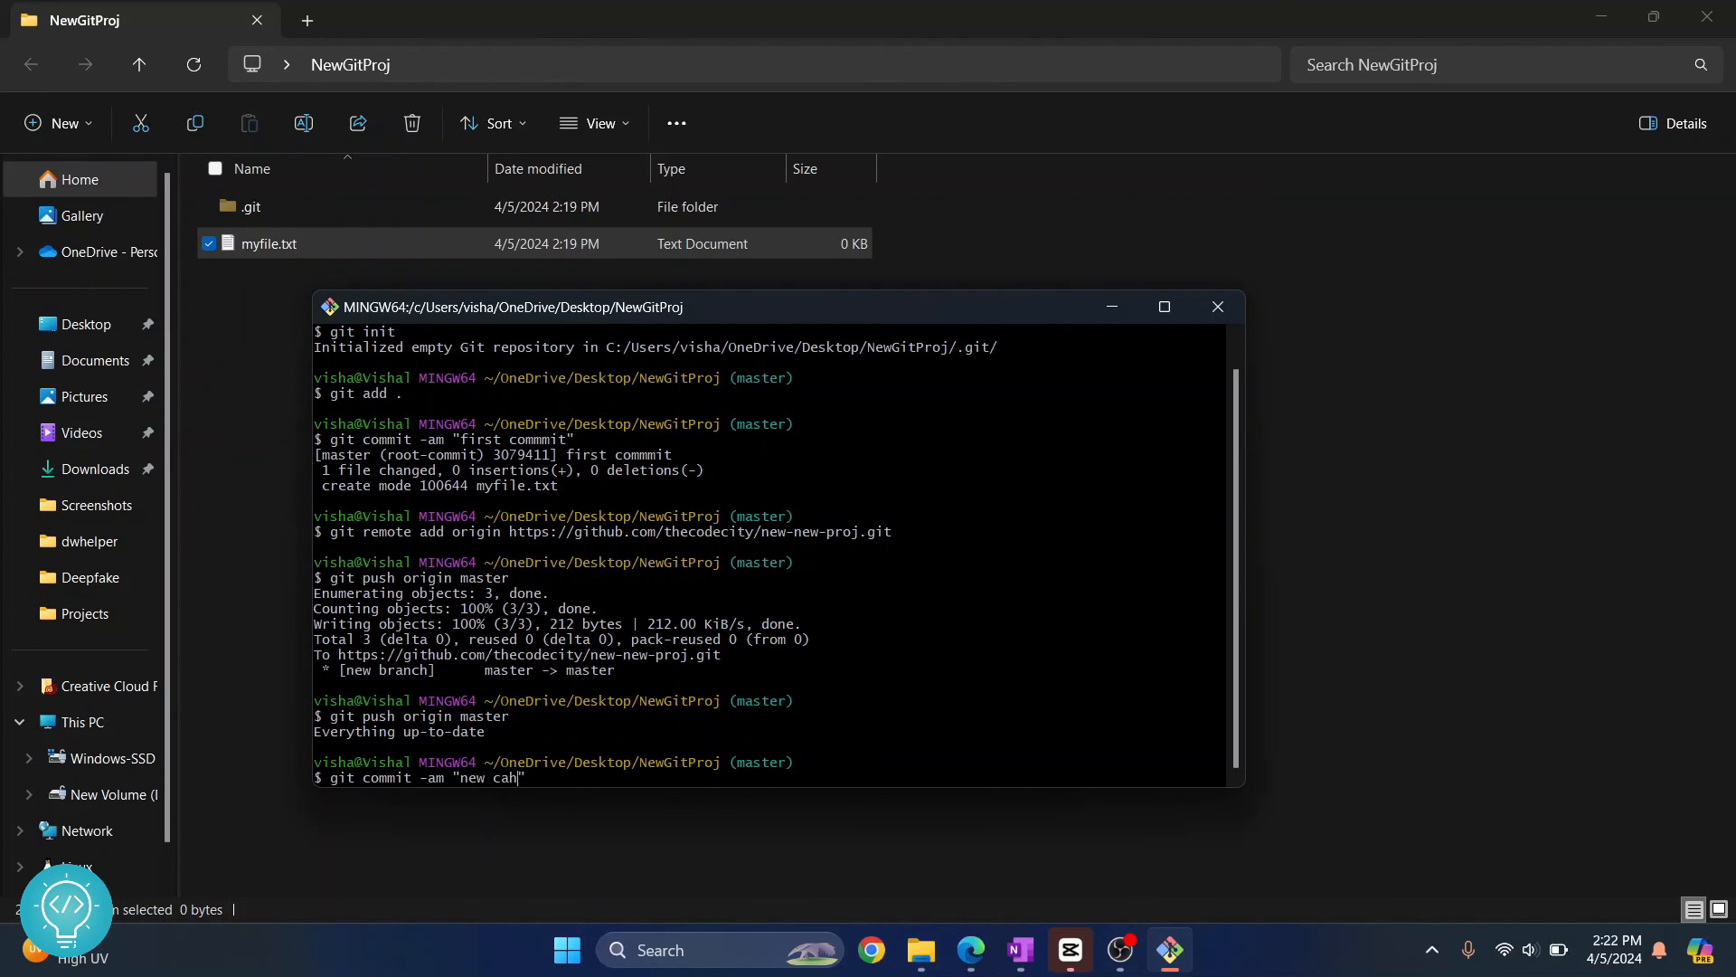
pyautogui.press('Return')
pyautogui.write('git push origin master')
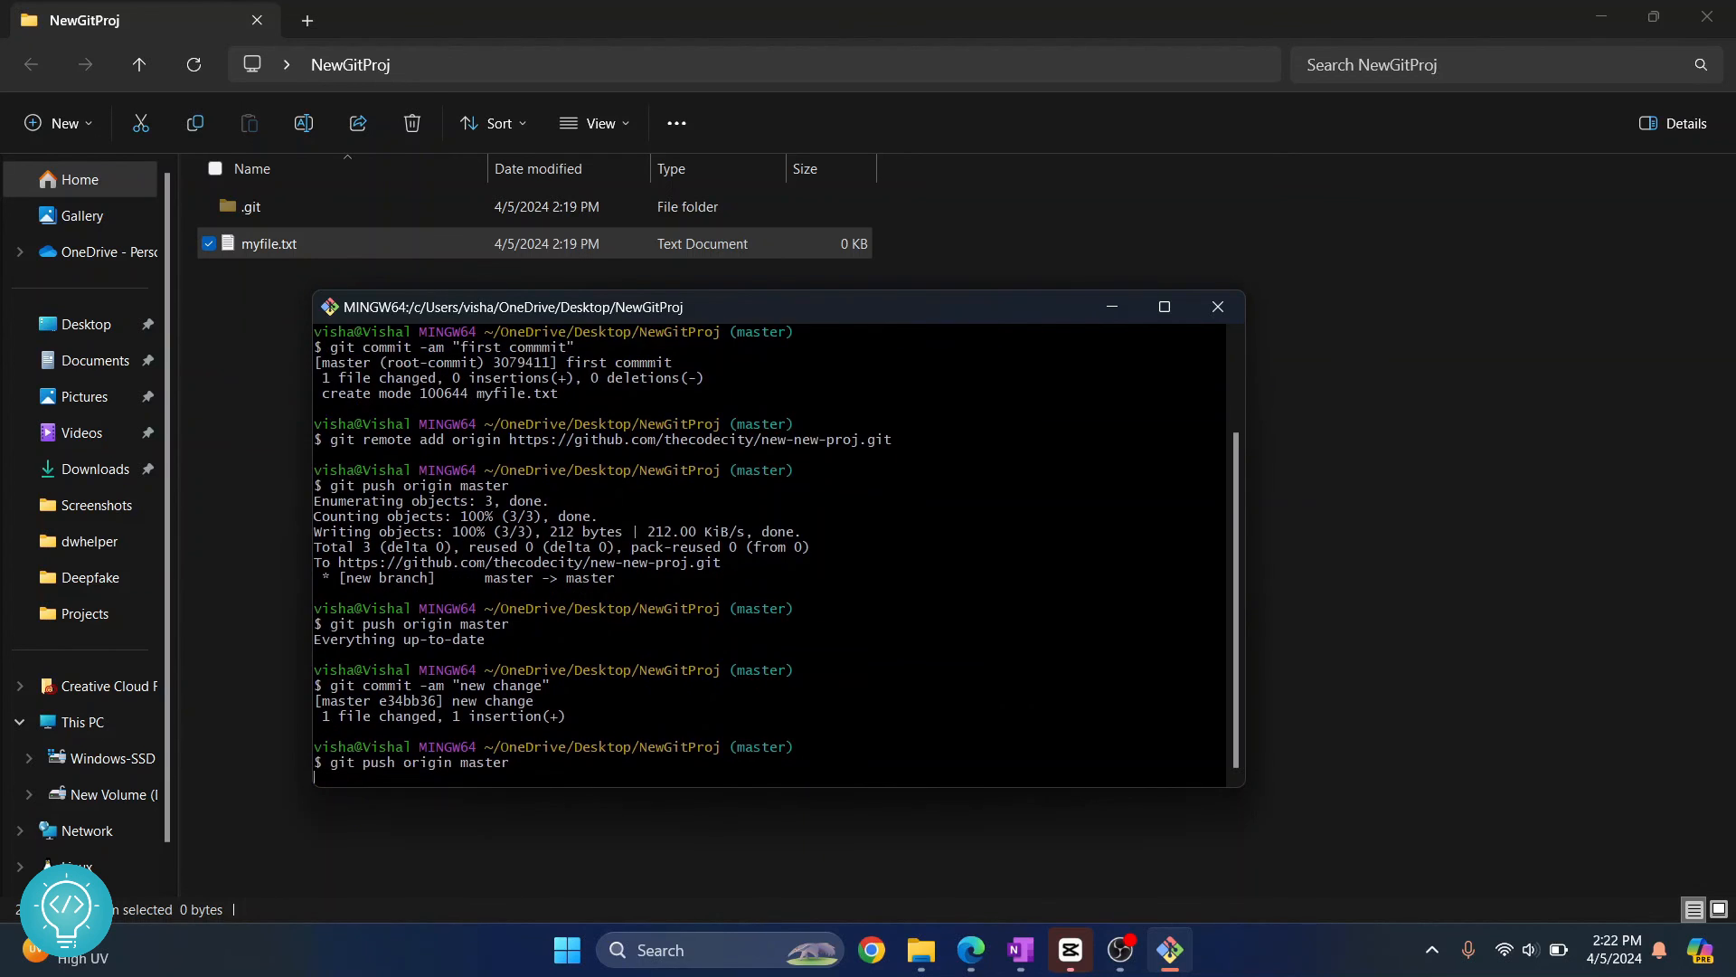
pyautogui.moveTo(925, 908)
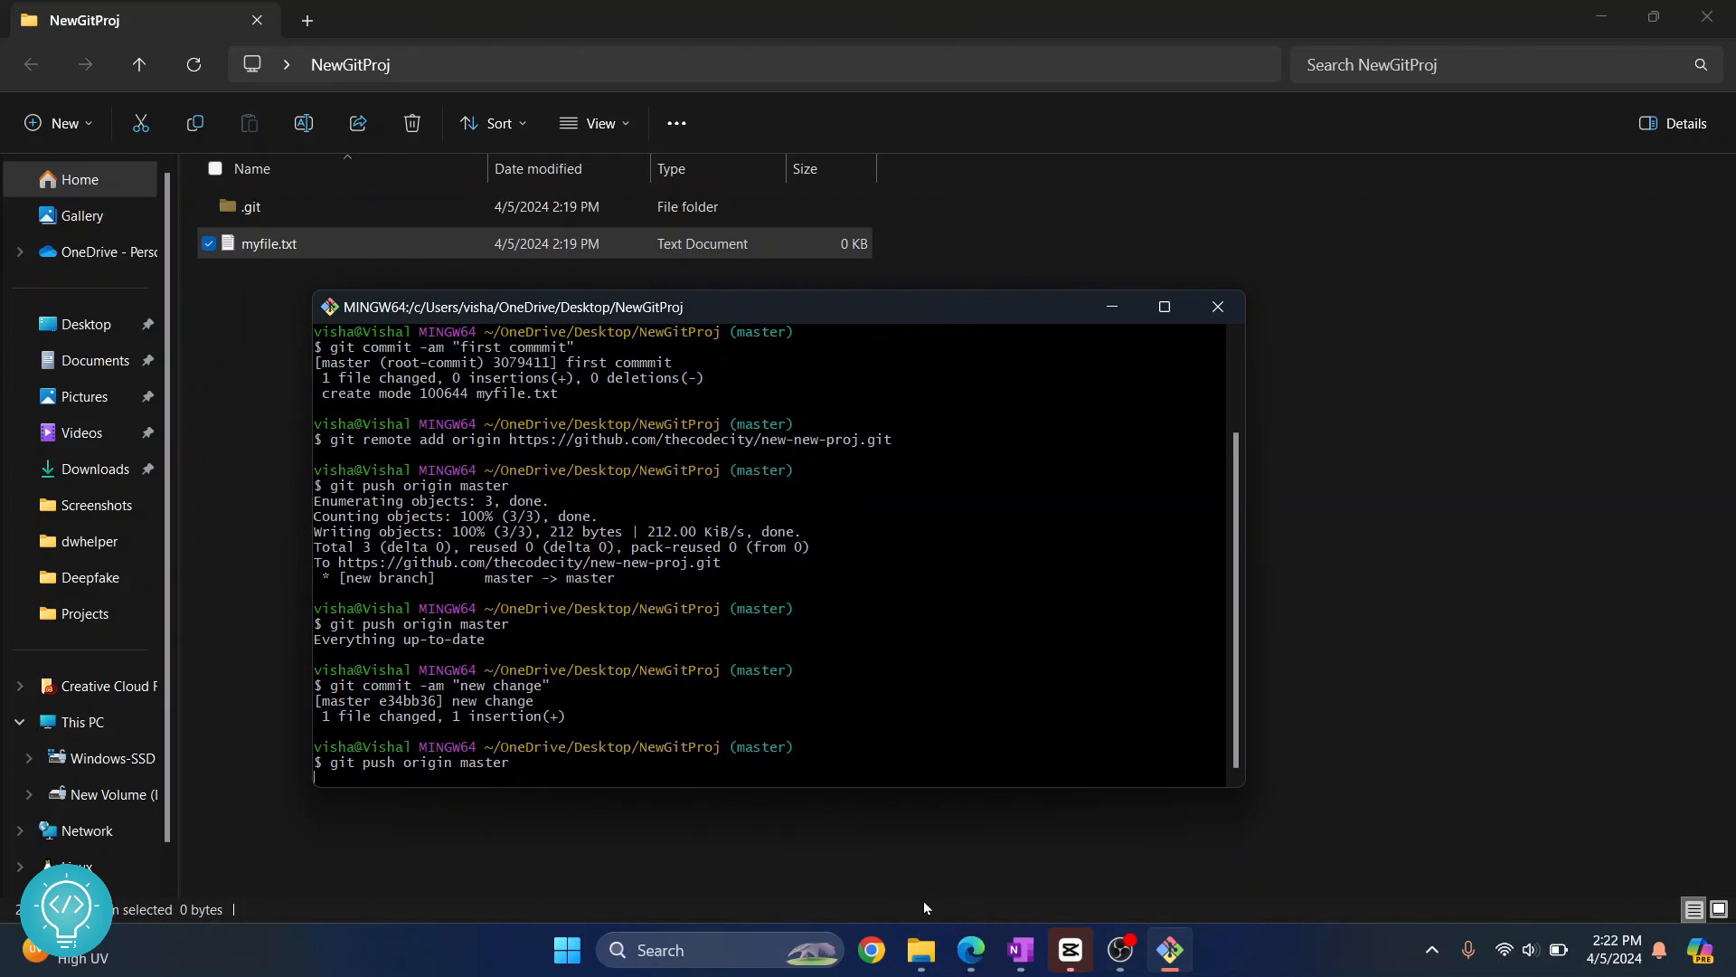
pyautogui.moveTo(382, 623)
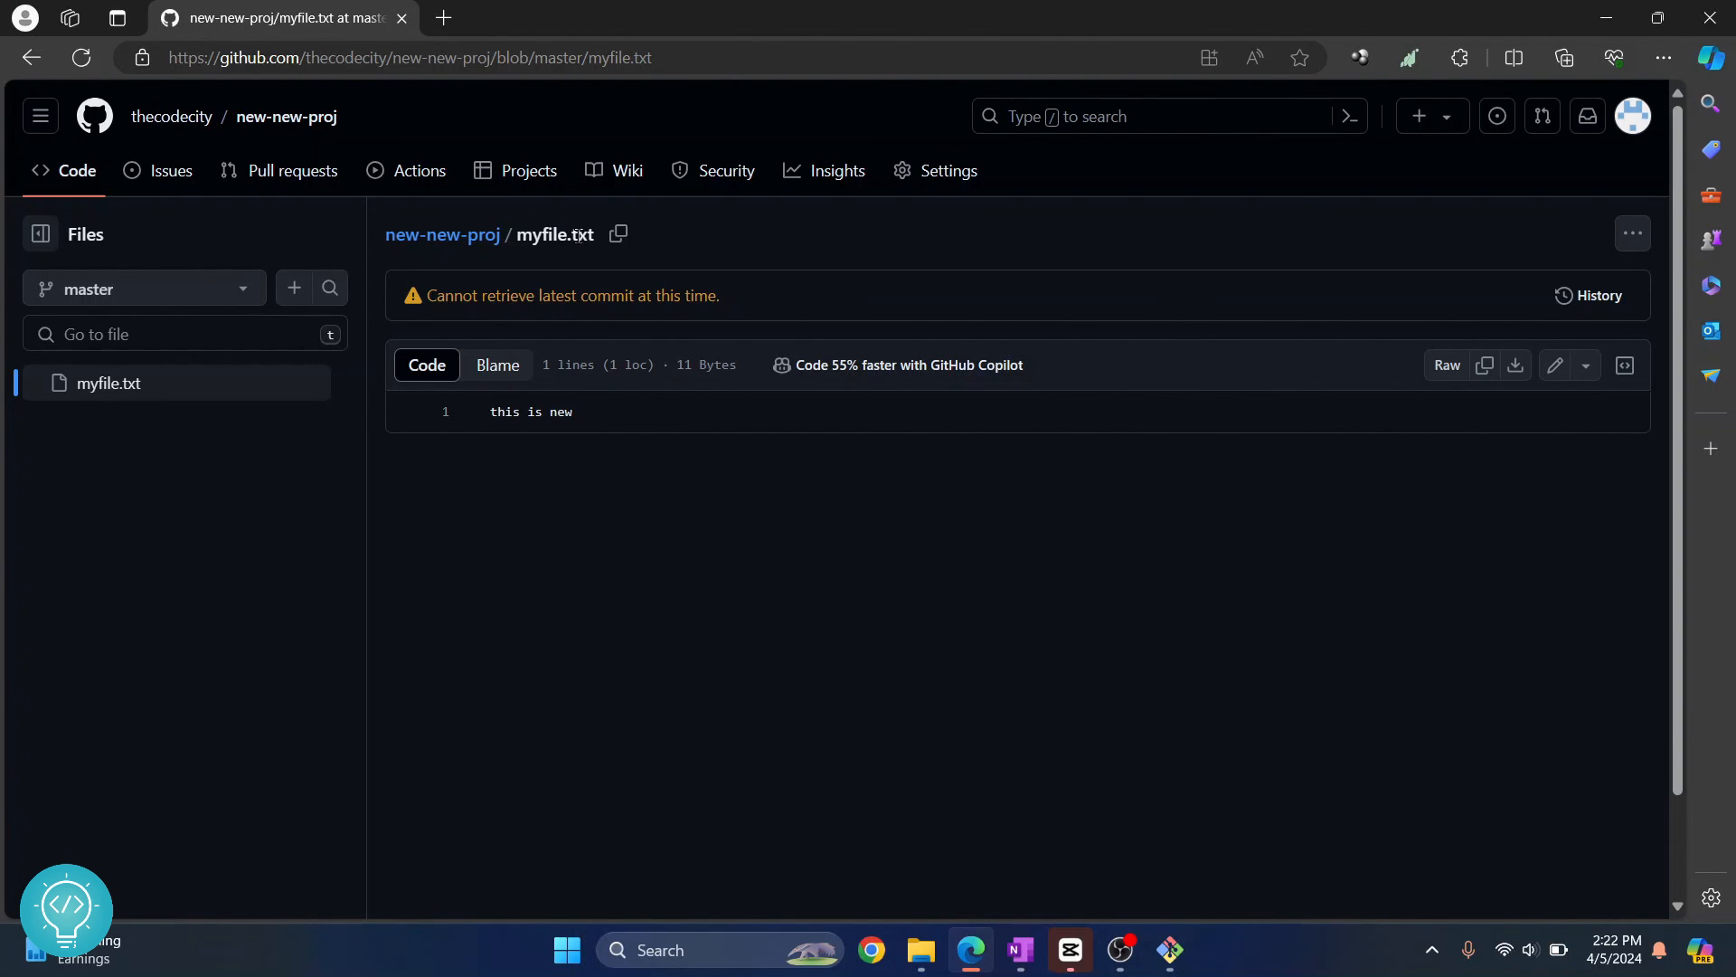
pyautogui.click(1169, 950)
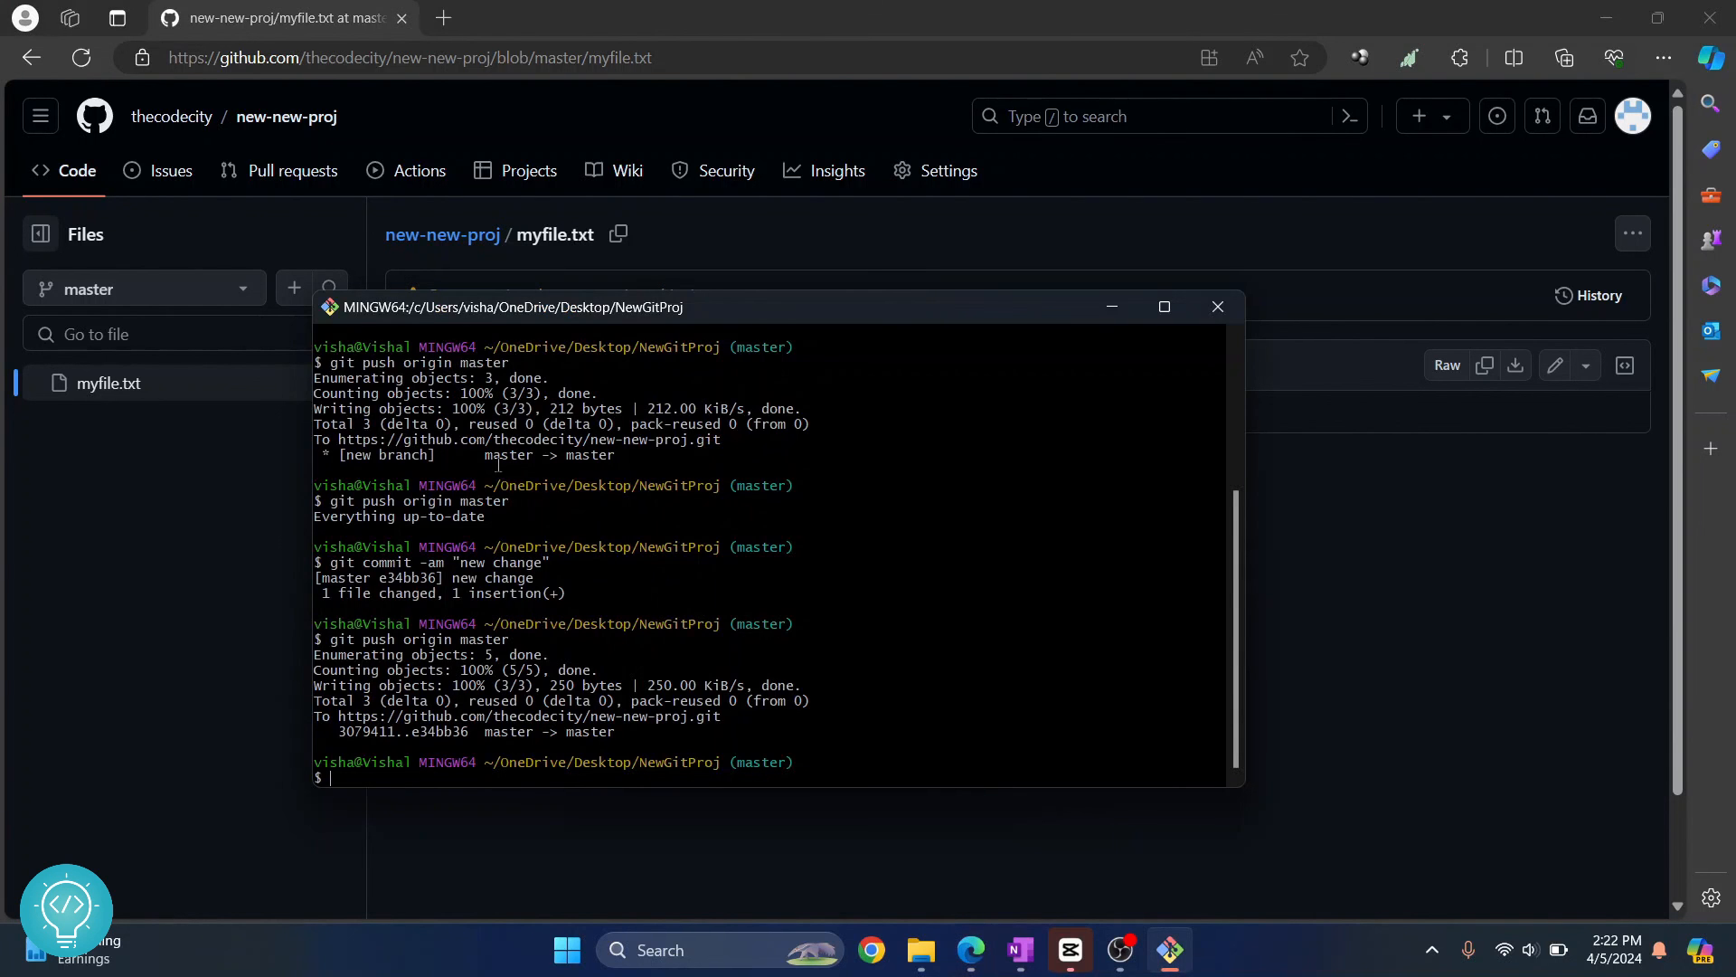